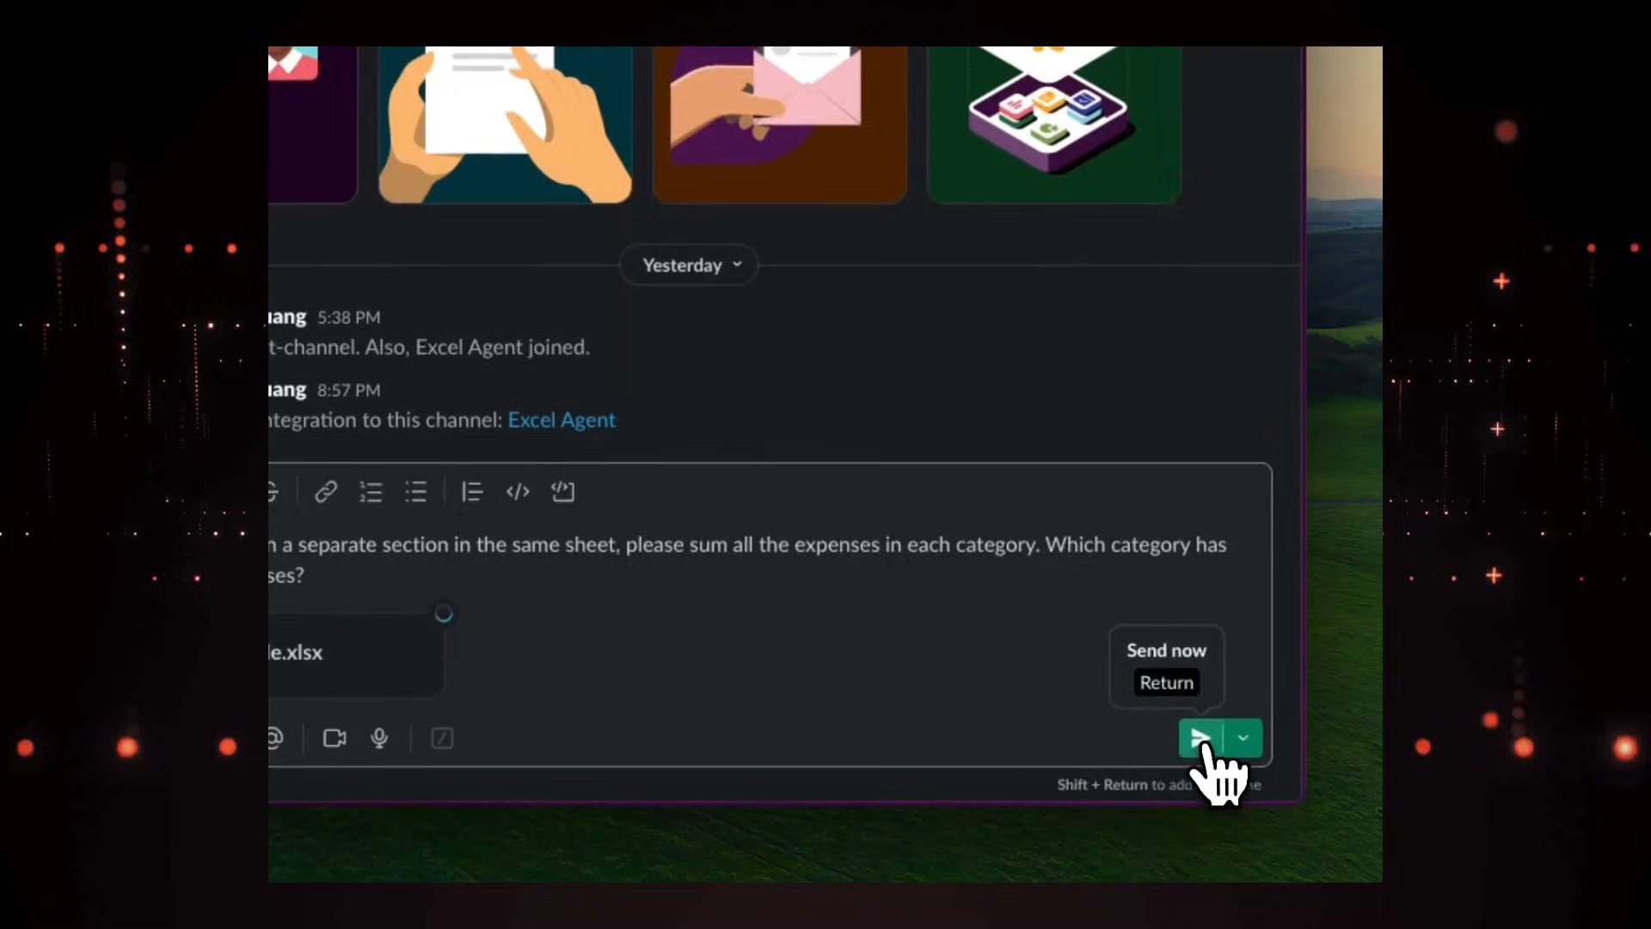
Send the Slack message asking to sum expenses by category with the .xlsx attached.
left_click(1197, 737)
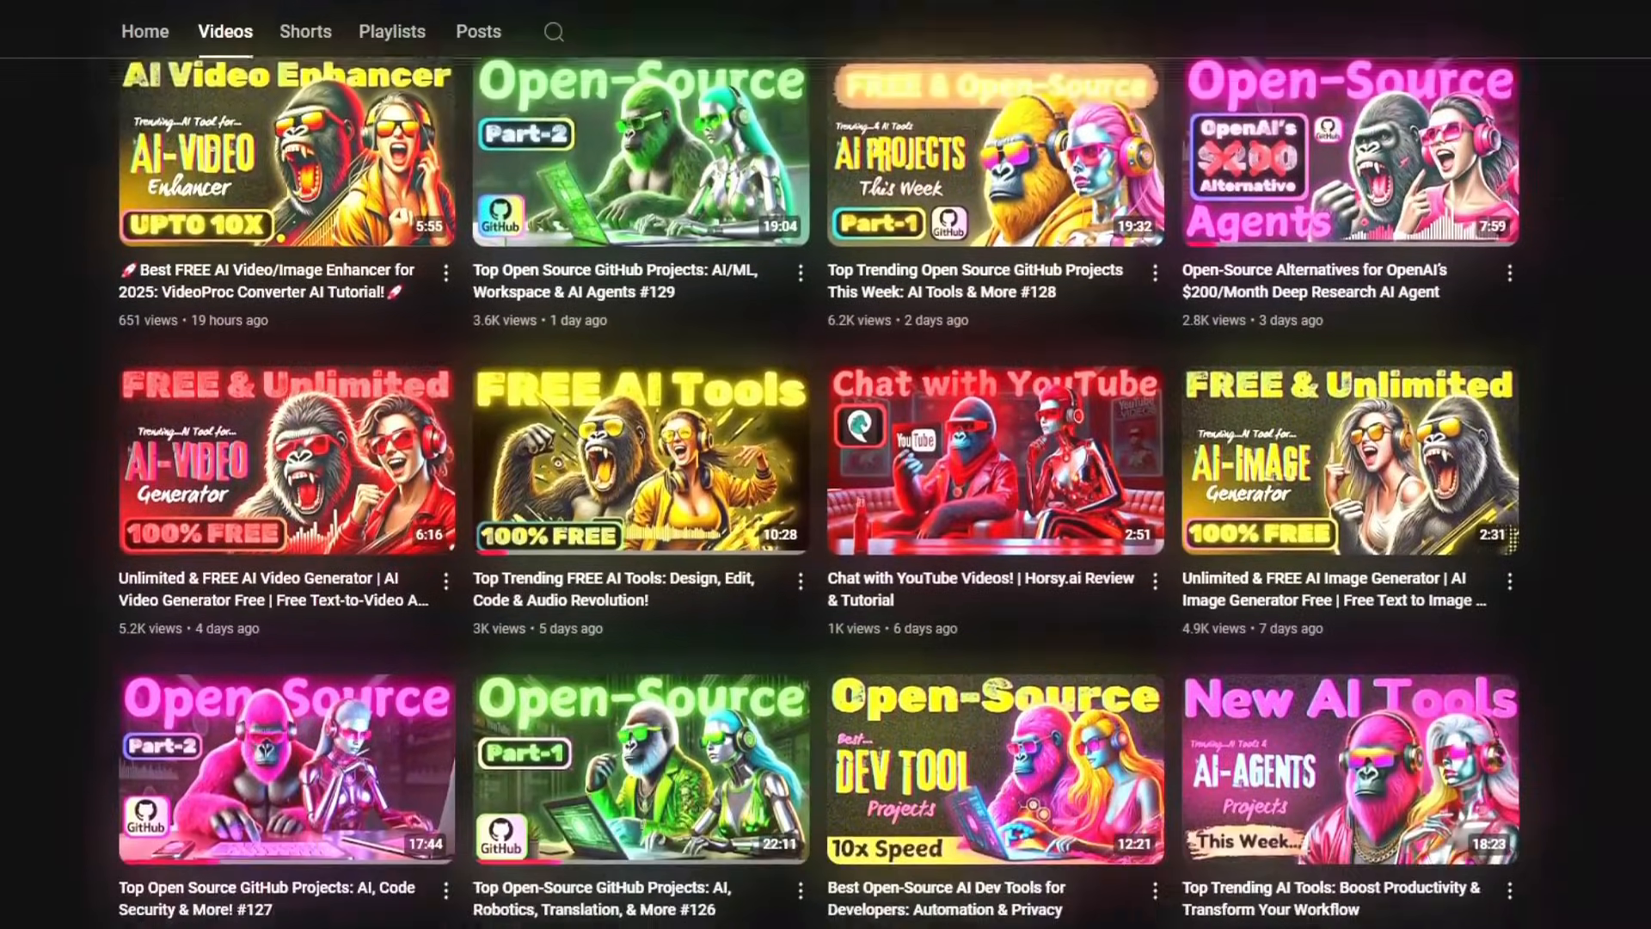
Subscribe to the AutoGPT Tutorials channel and choose its notification frequency from the bell menu.
scroll("down", 3)
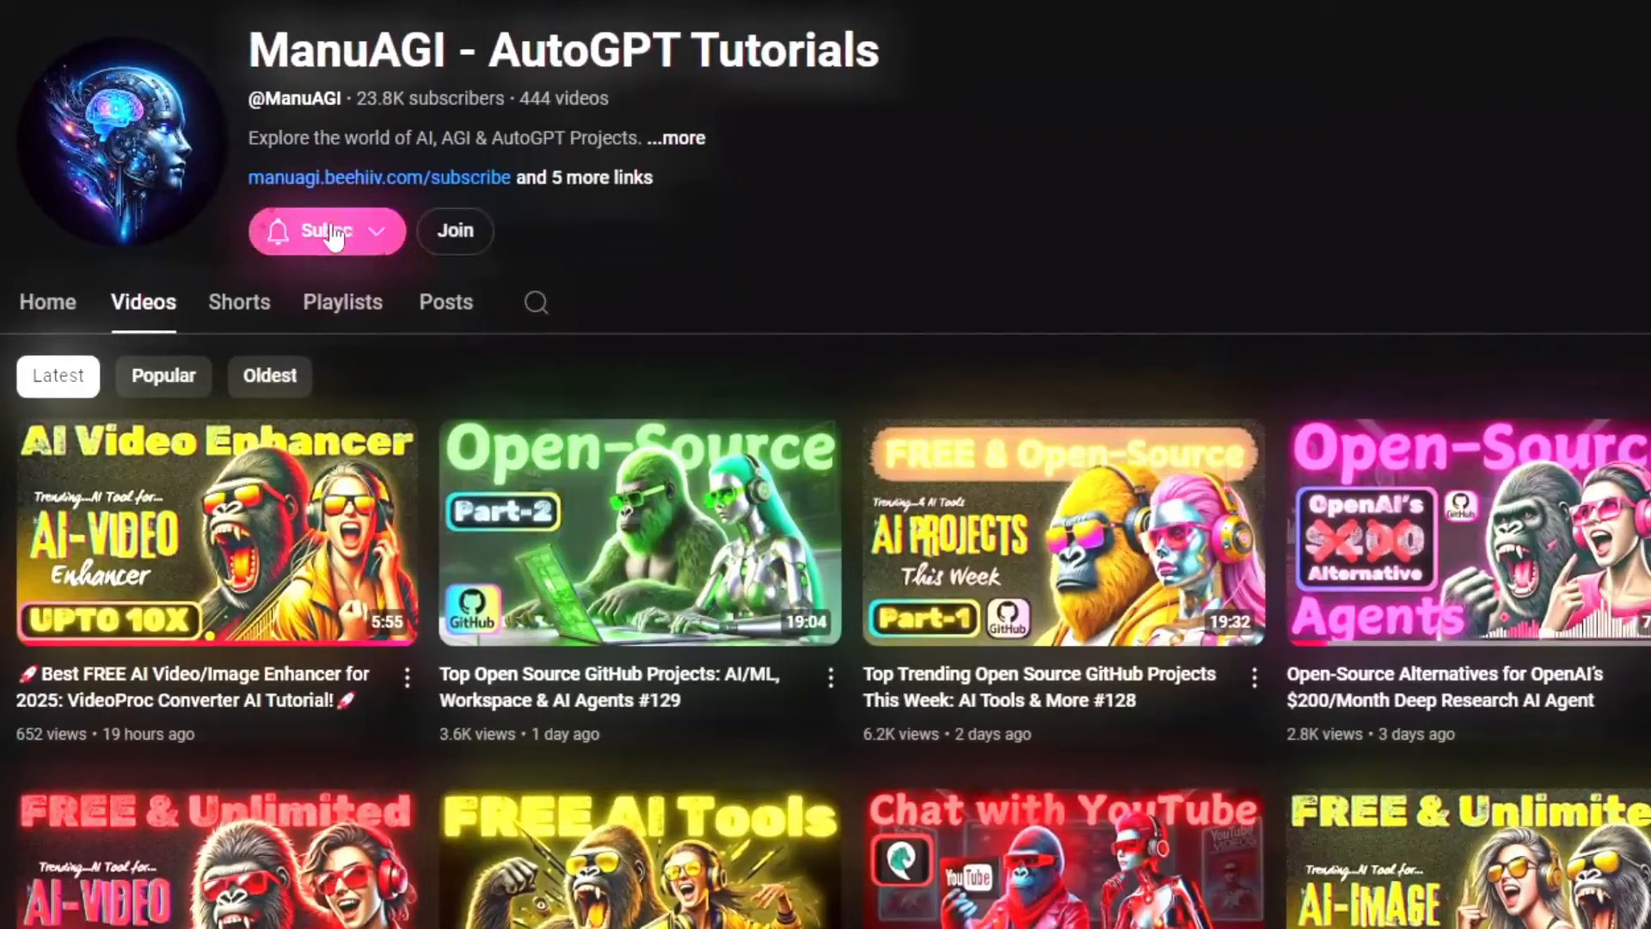
left_click(327, 230)
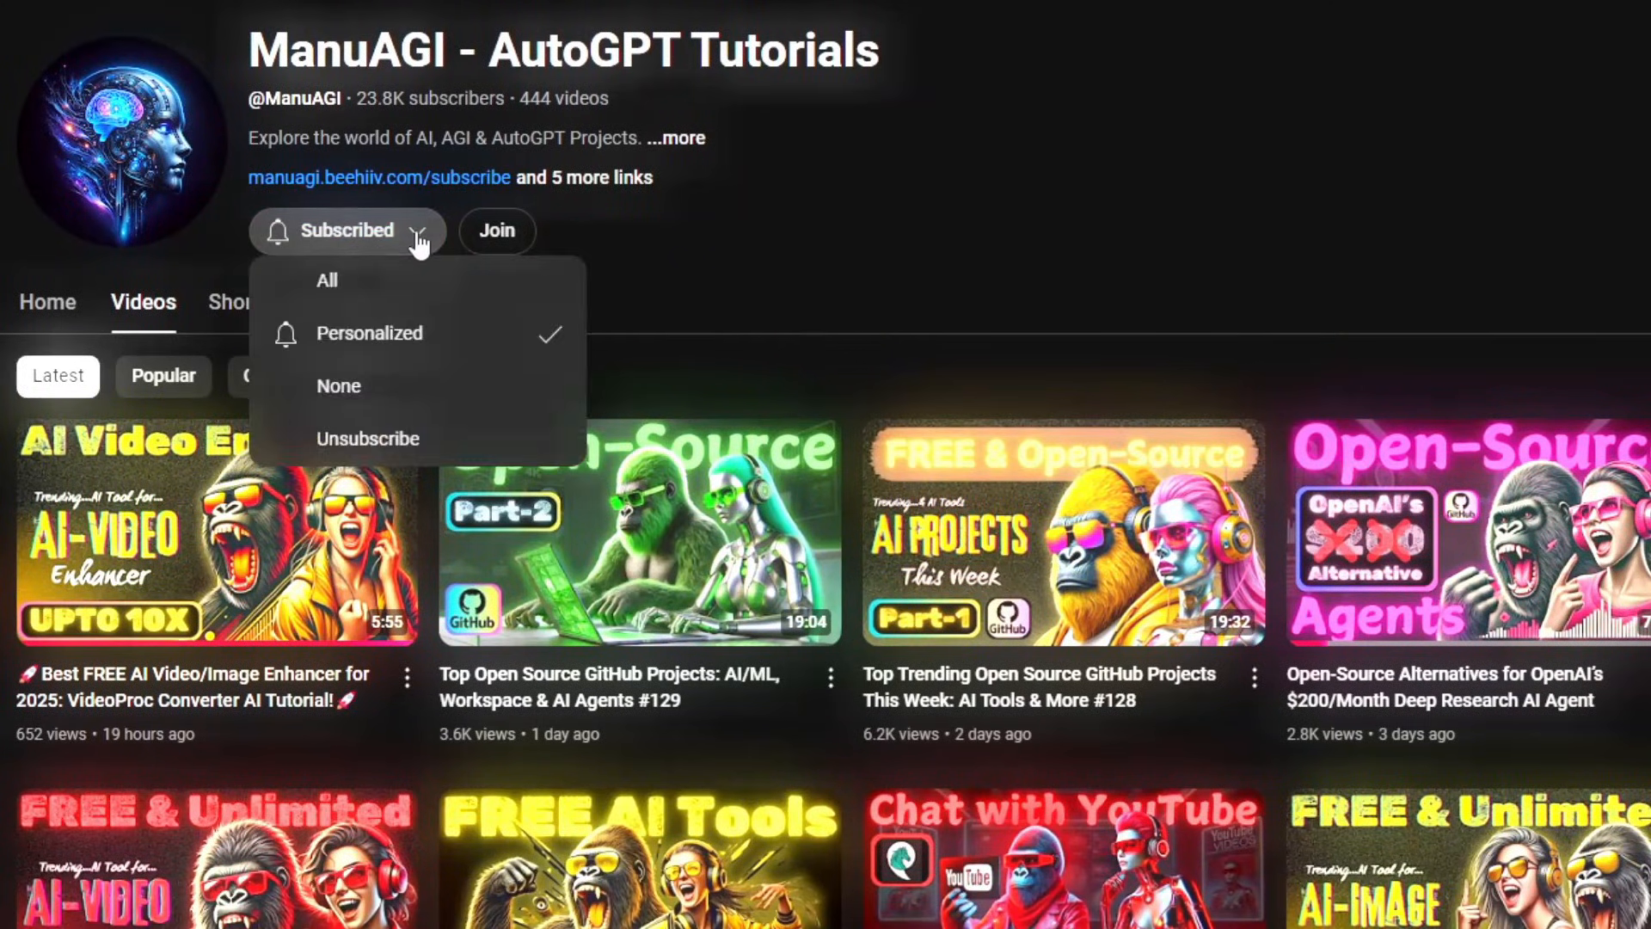
left_click(346, 230)
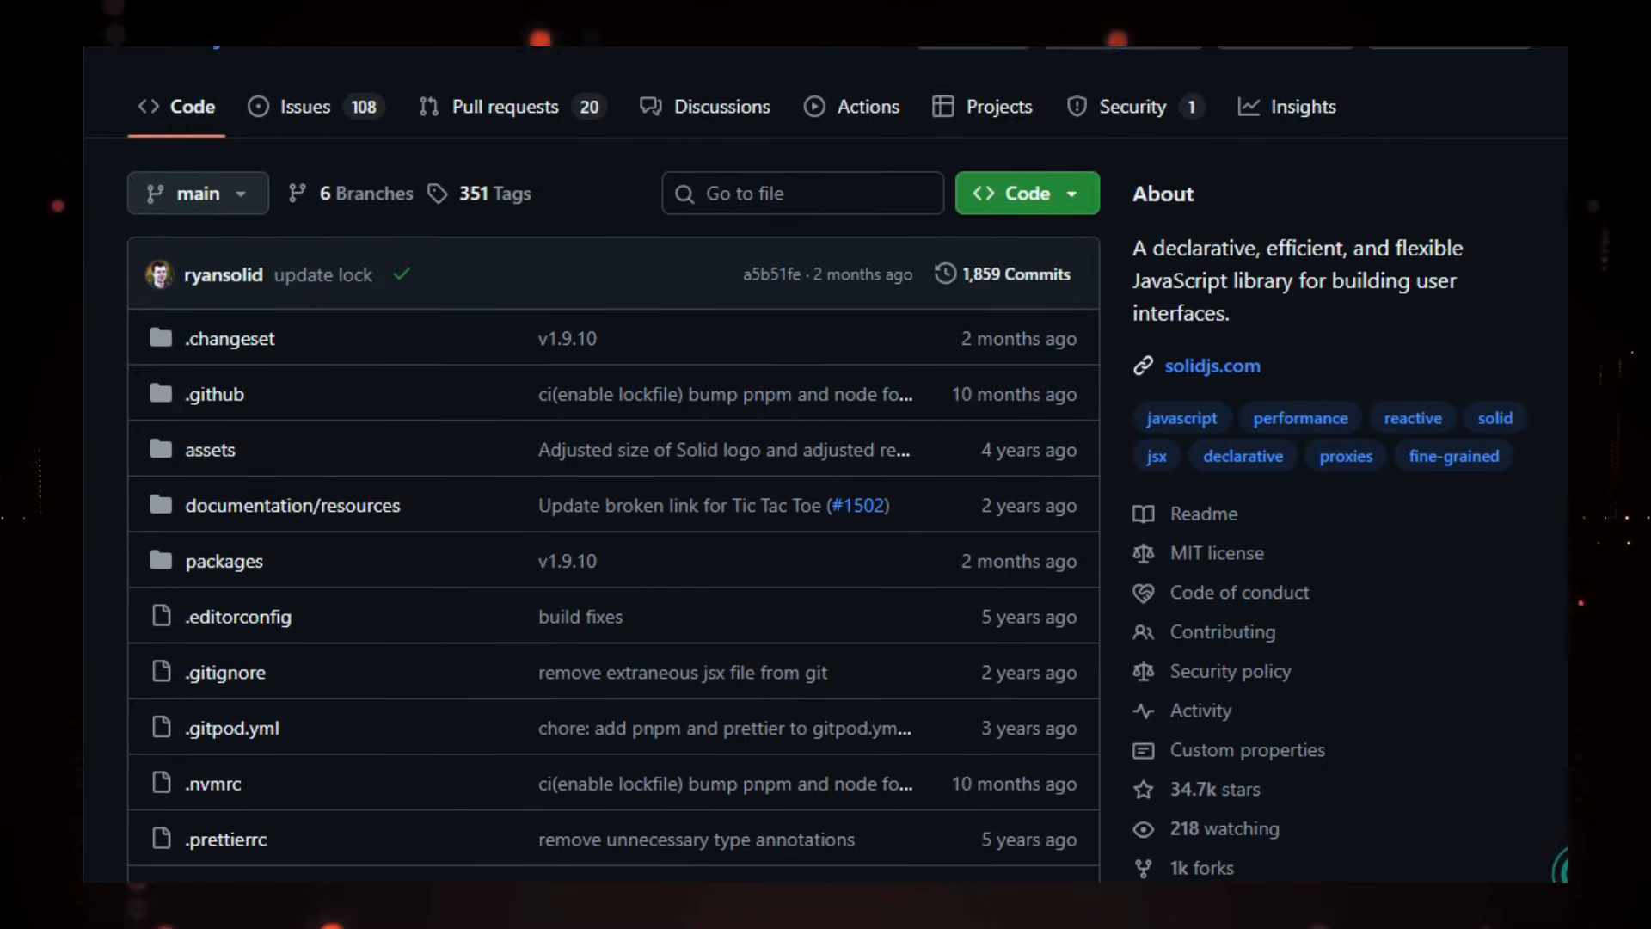
Scroll the SolidJS README from the file list down to the At a Glance counter example.
scroll("down", 3)
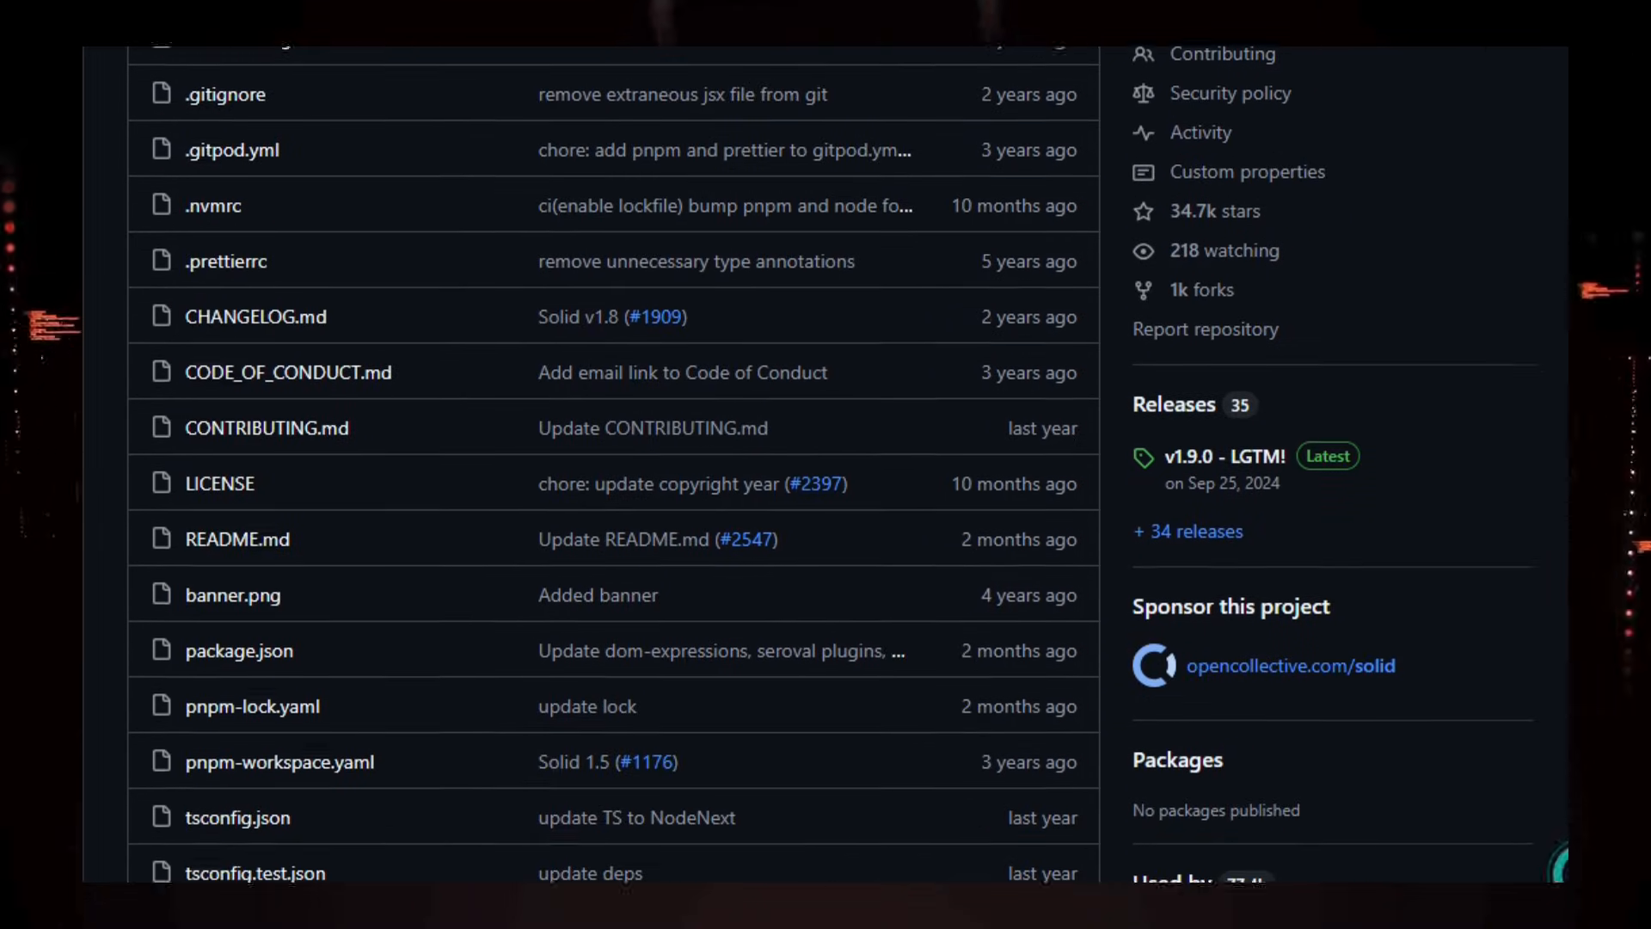
scroll("down", 3)
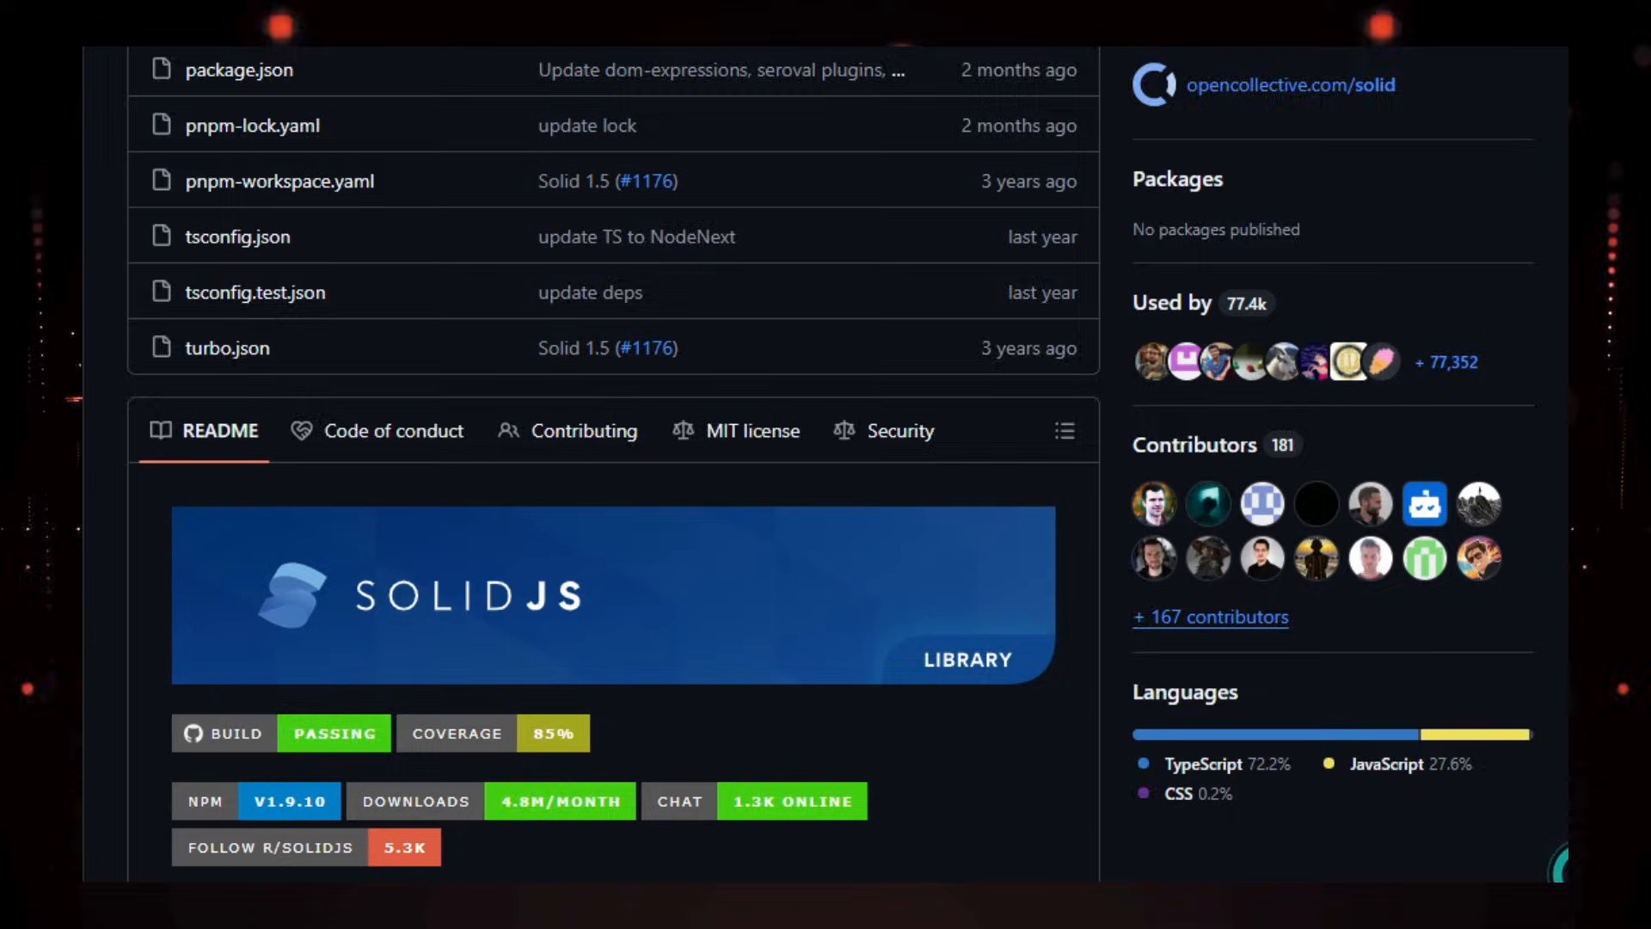
scroll("down", 3)
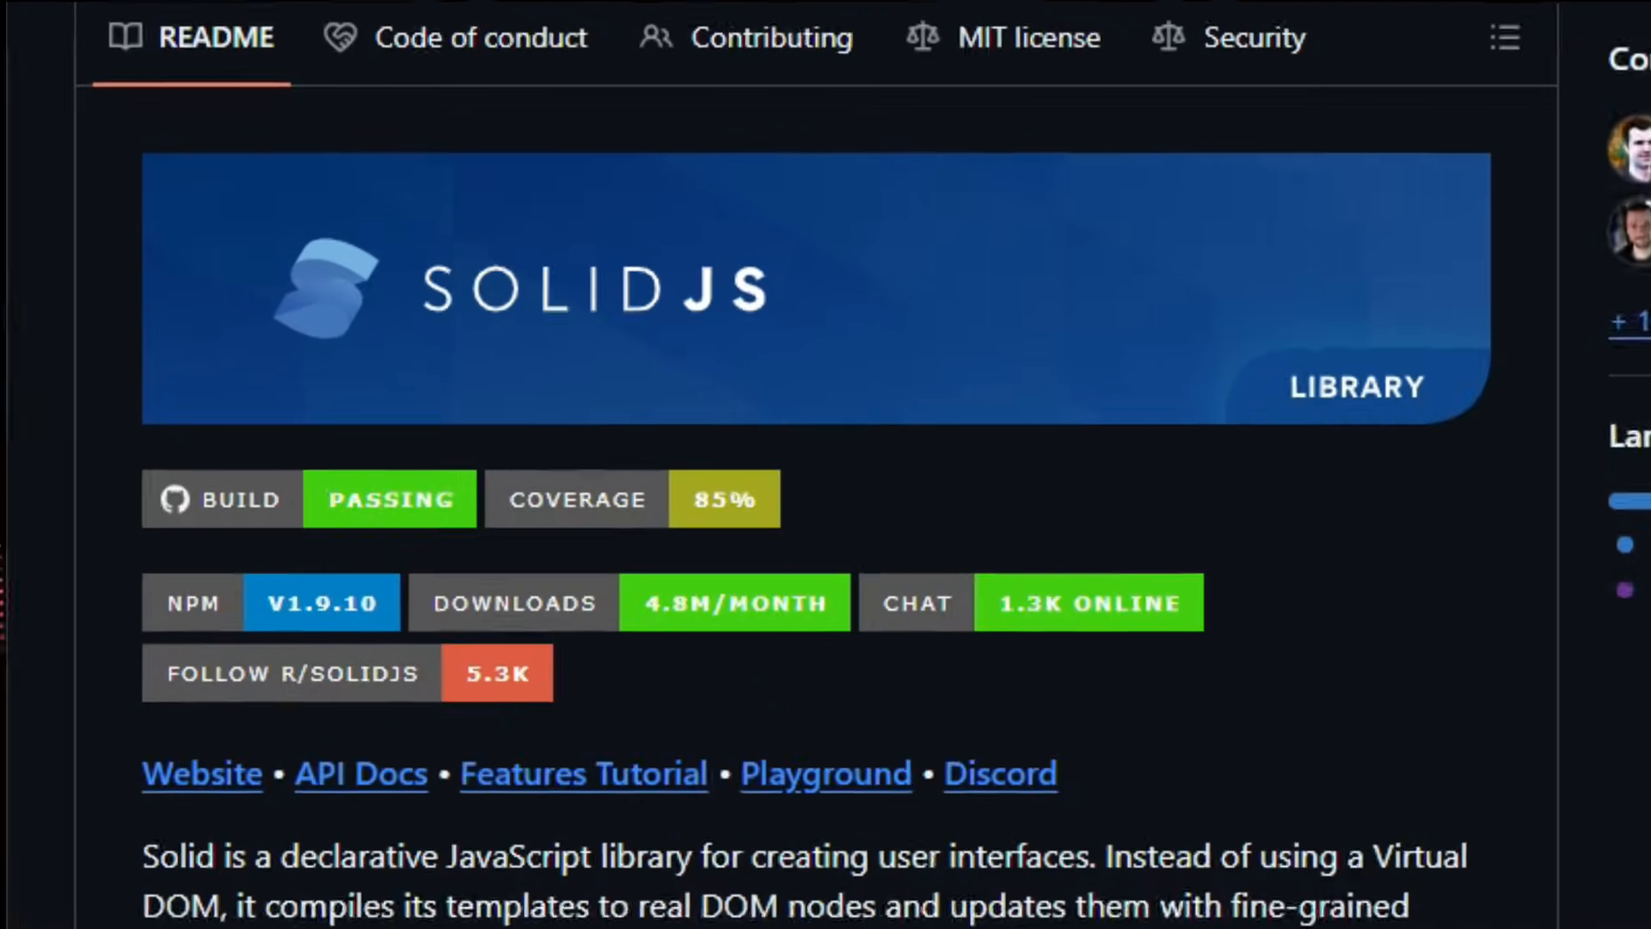
scroll("down", 3)
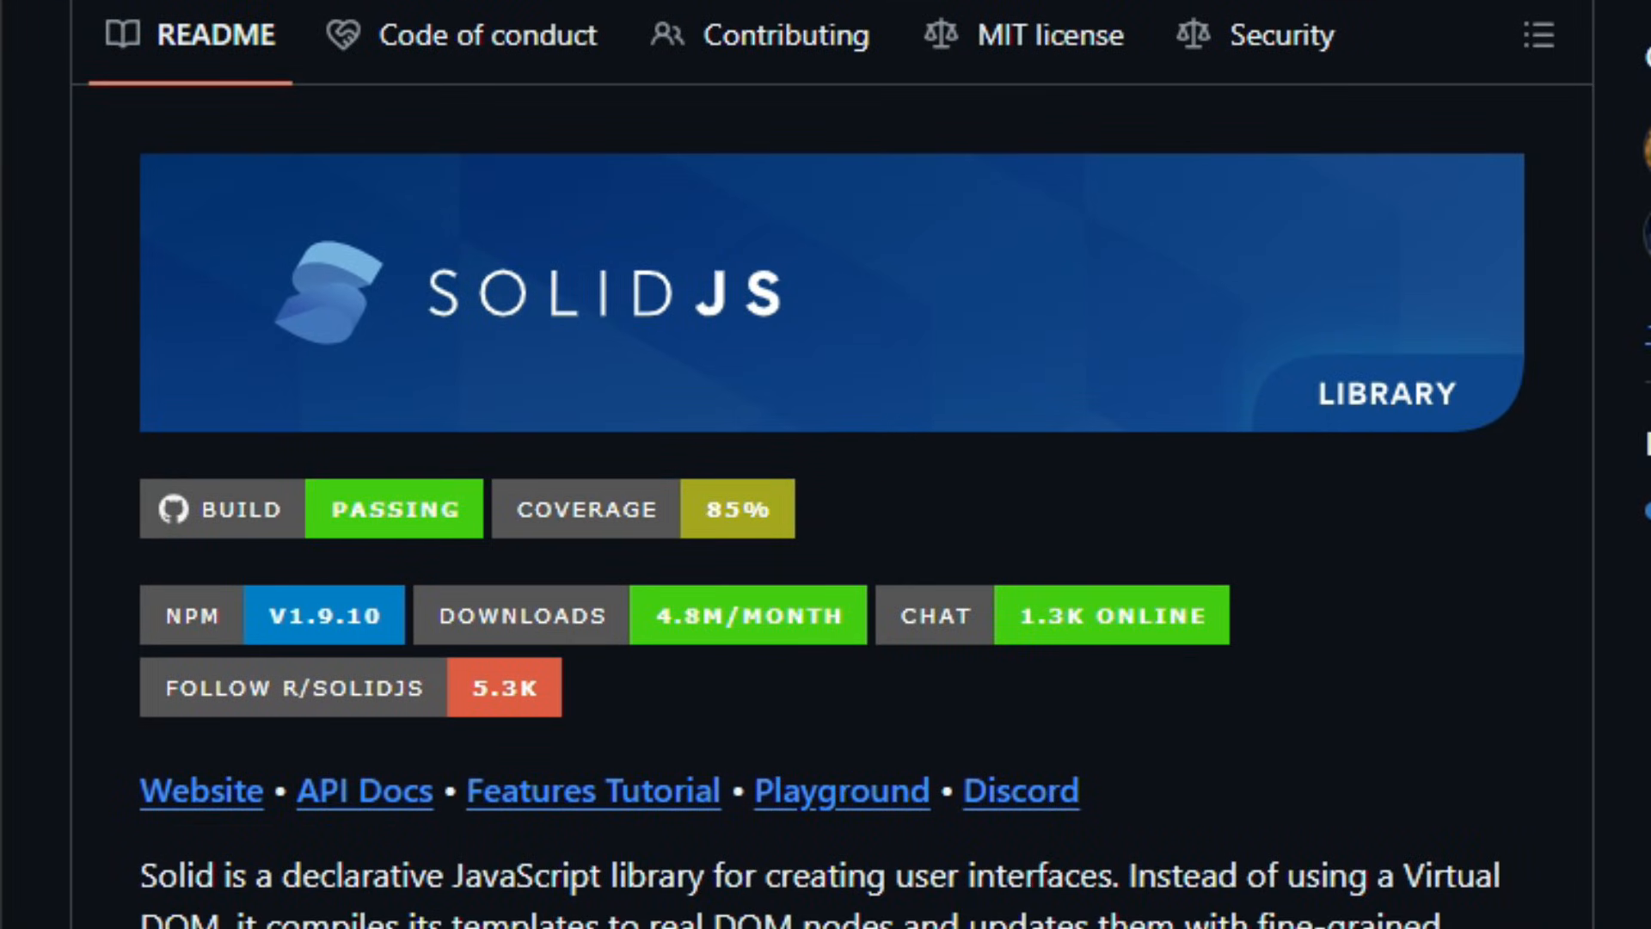
scroll("down", 3)
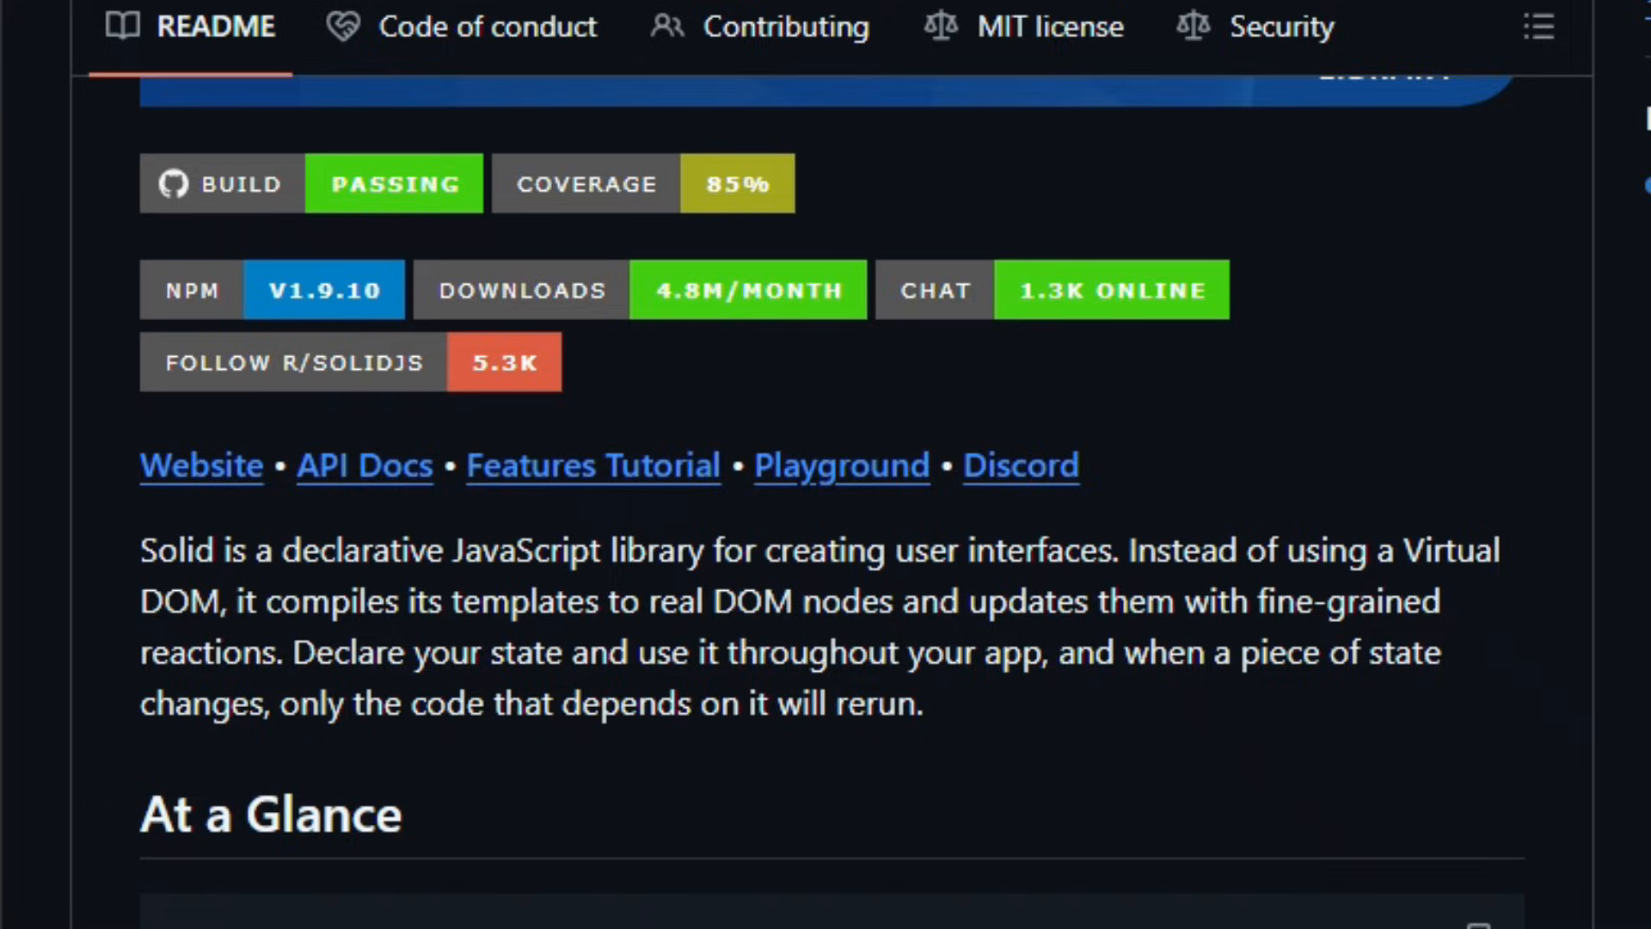
scroll("down", 3)
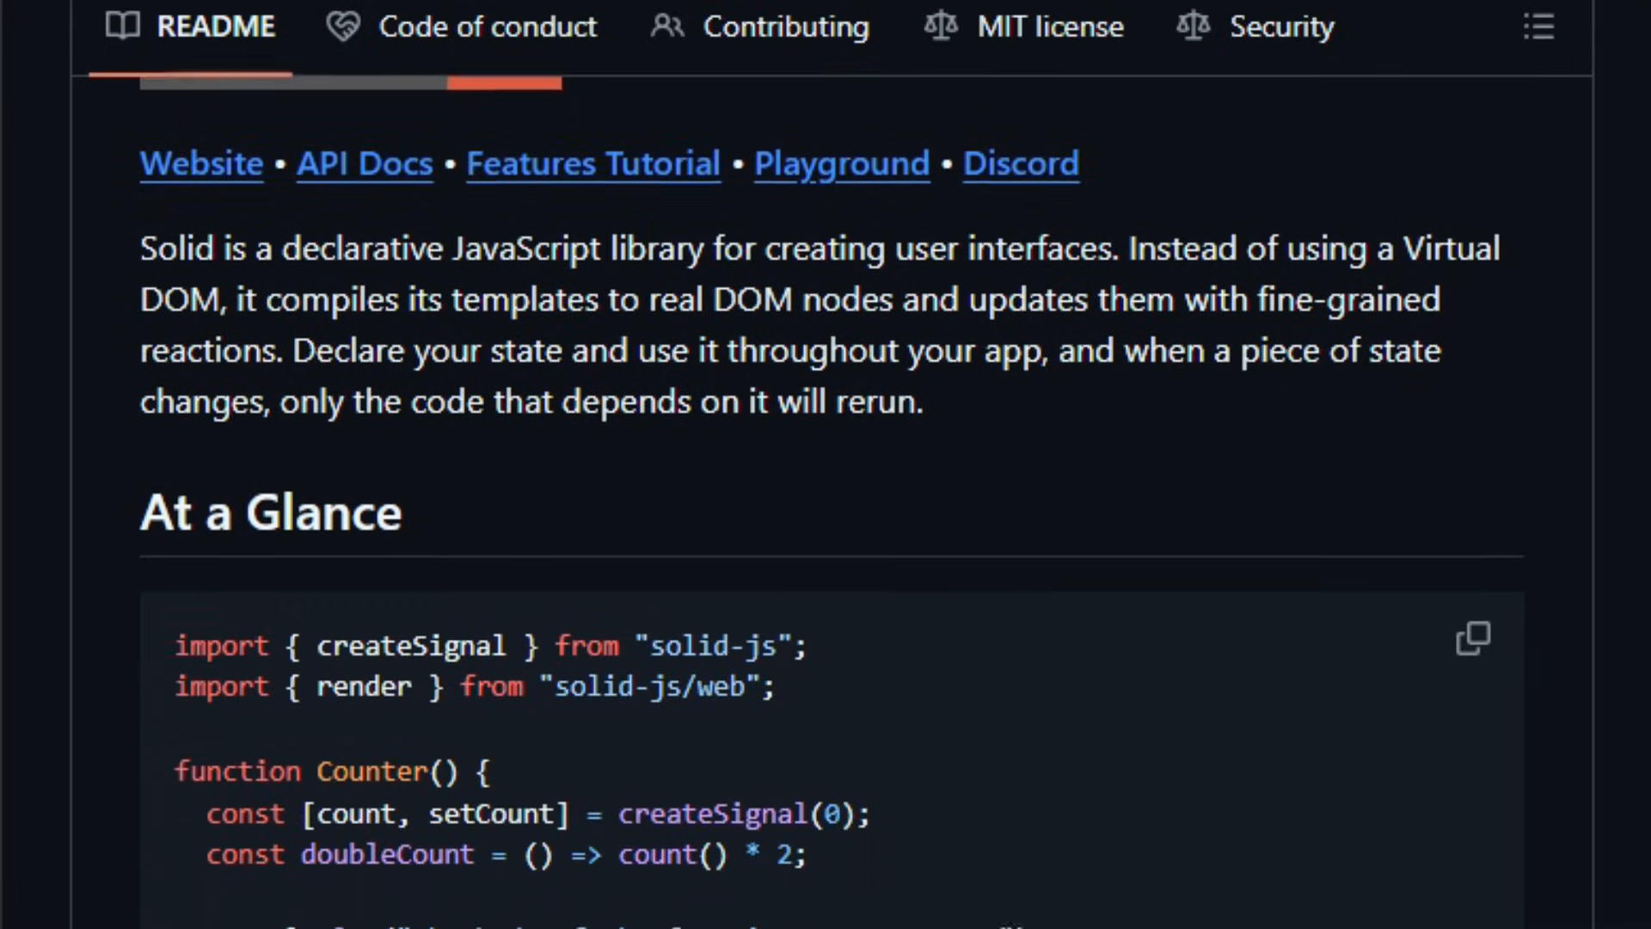
scroll("down", 3)
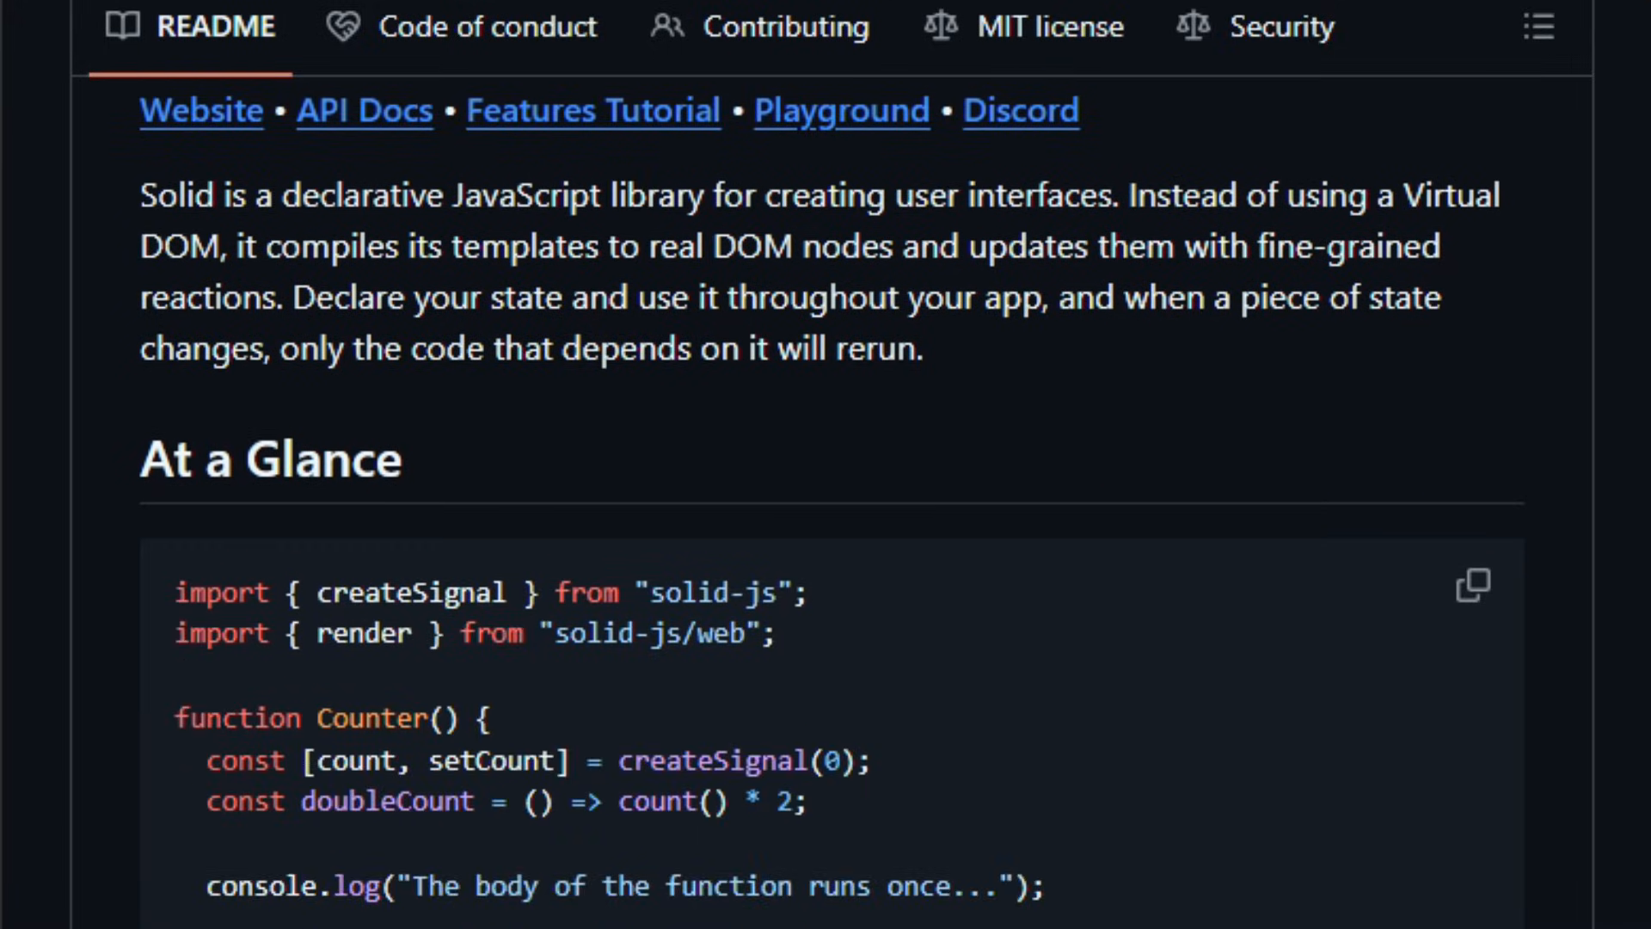
scroll("down", 3)
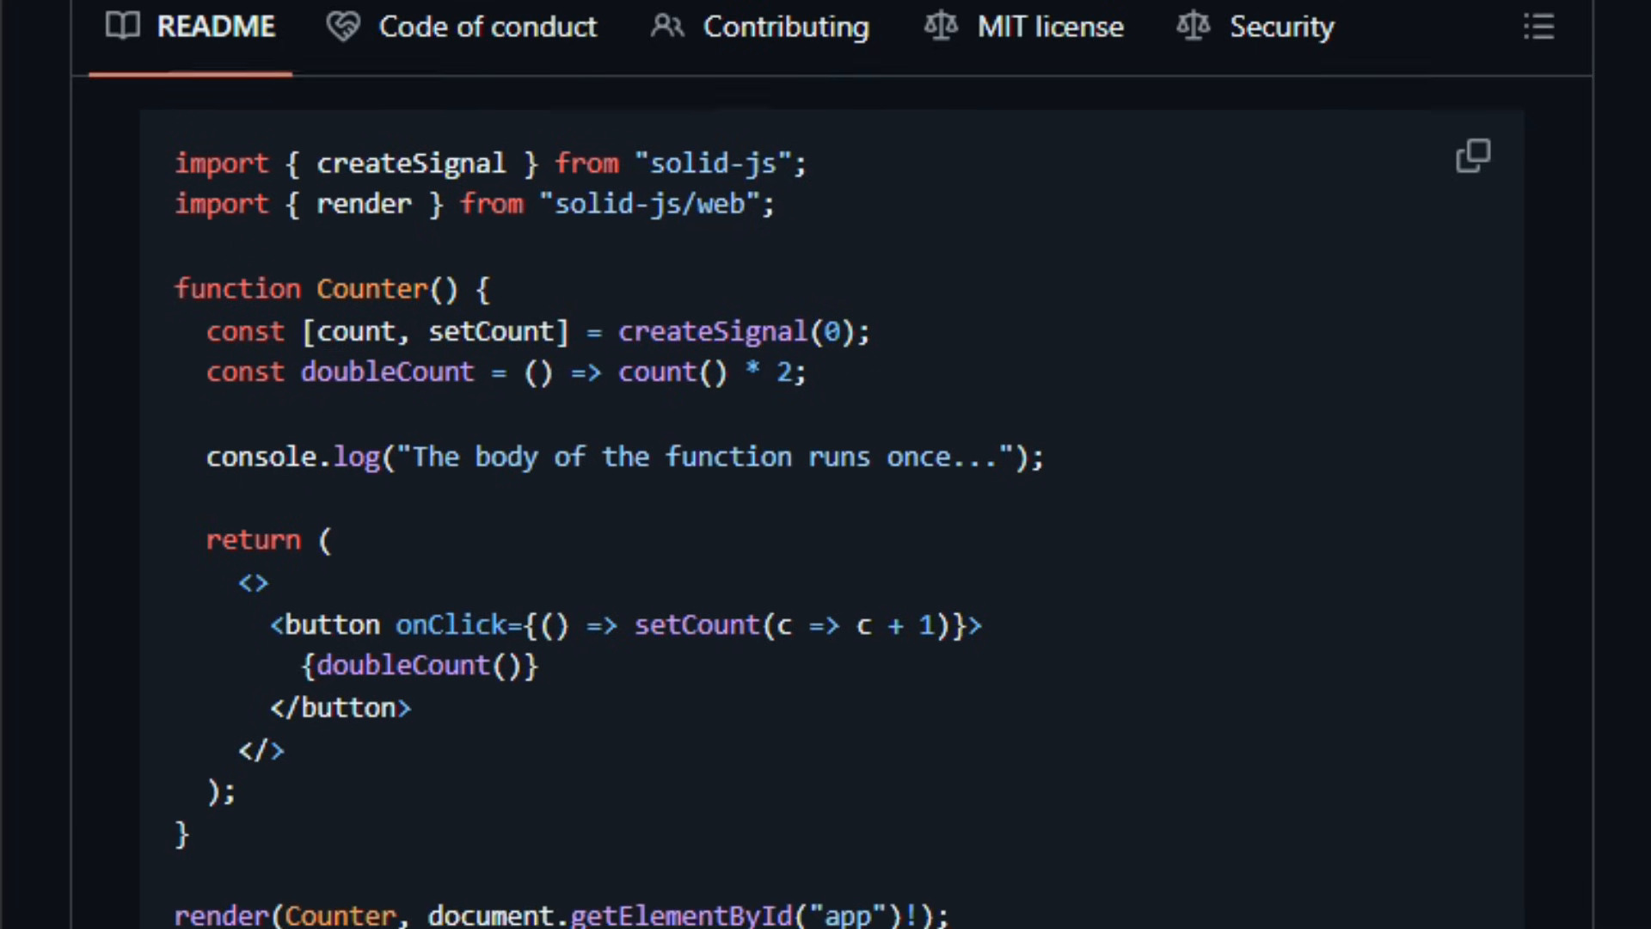
scroll("down", 3)
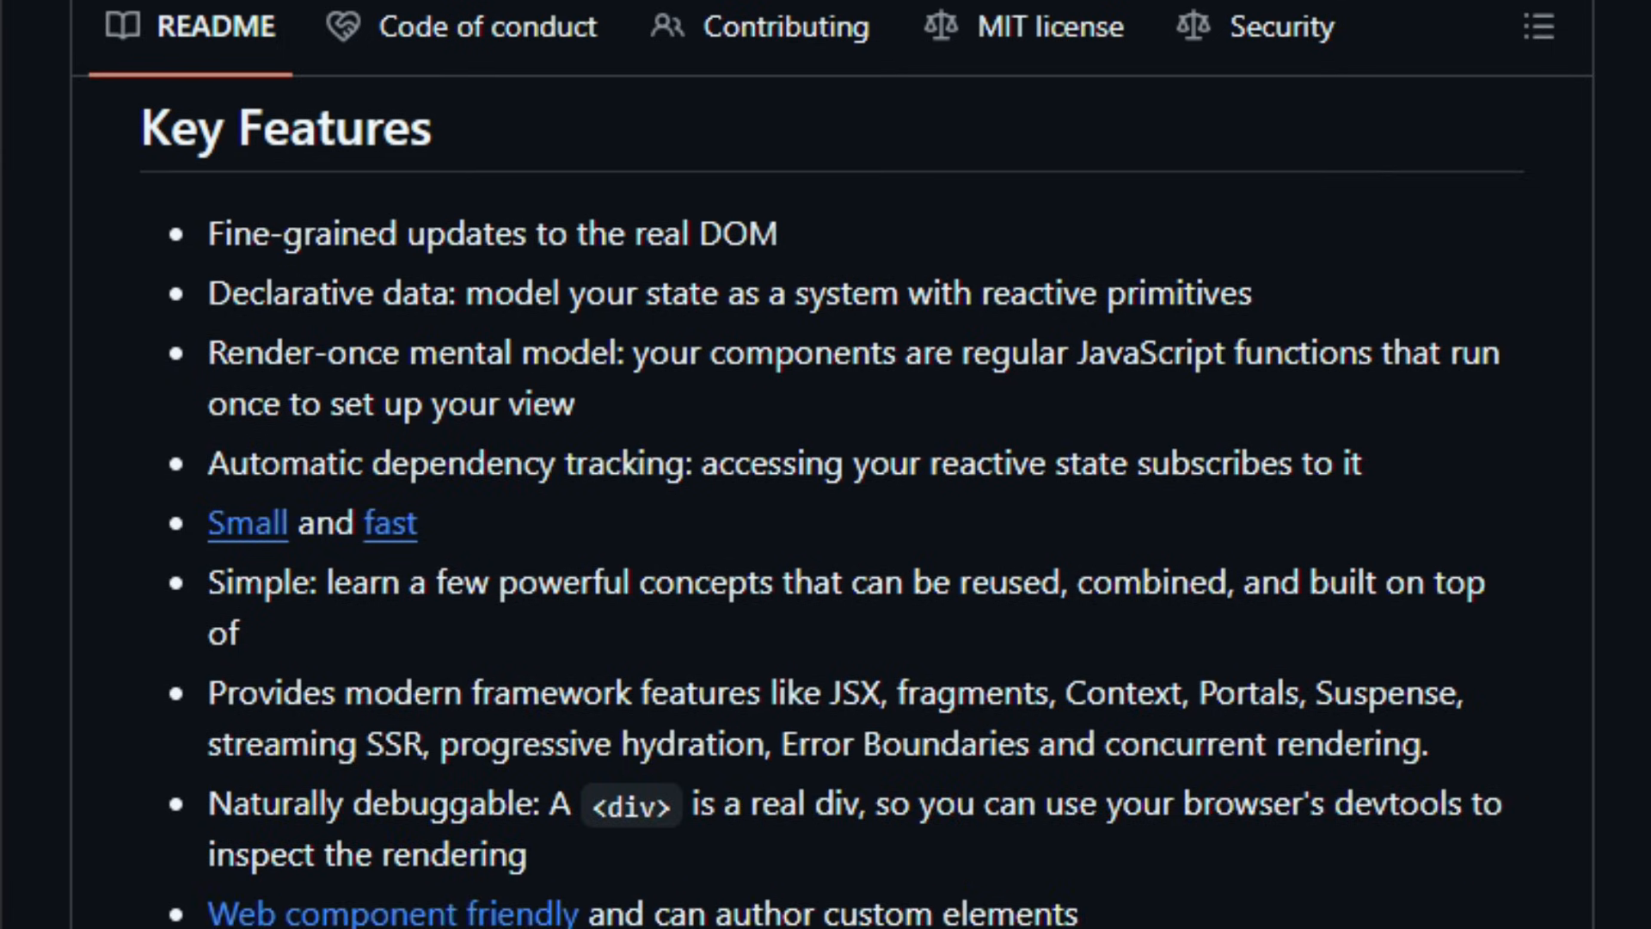
Scroll the SolidJS README through its Key Features and Community sections.
scroll("down", 3)
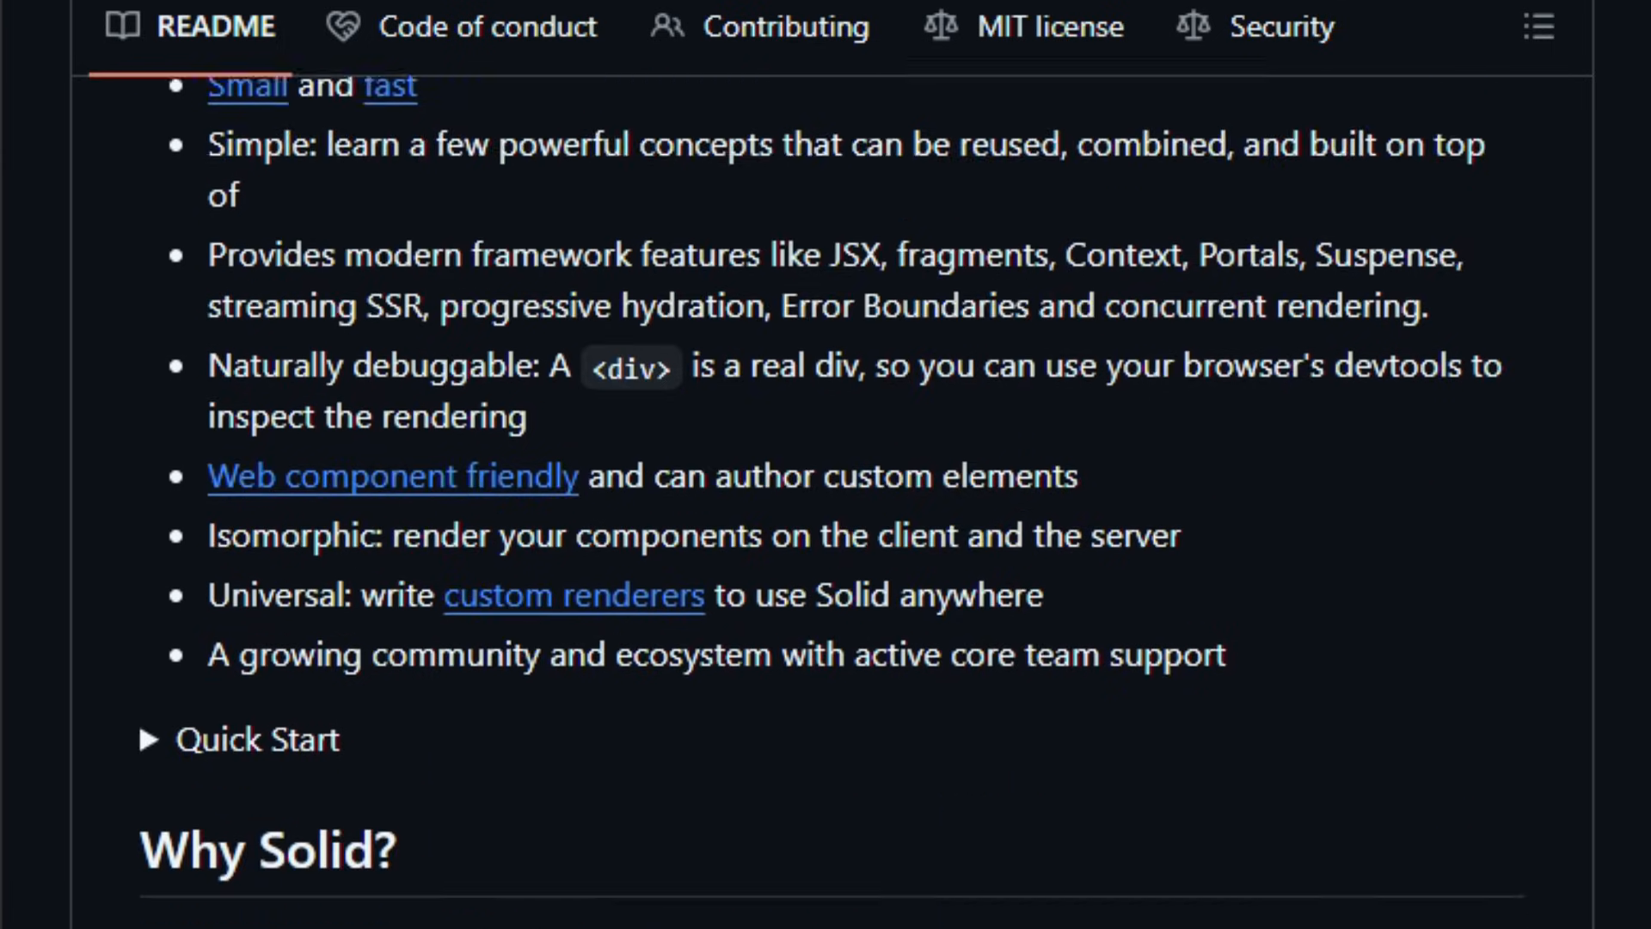
scroll("down", 3)
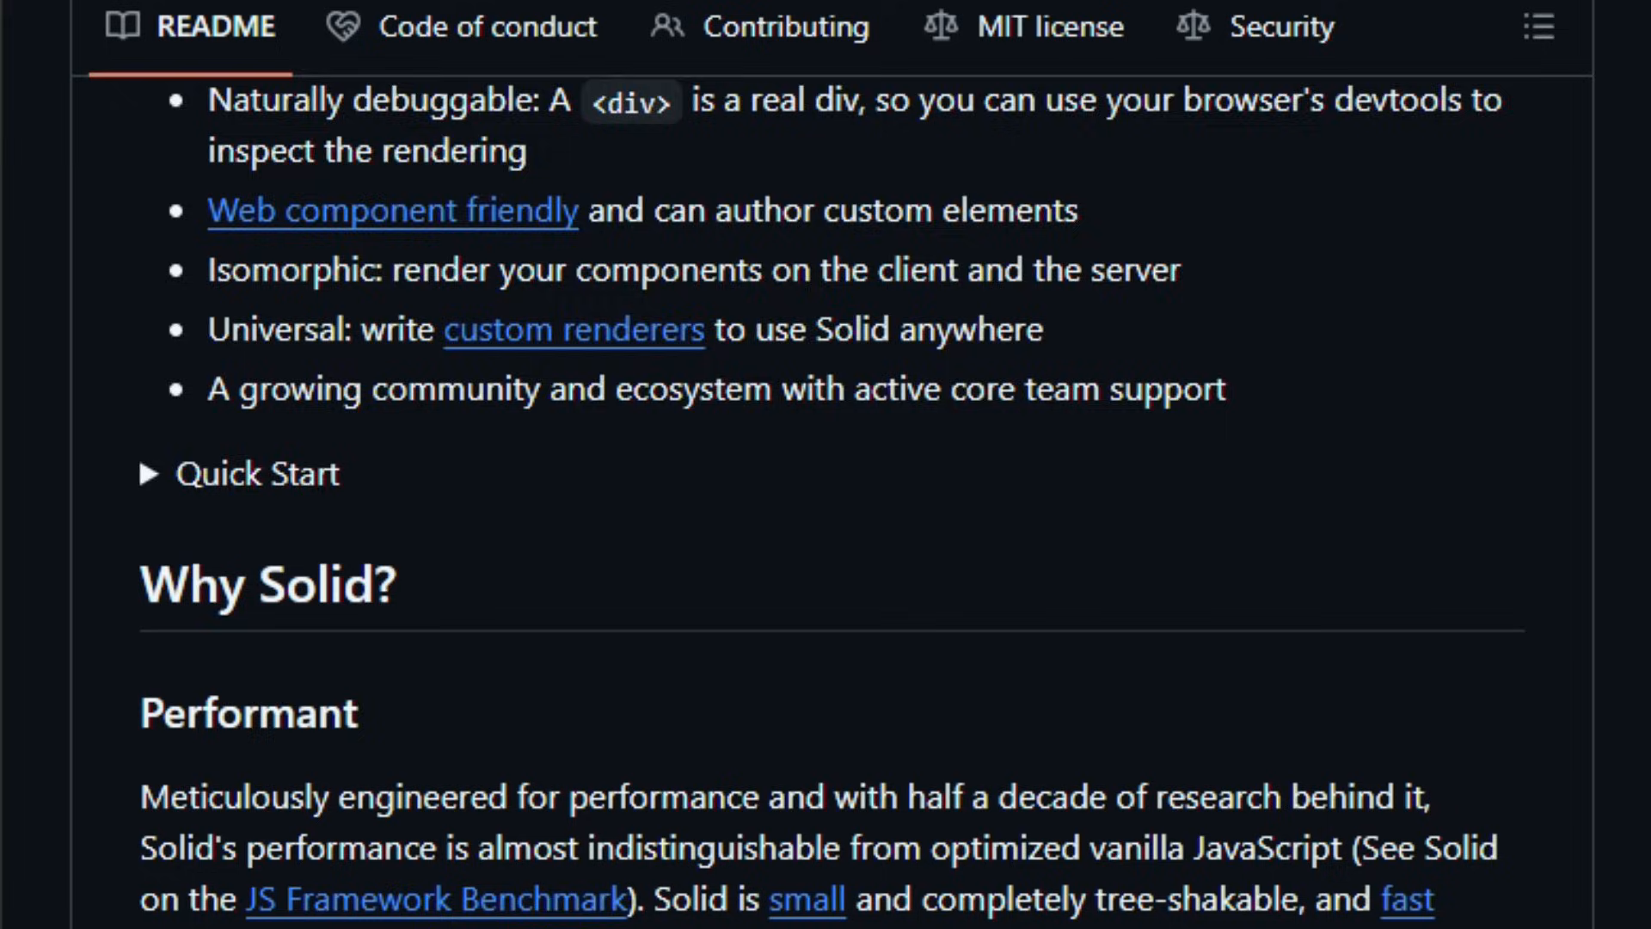
scroll("down", 3)
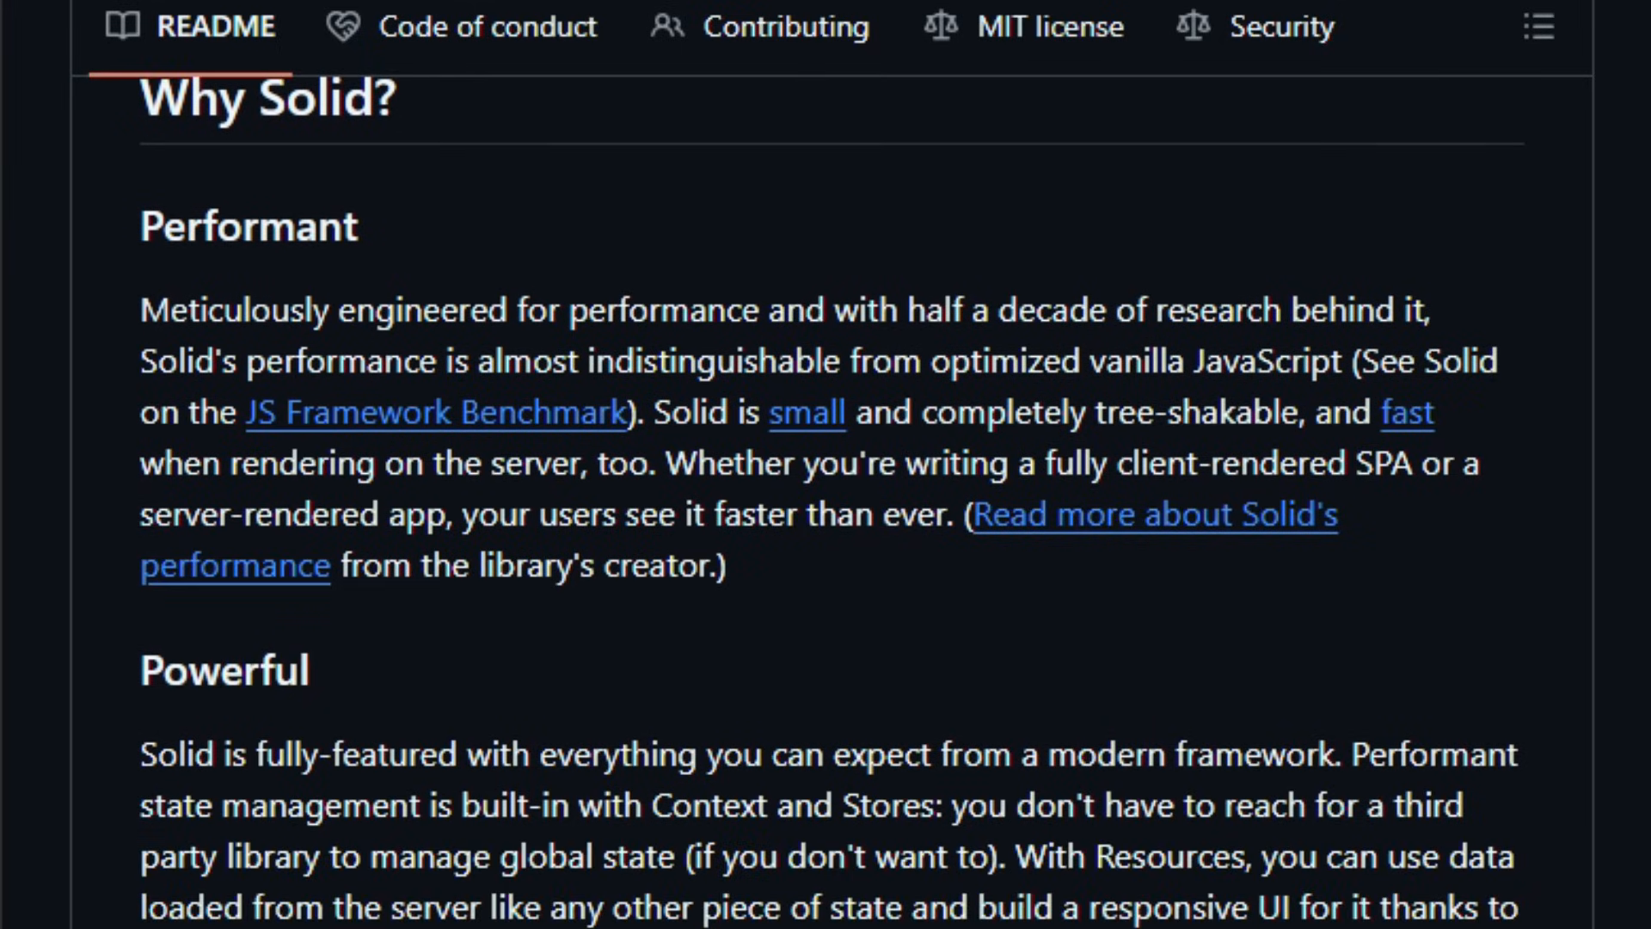
scroll("down", 3)
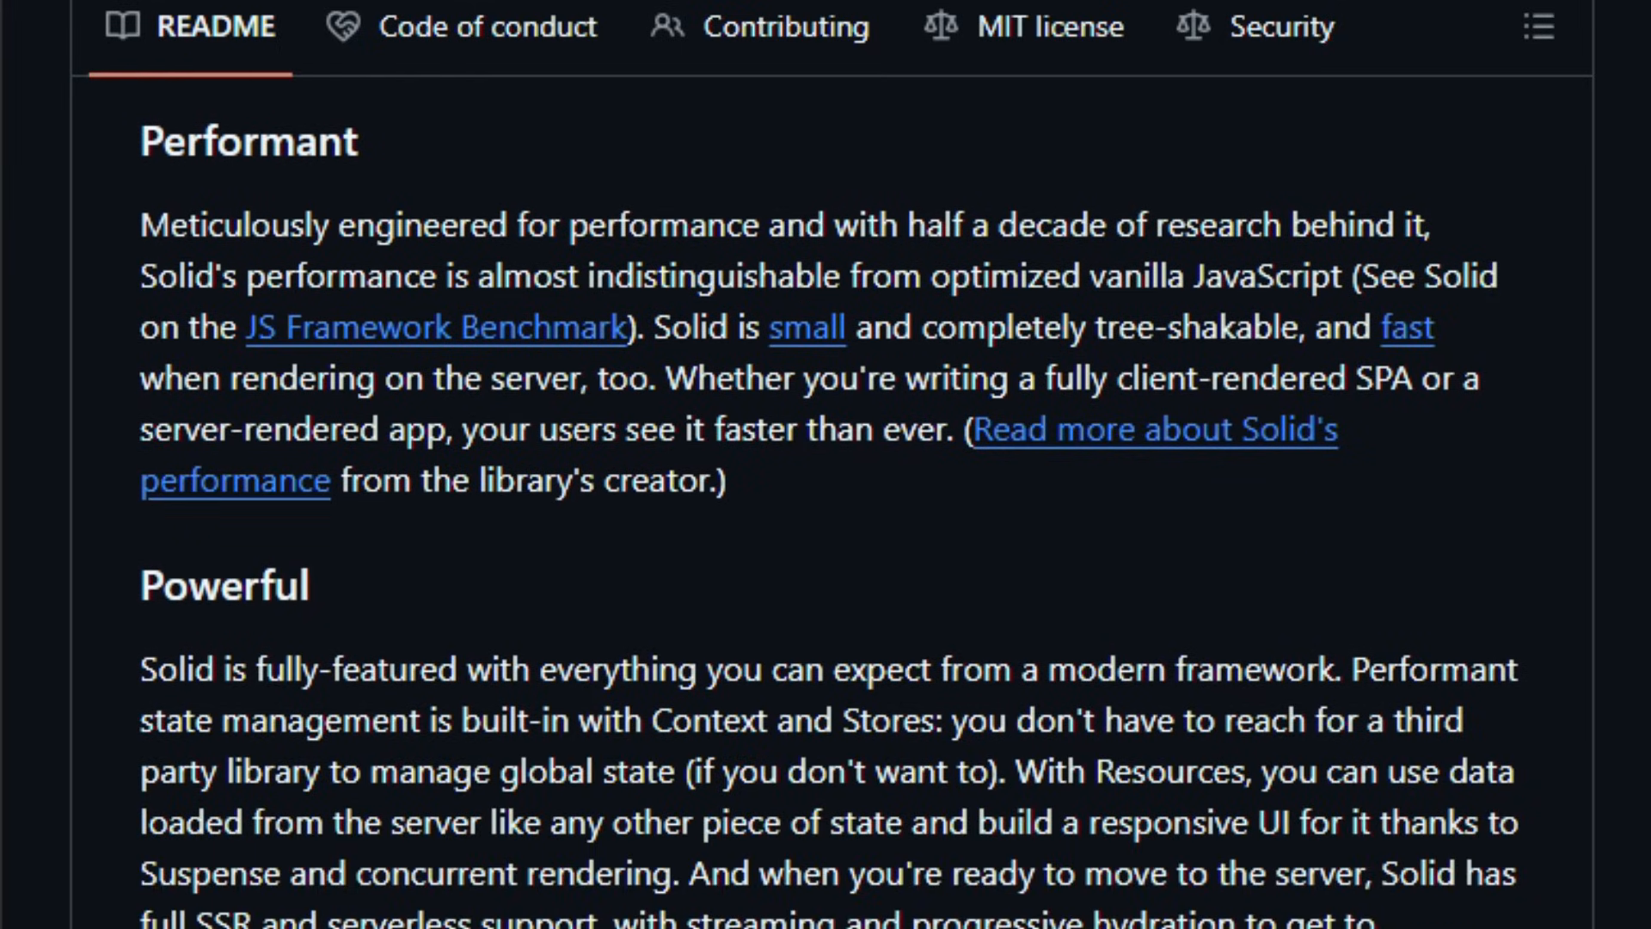
scroll("down", 3)
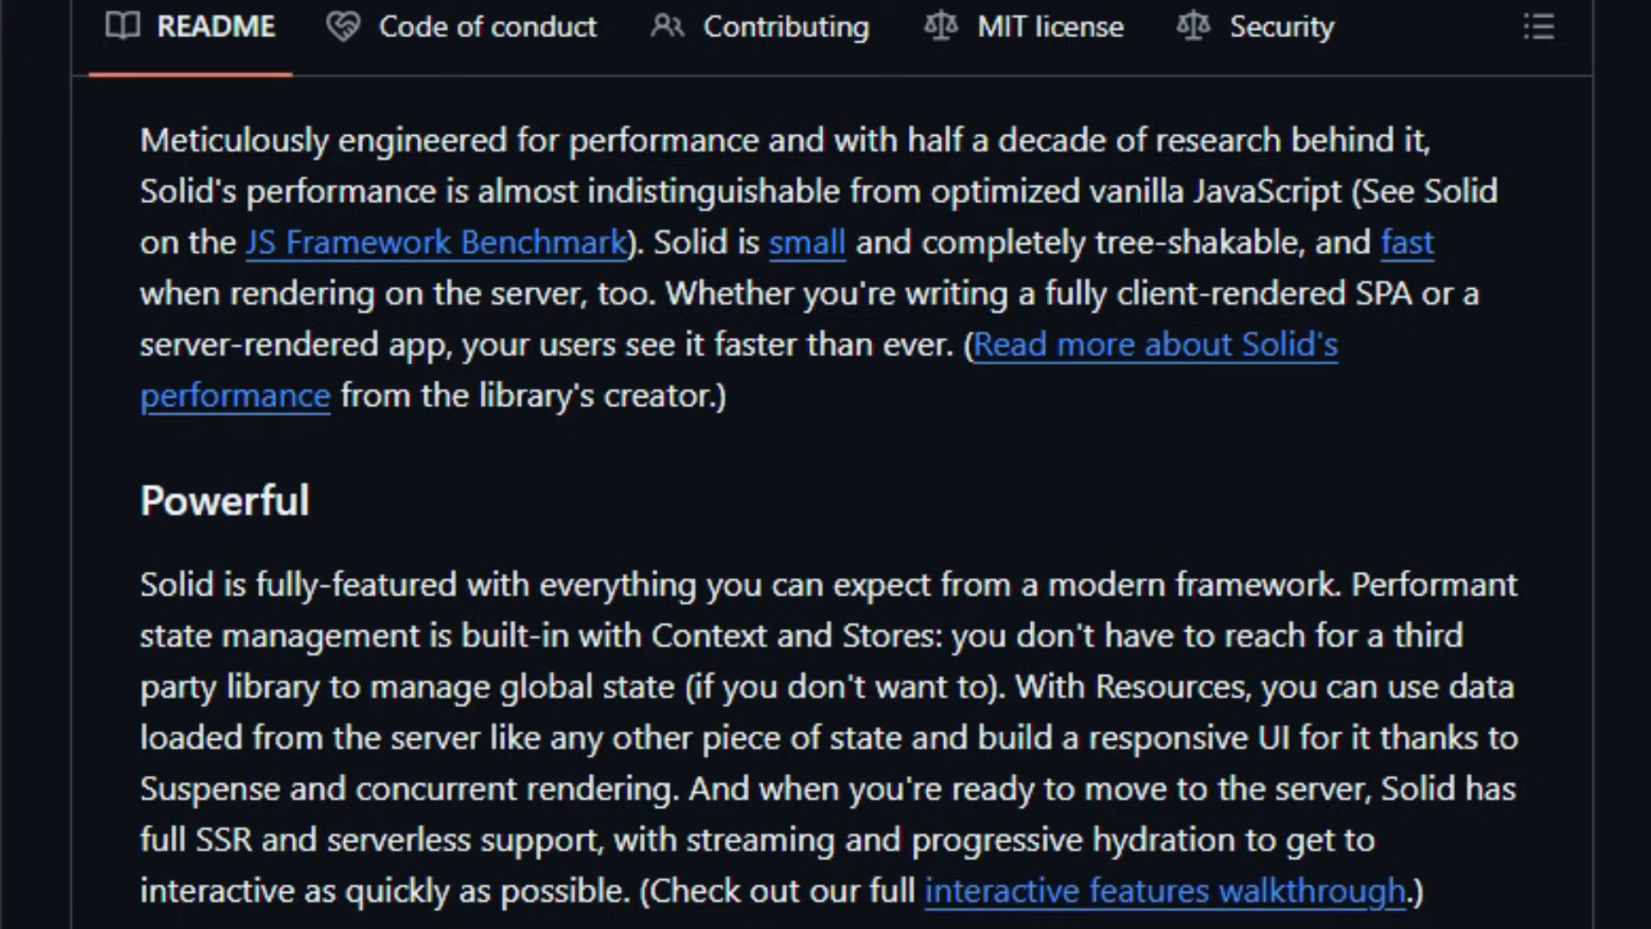
scroll("down", 3)
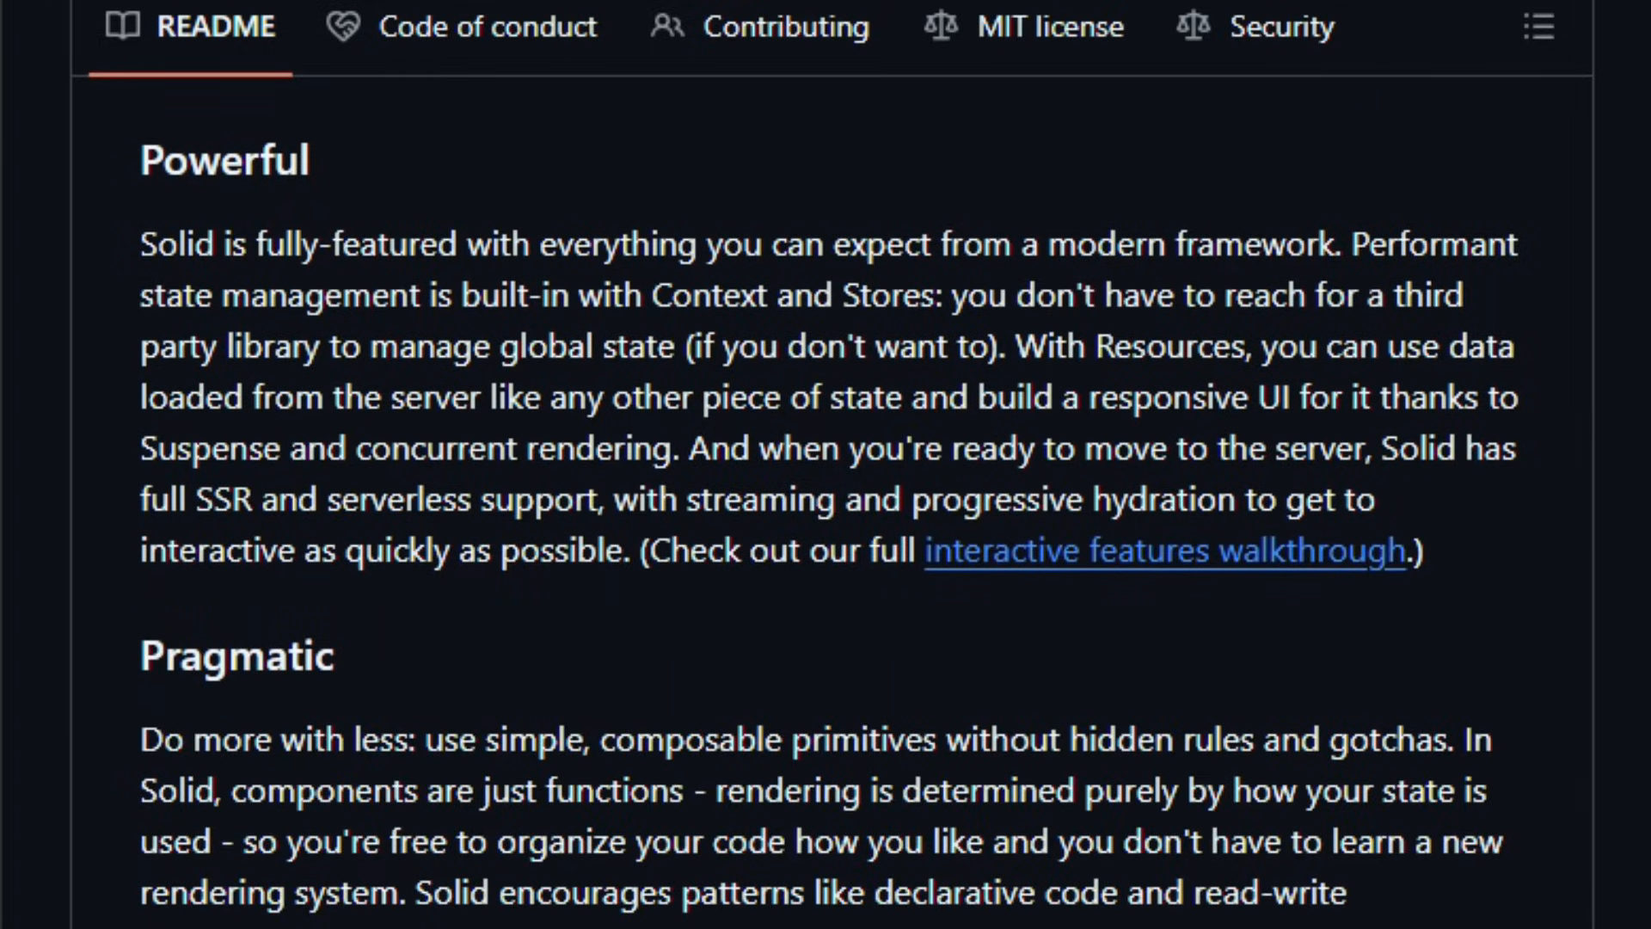
scroll("down", 3)
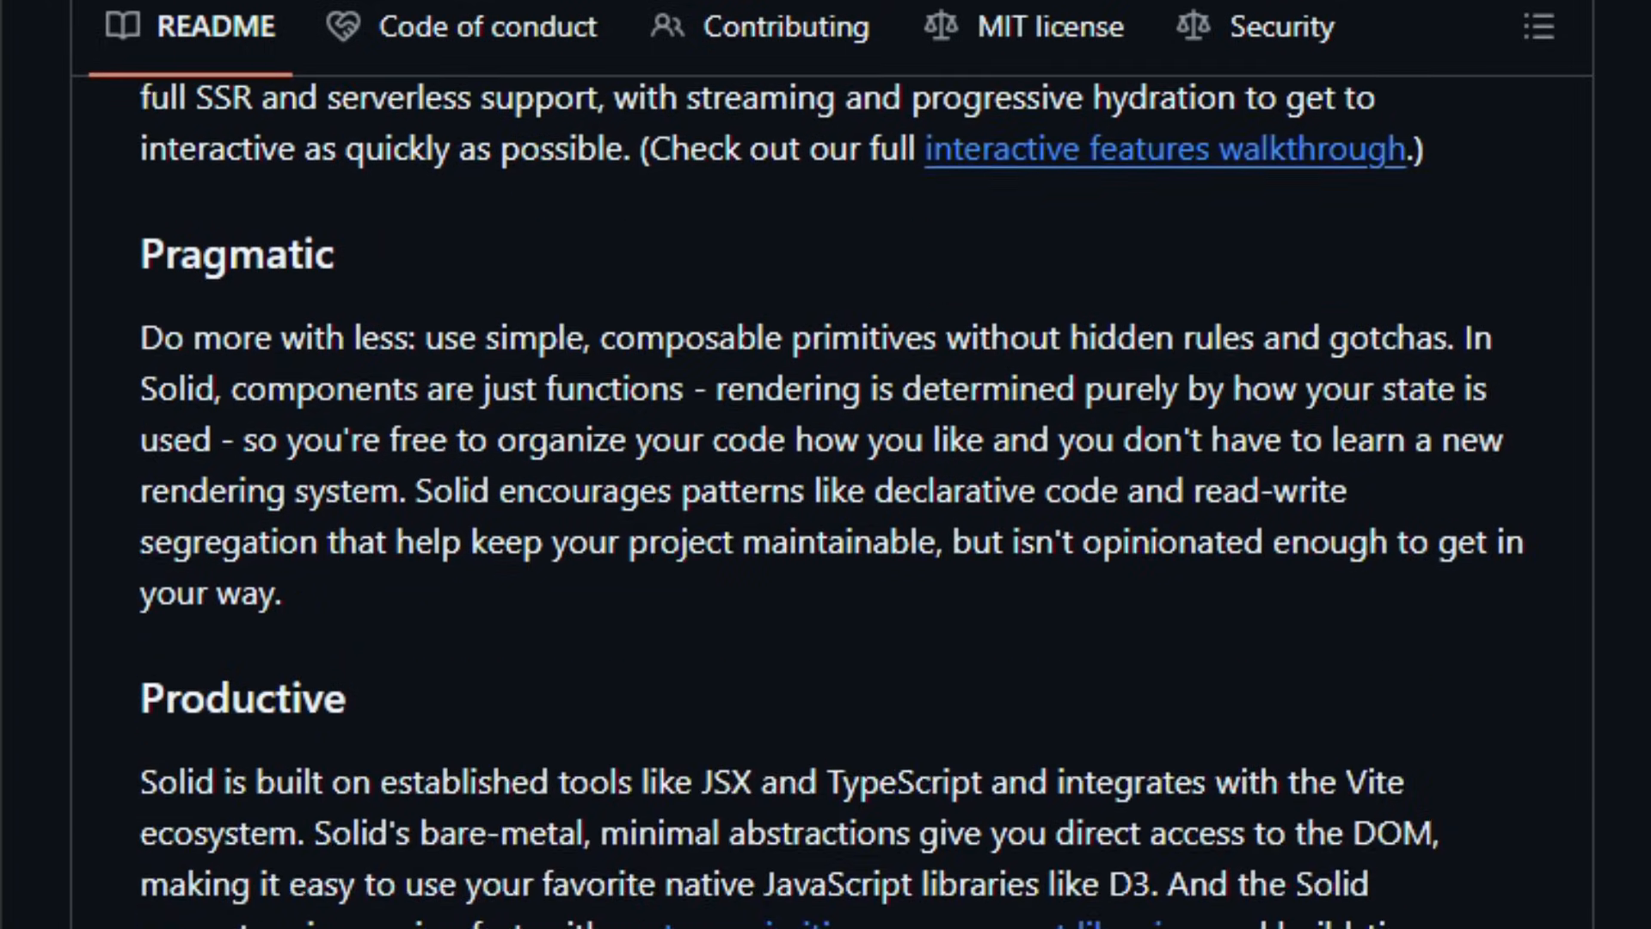
scroll("down", 3)
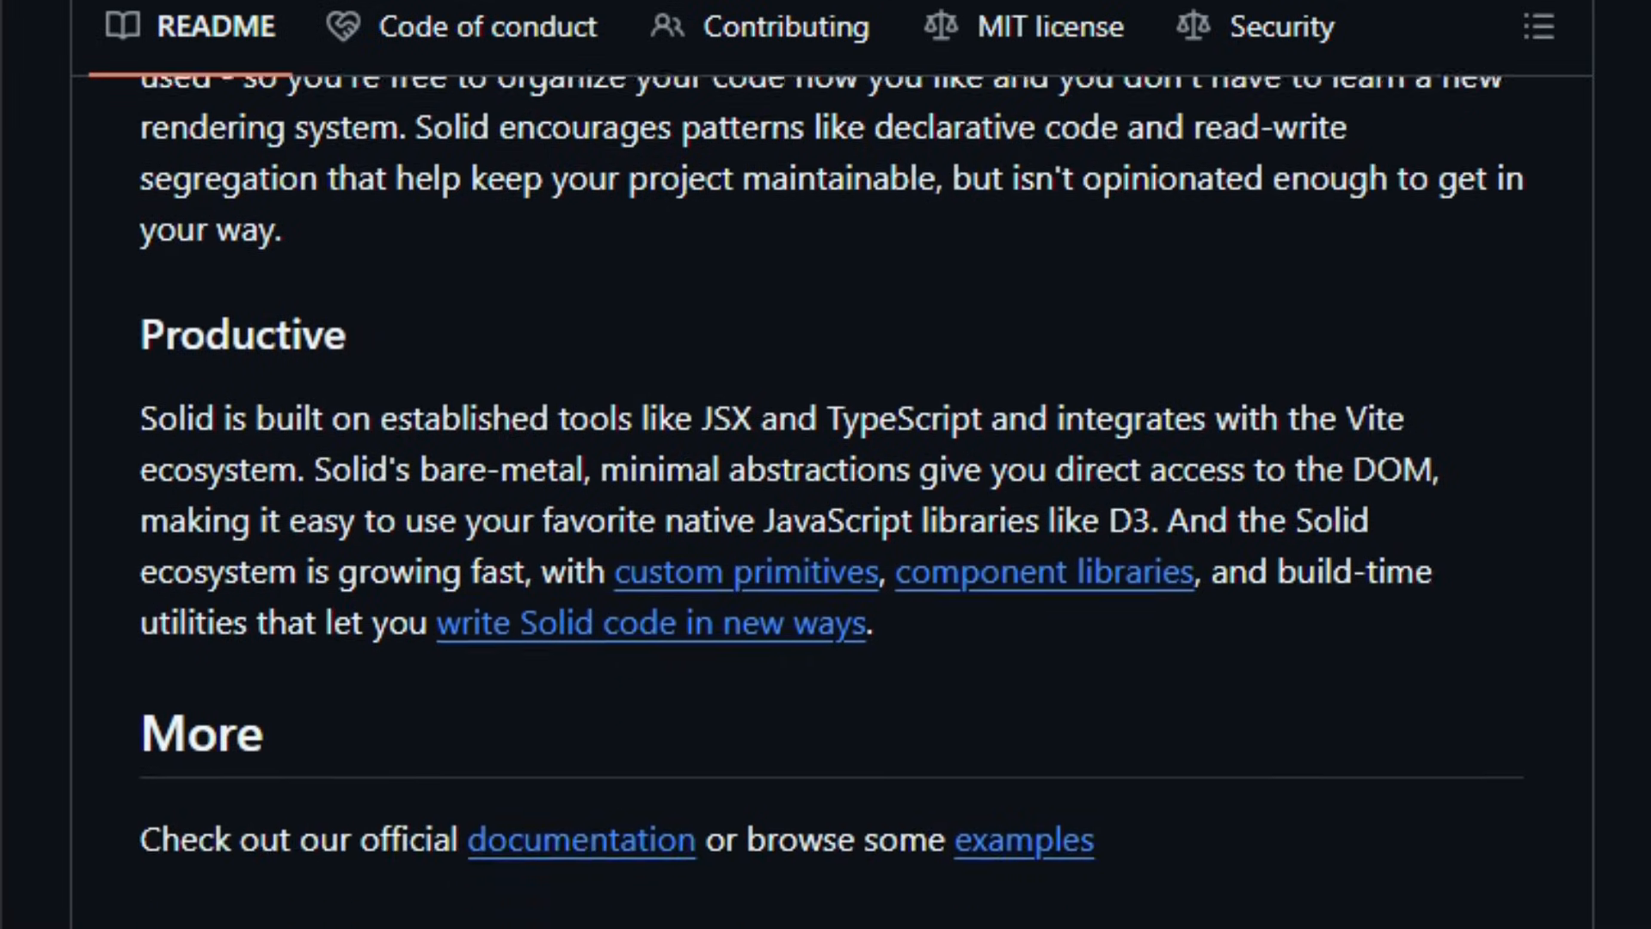
scroll("down", 3)
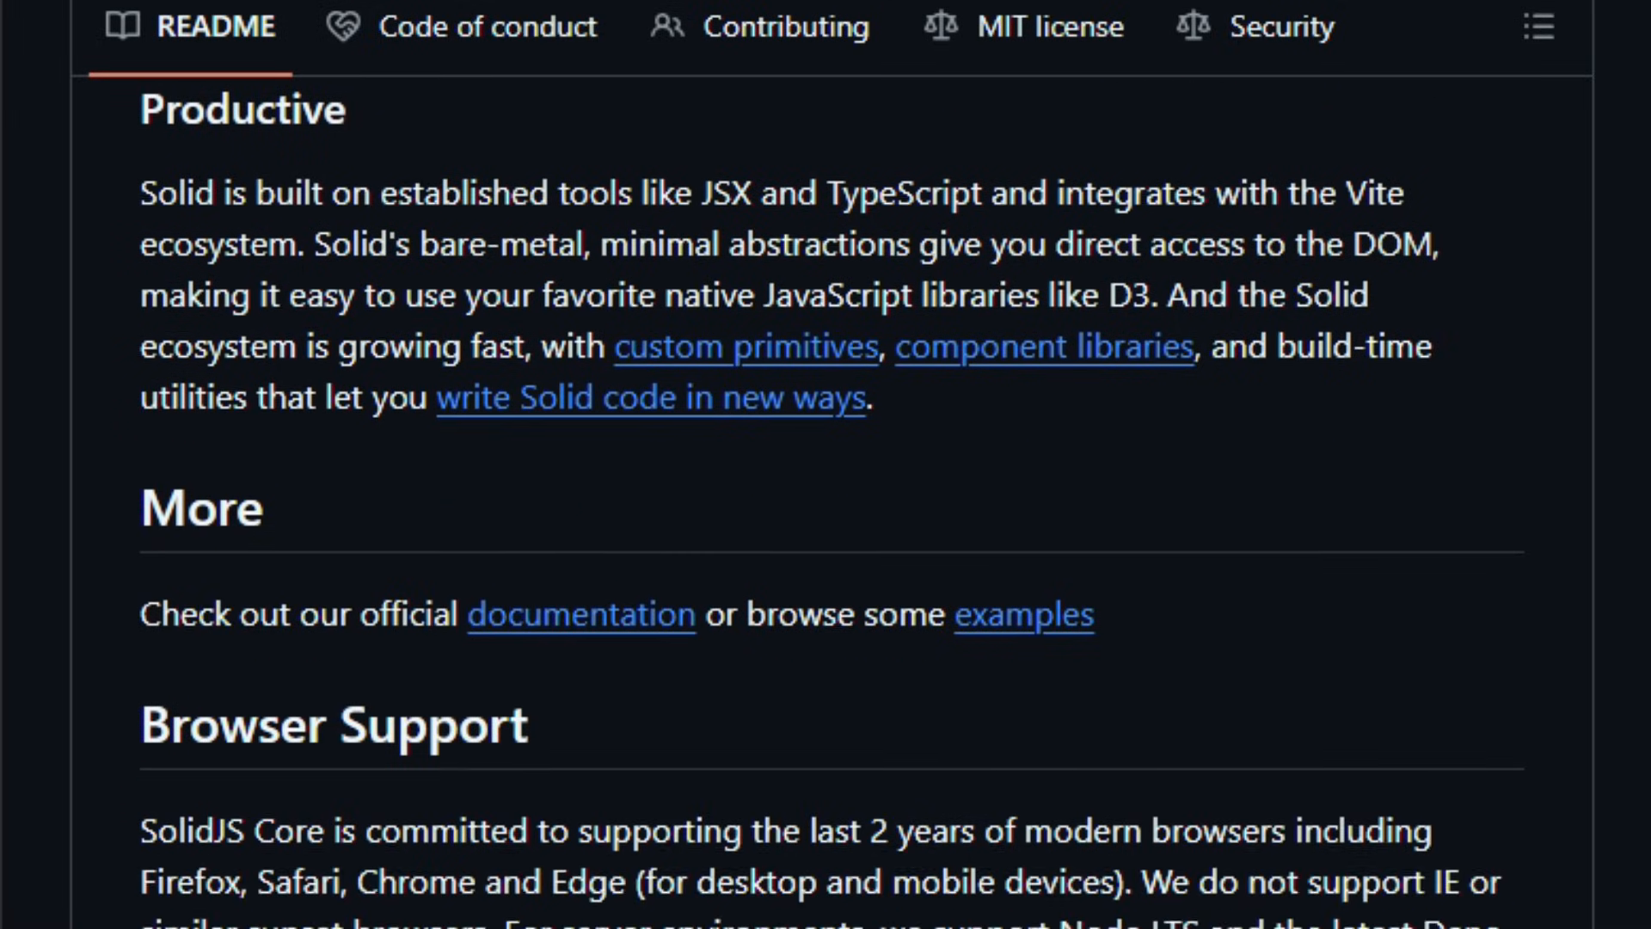
scroll("down", 3)
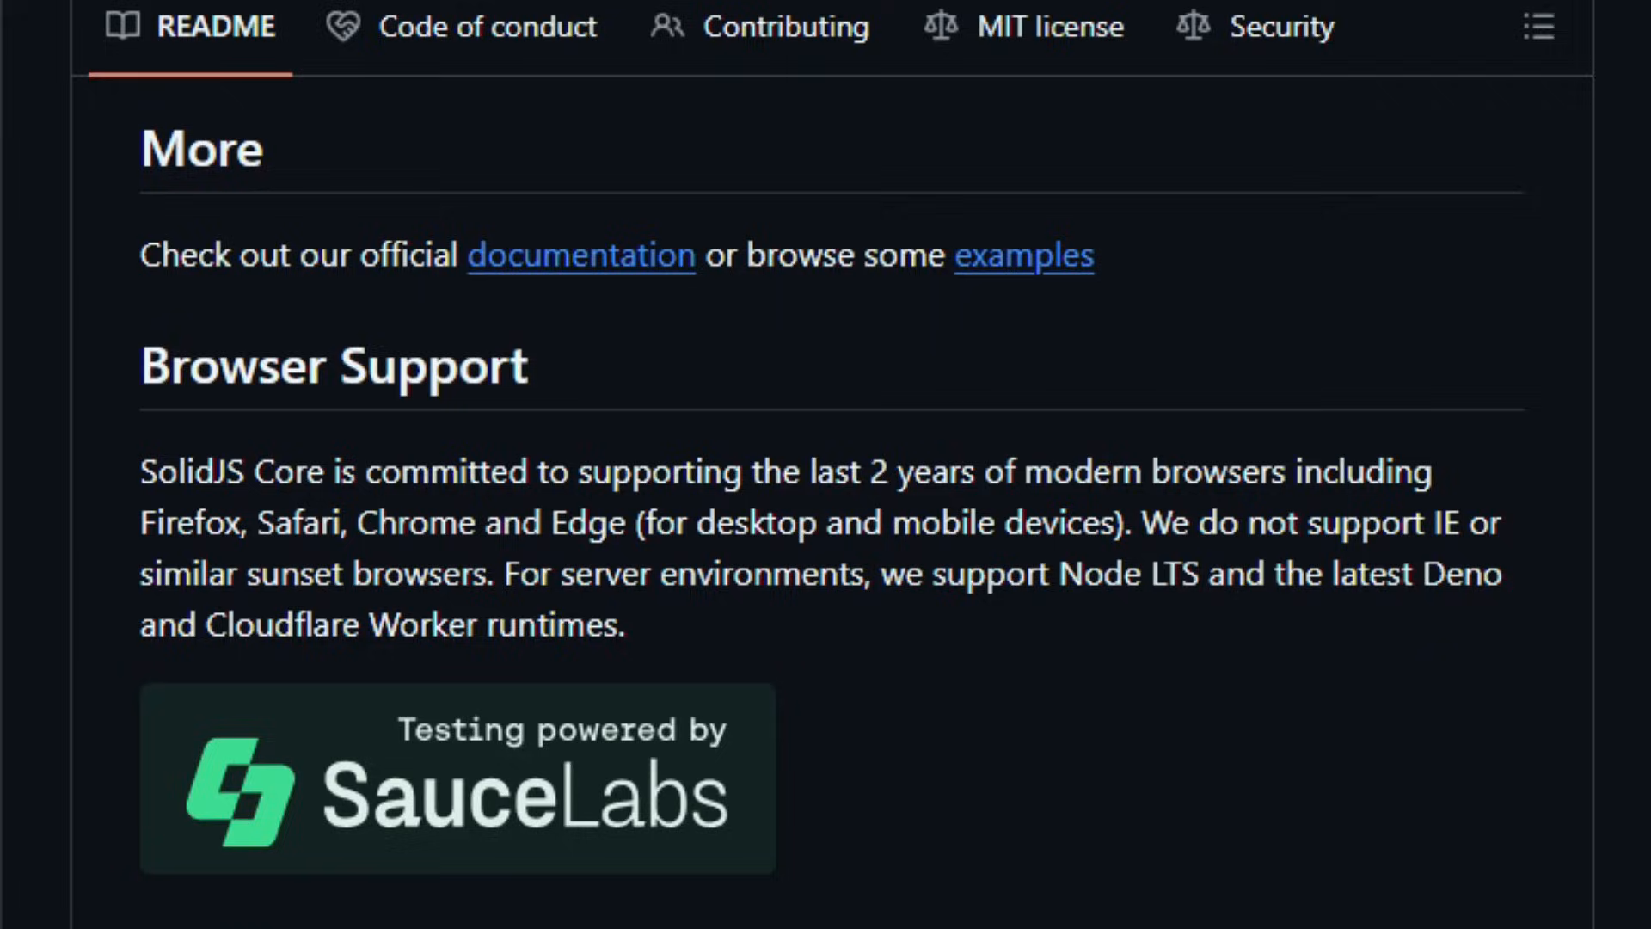
Continue to the README's end, past Open Collective to the full Sponsors logo grid.
scroll("down", 3)
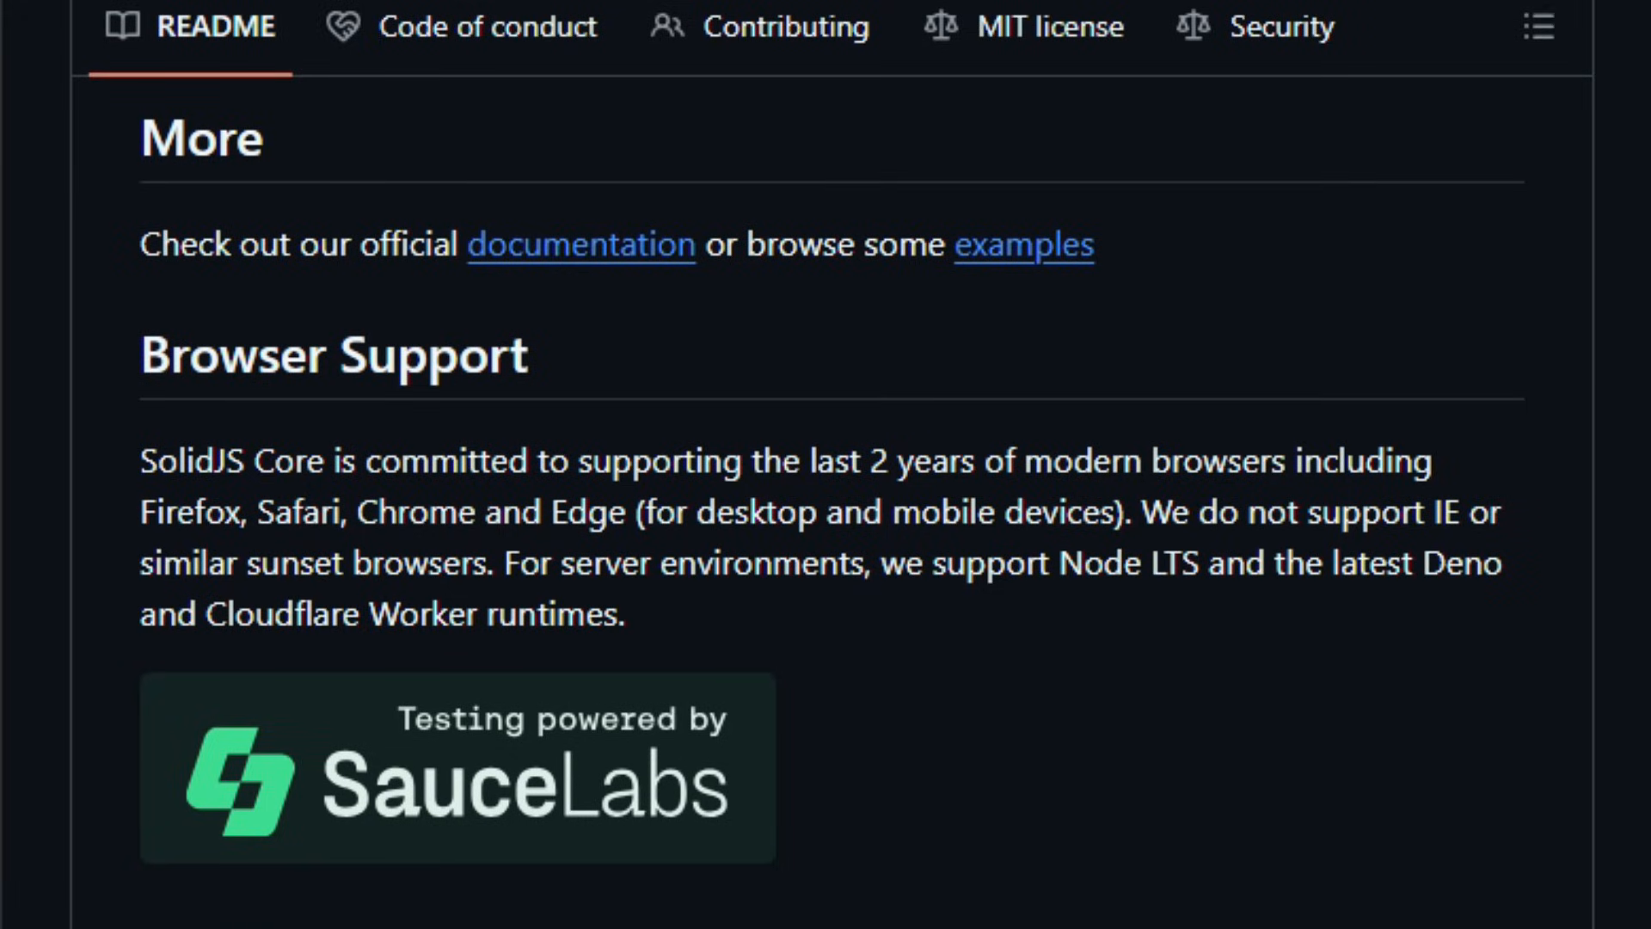
scroll("down", 3)
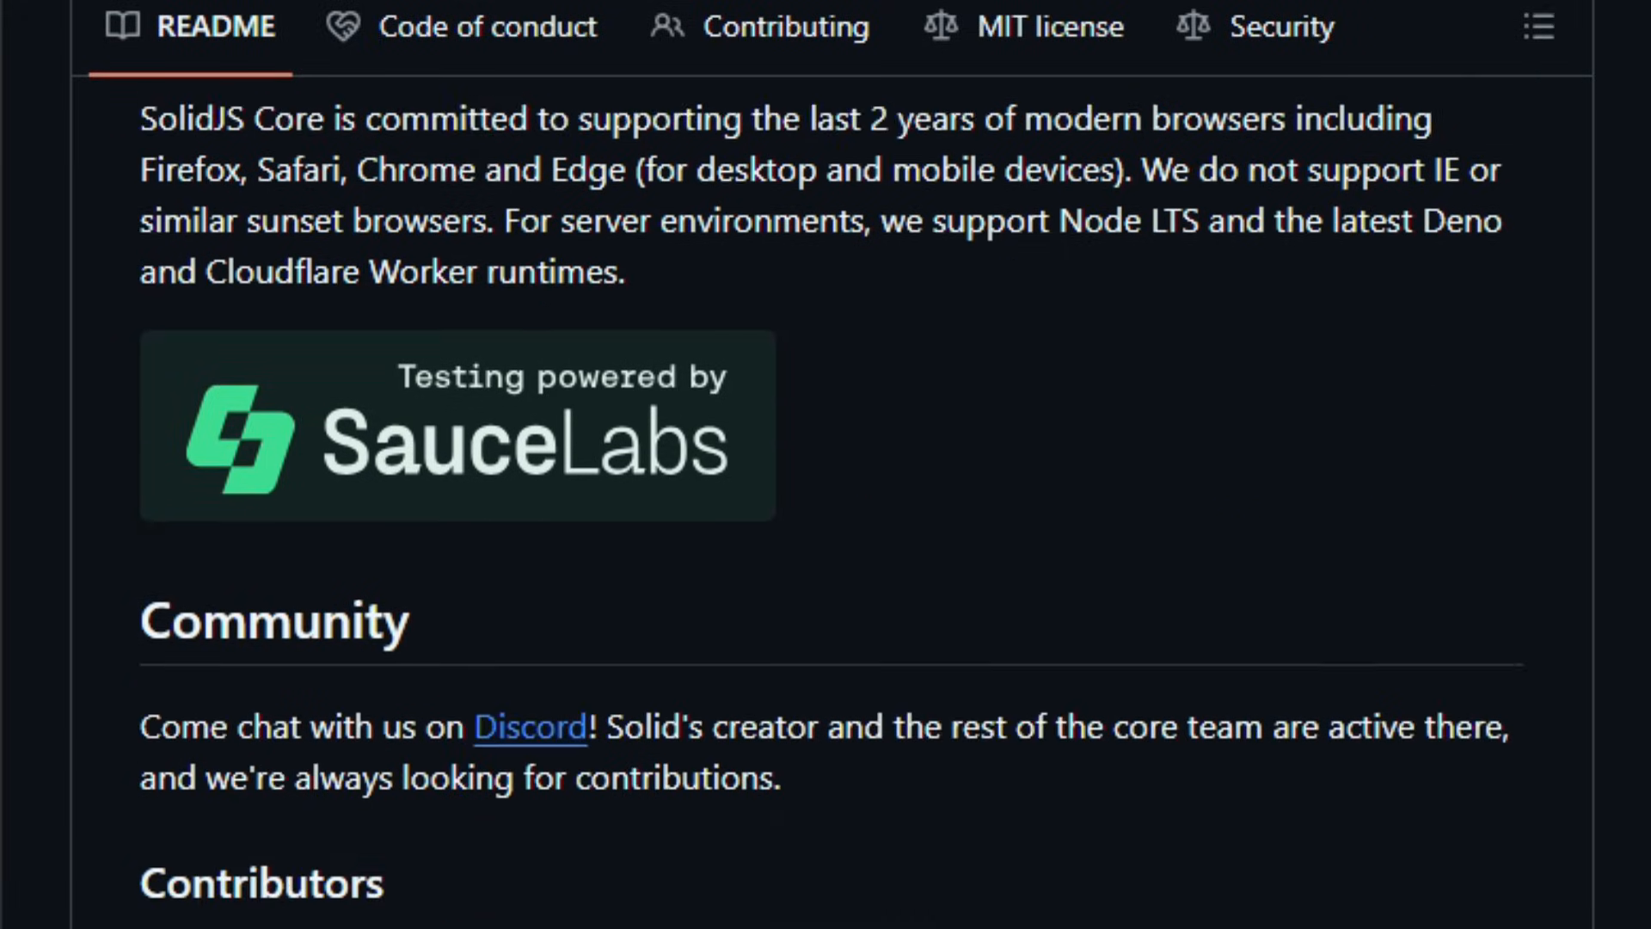
scroll("down", 3)
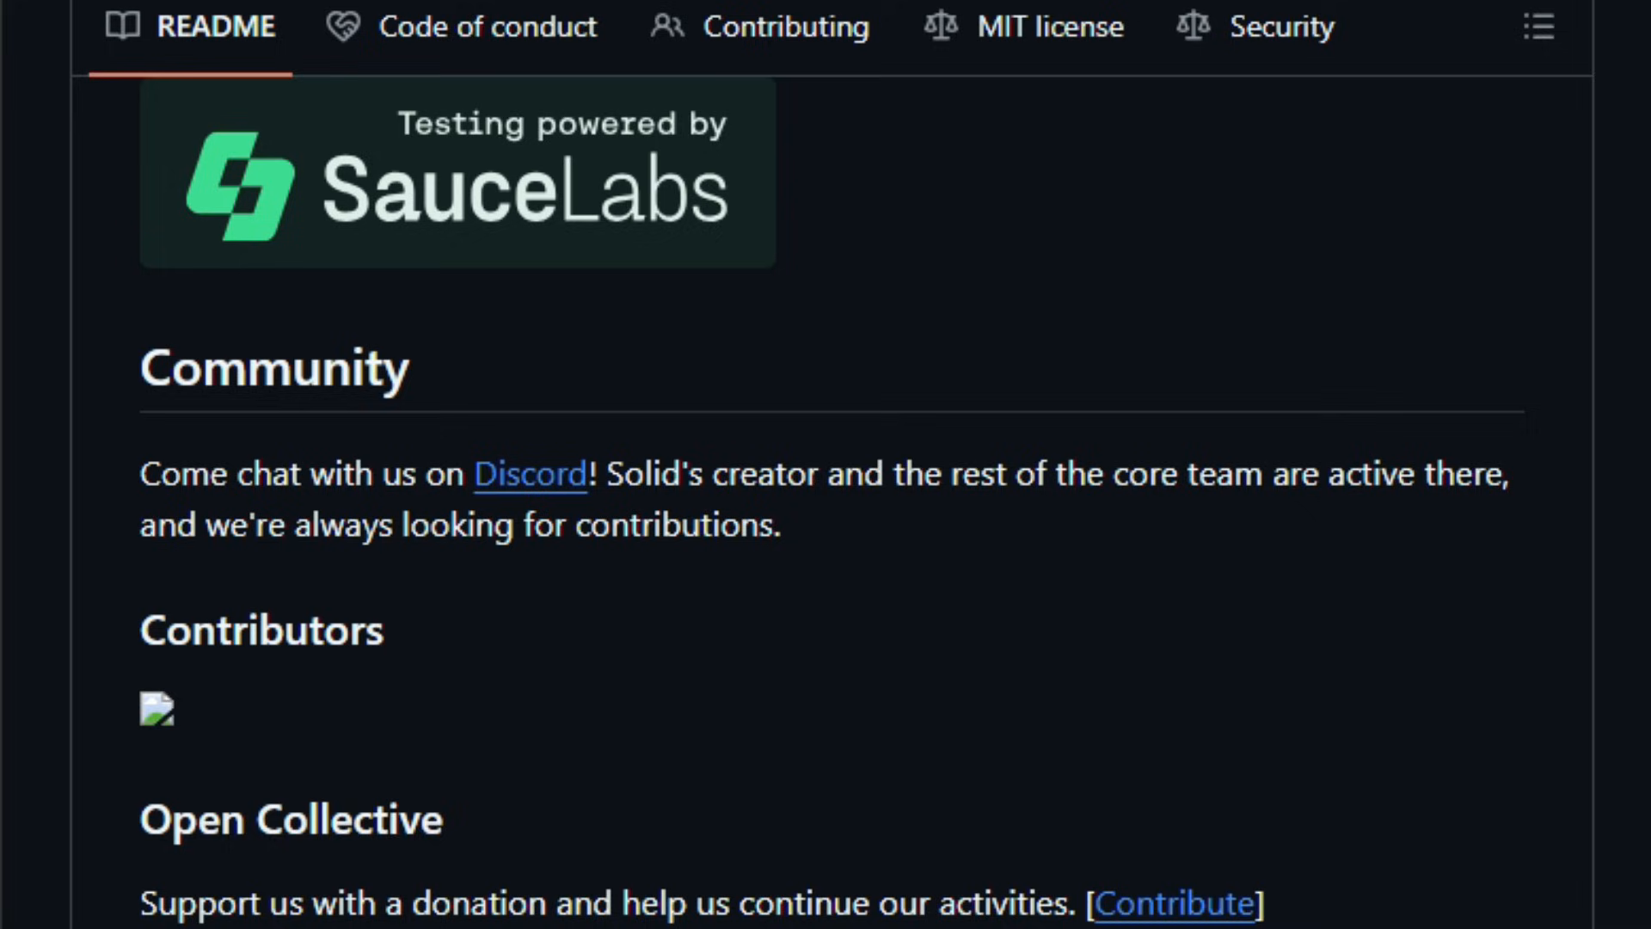
scroll("down", 3)
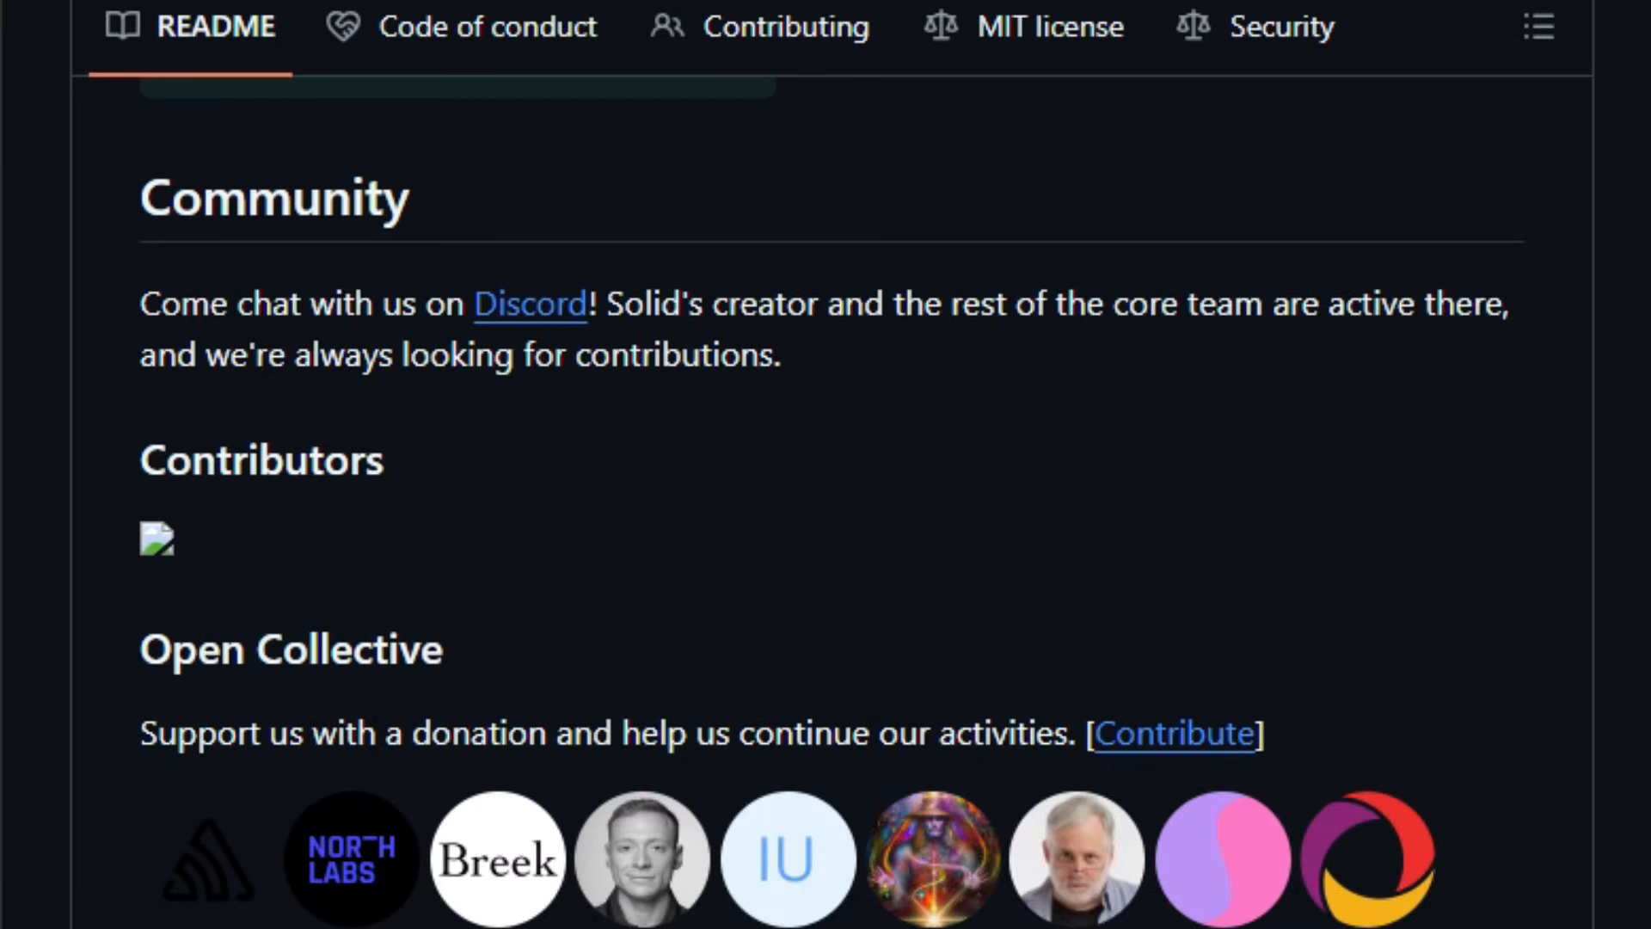
scroll("down", 3)
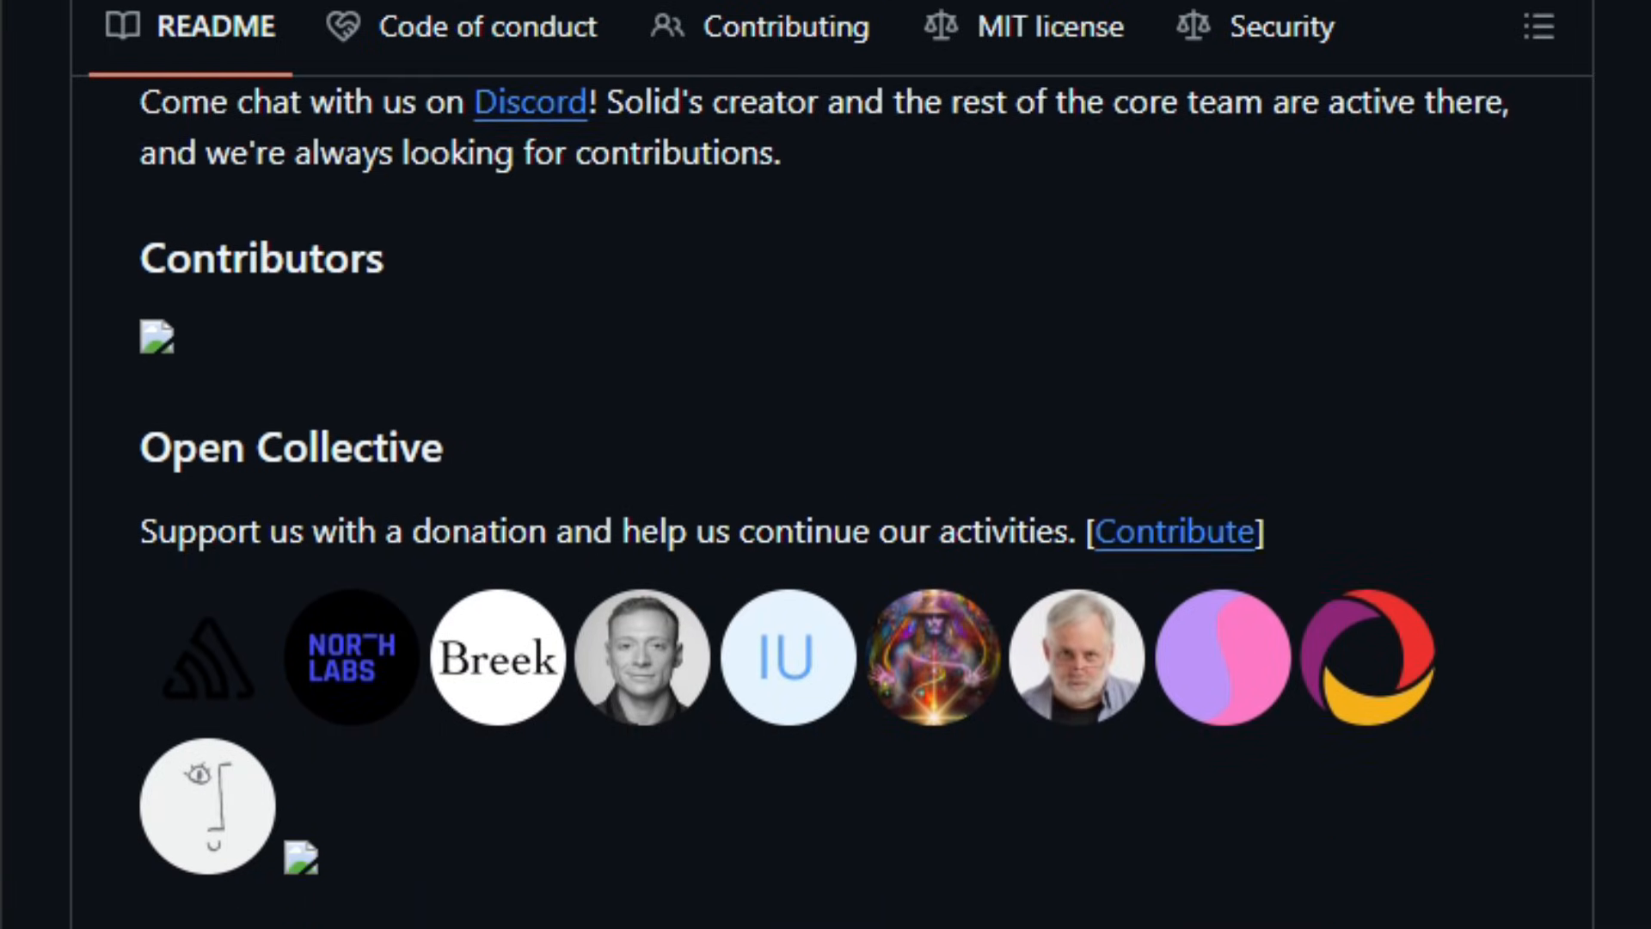
scroll("down", 3)
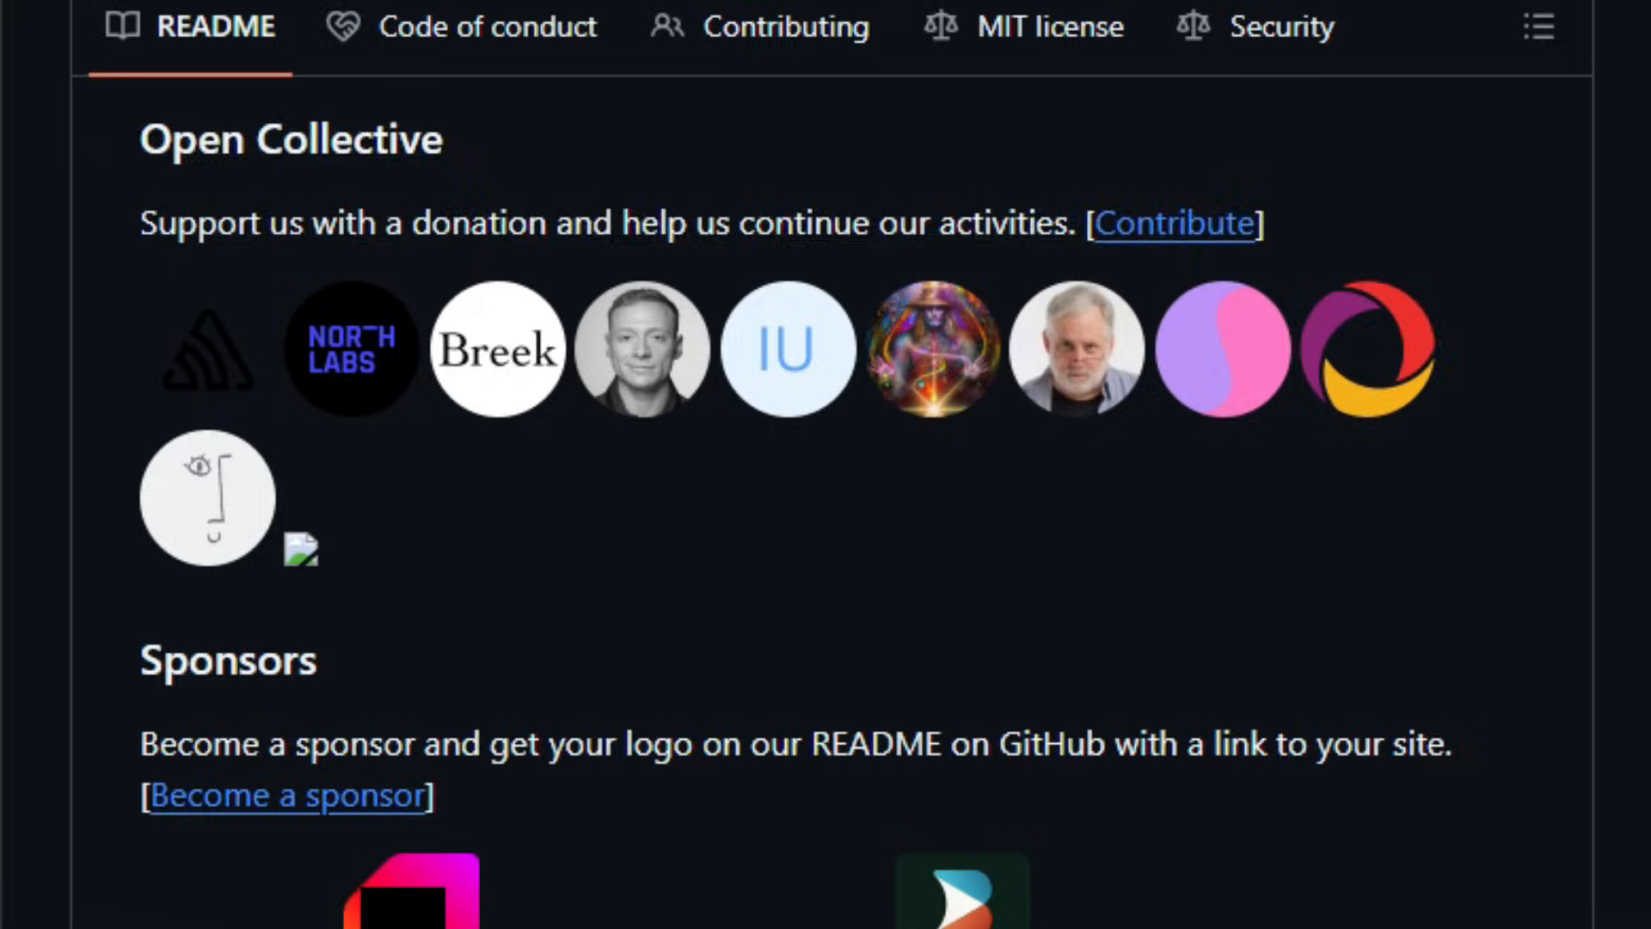
scroll("down", 3)
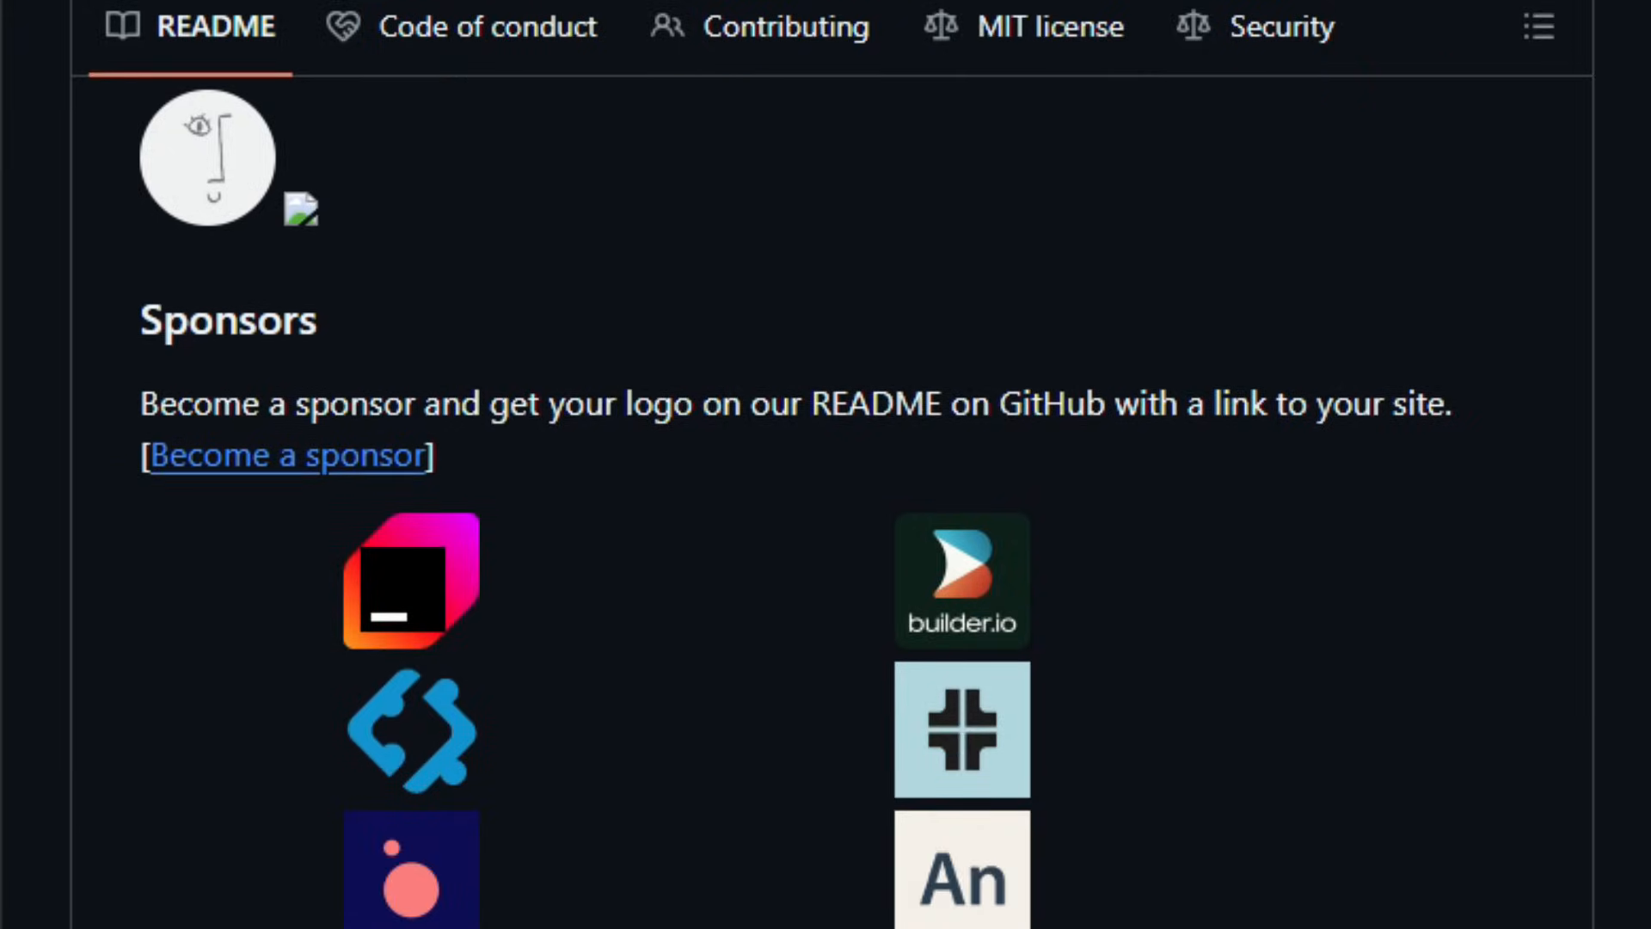
scroll("down", 3)
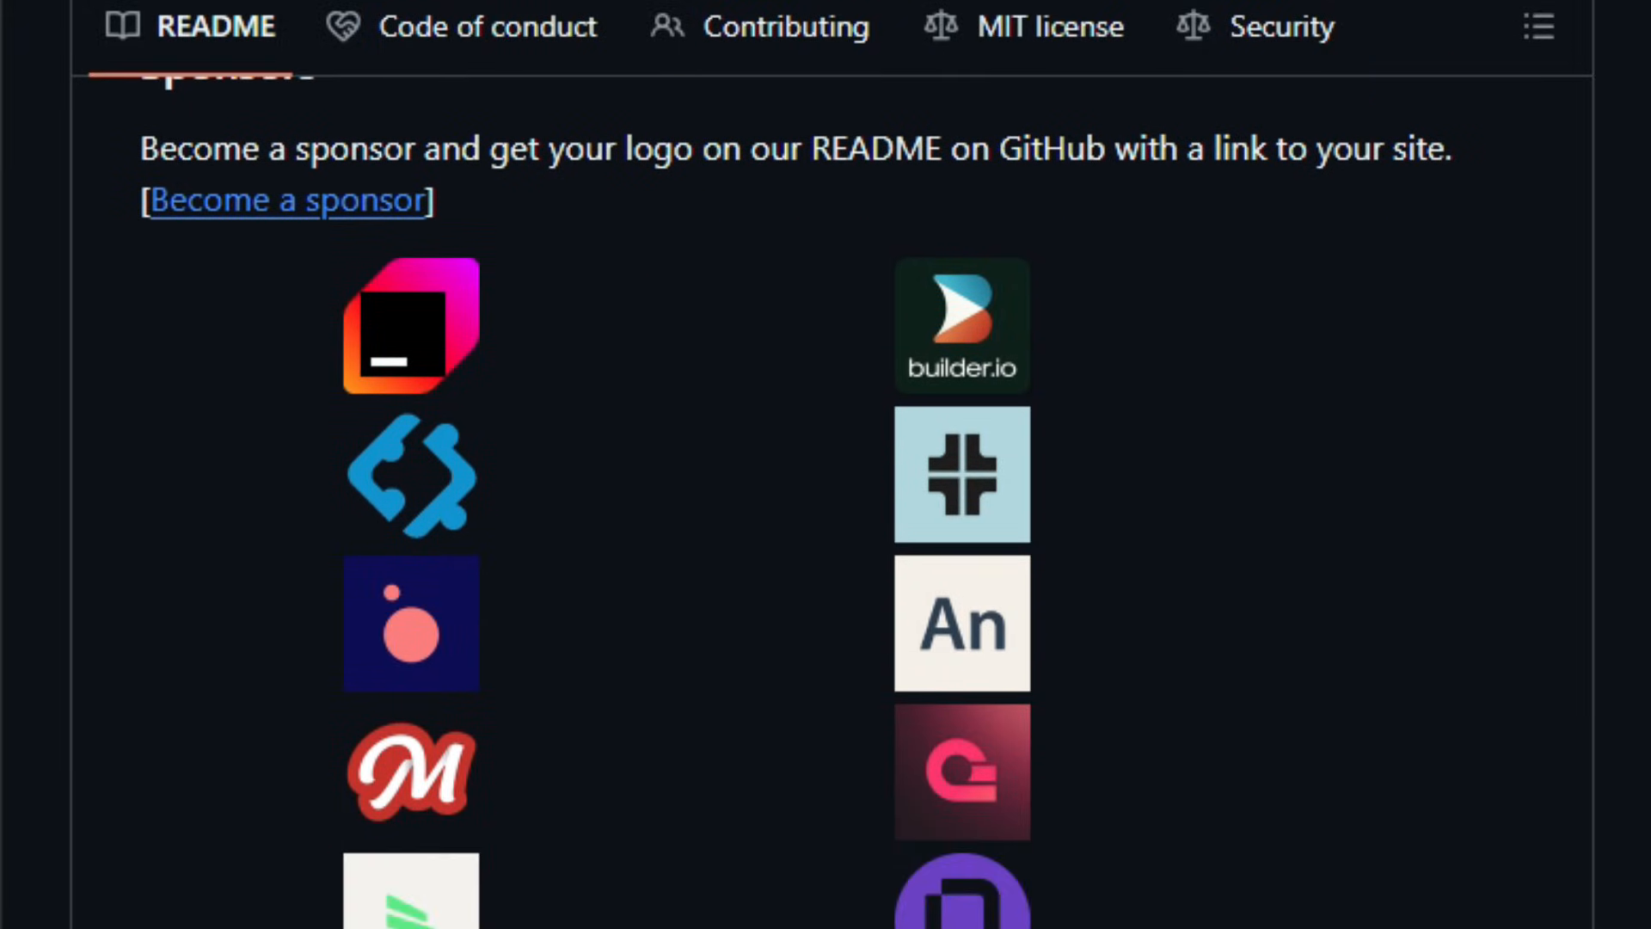
scroll("down", 3)
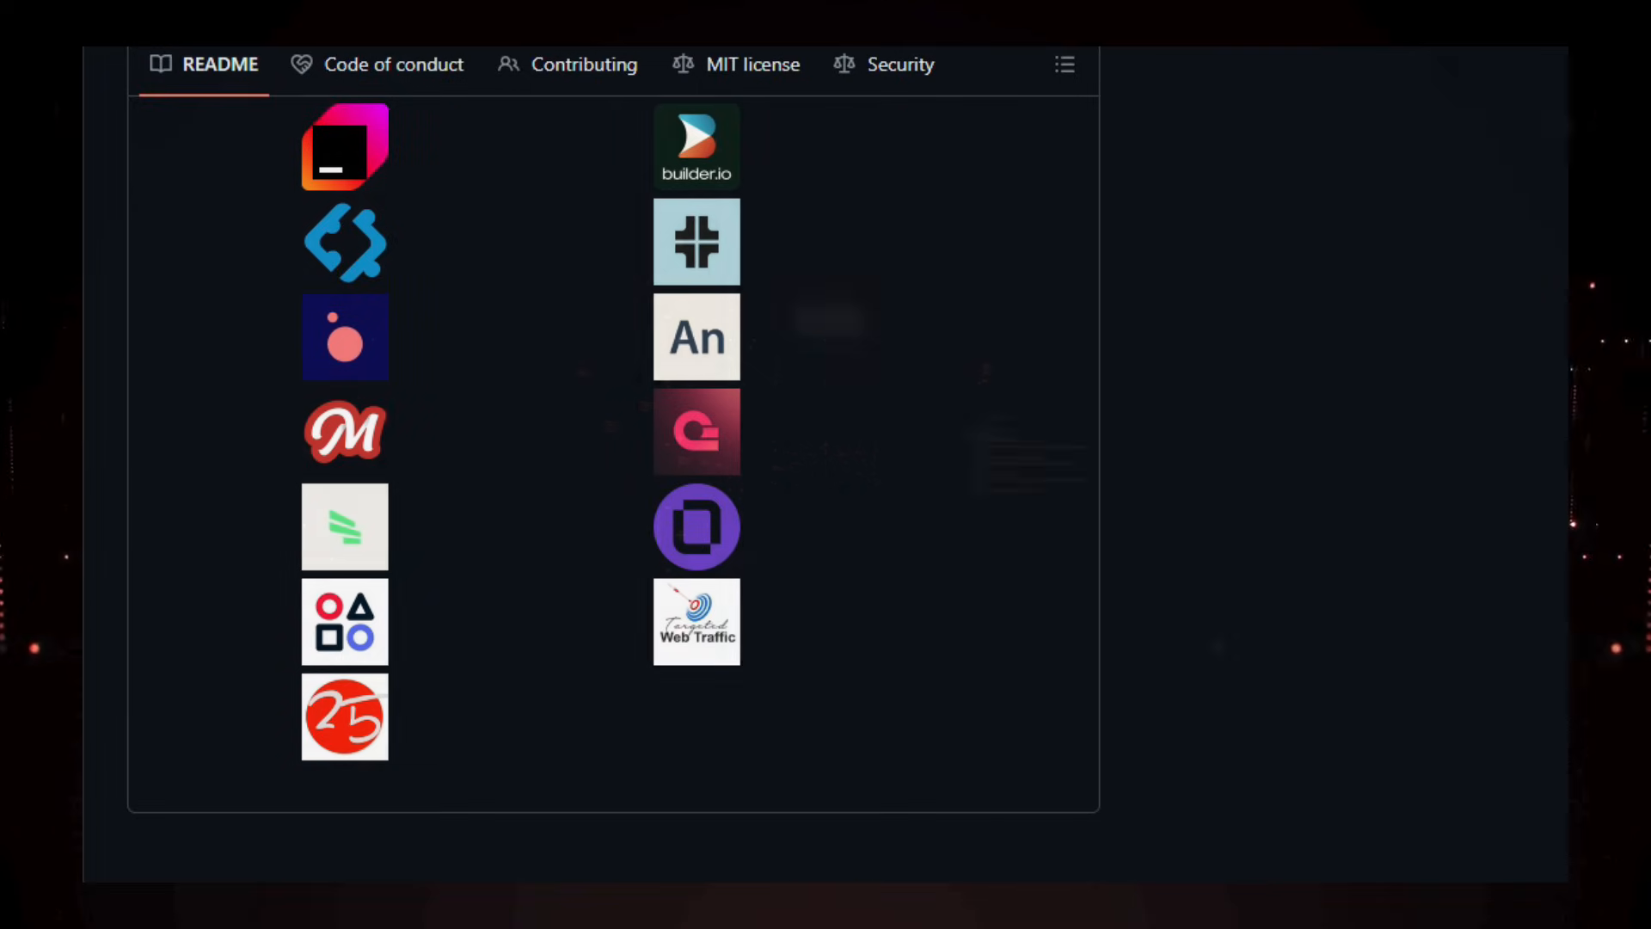
Go to the LibrePods repository and read its README features and platform support.
left_click(134, 139)
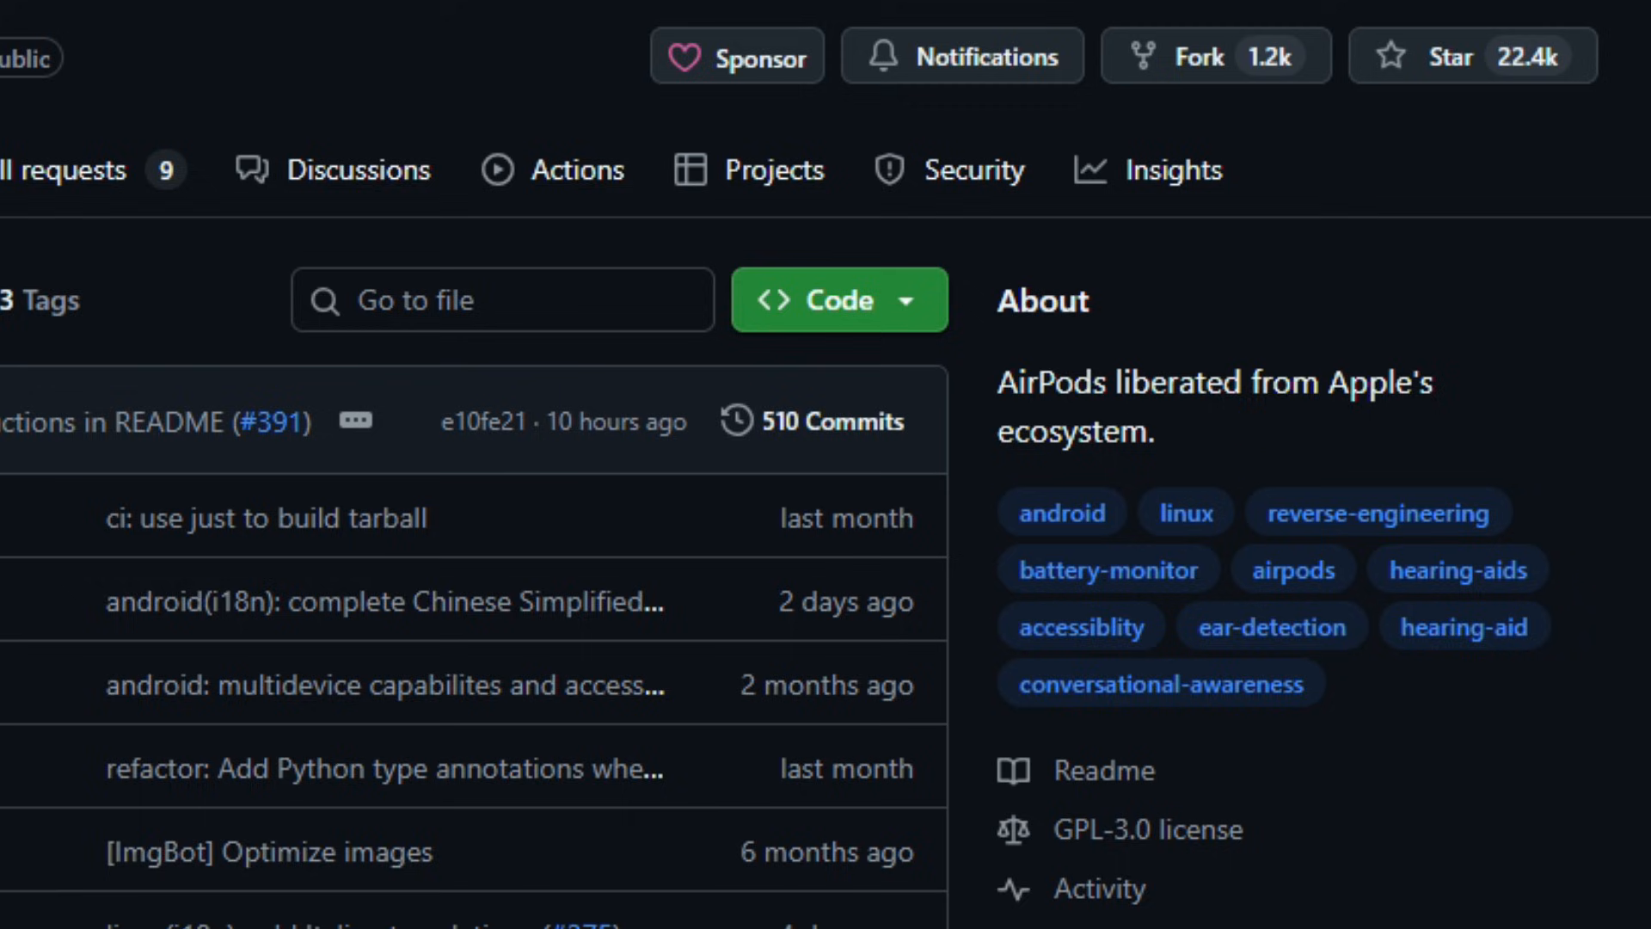
scroll("down", 3)
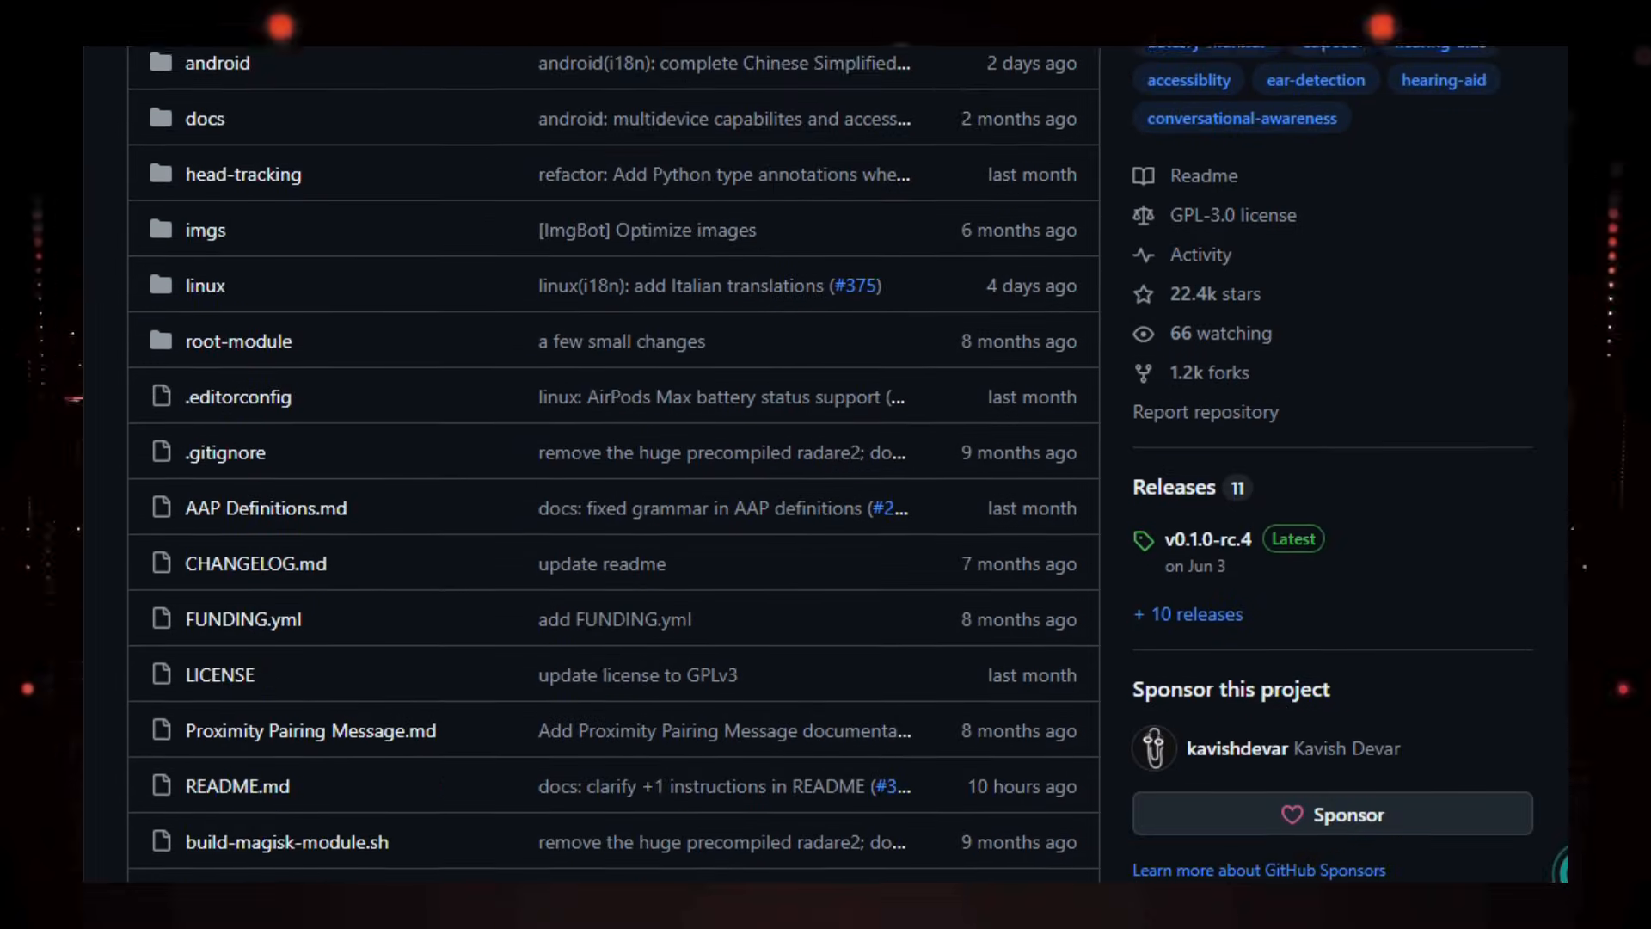
scroll("down", 3)
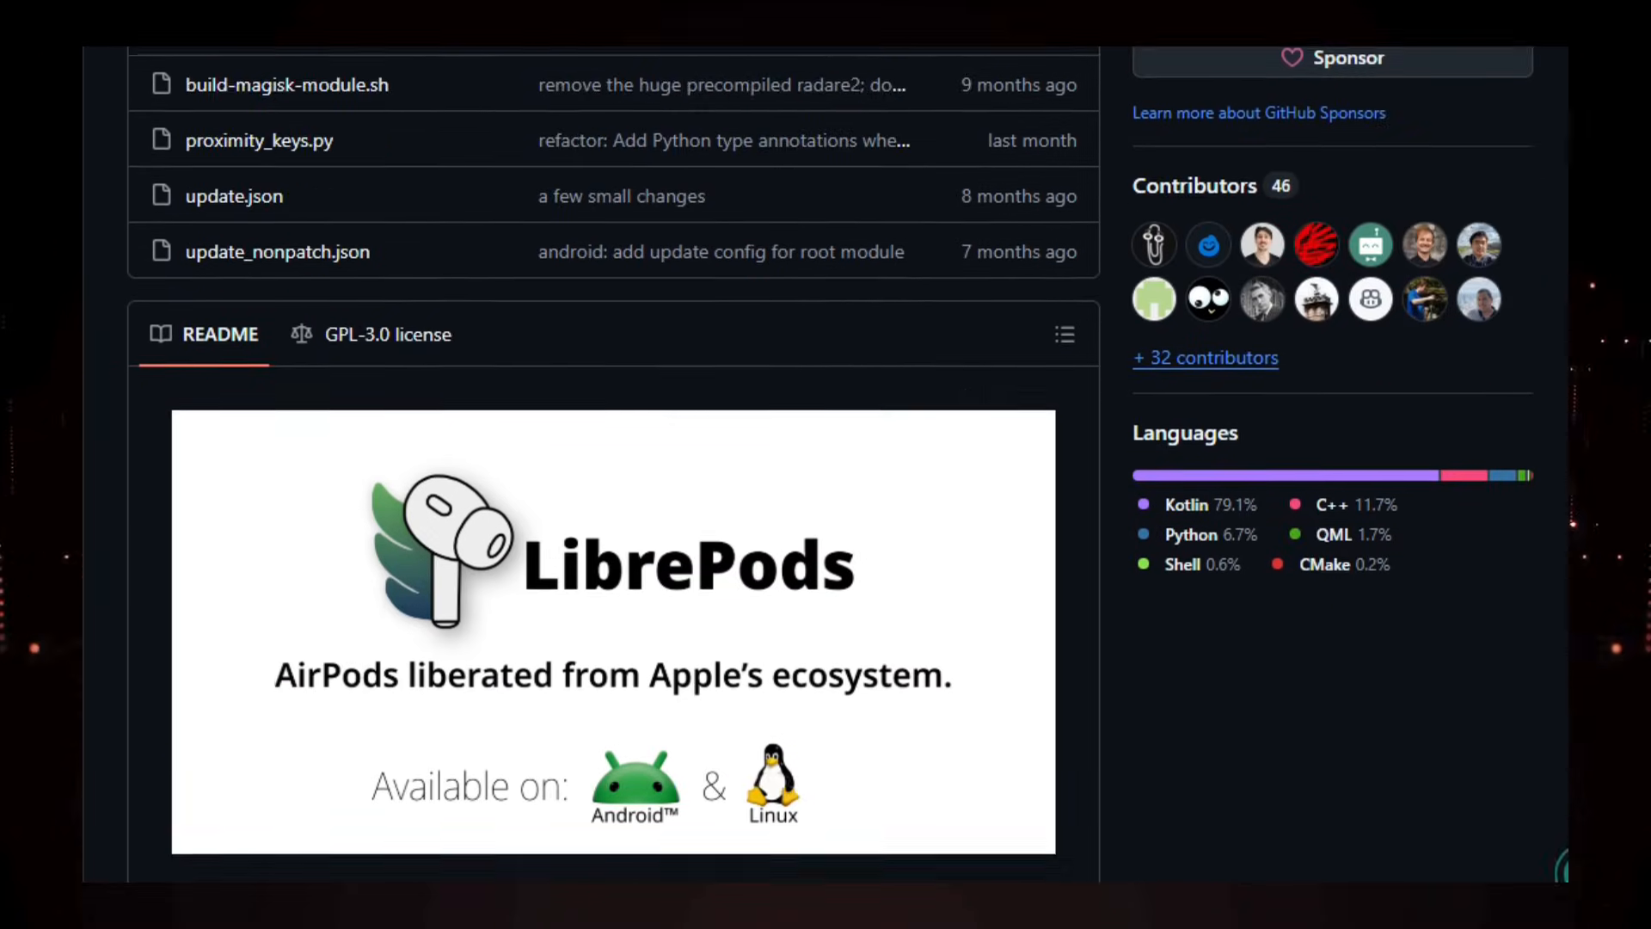
scroll("down", 3)
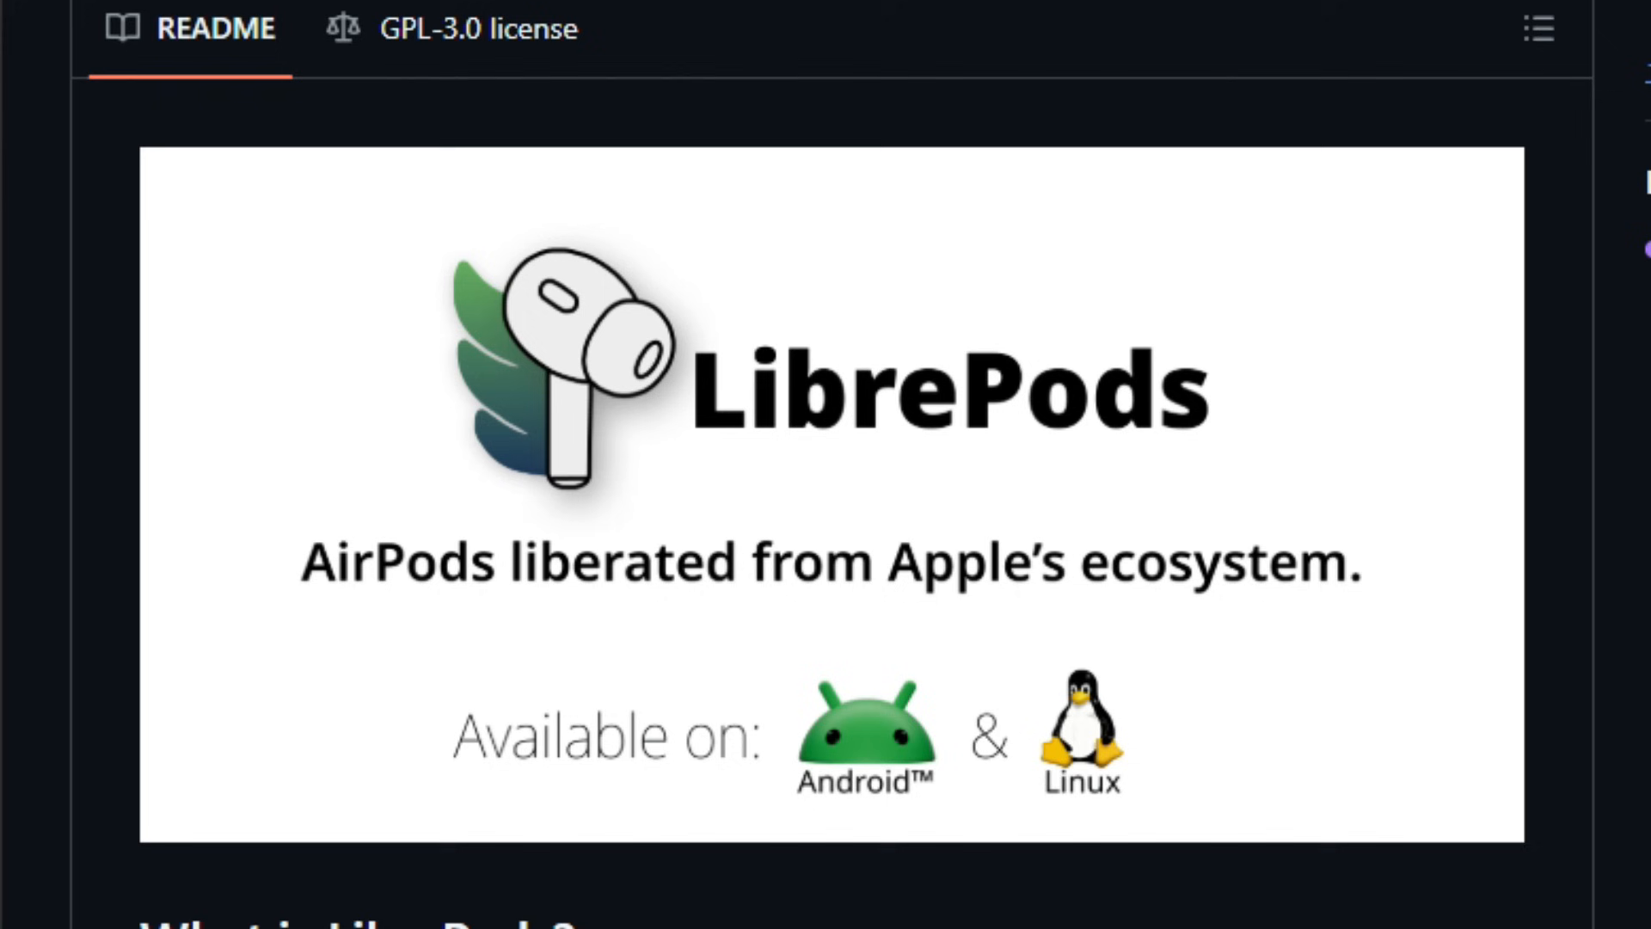
scroll("down", 3)
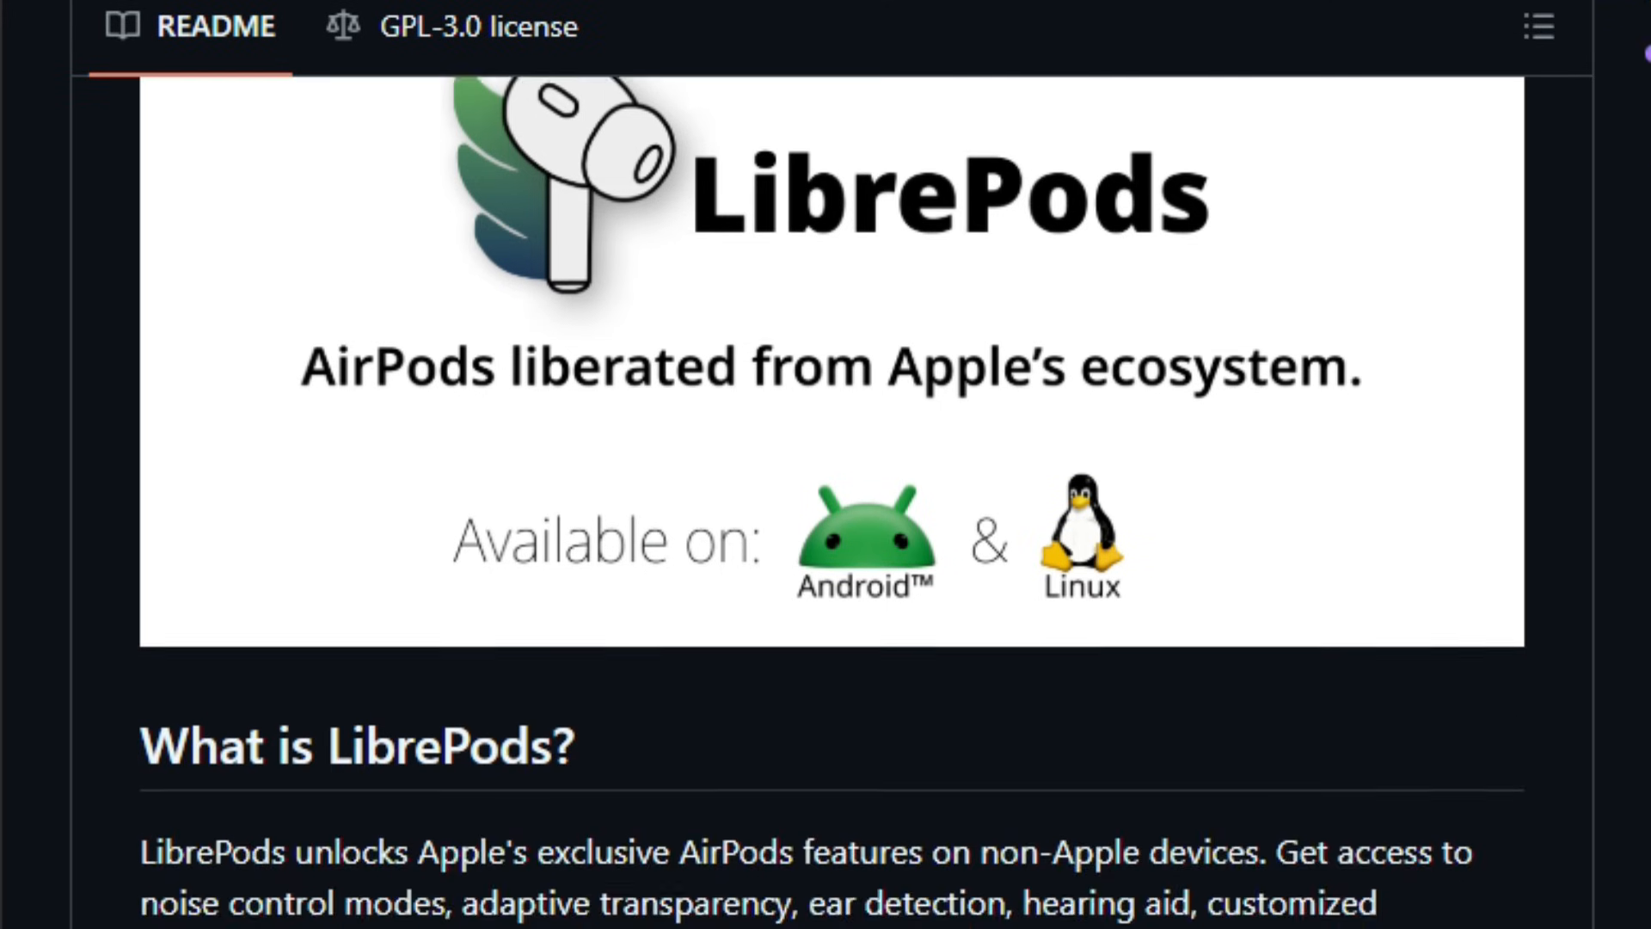
scroll("down", 3)
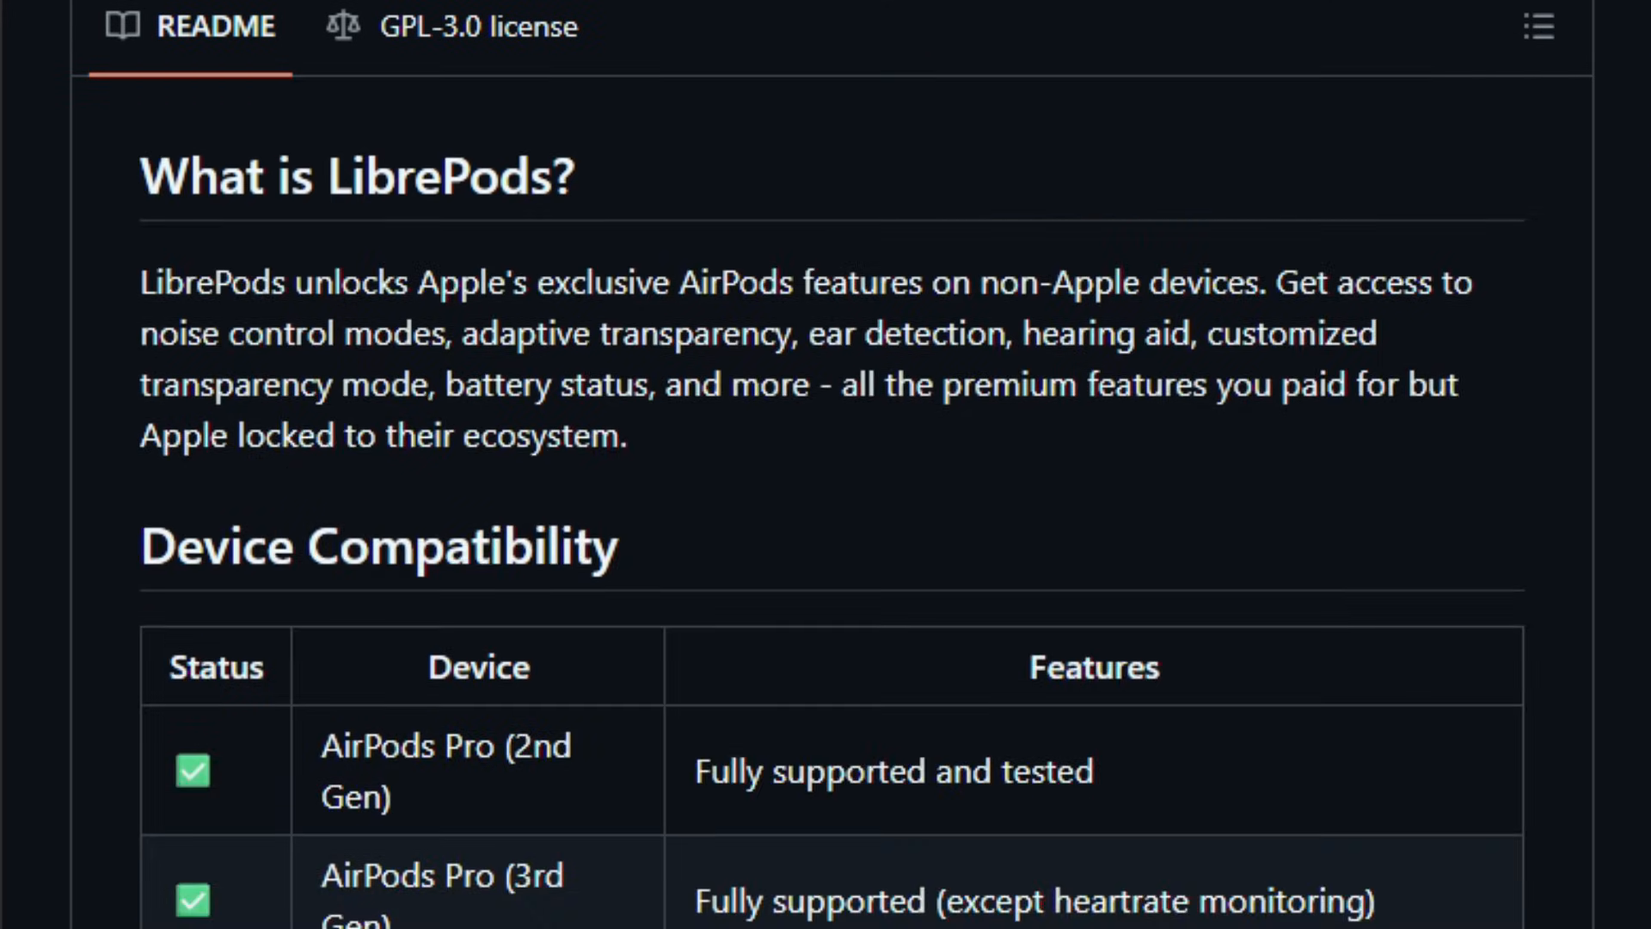
scroll("down", 3)
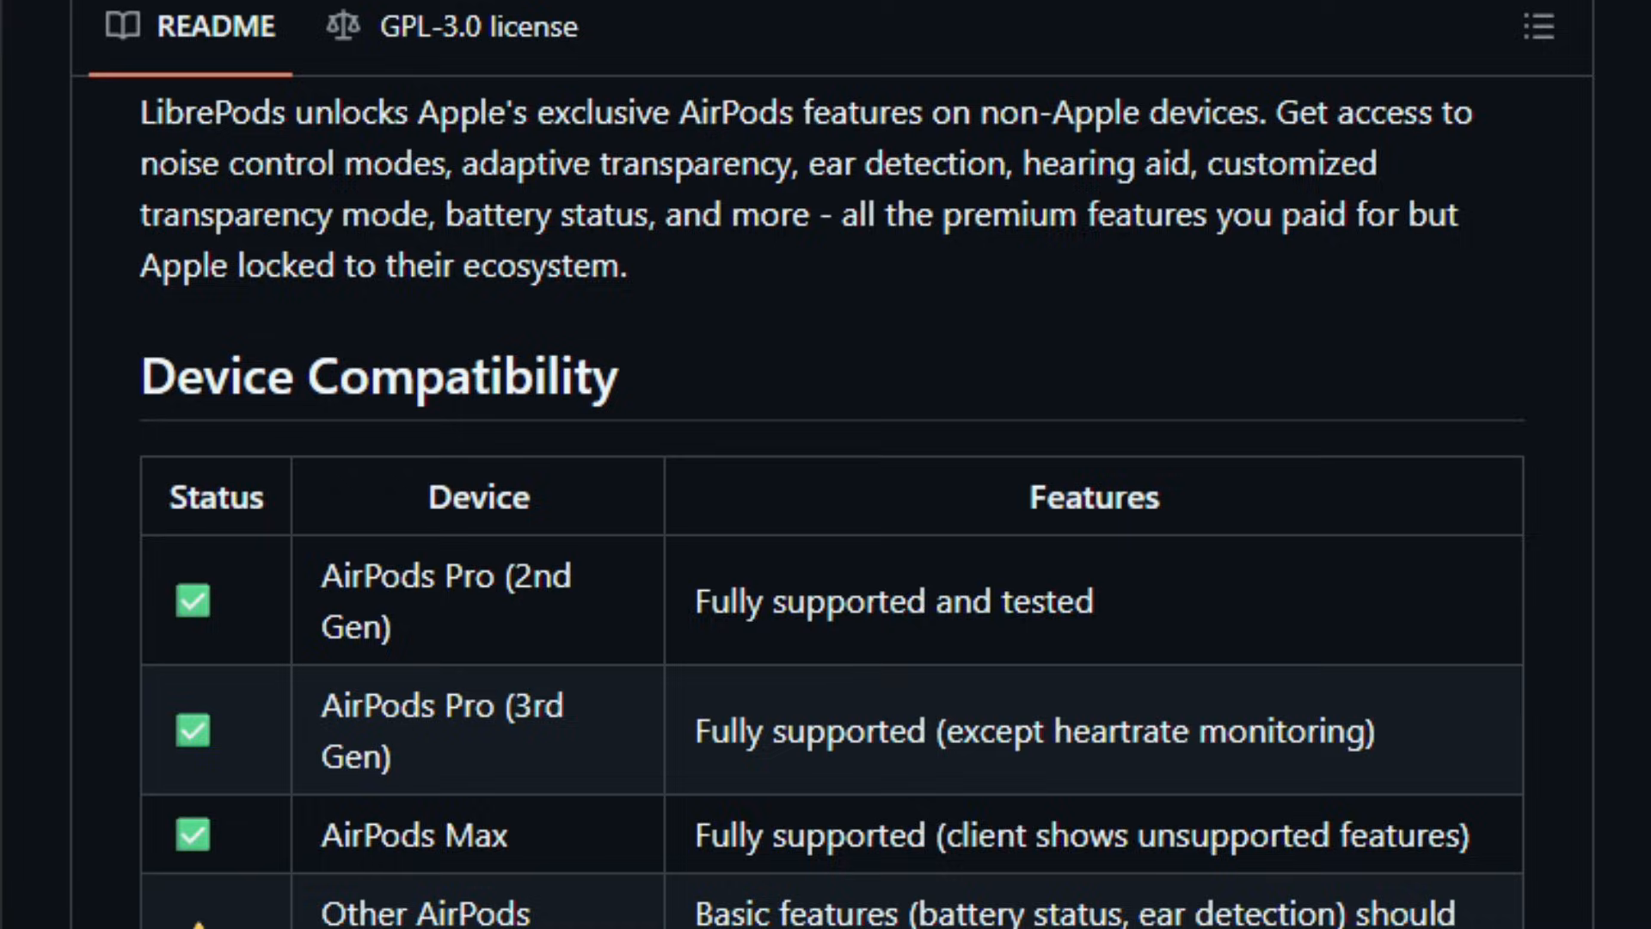
scroll("down", 3)
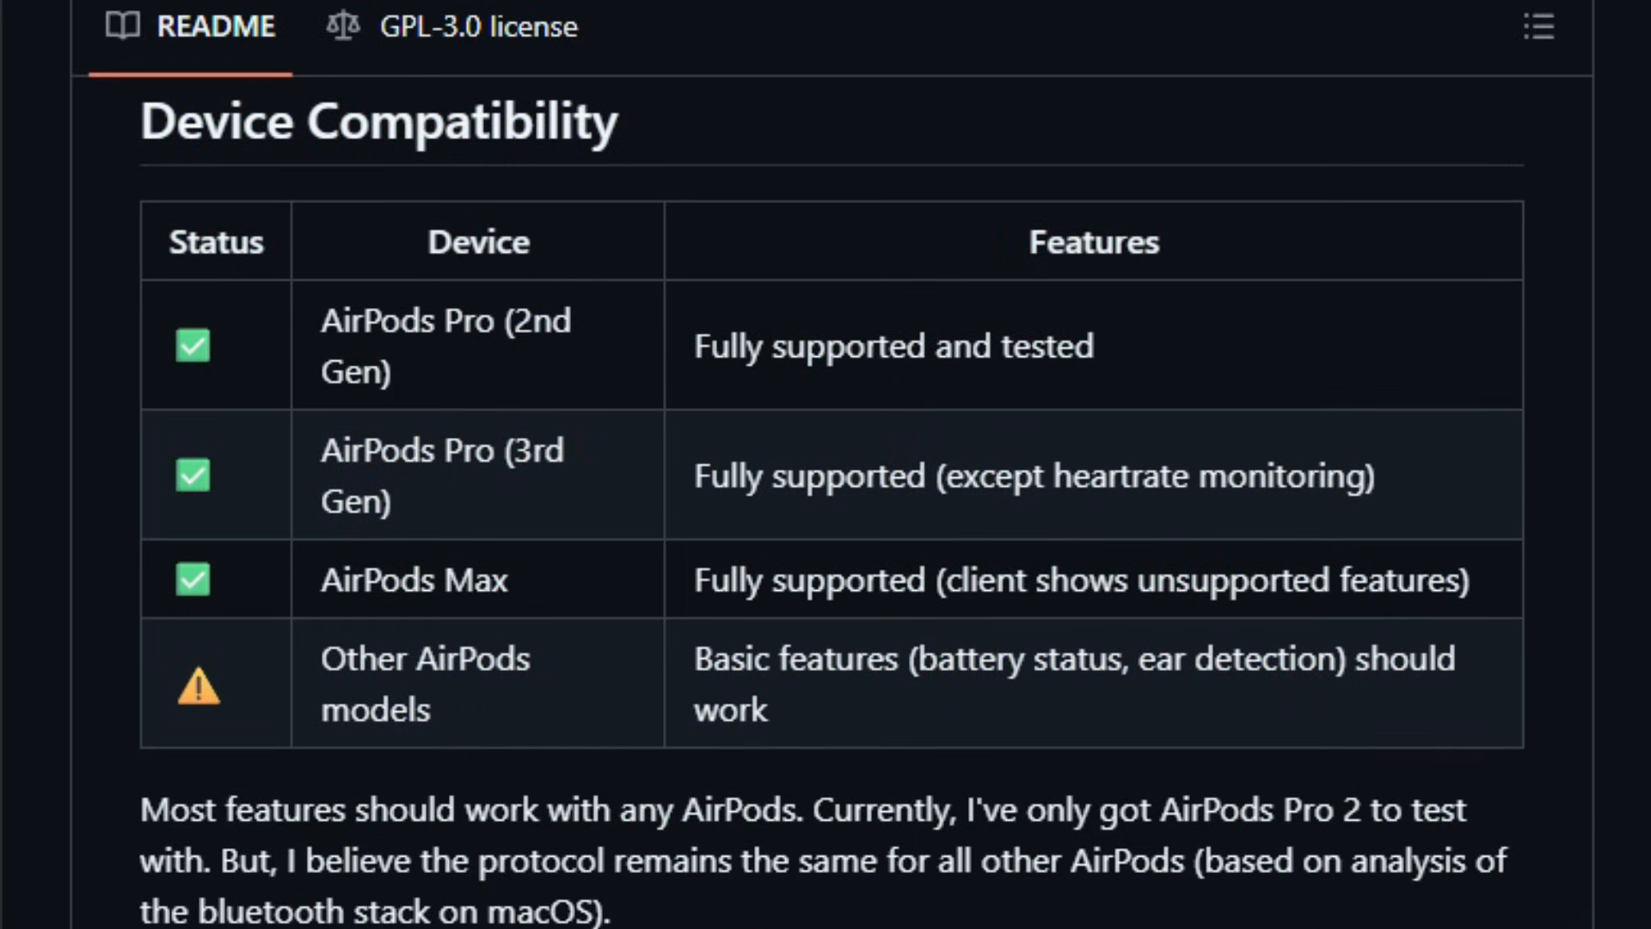
scroll("down", 3)
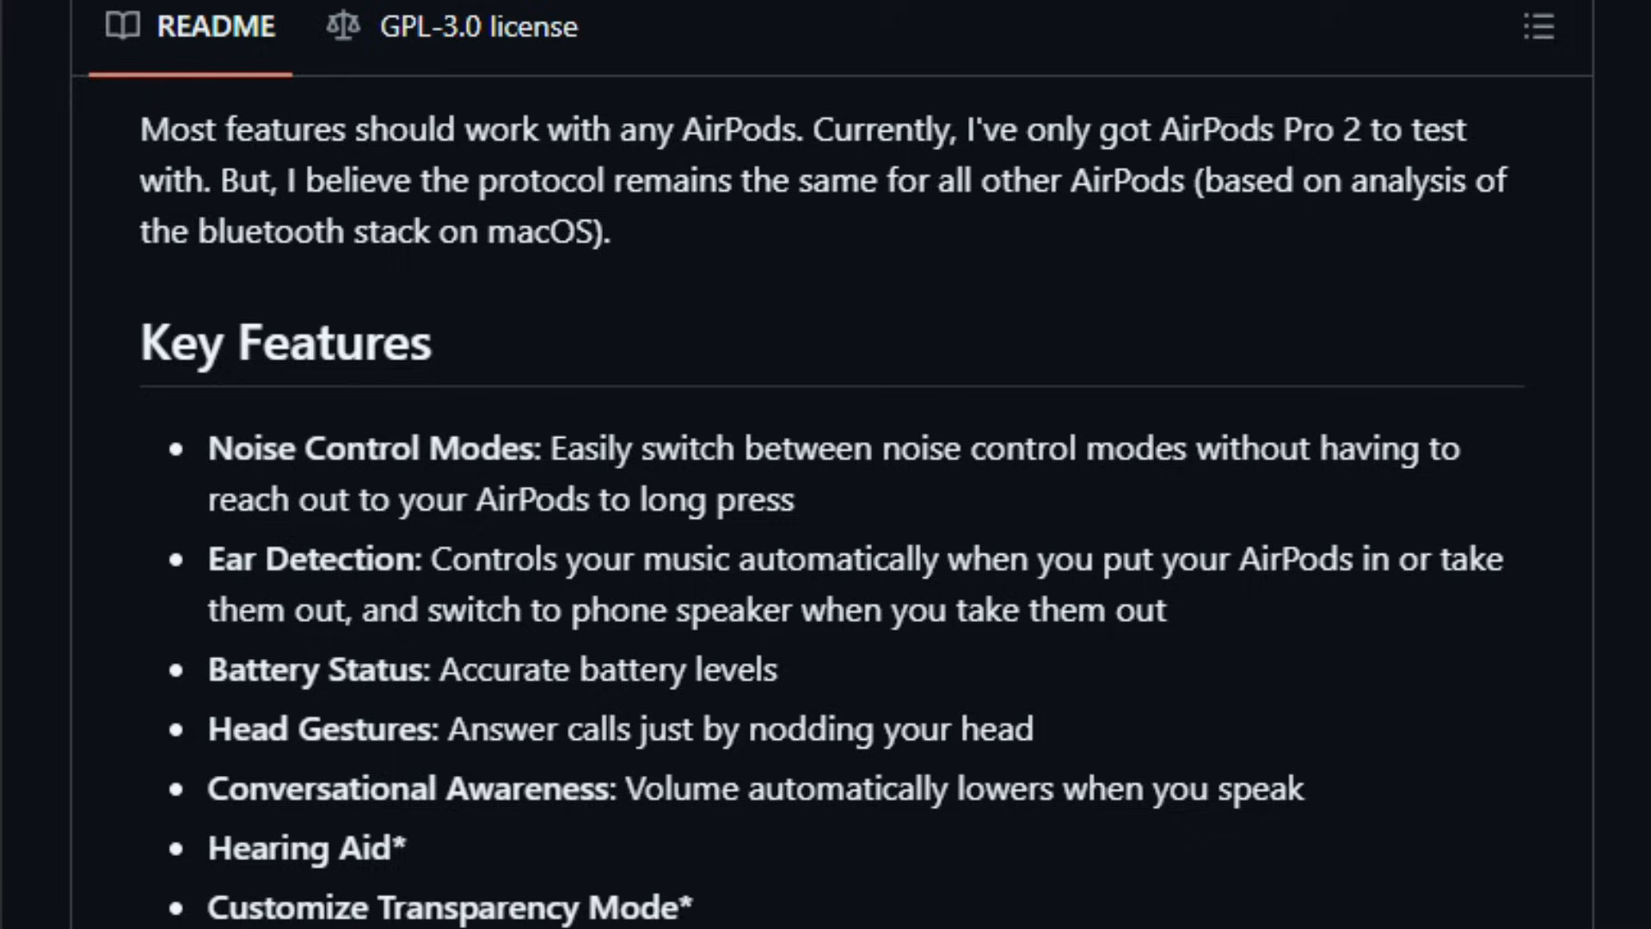
Scroll on through the Linux and Android screenshots down to the embedded demo video.
scroll("down", 3)
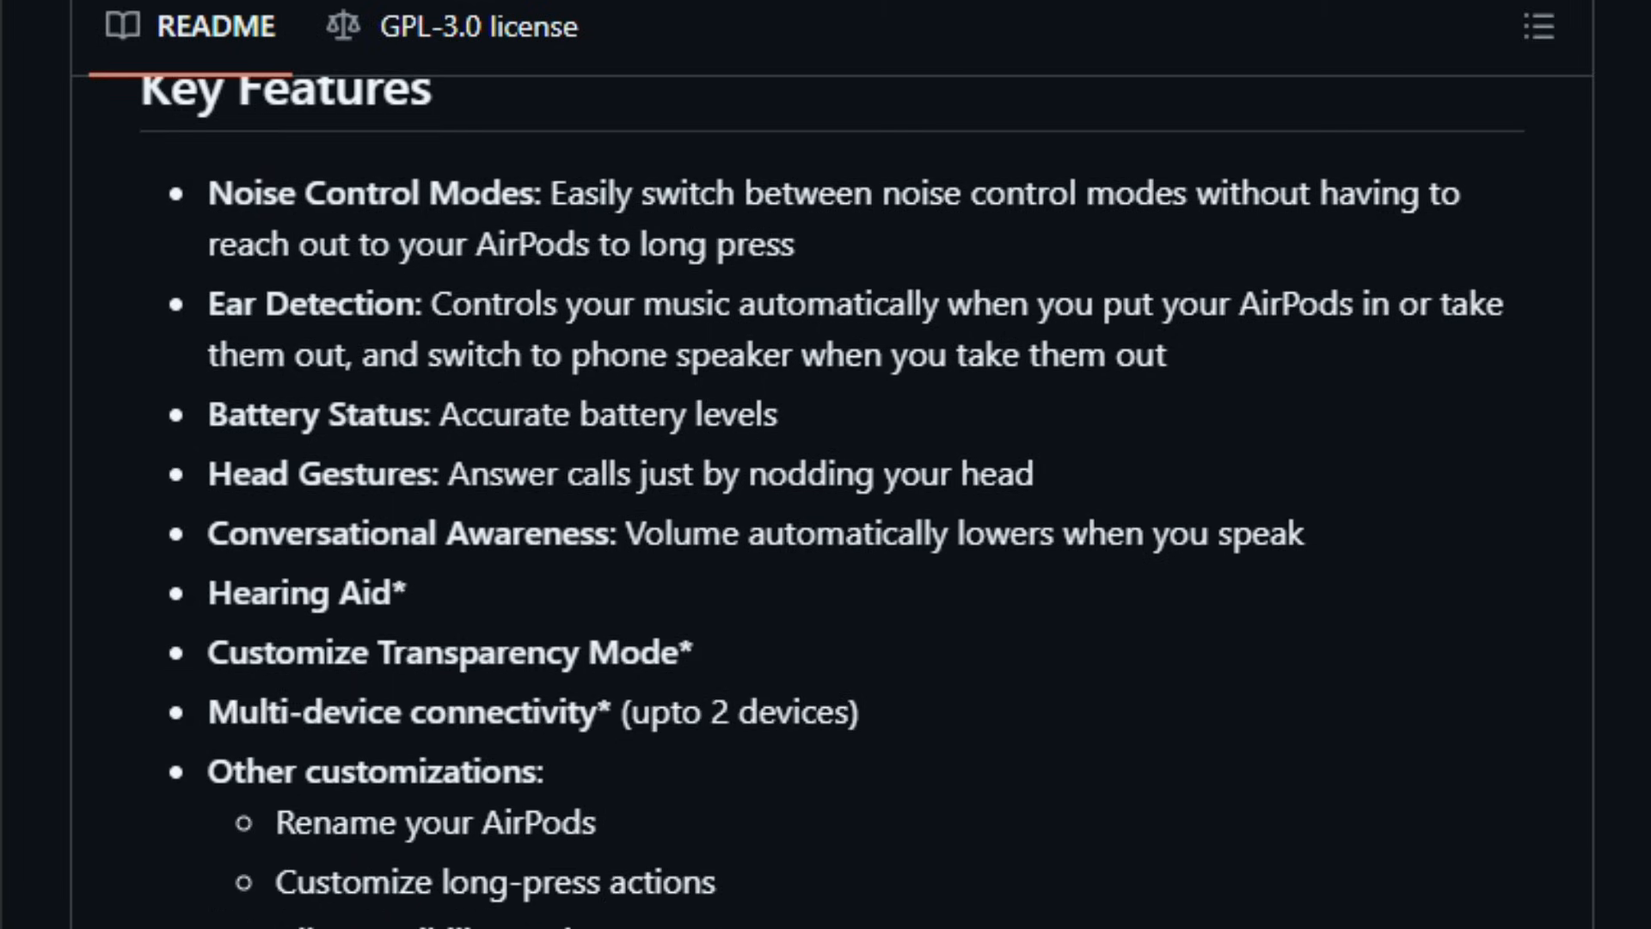
scroll("down", 3)
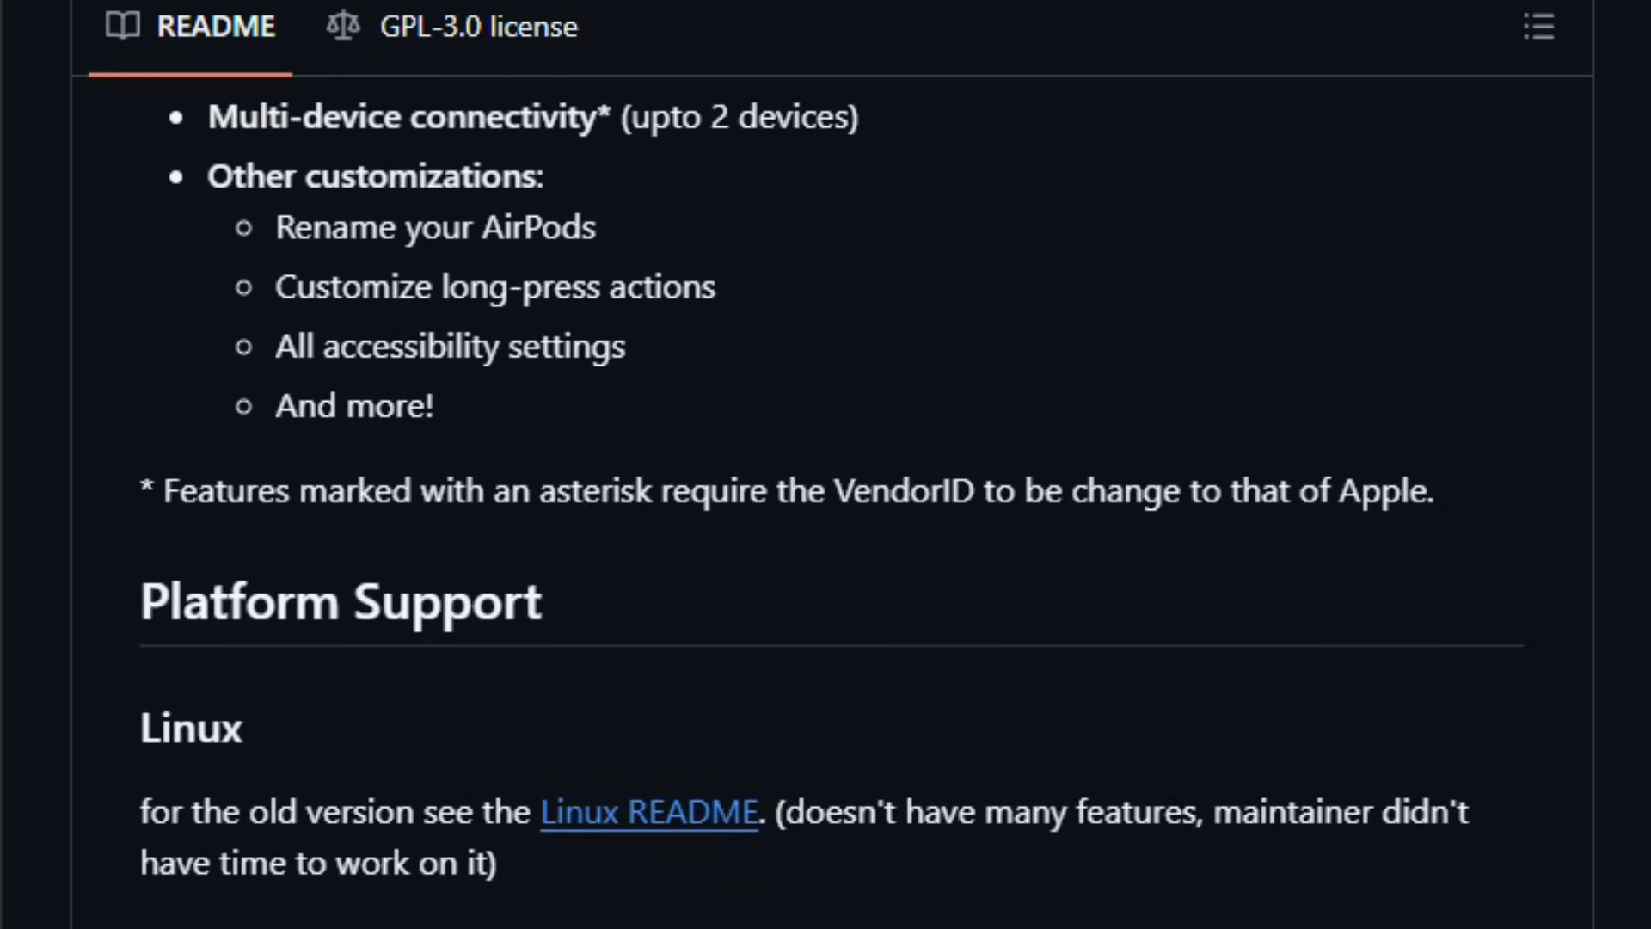
scroll("down", 3)
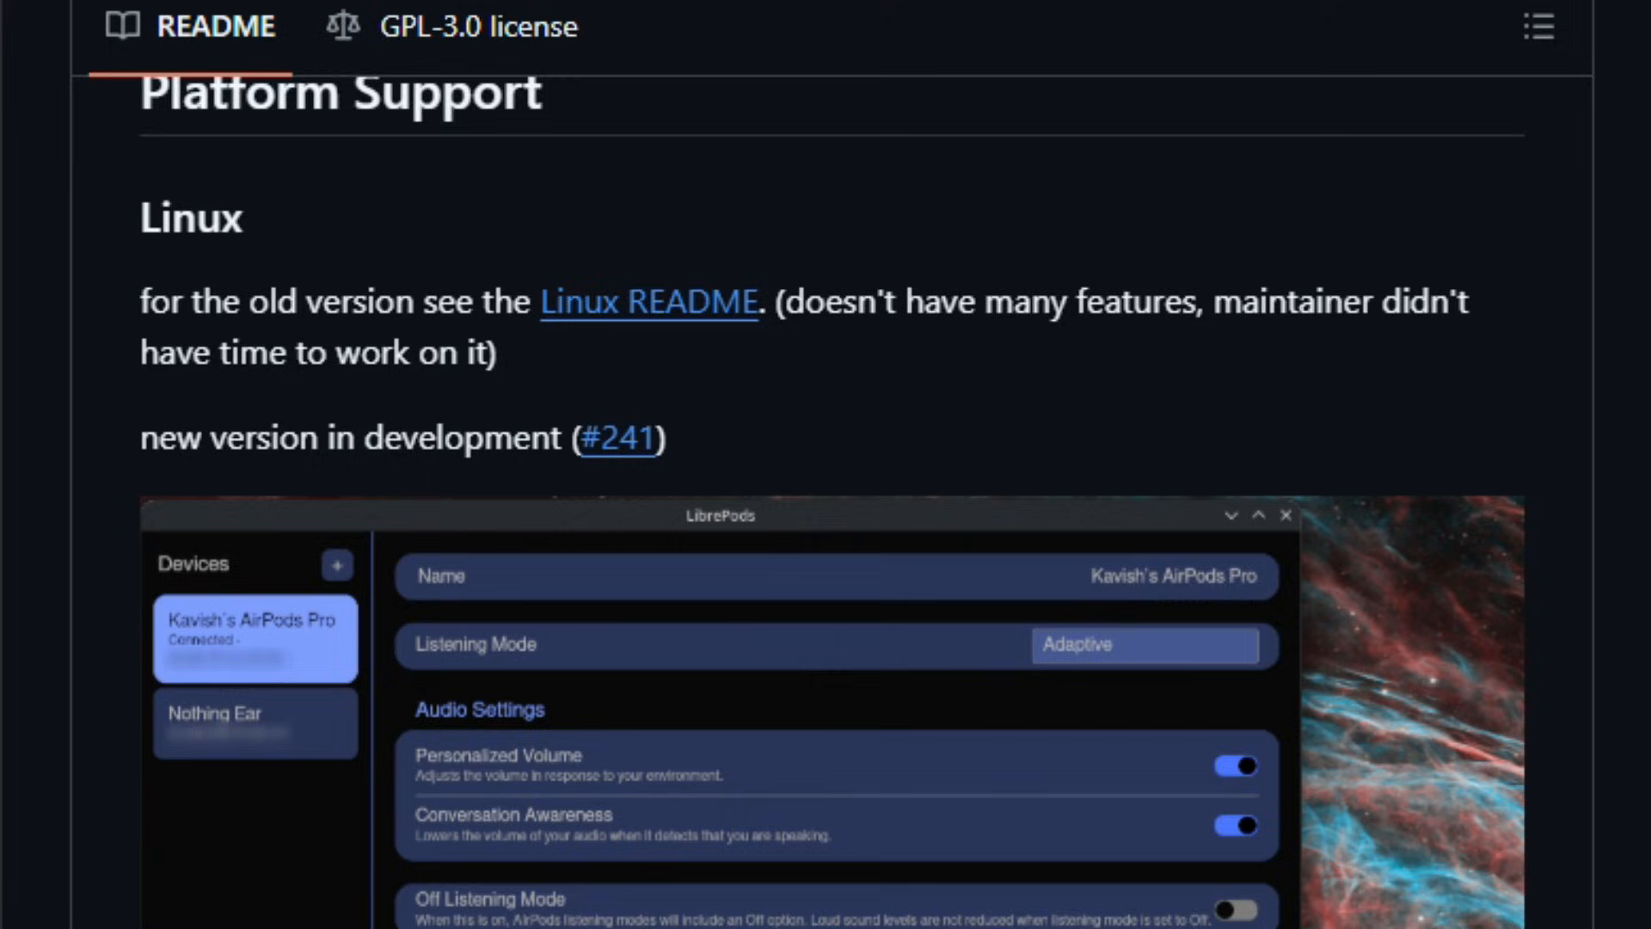
scroll("down", 3)
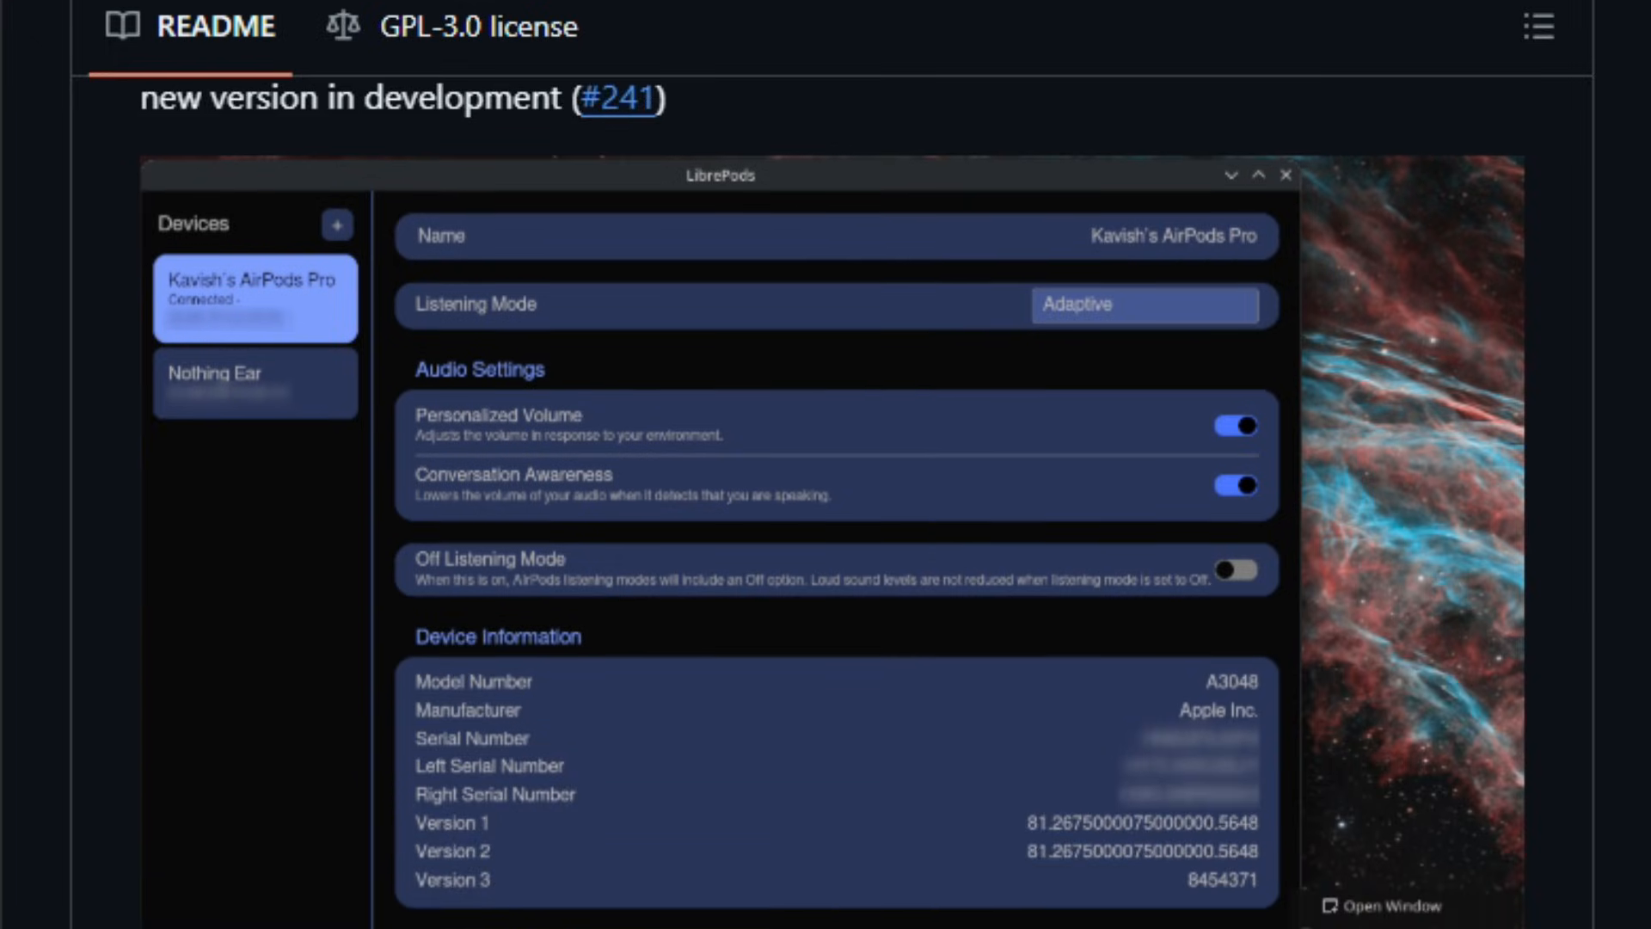
left_click(1305, 748)
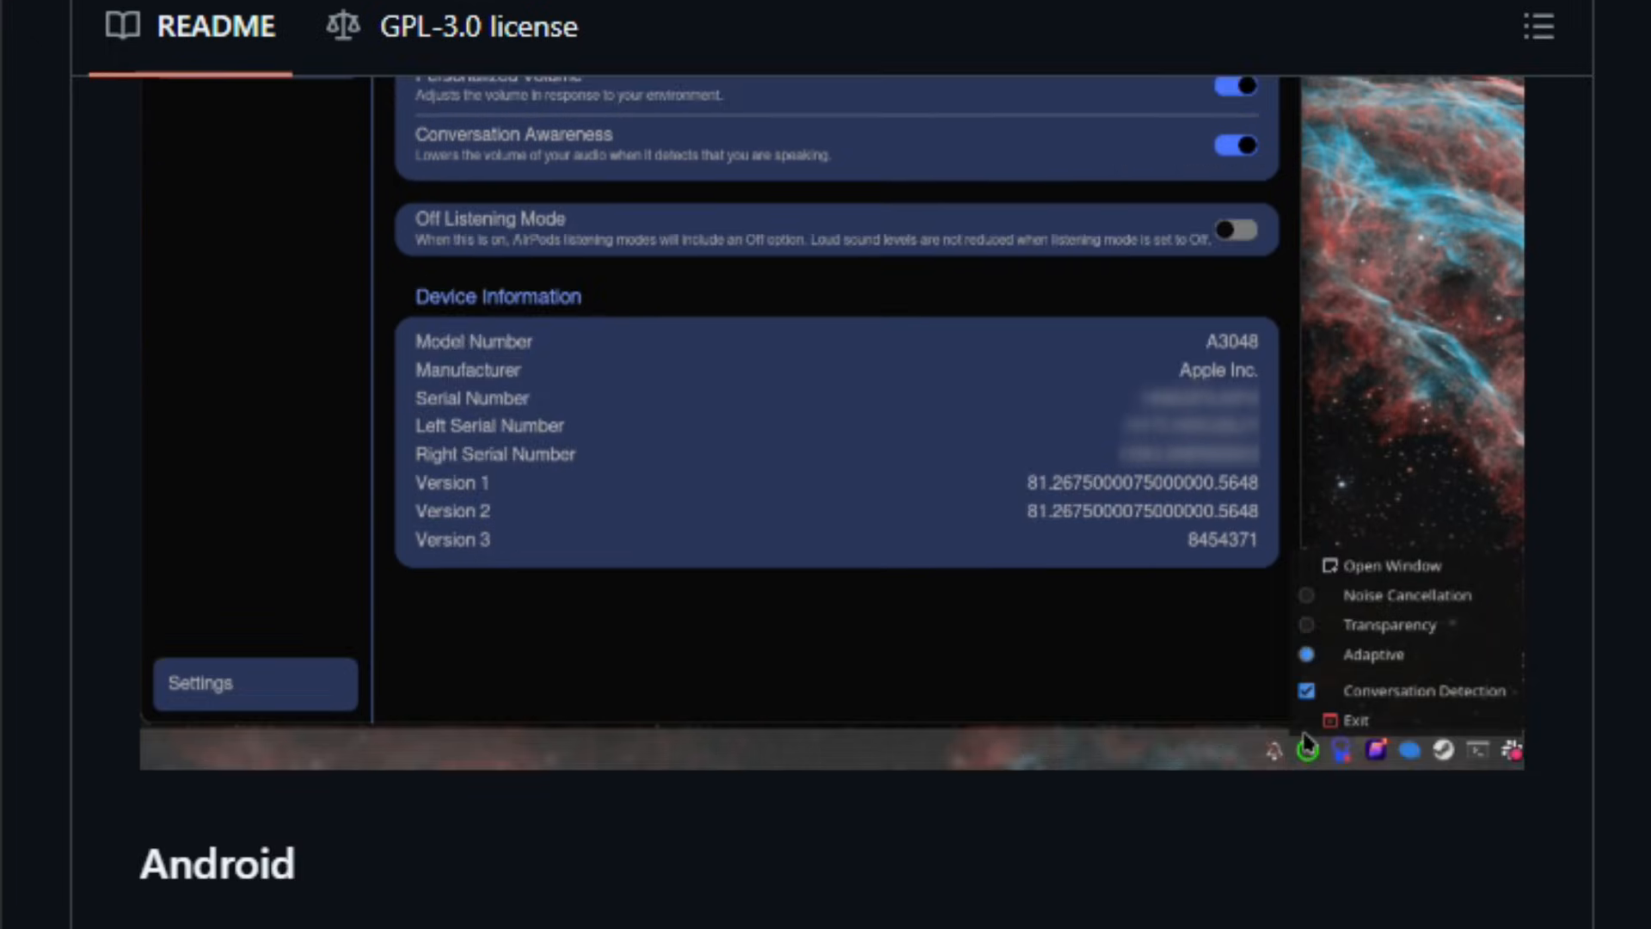
scroll("down", 3)
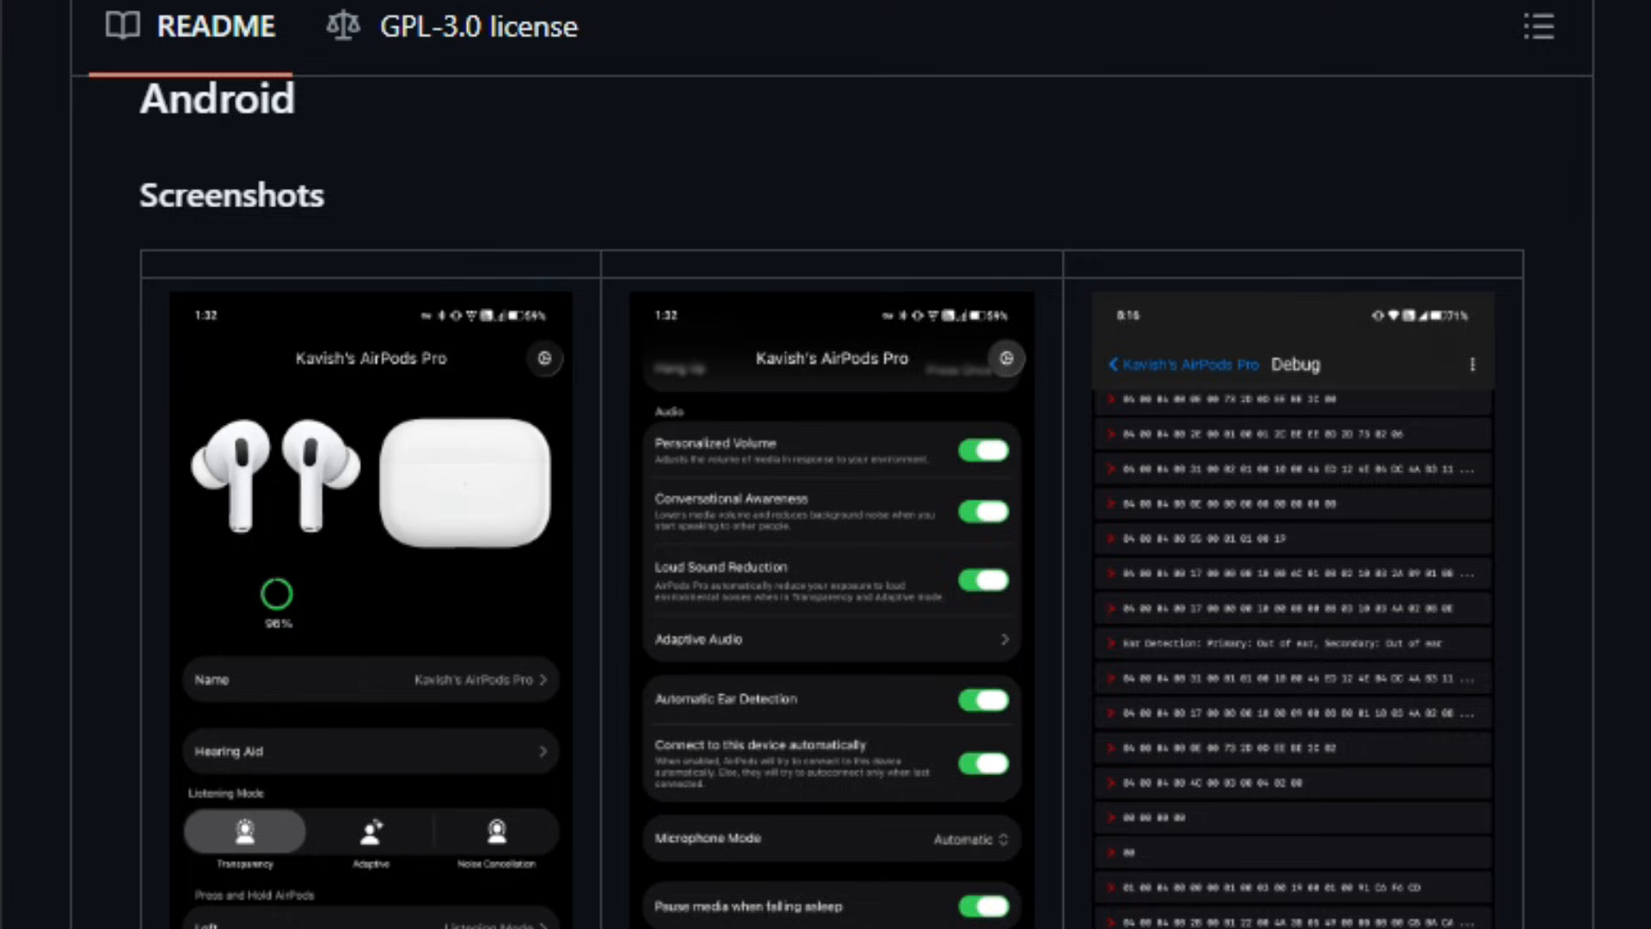
scroll("down", 3)
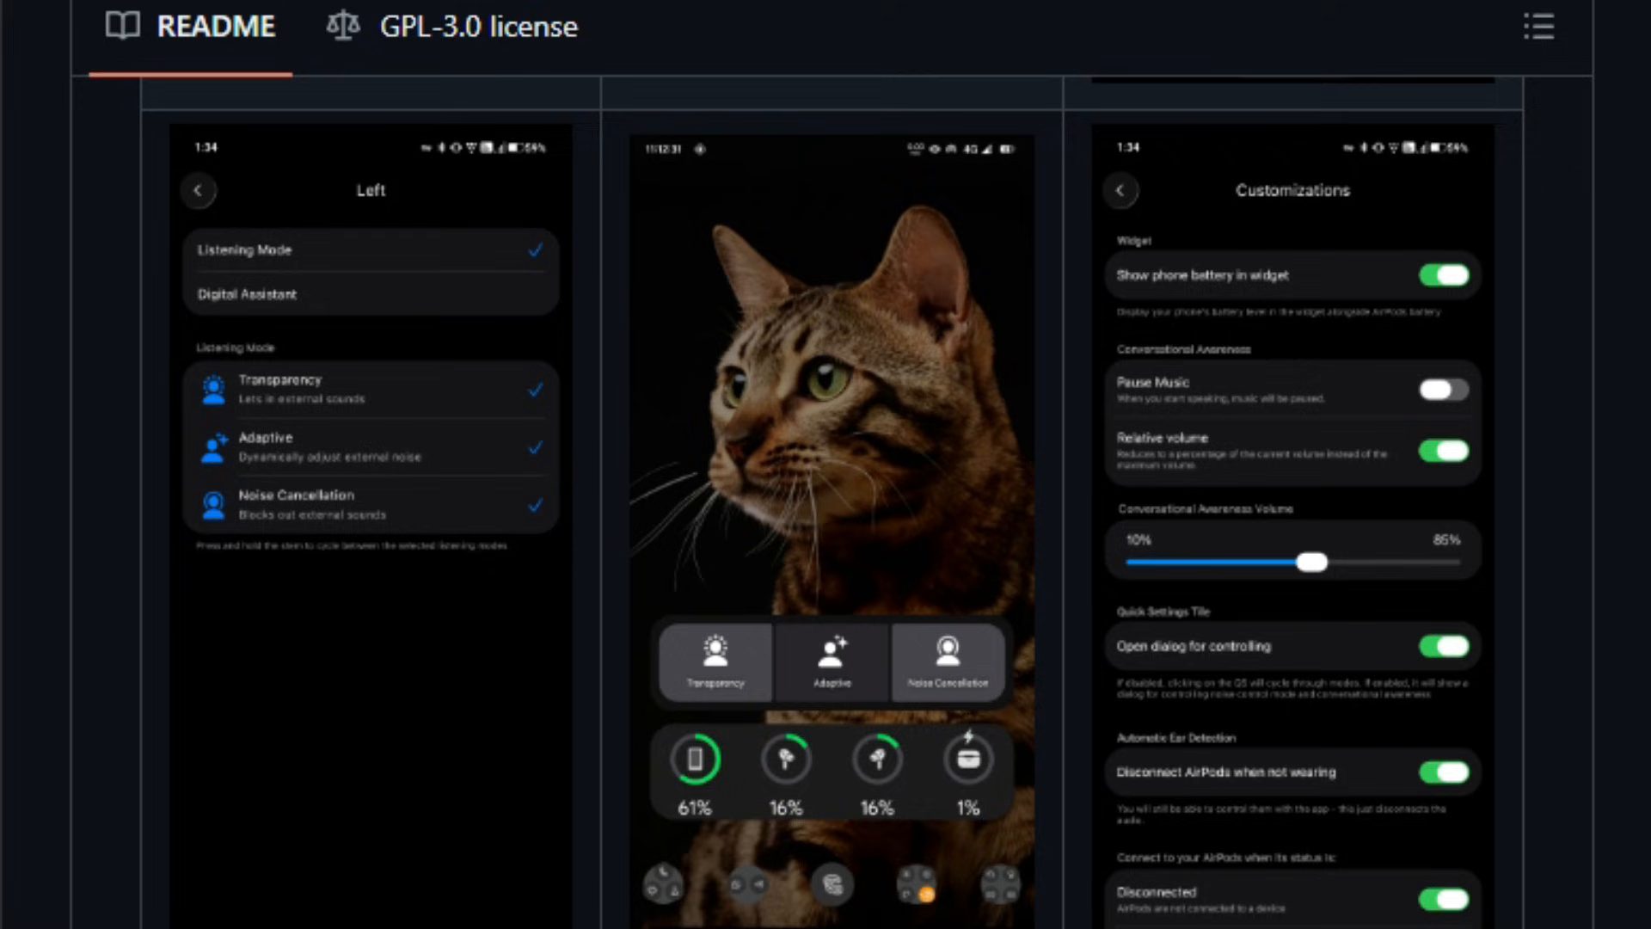
scroll("down", 3)
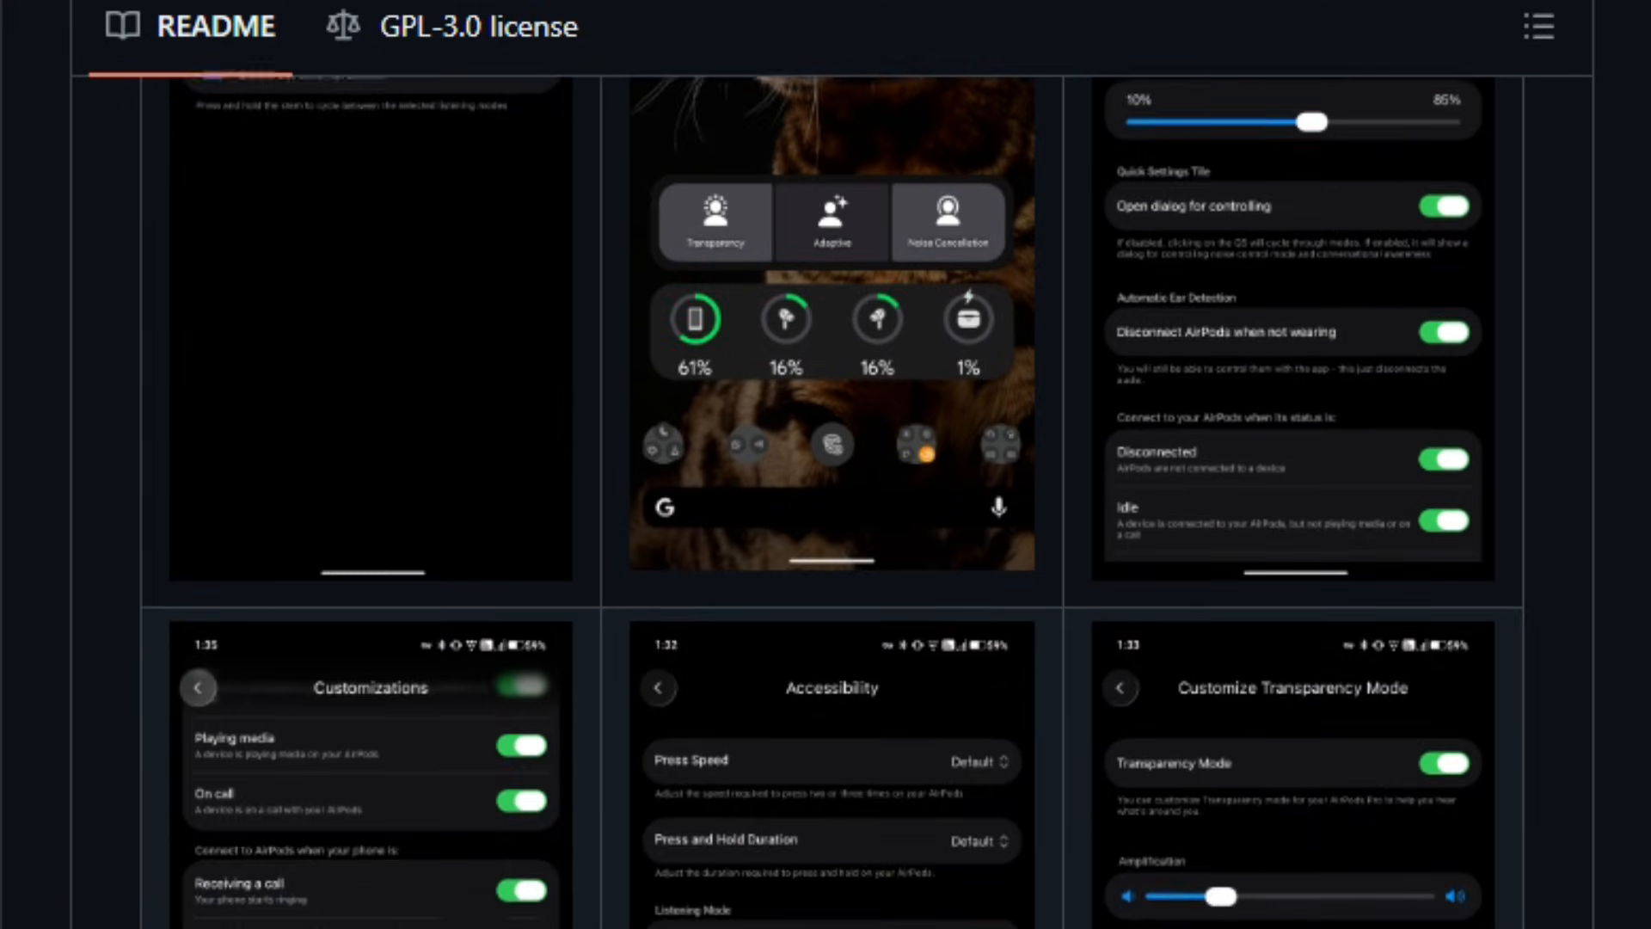
scroll("down", 3)
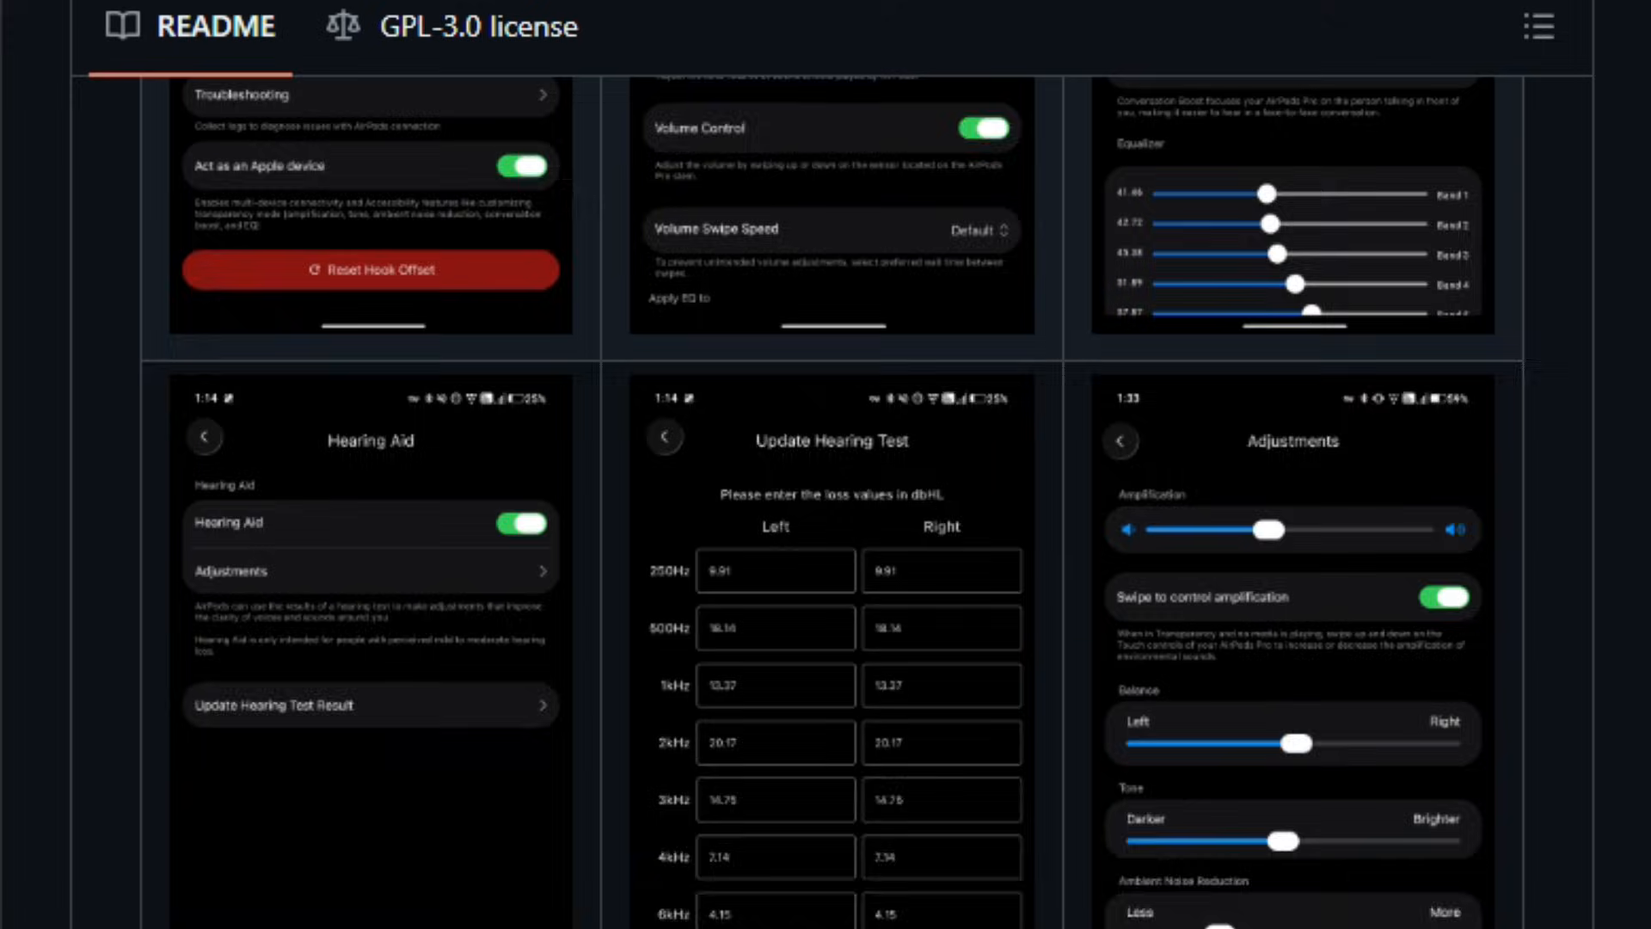
scroll("down", 3)
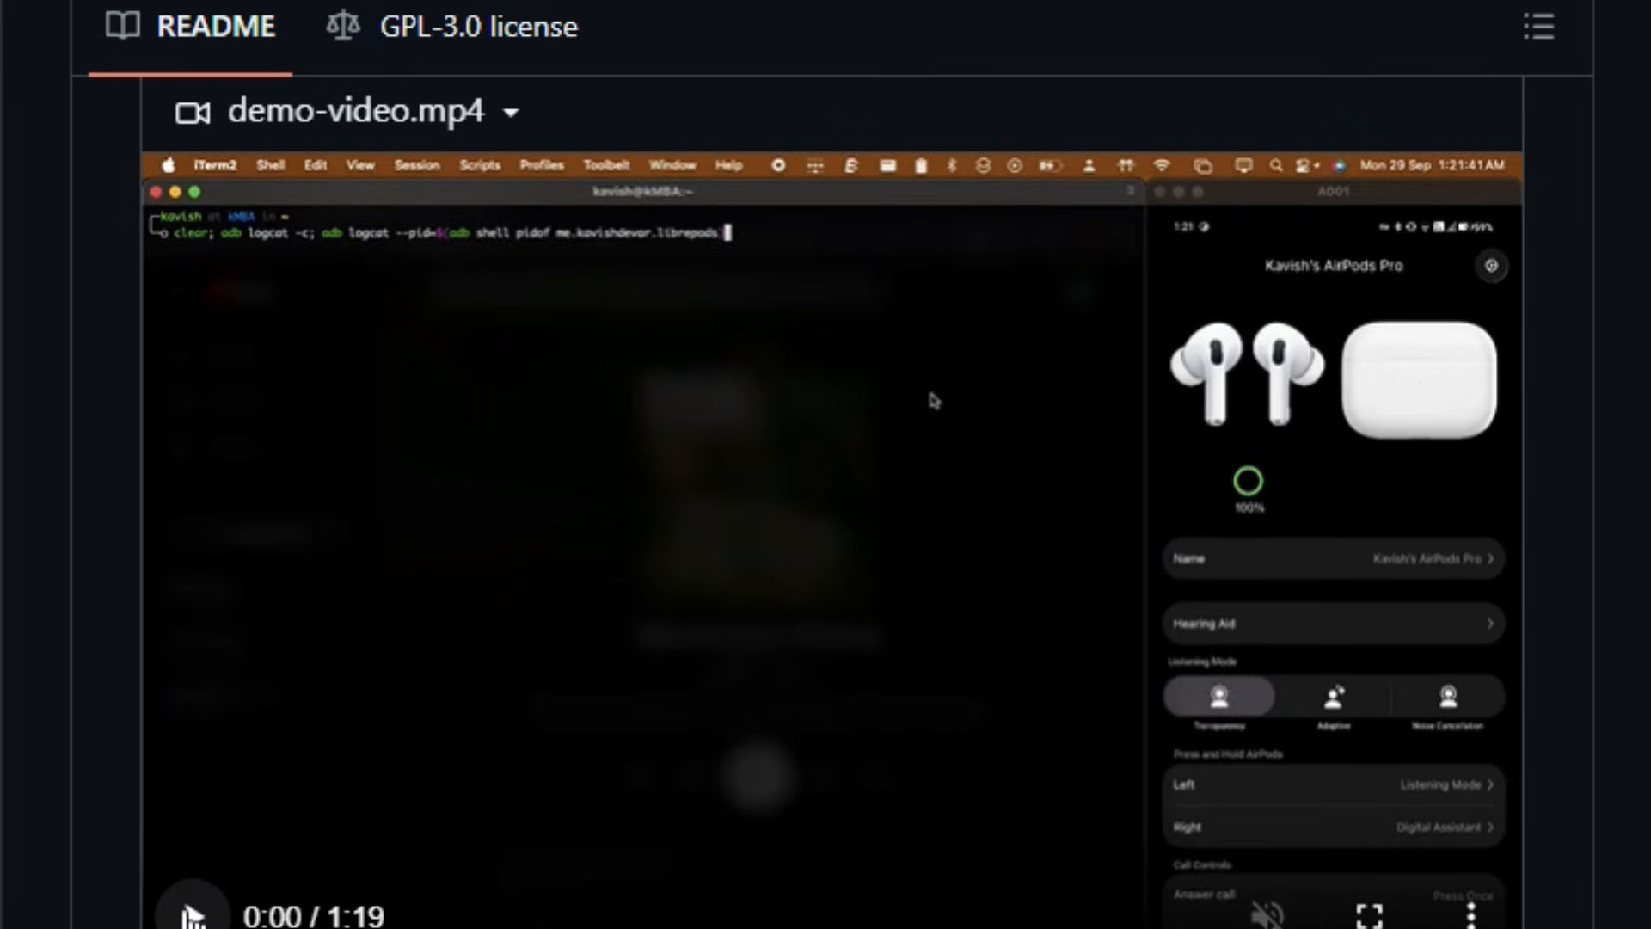
Play the LibrePods demo-video.mp4 showing the Adjustments screen beside a terminal log.
left_click(1331, 622)
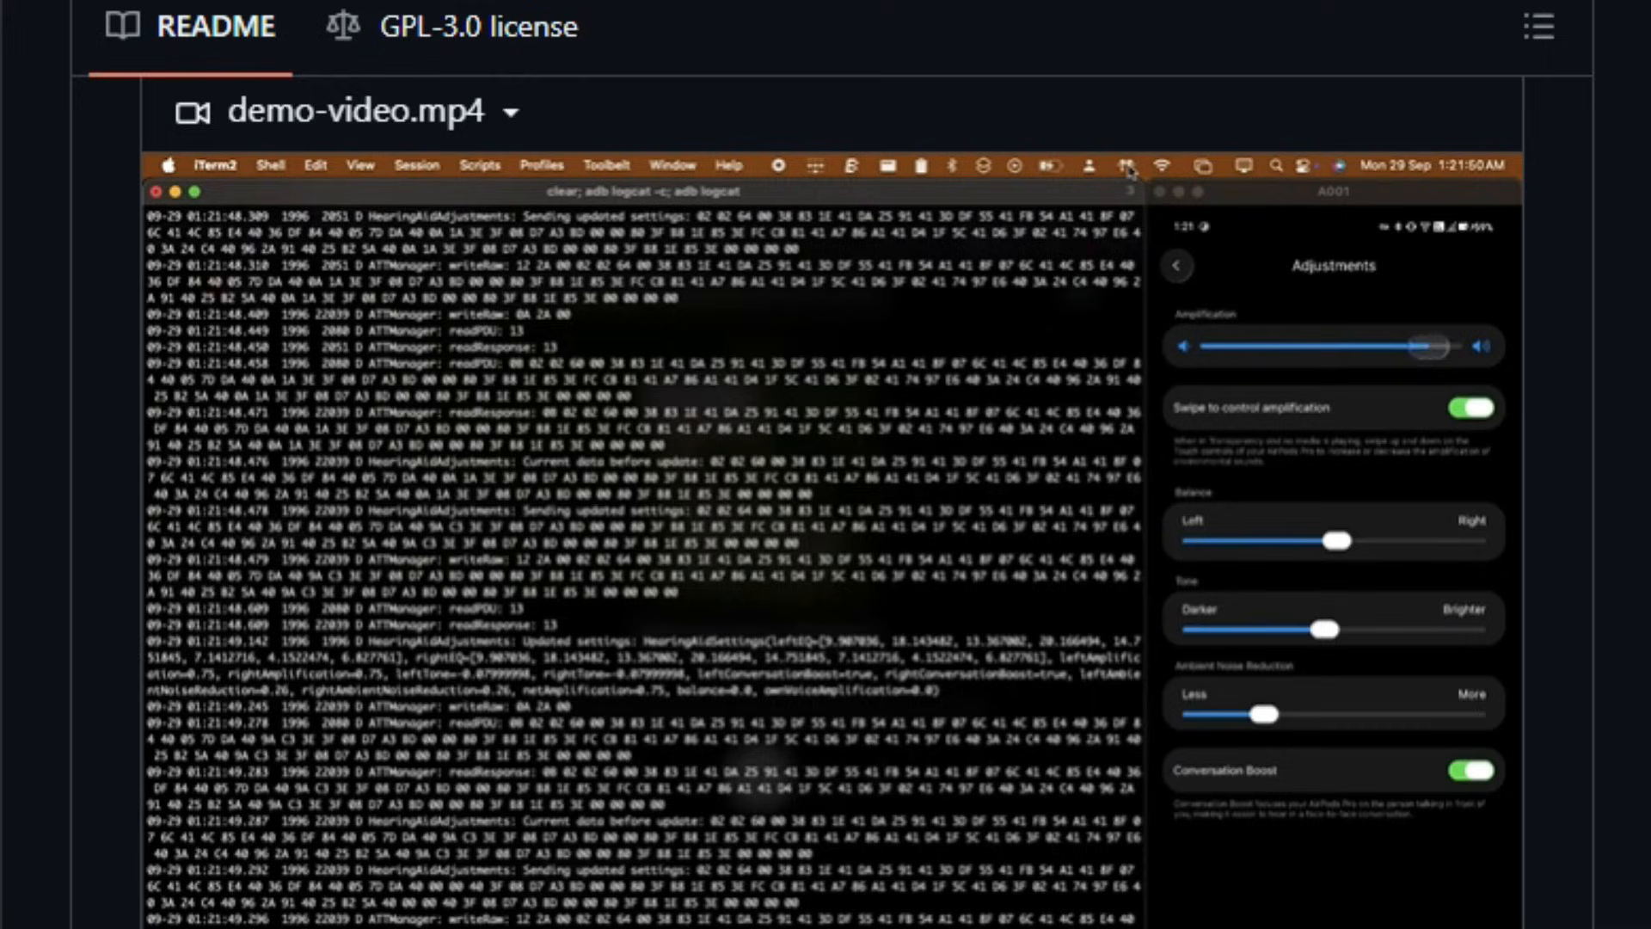
left_click(1124, 165)
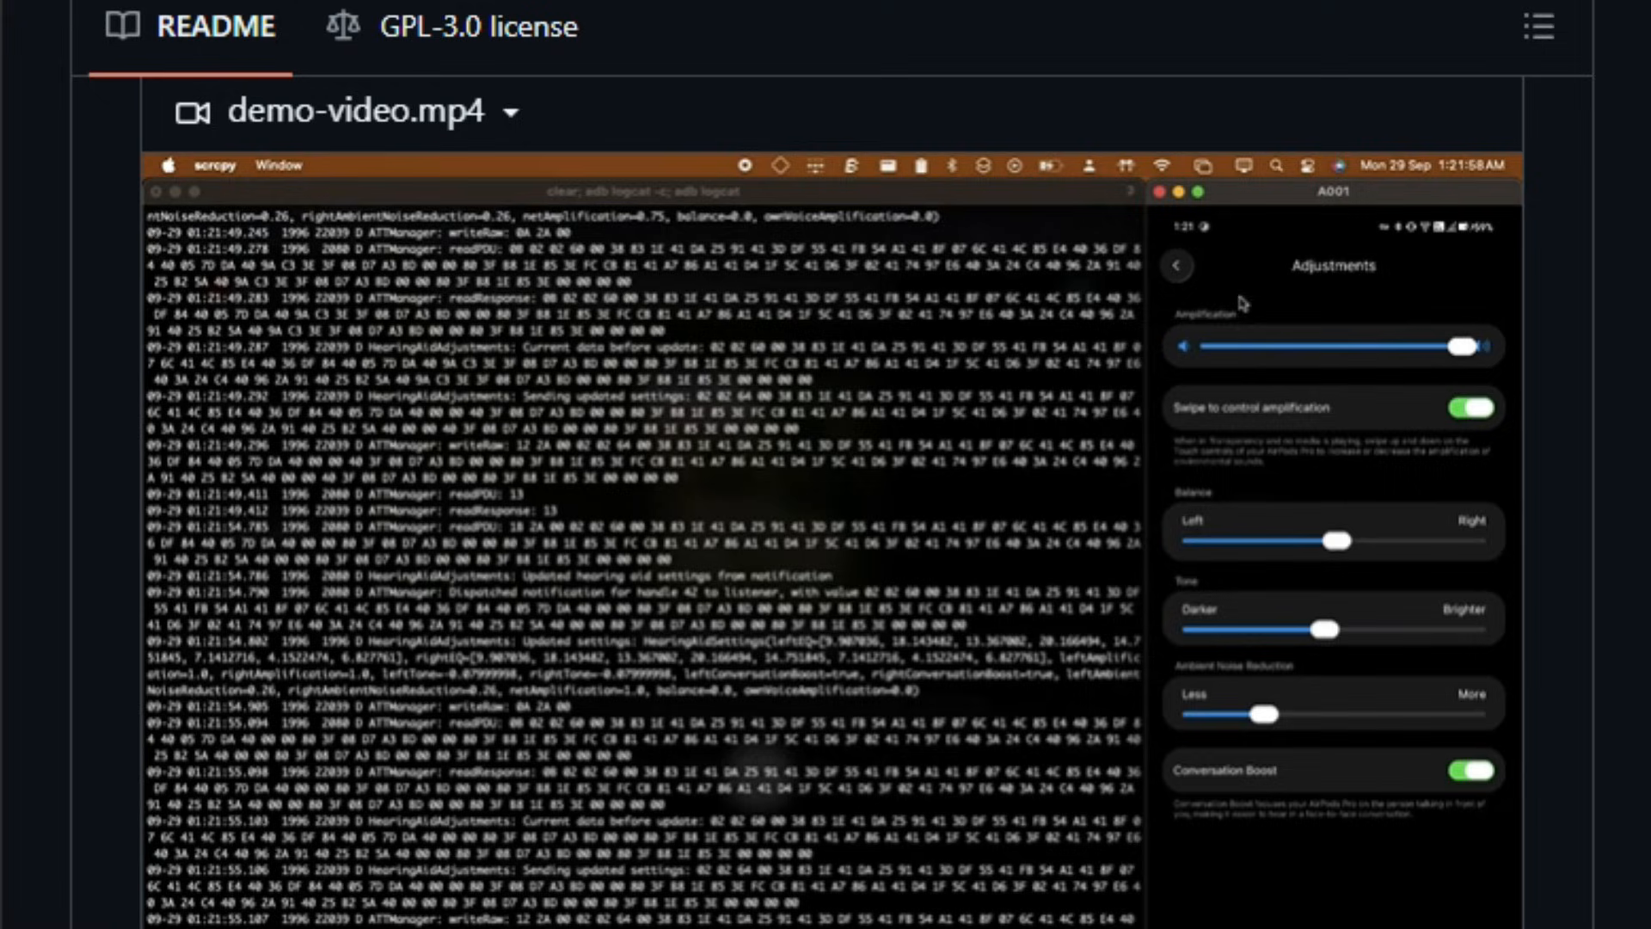
left_click(1176, 265)
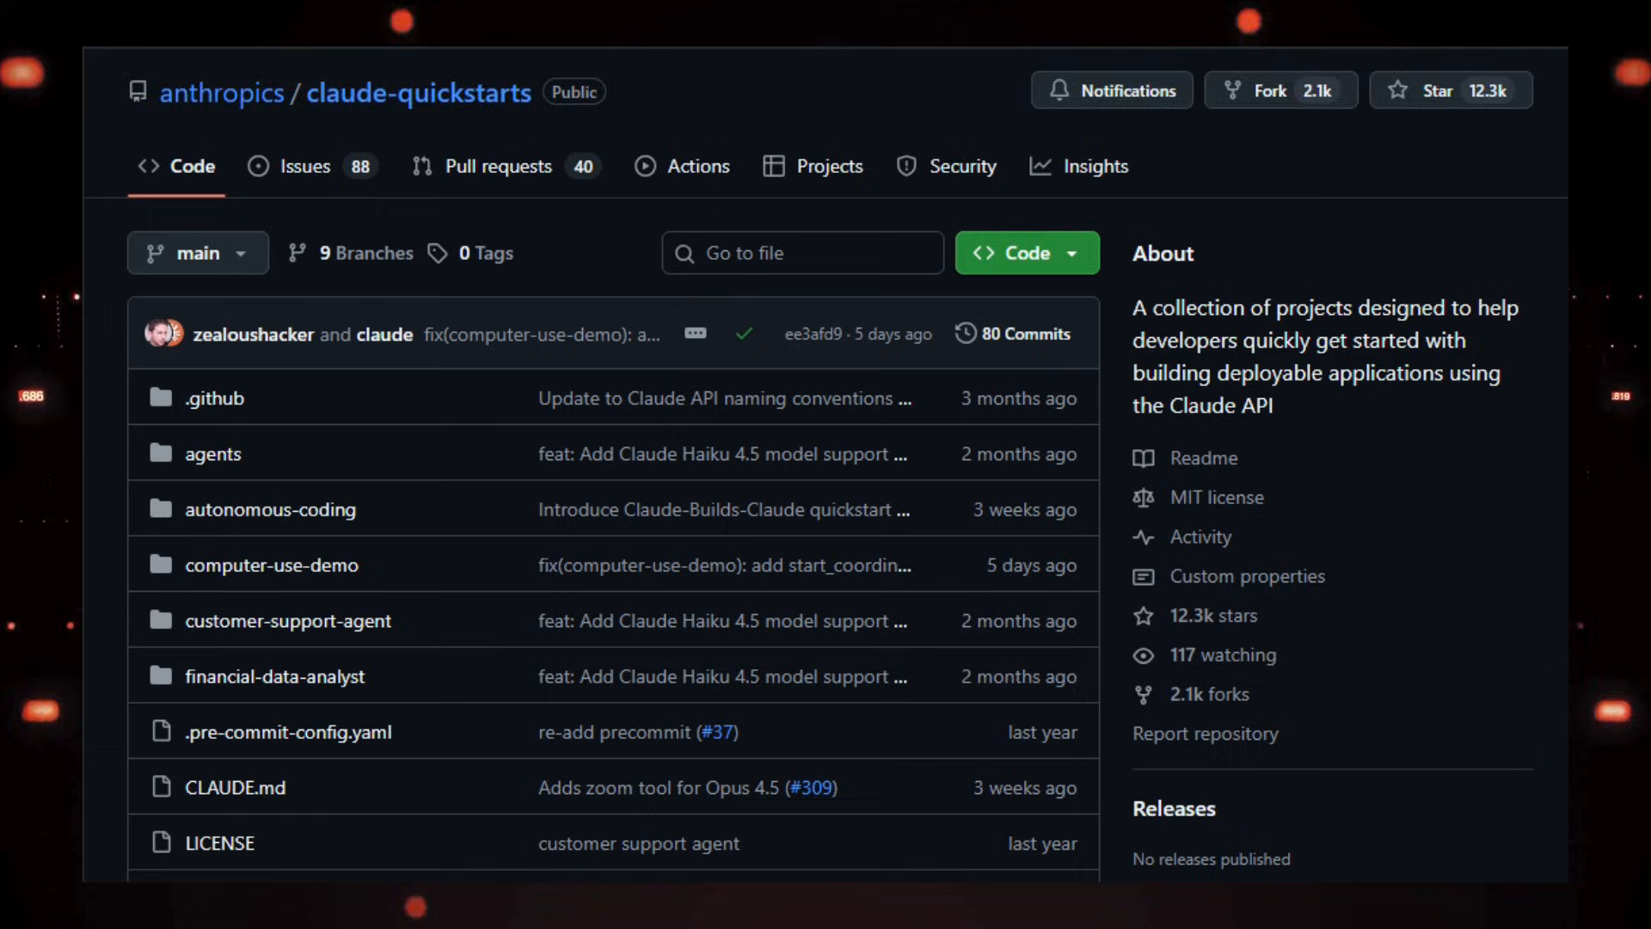
Scroll the claude-quickstarts repository past its file list to the README introduction.
scroll("down", 3)
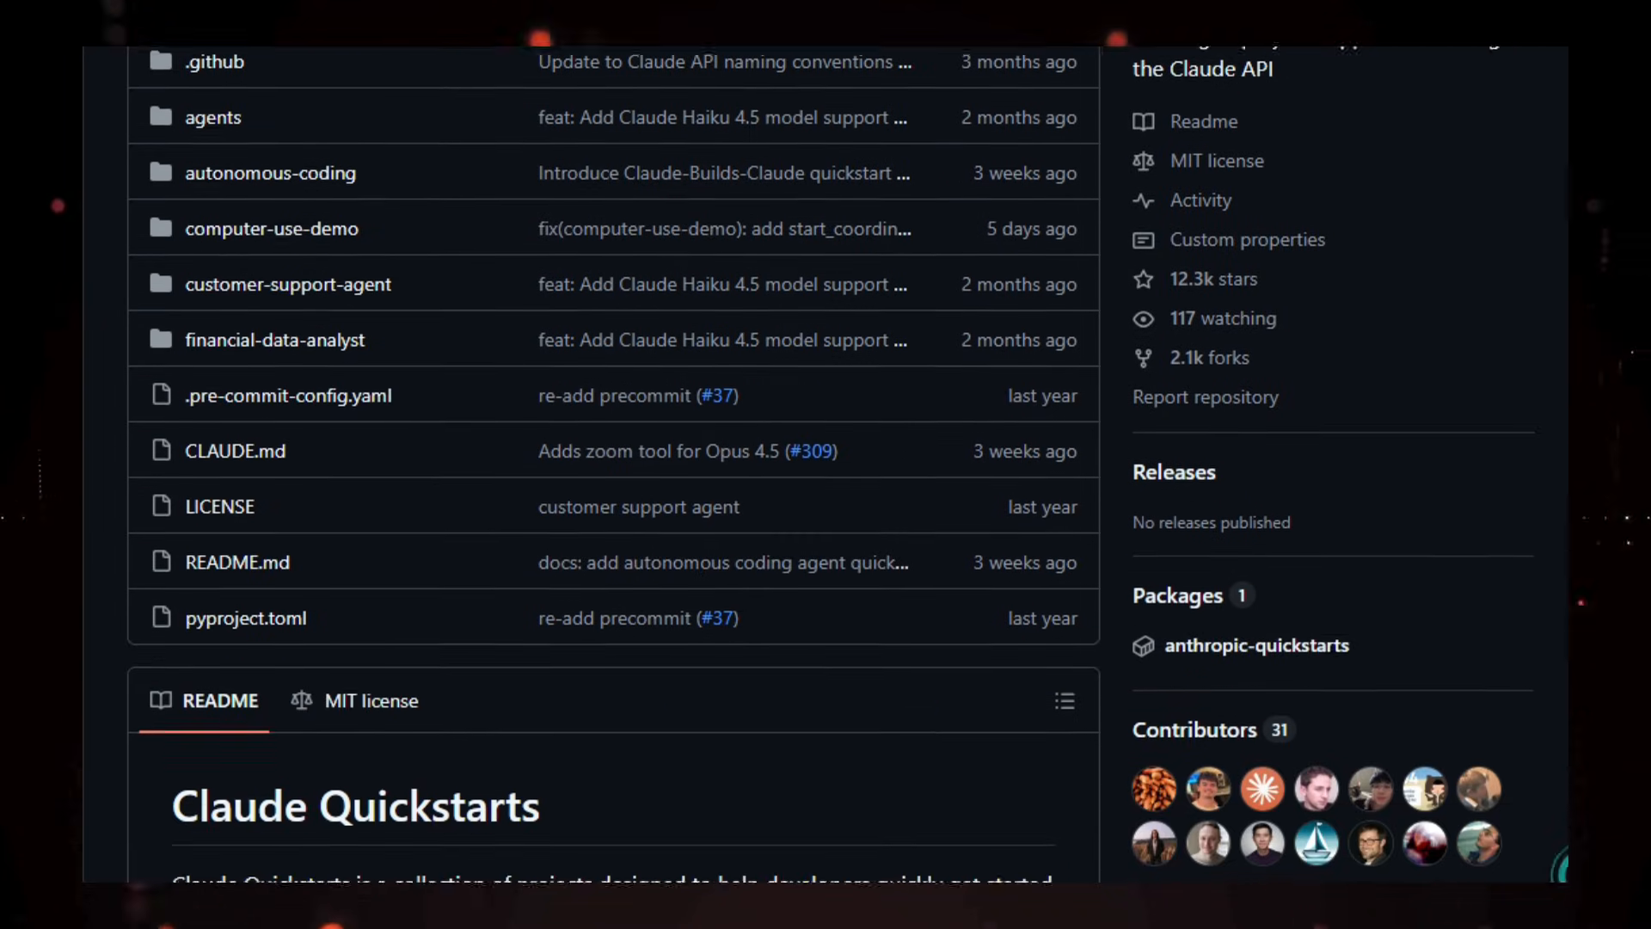
scroll("down", 3)
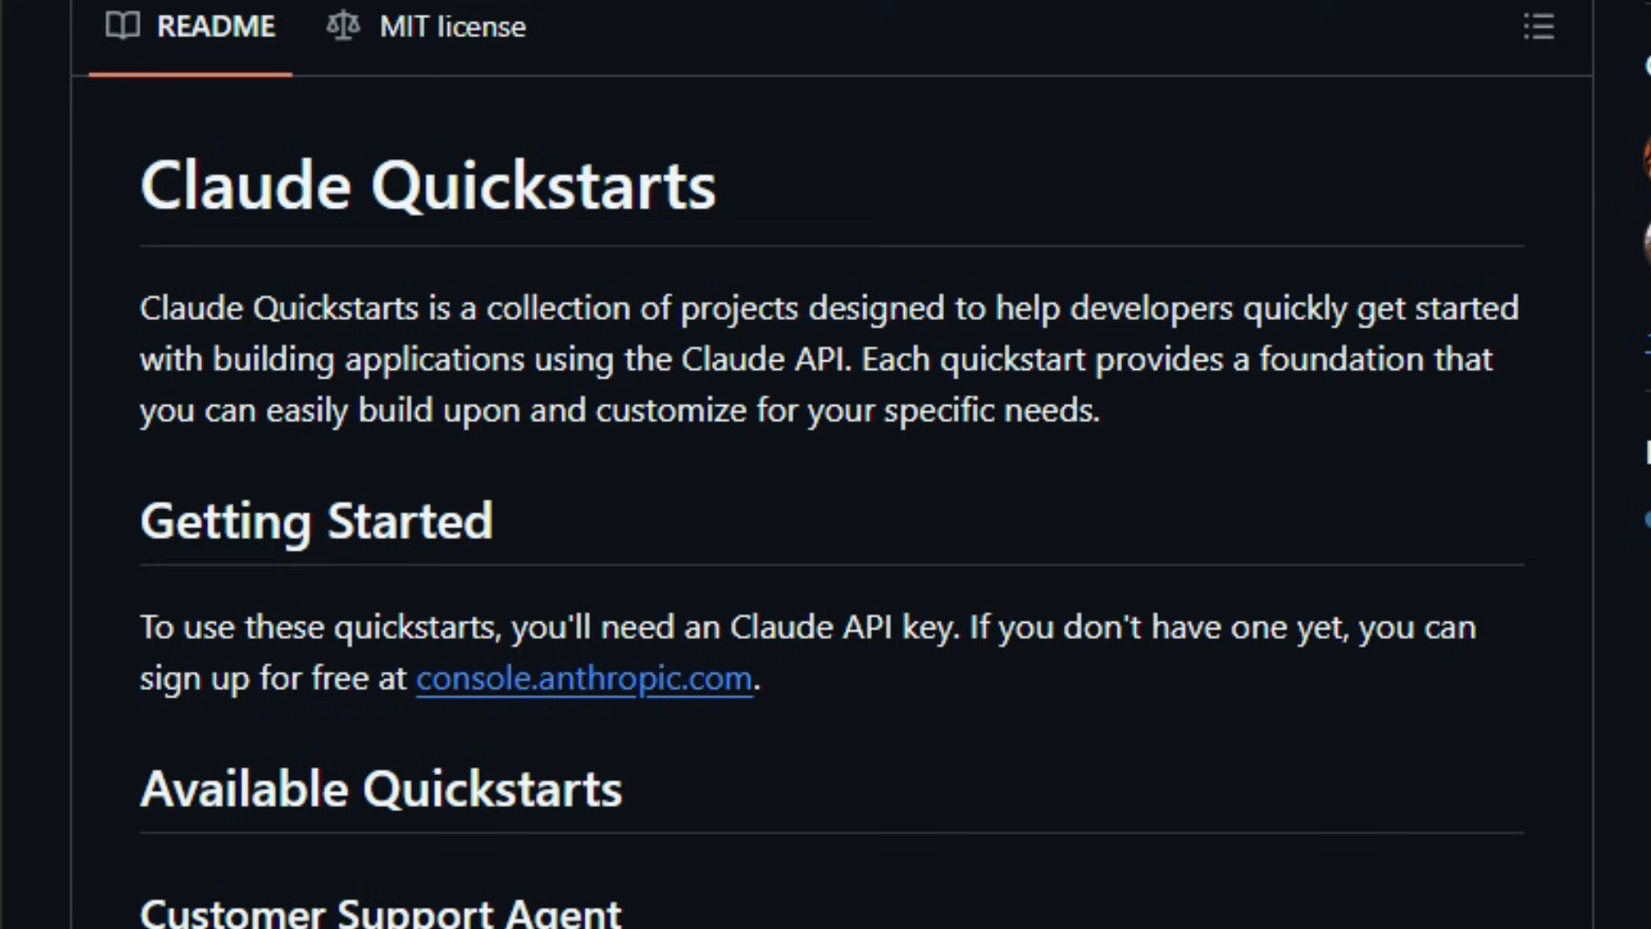
Read the Claude Quickstarts README through the Computer Use and Autonomous Coding Agent sections.
scroll("down", 3)
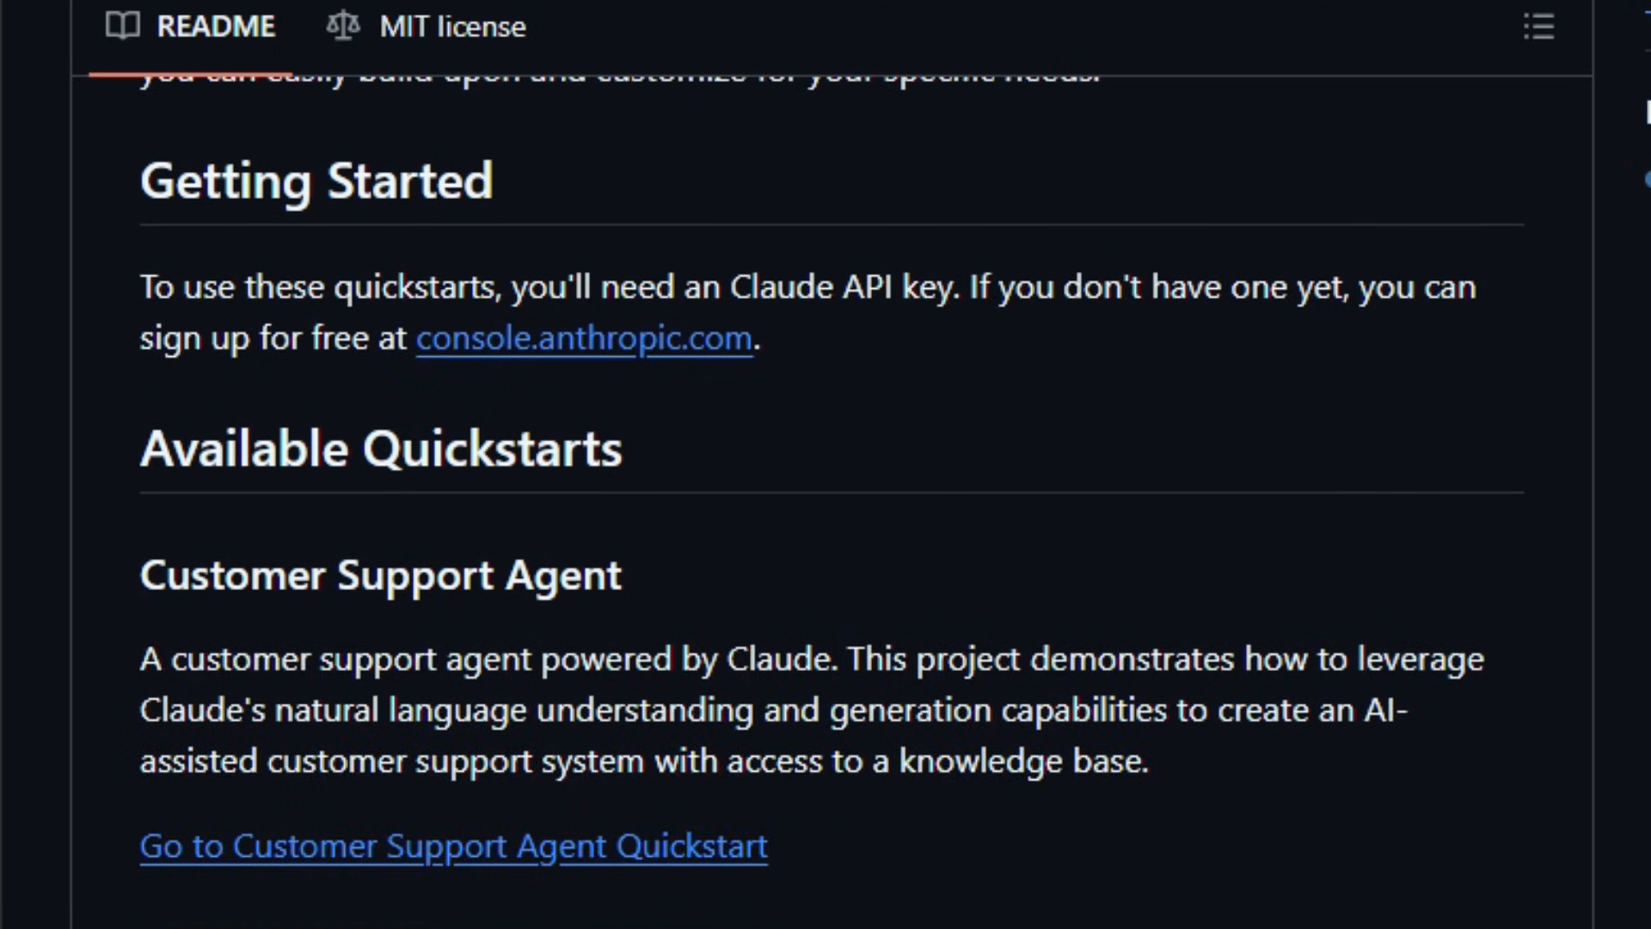
scroll("down", 3)
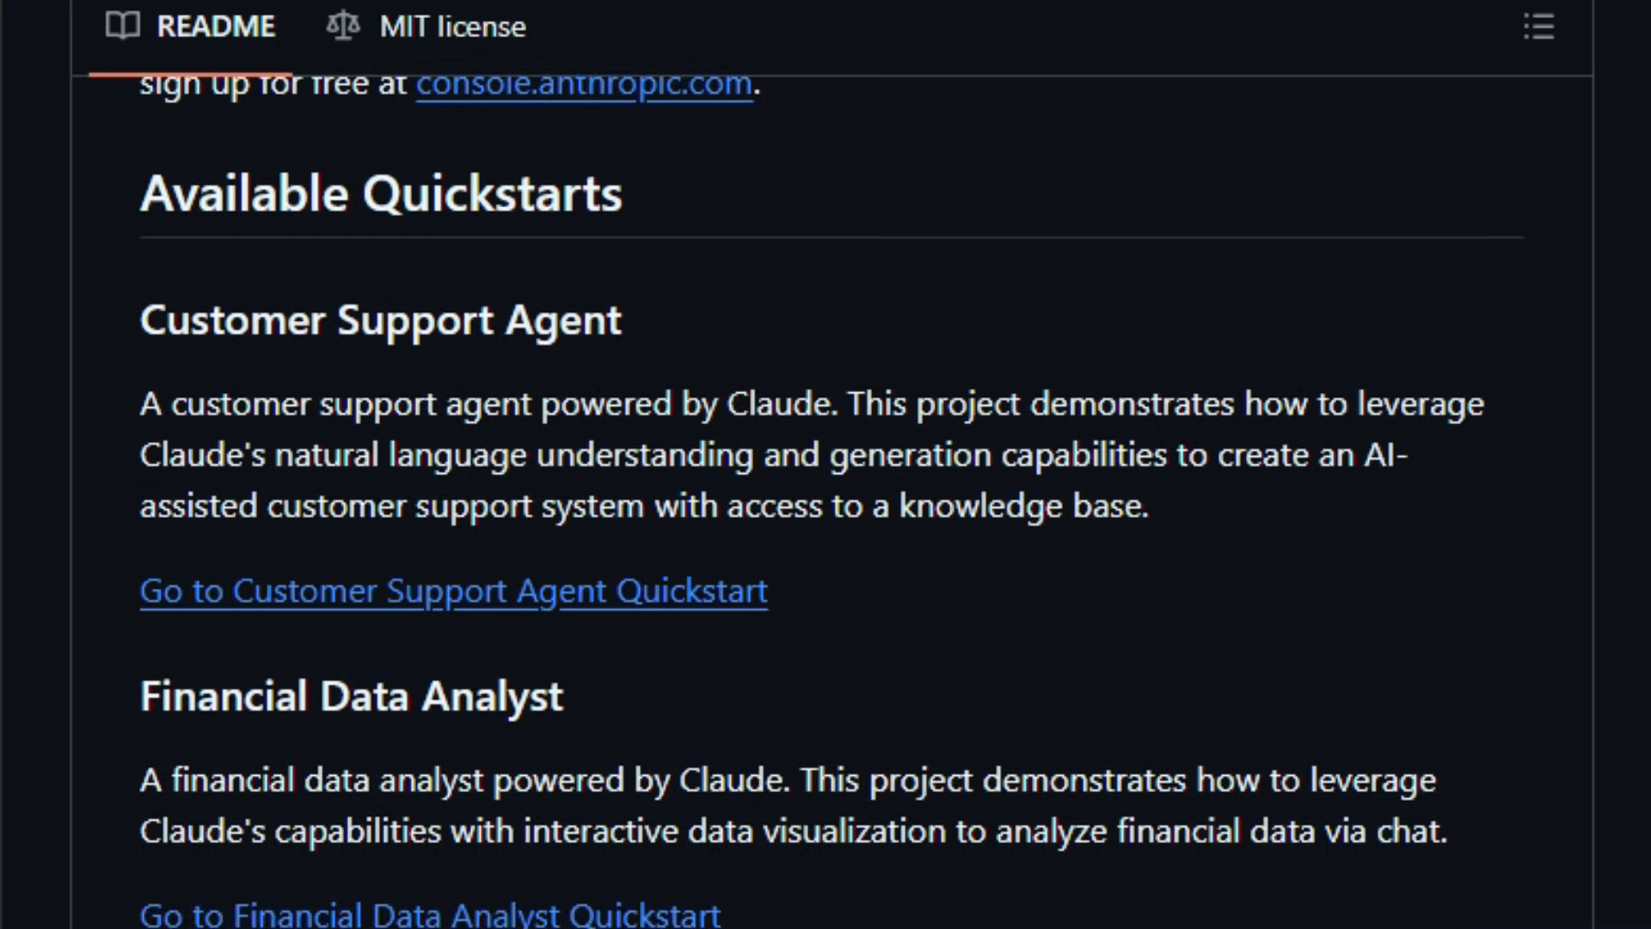
scroll("down", 3)
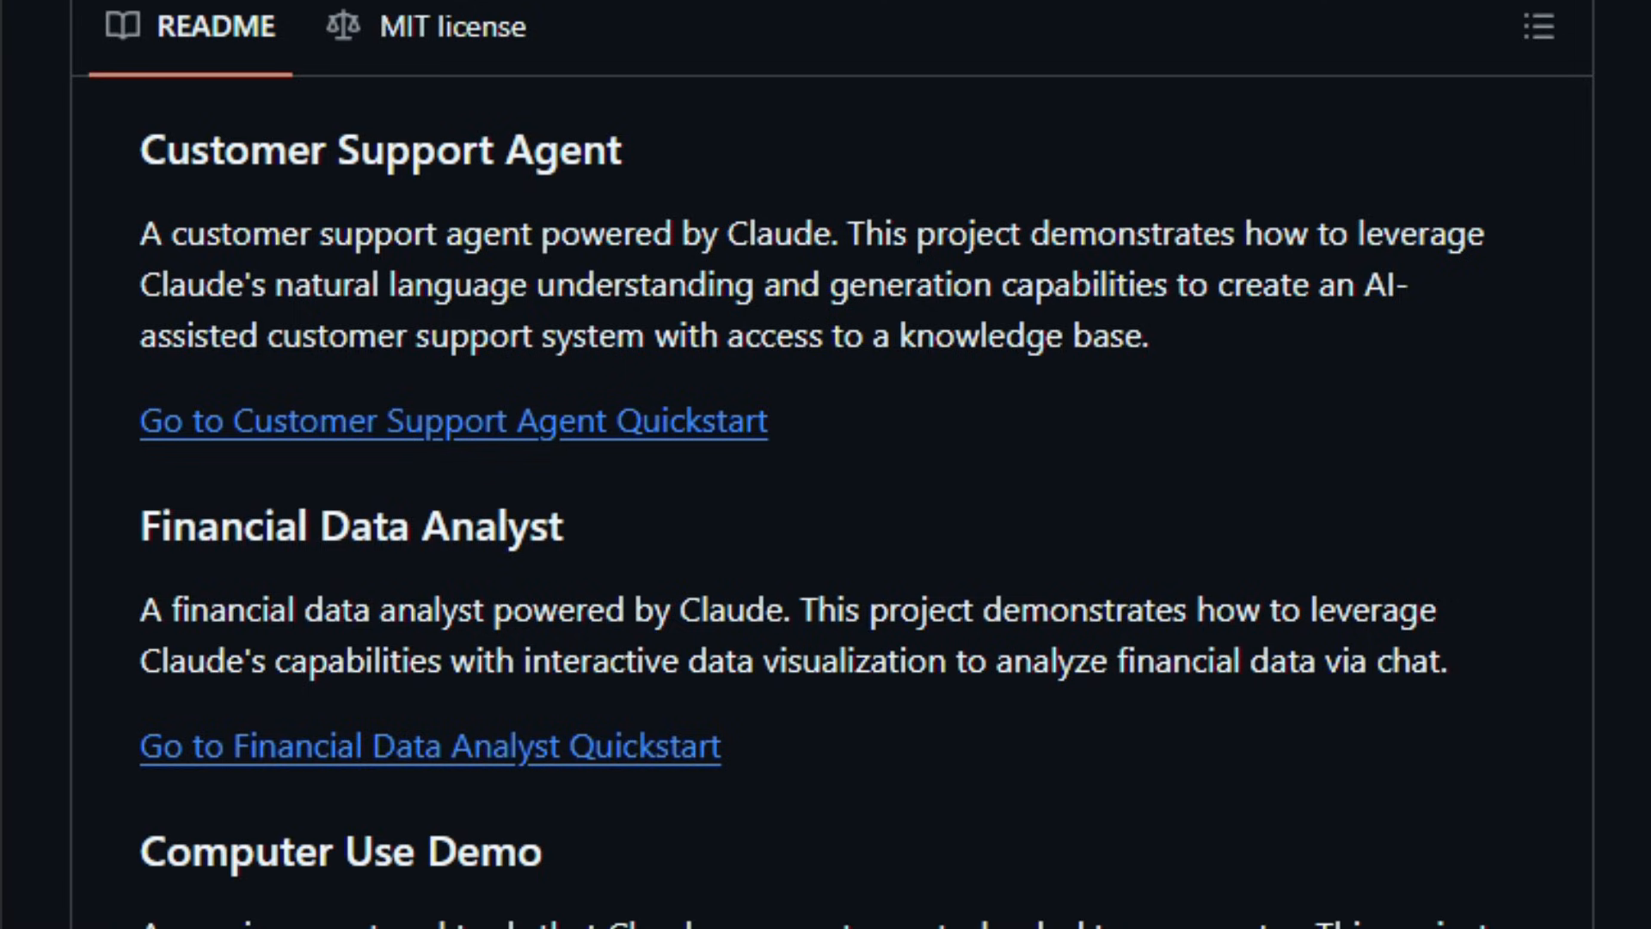
scroll("down", 3)
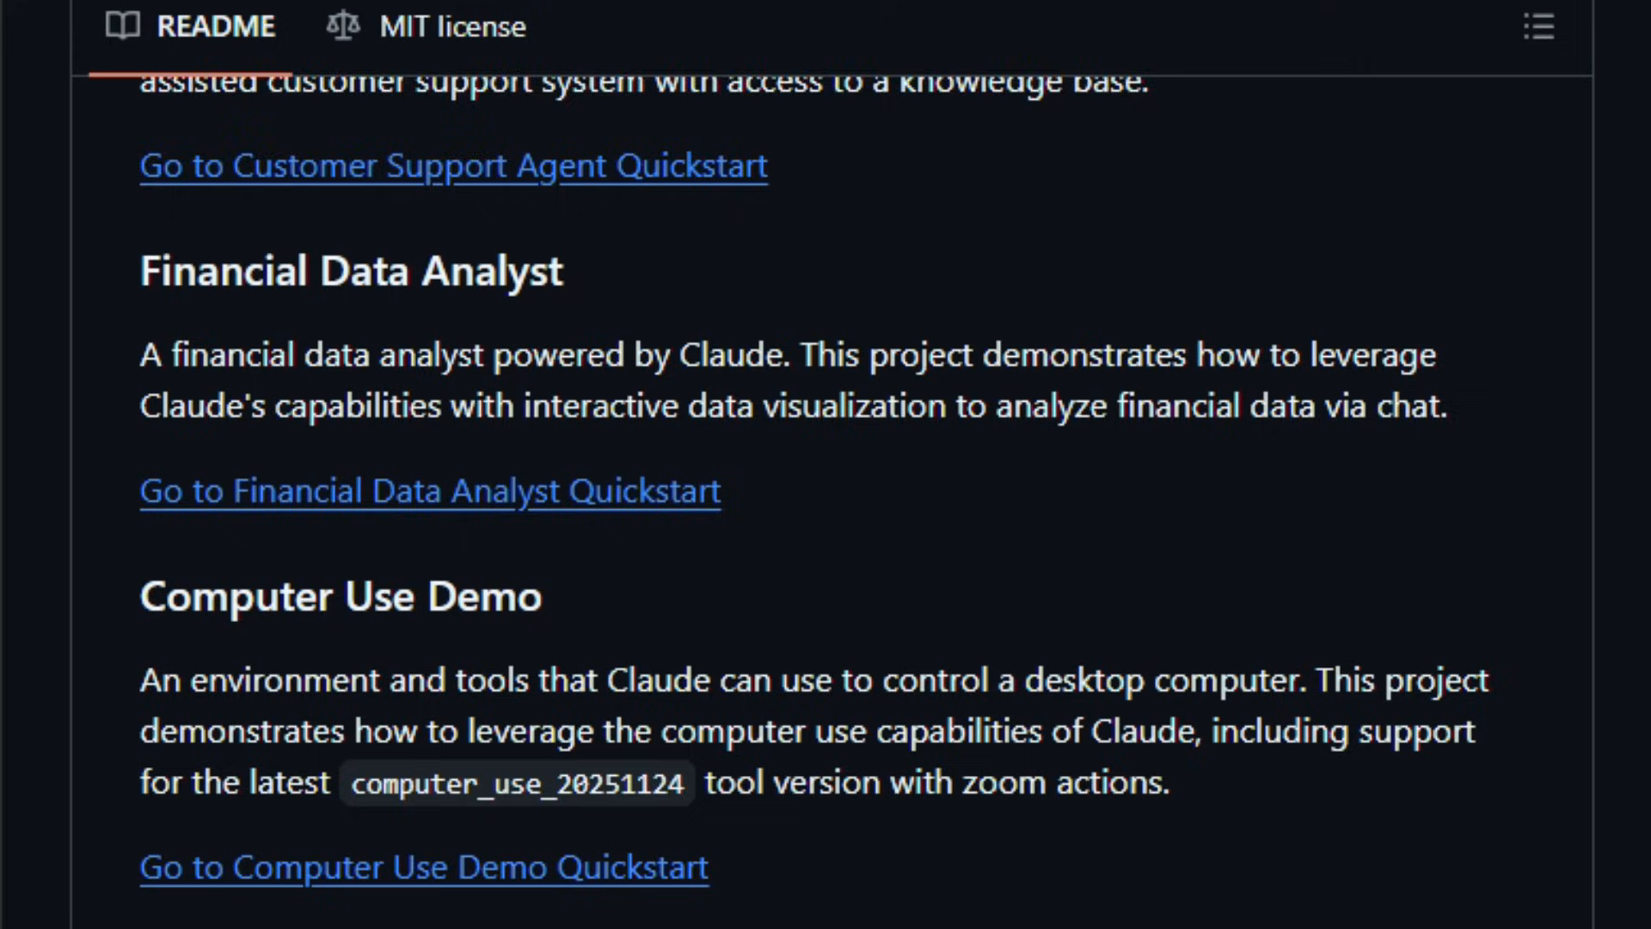
scroll("down", 3)
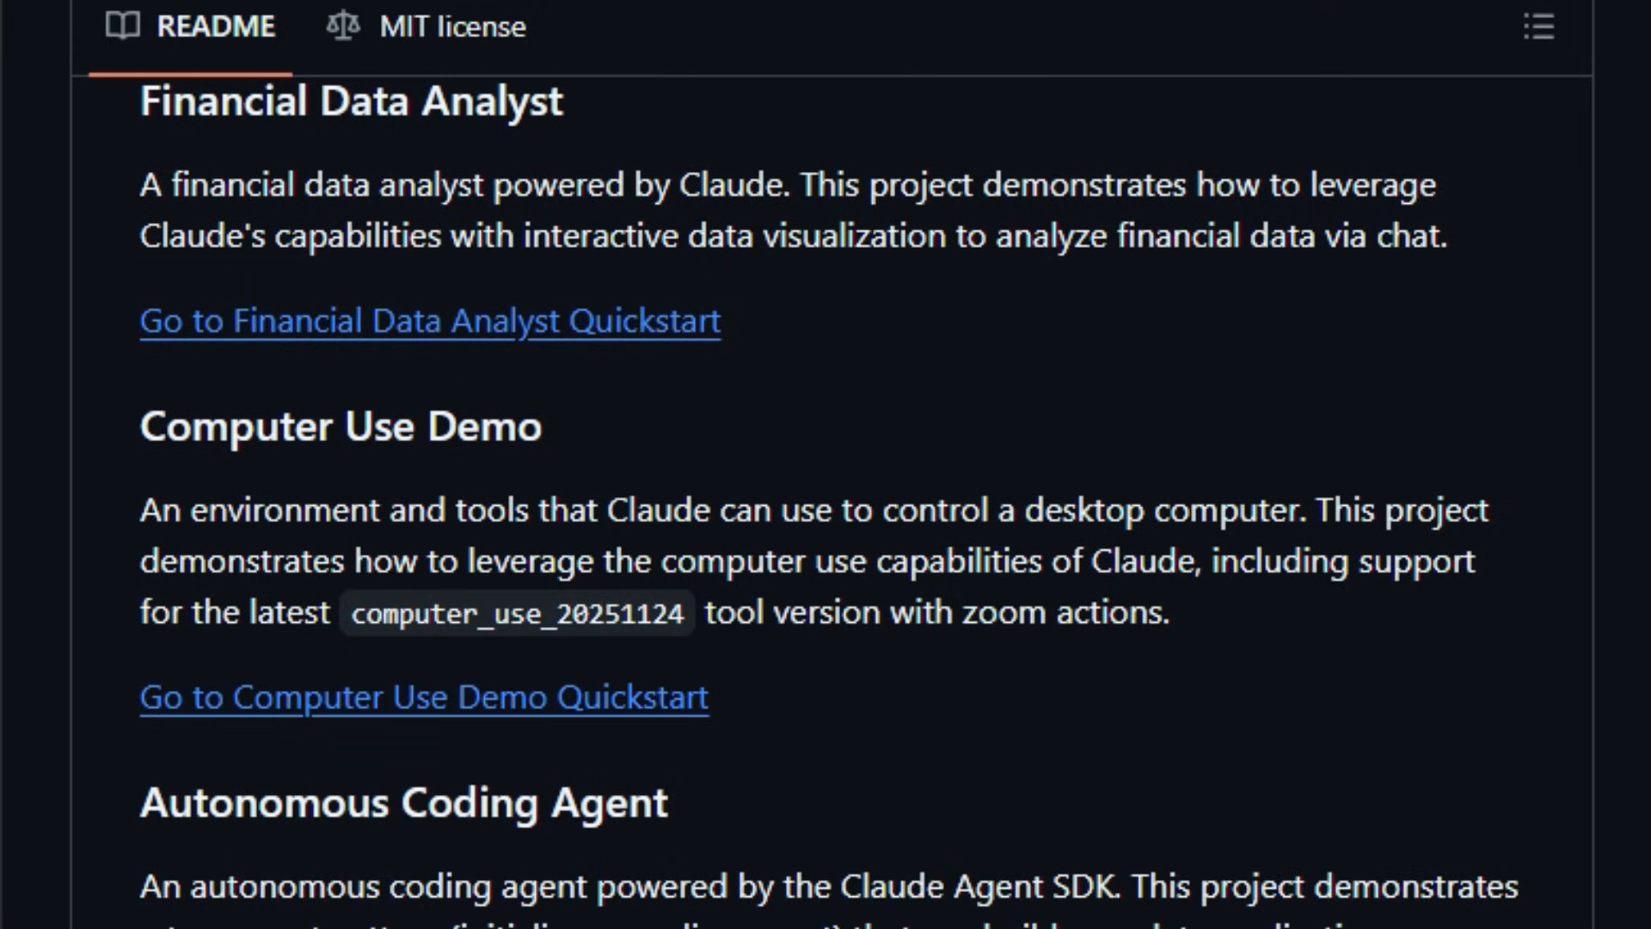
scroll("down", 3)
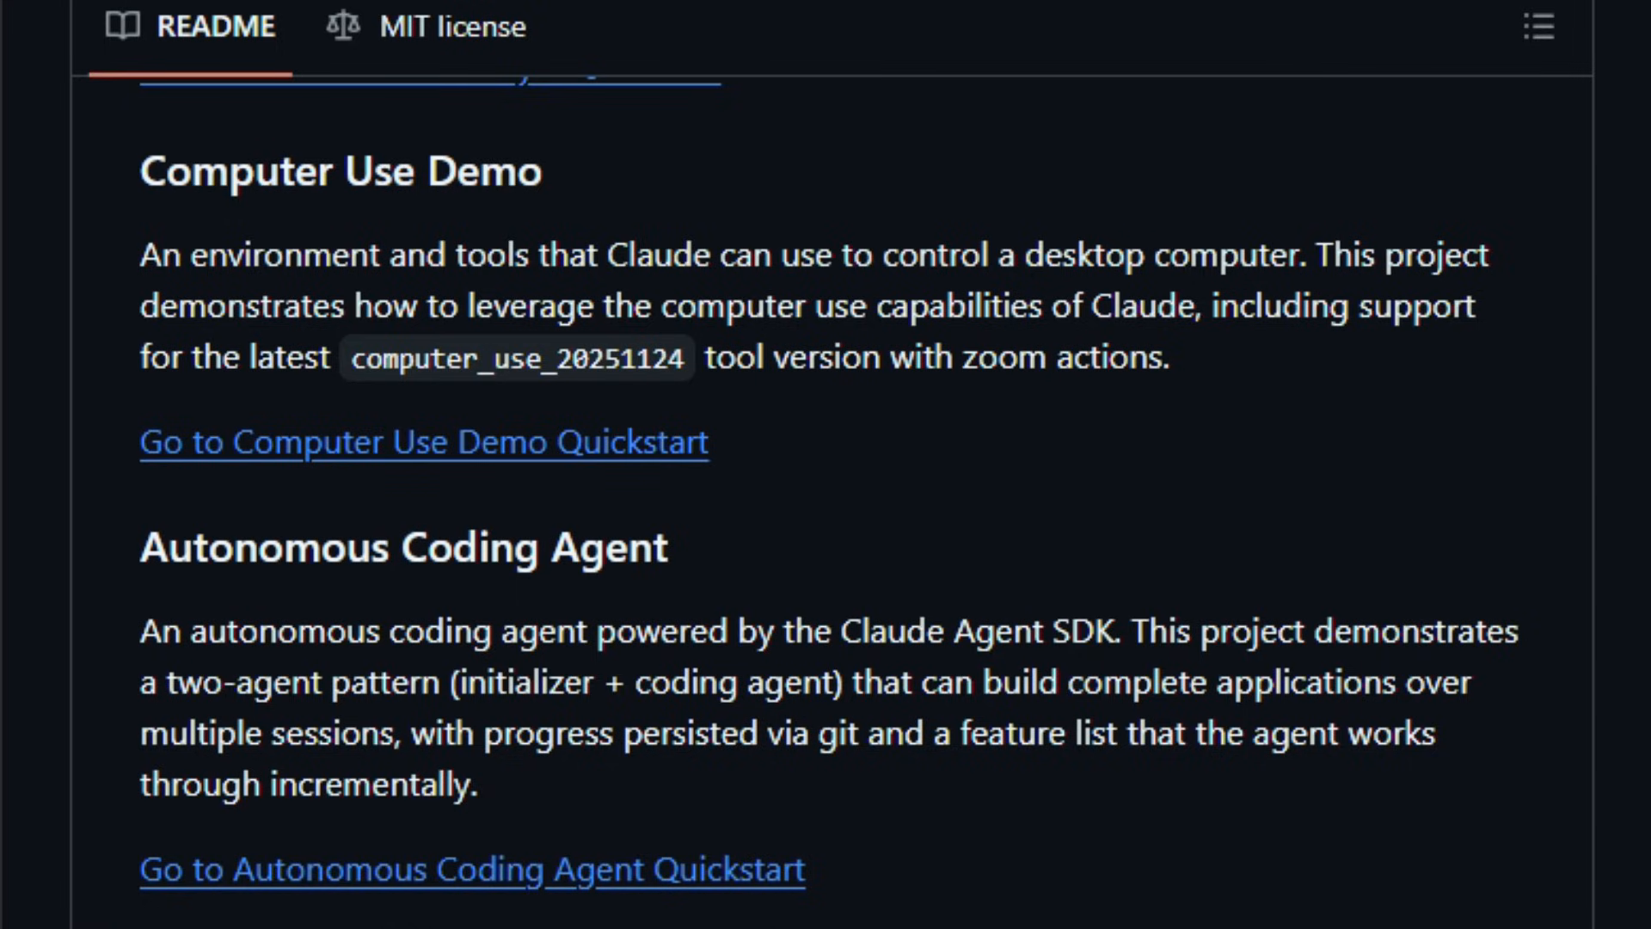
scroll("down", 3)
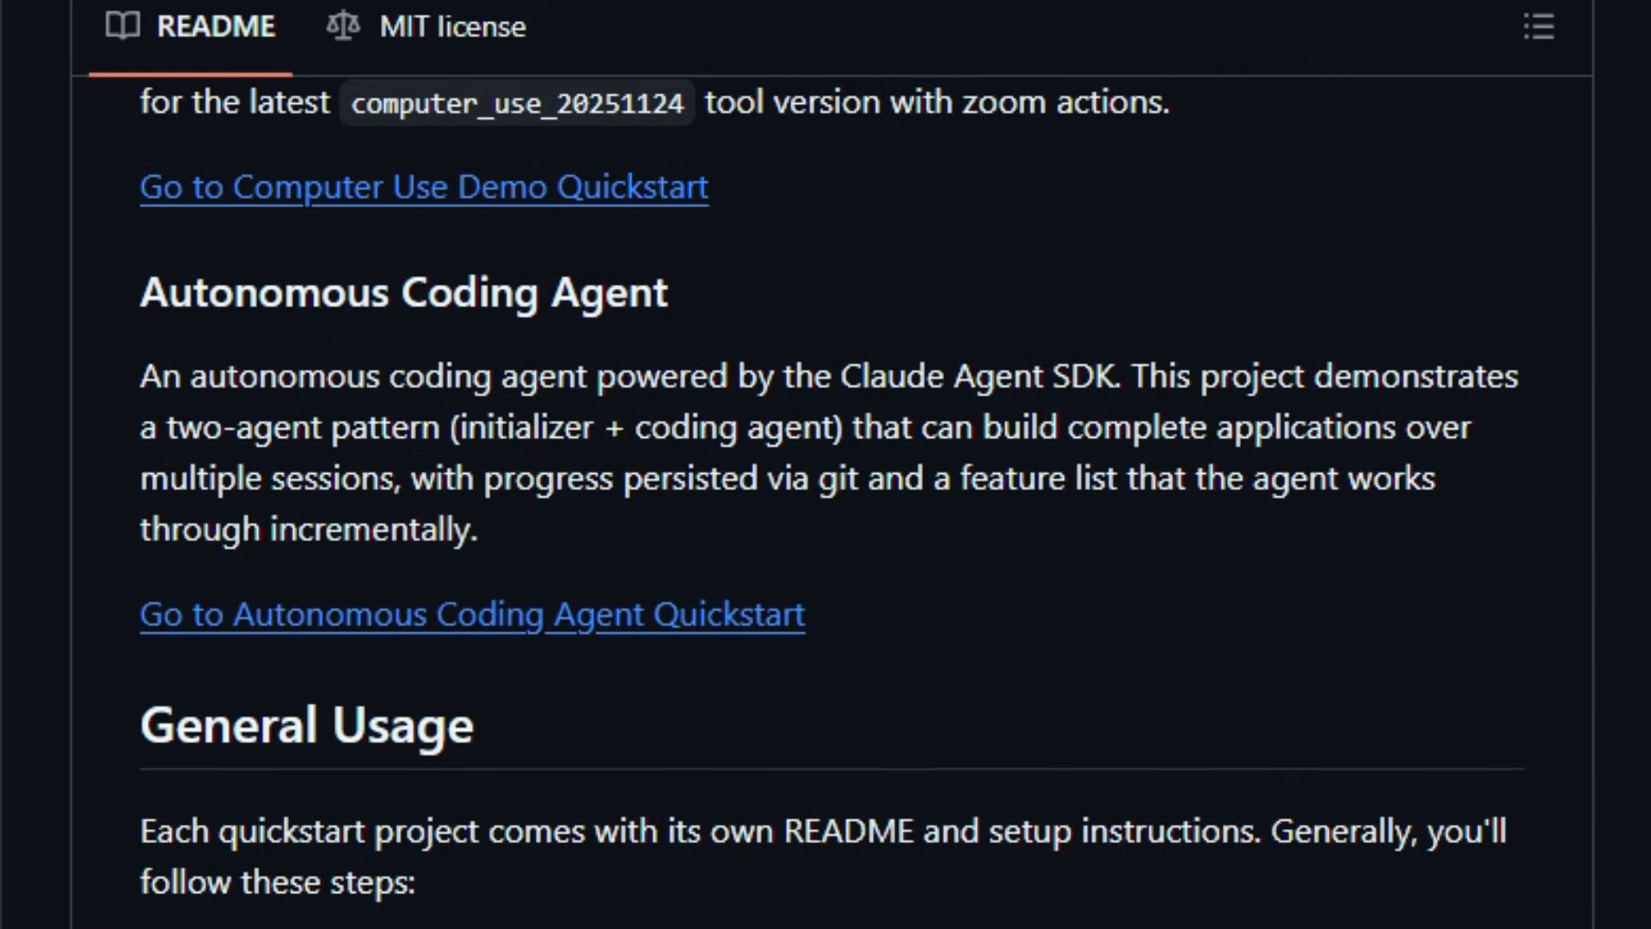
Scroll on through General Usage and Explore Further to the Contributing section.
scroll("down", 3)
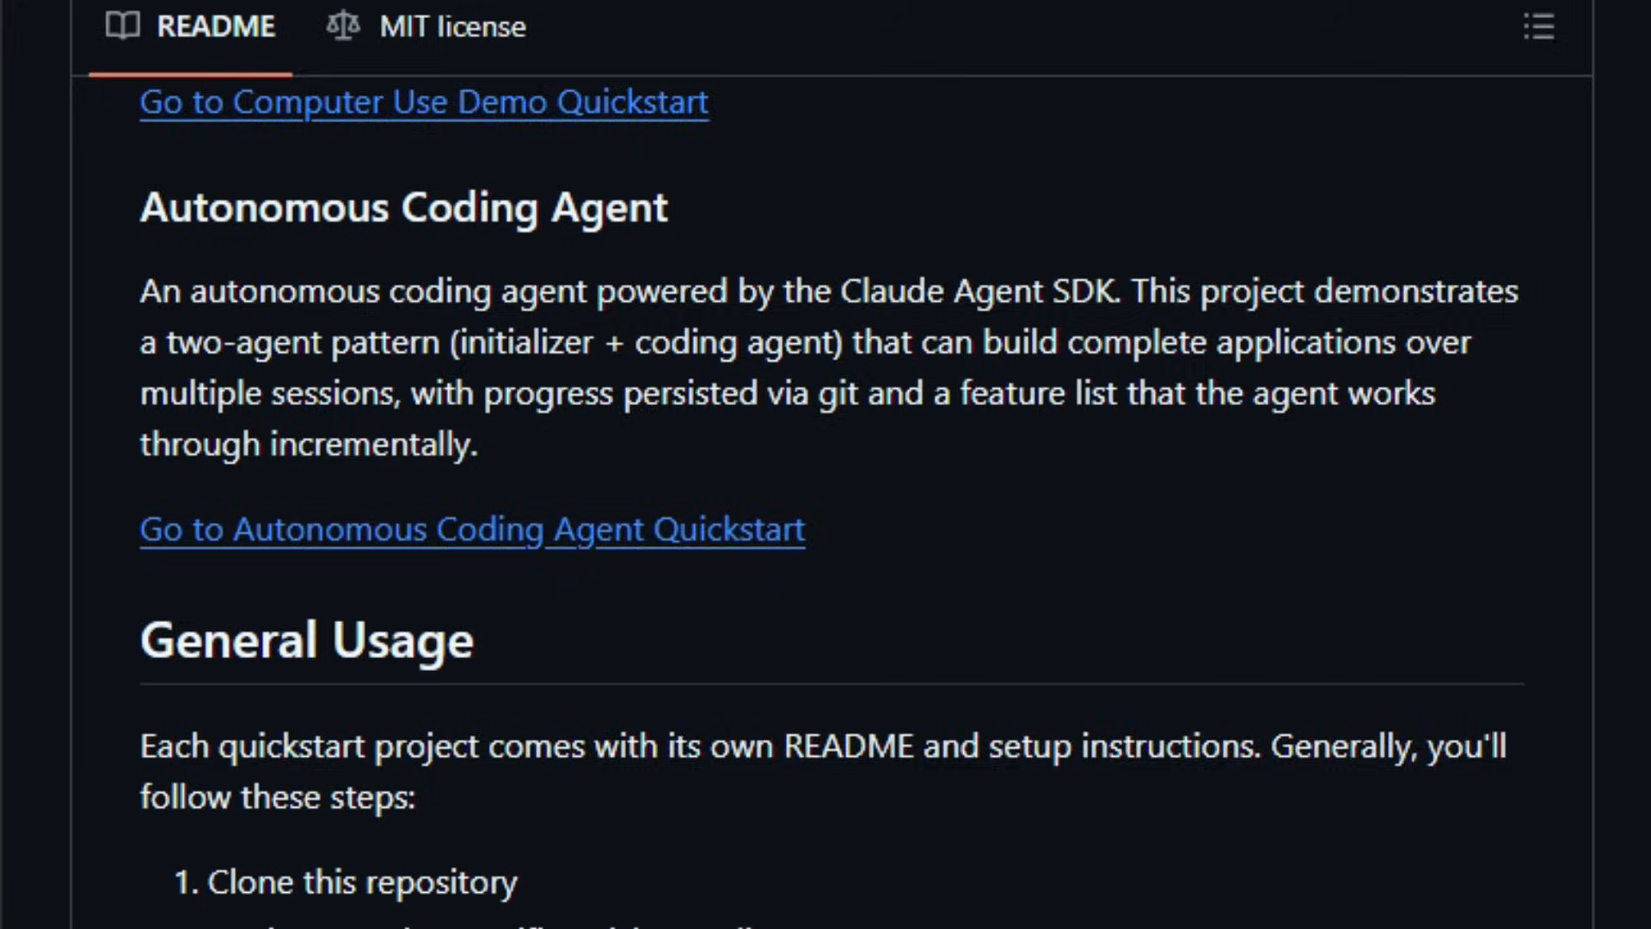
scroll("down", 3)
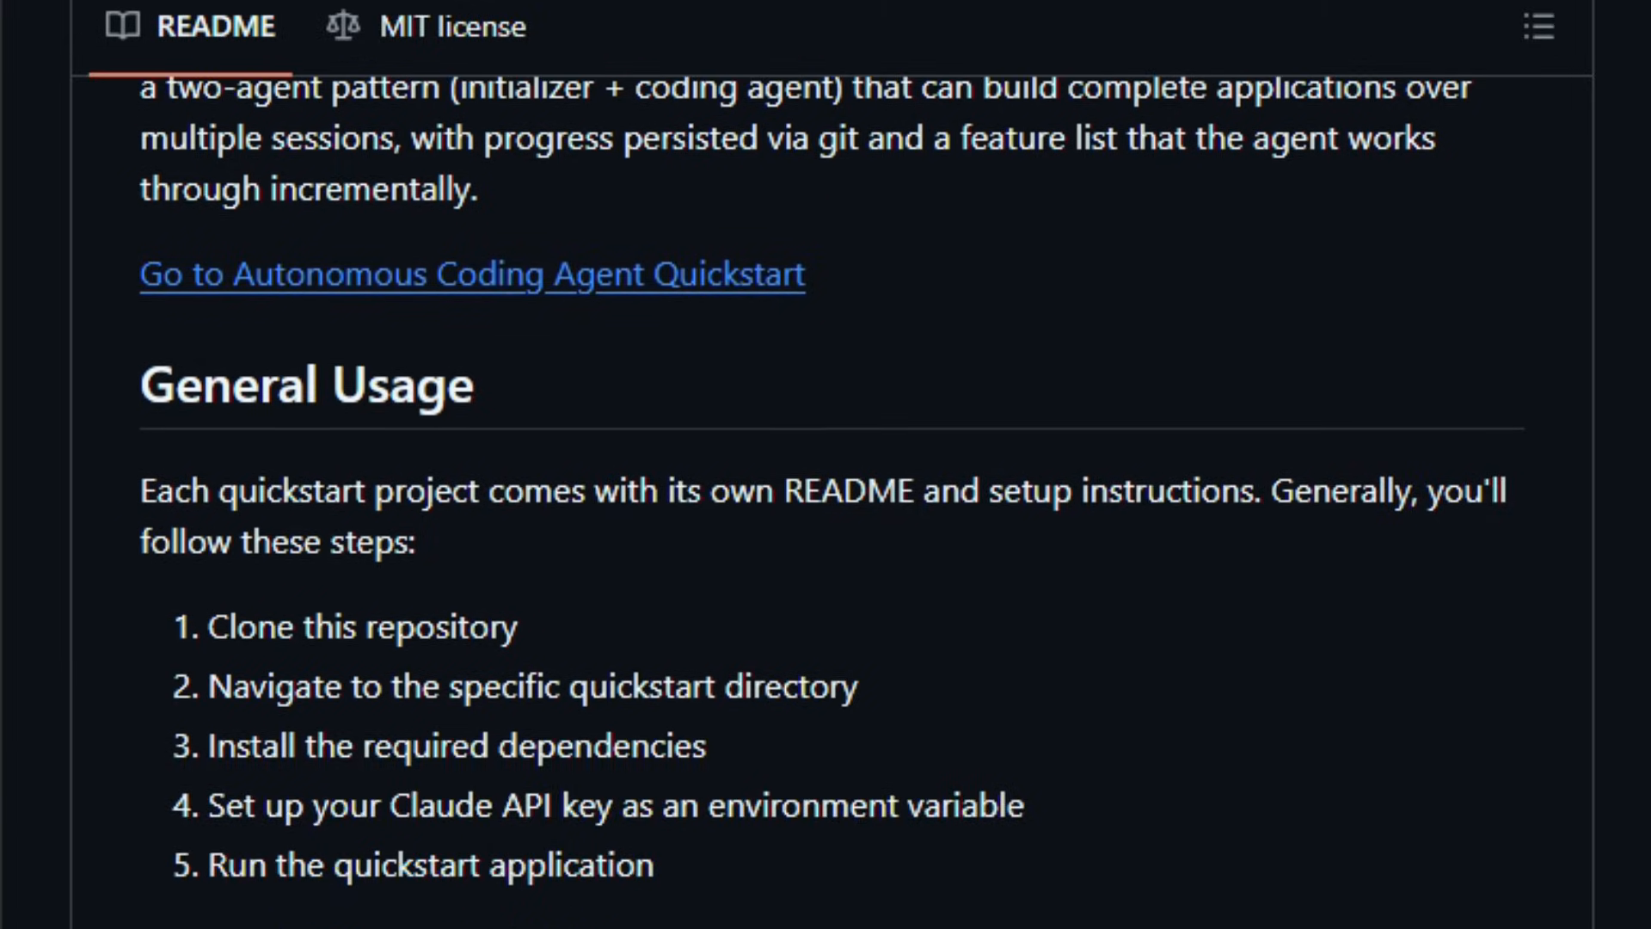
scroll("down", 3)
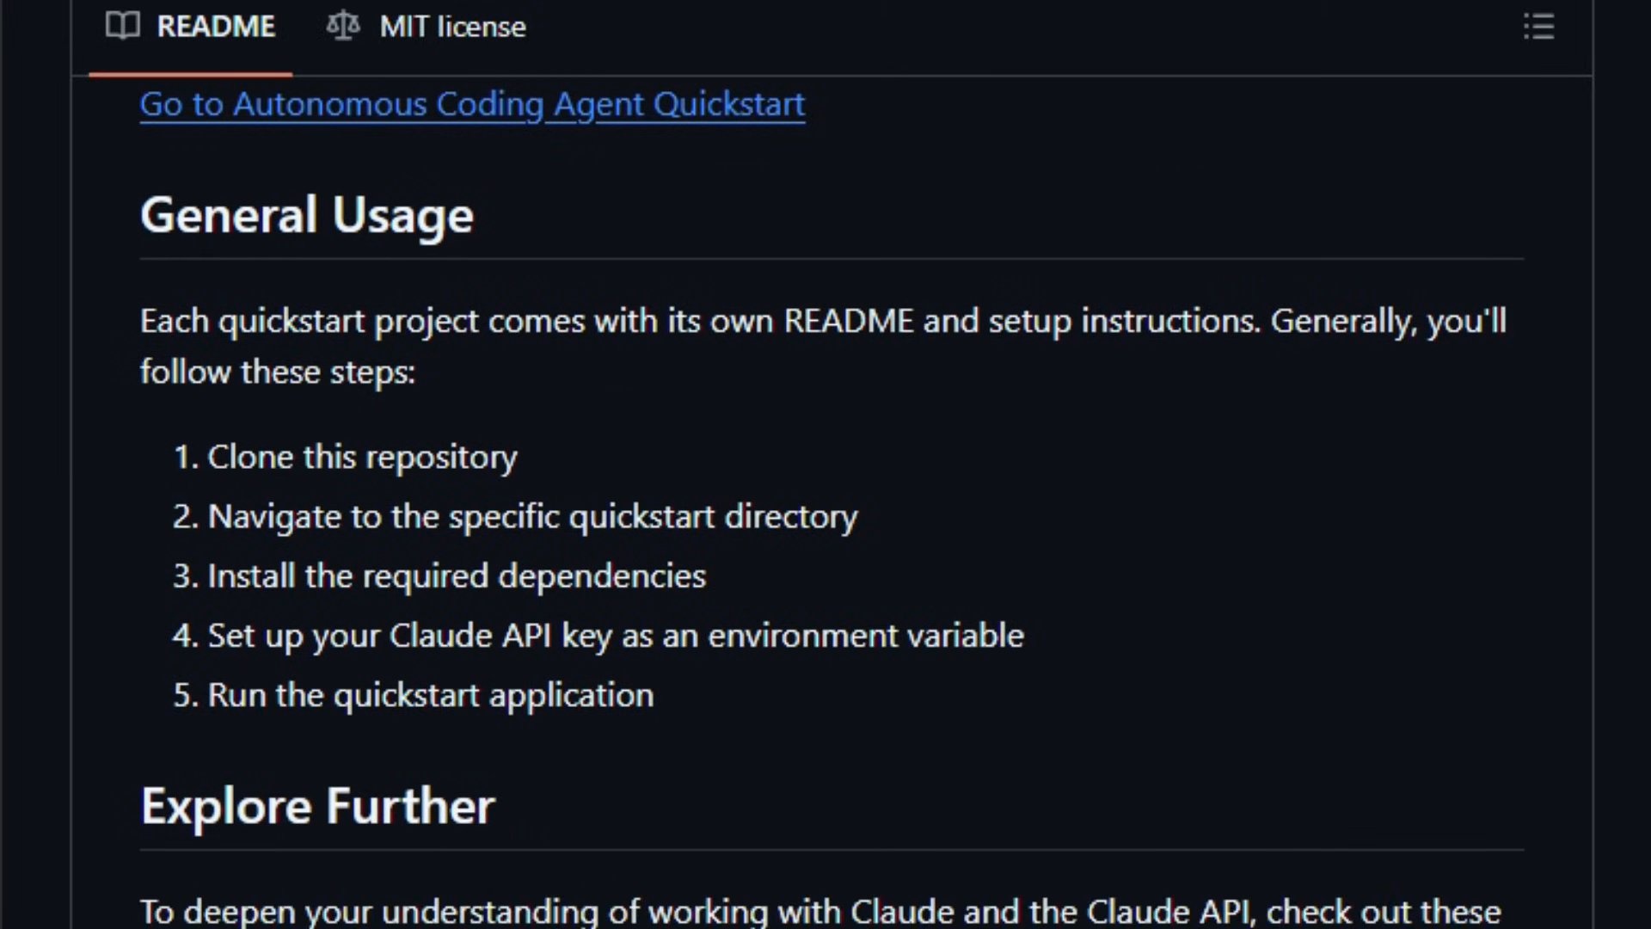
scroll("down", 3)
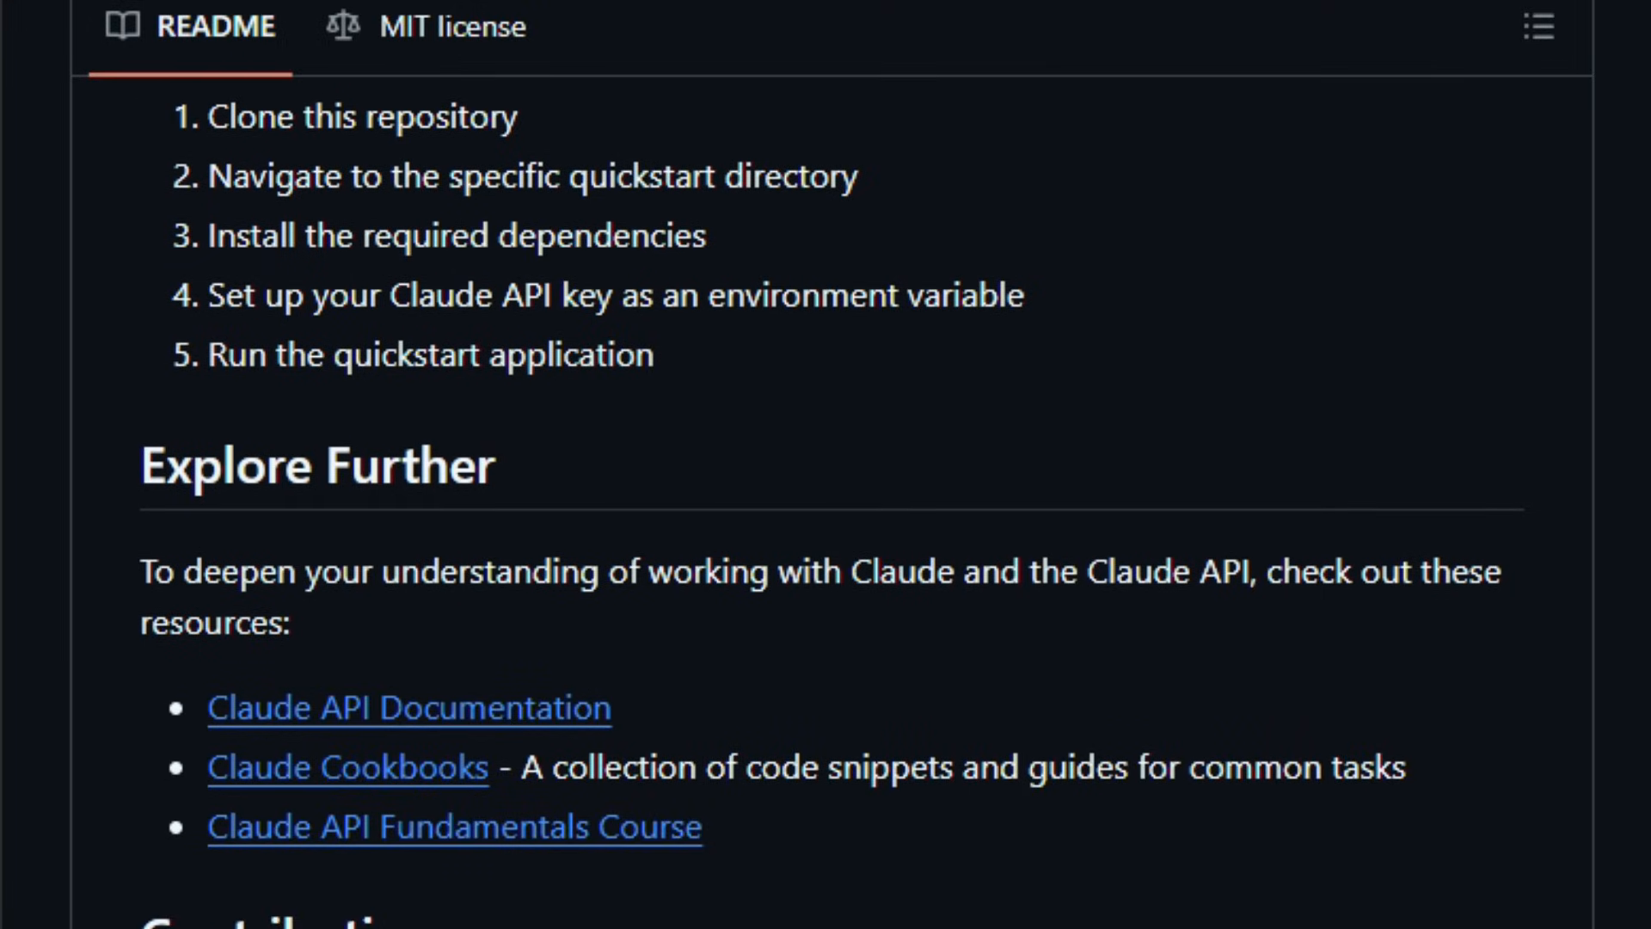
scroll("down", 3)
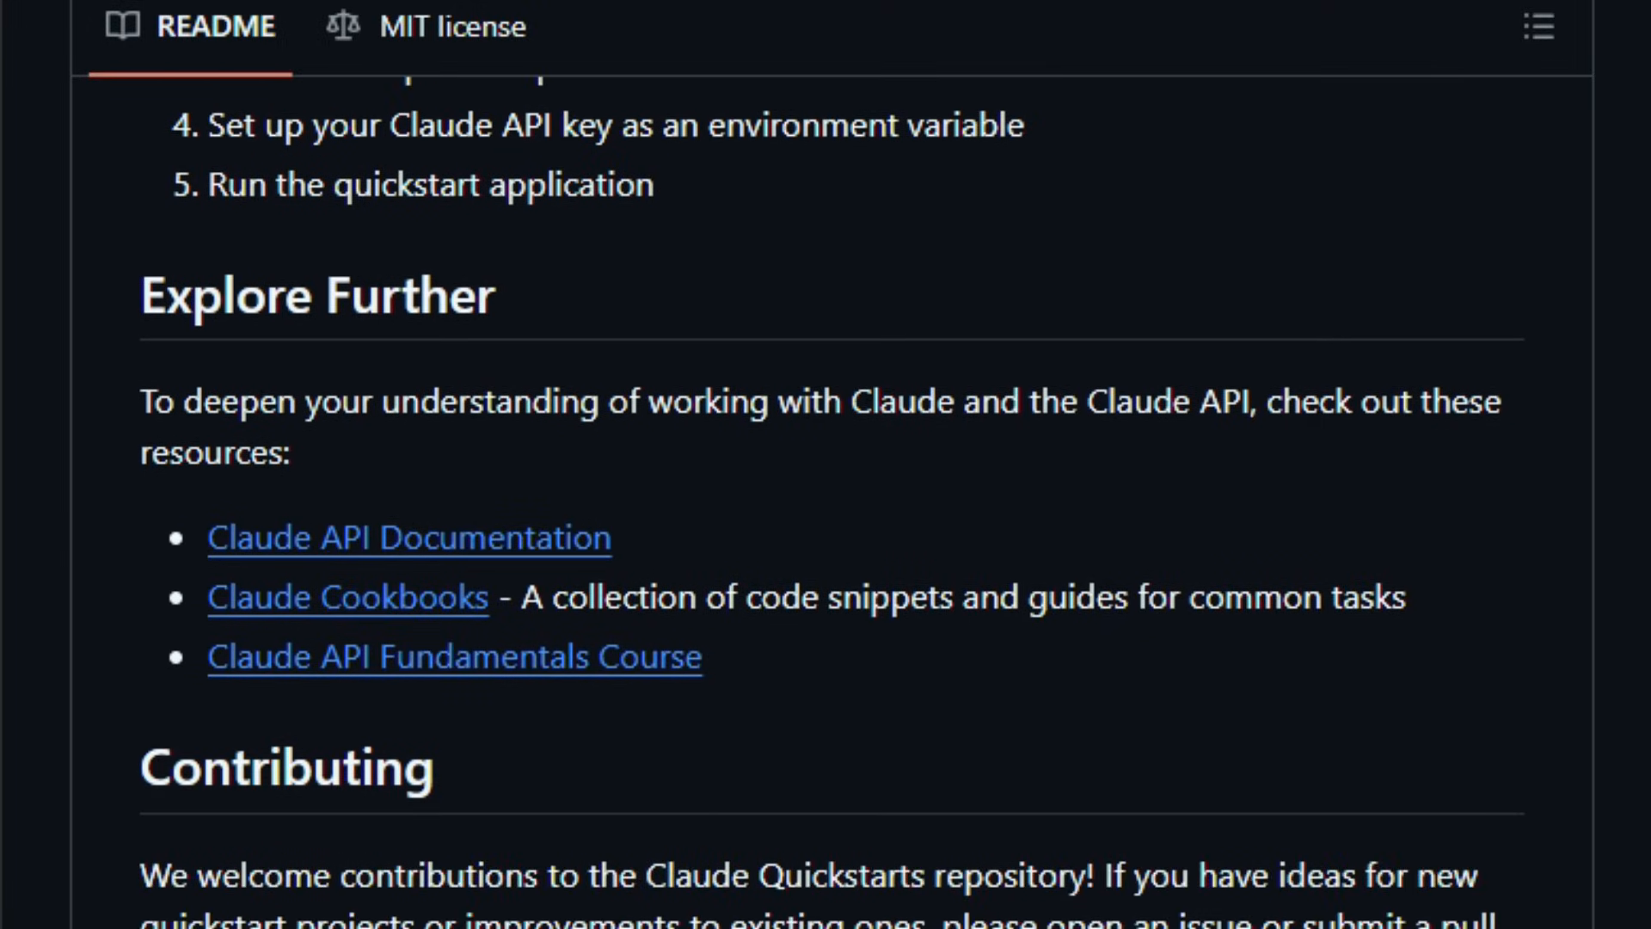
scroll("down", 3)
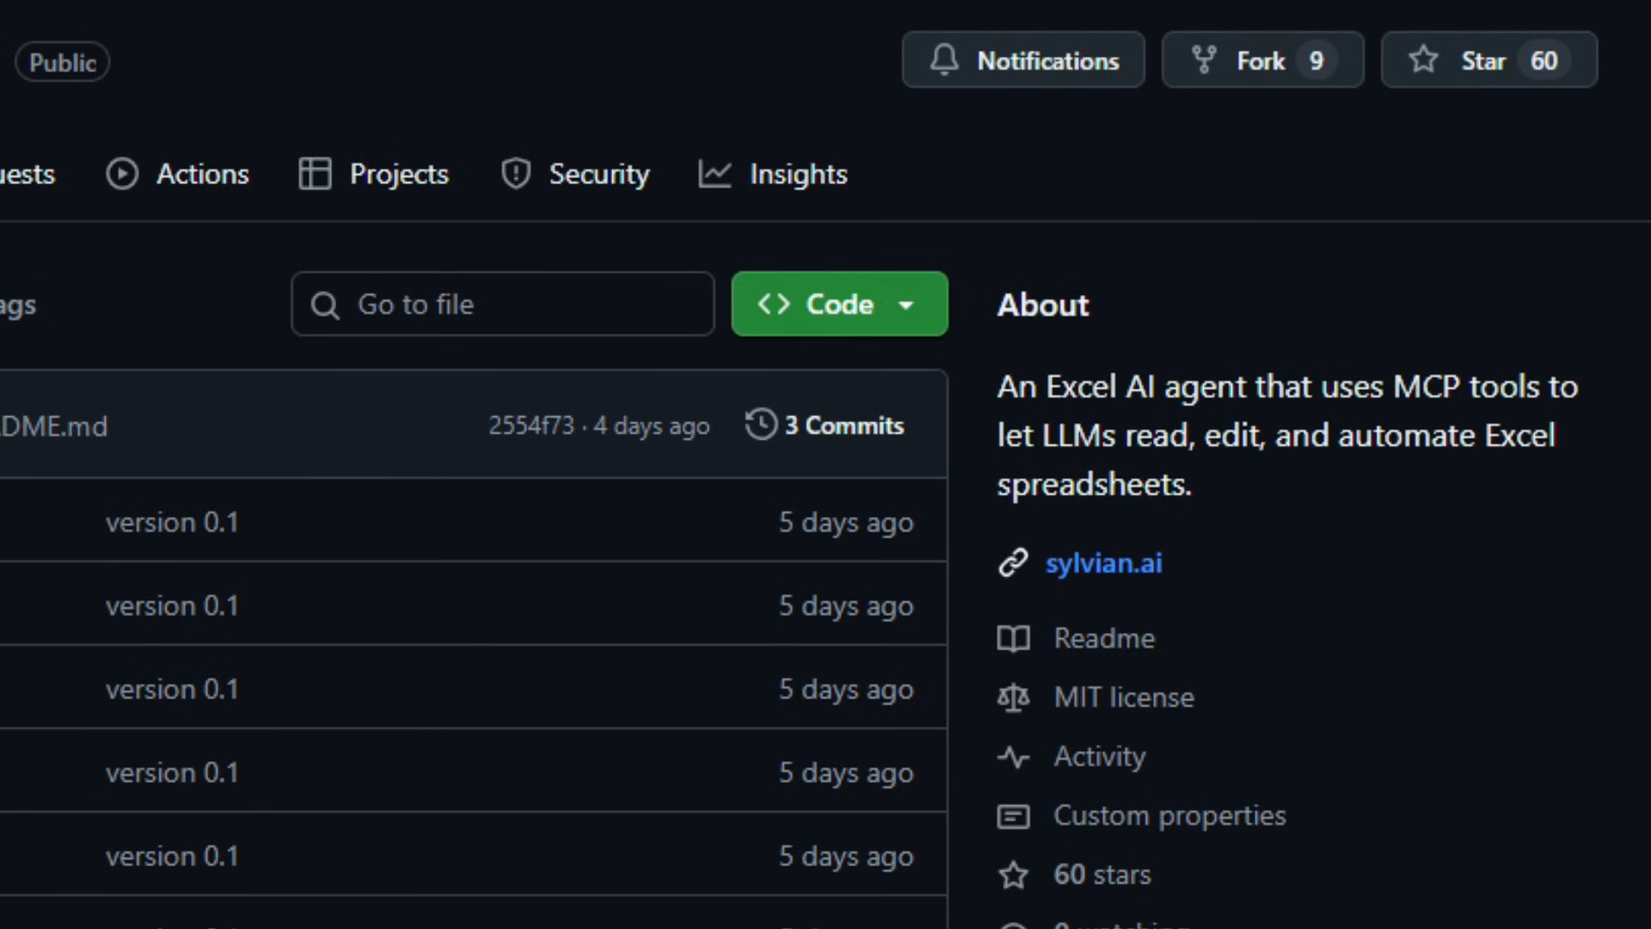
Scroll the Excel AI agent repository past its files to the Sylvian README banner.
scroll("down", 3)
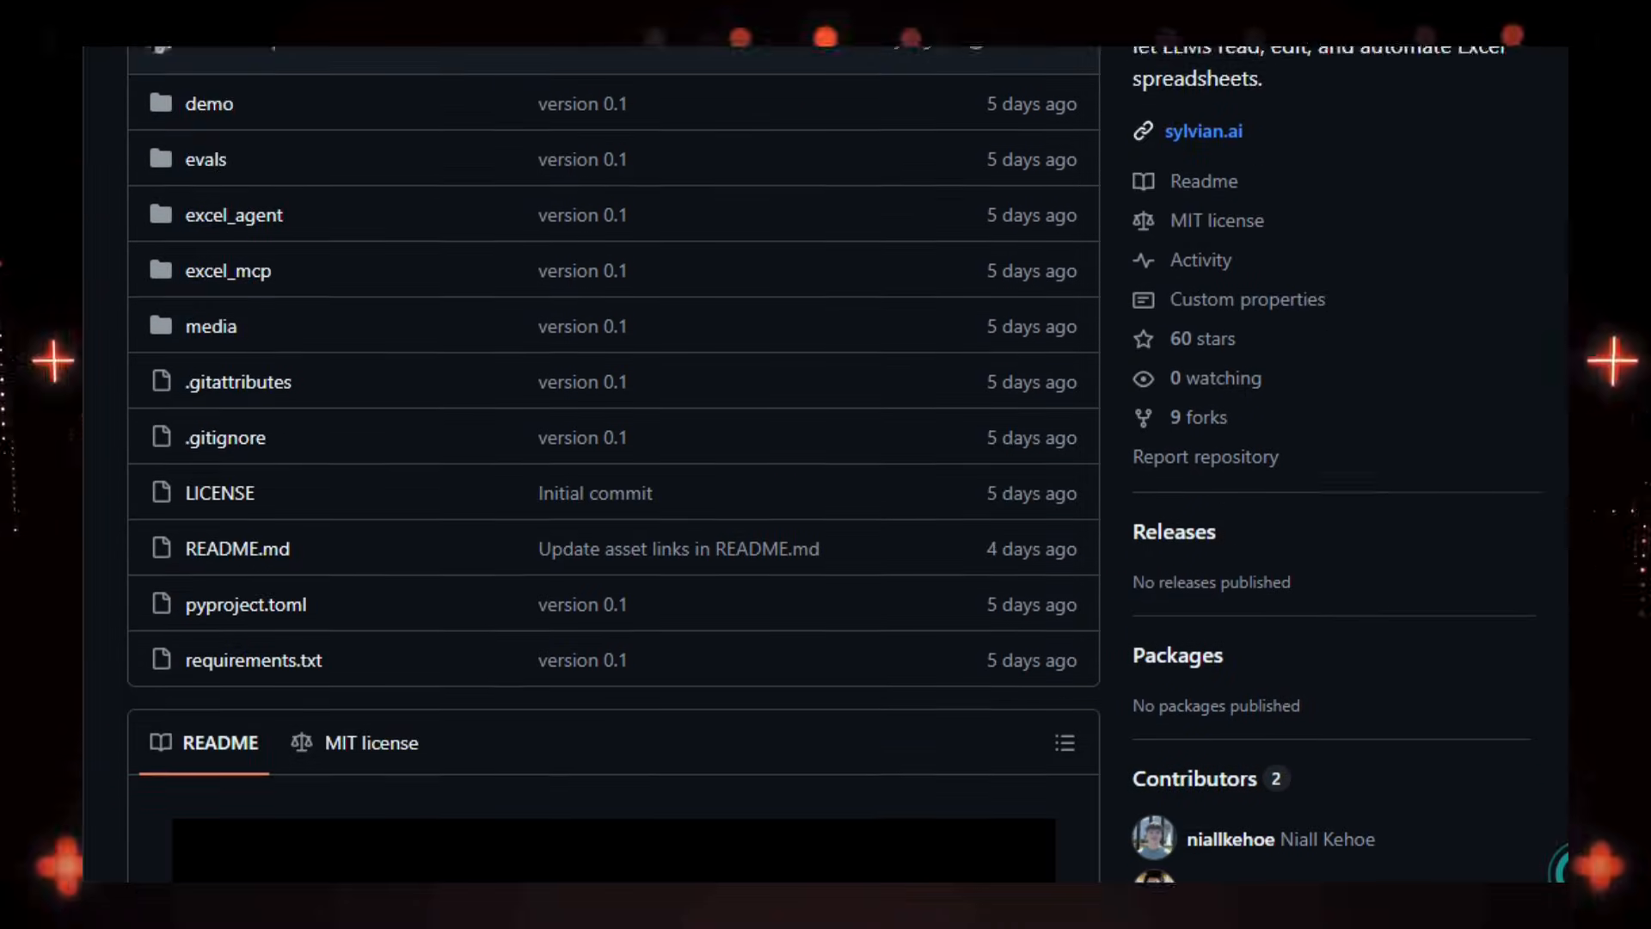
scroll("down", 3)
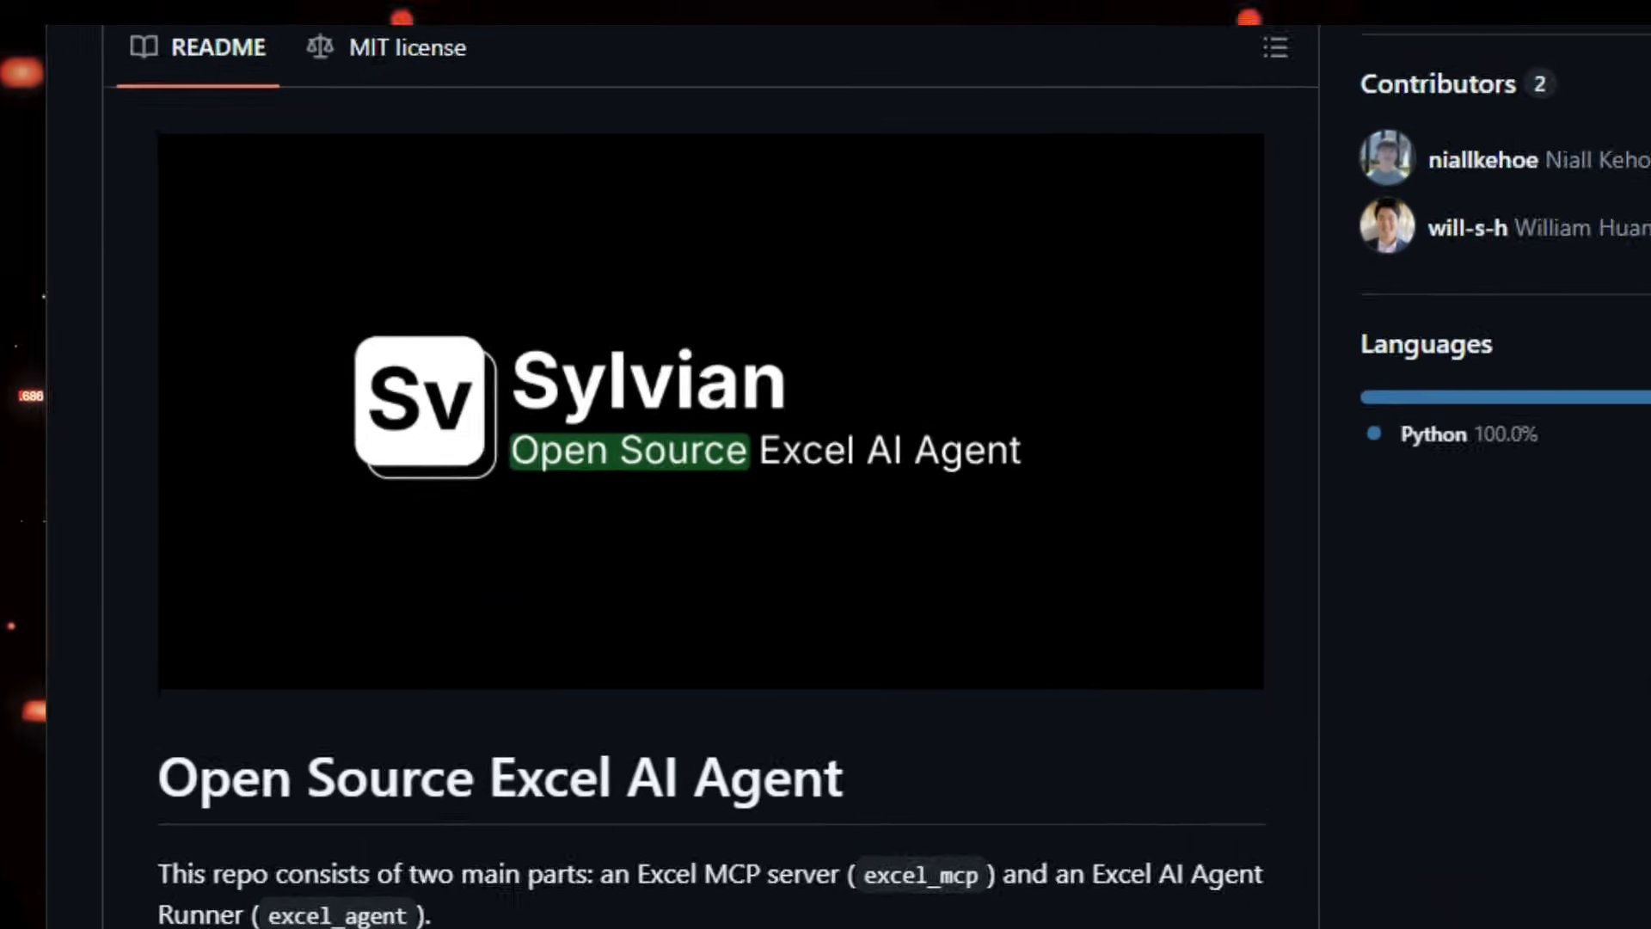
Scroll to the Demos section and play the excel.mp4 Excel Assistant demo video.
scroll("down", 3)
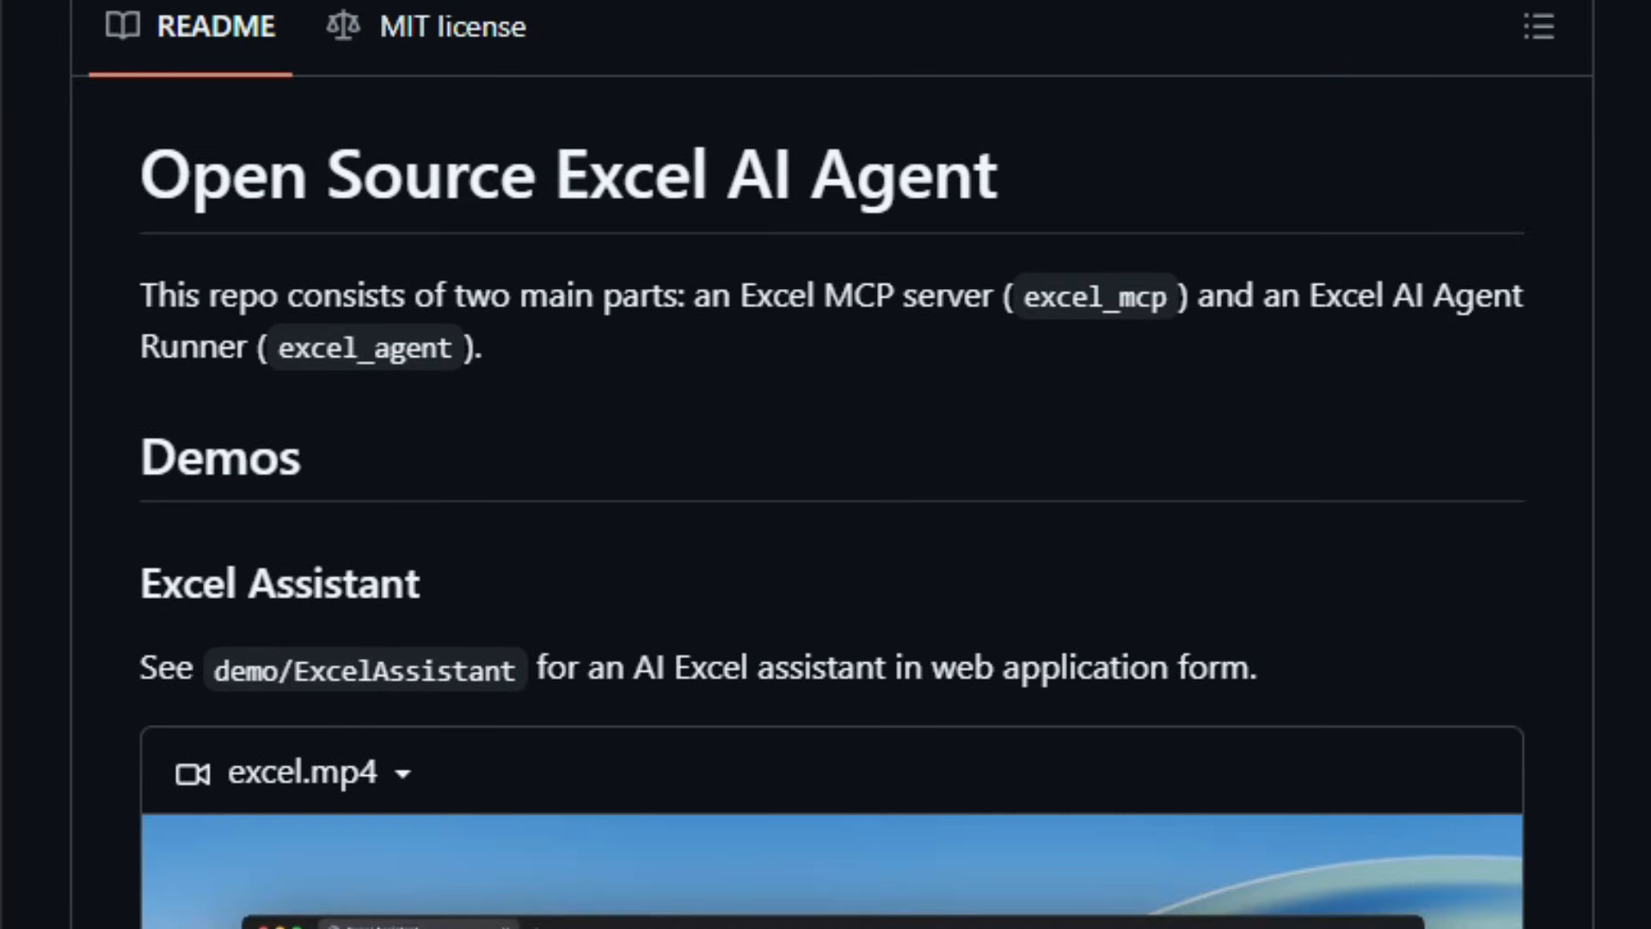
scroll("down", 3)
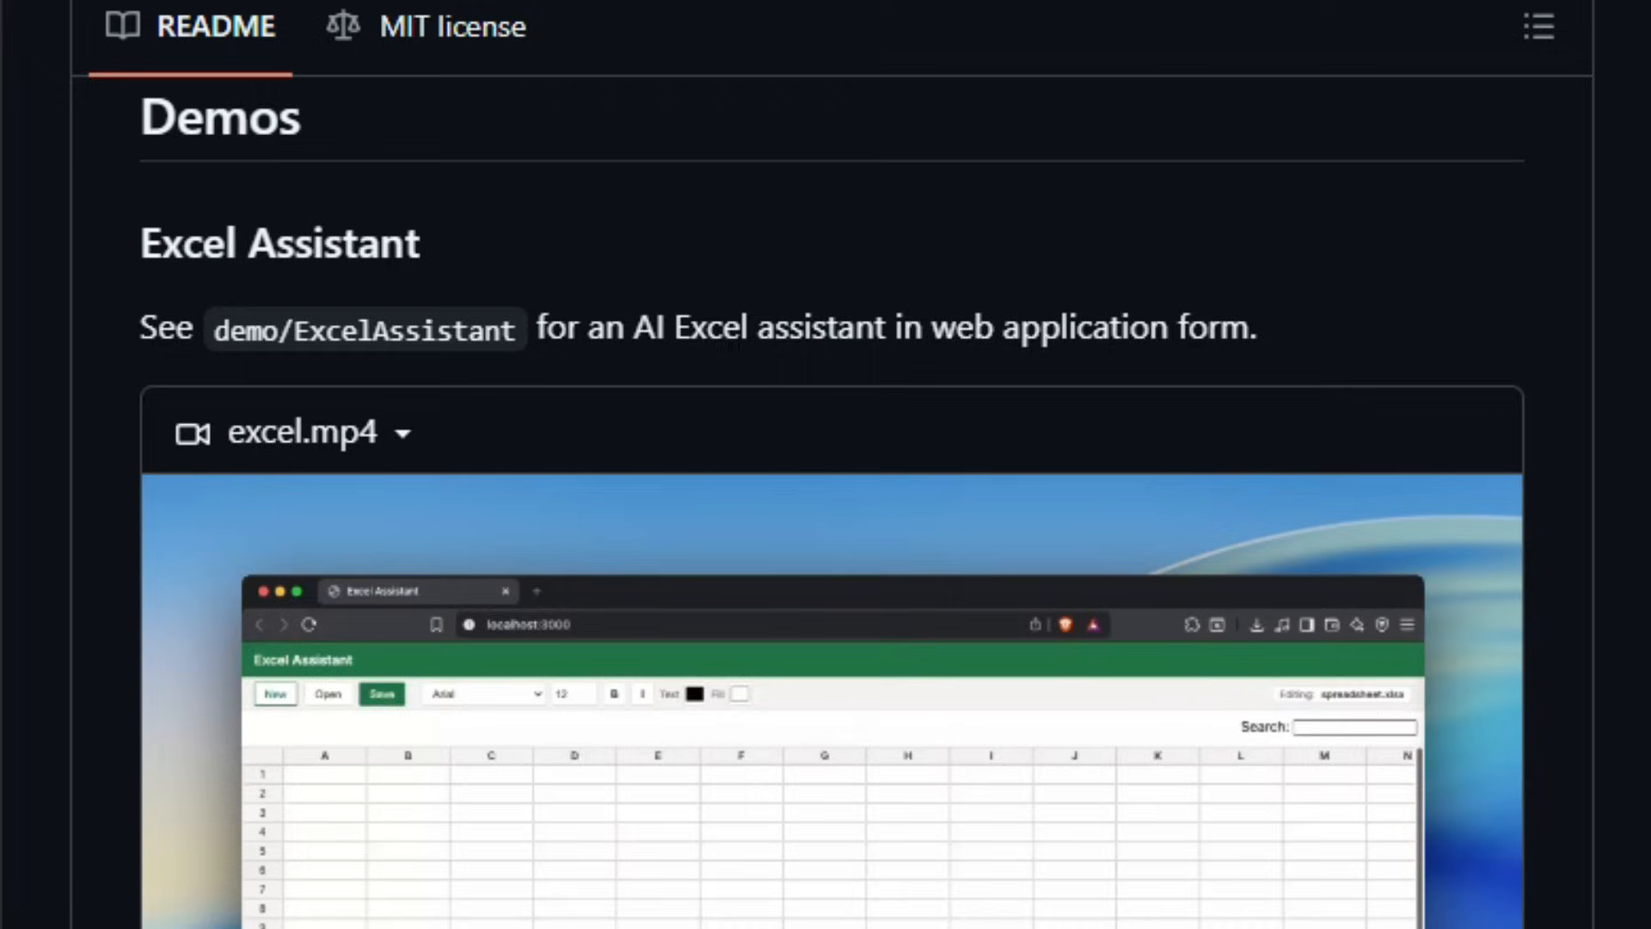
scroll("down", 3)
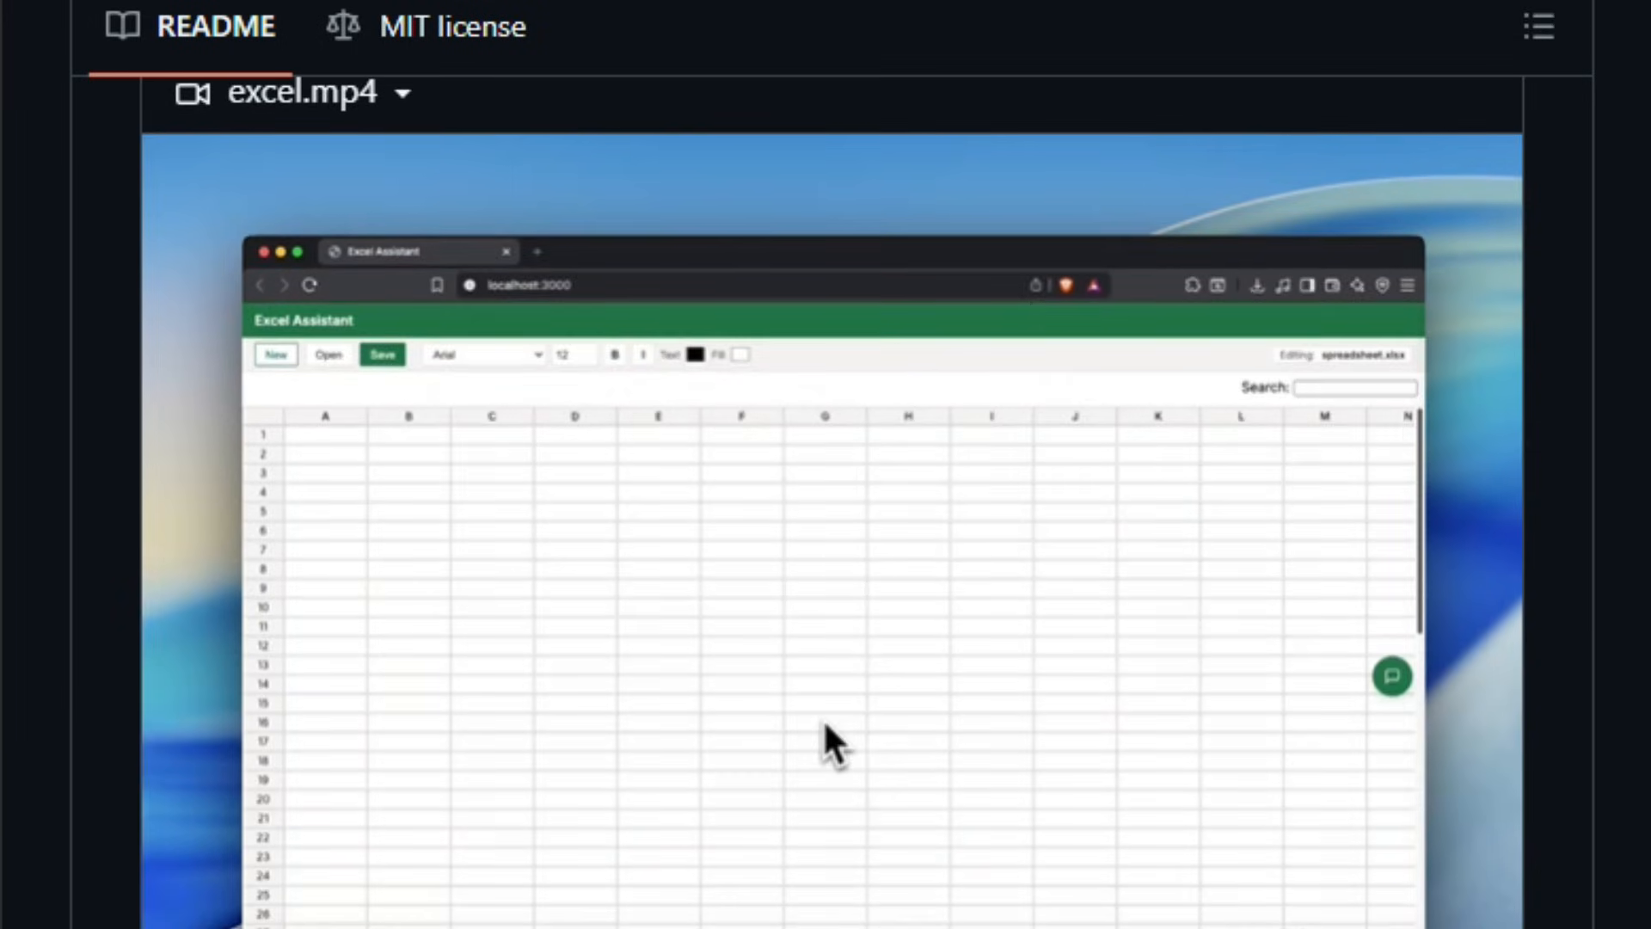
left_click(327, 355)
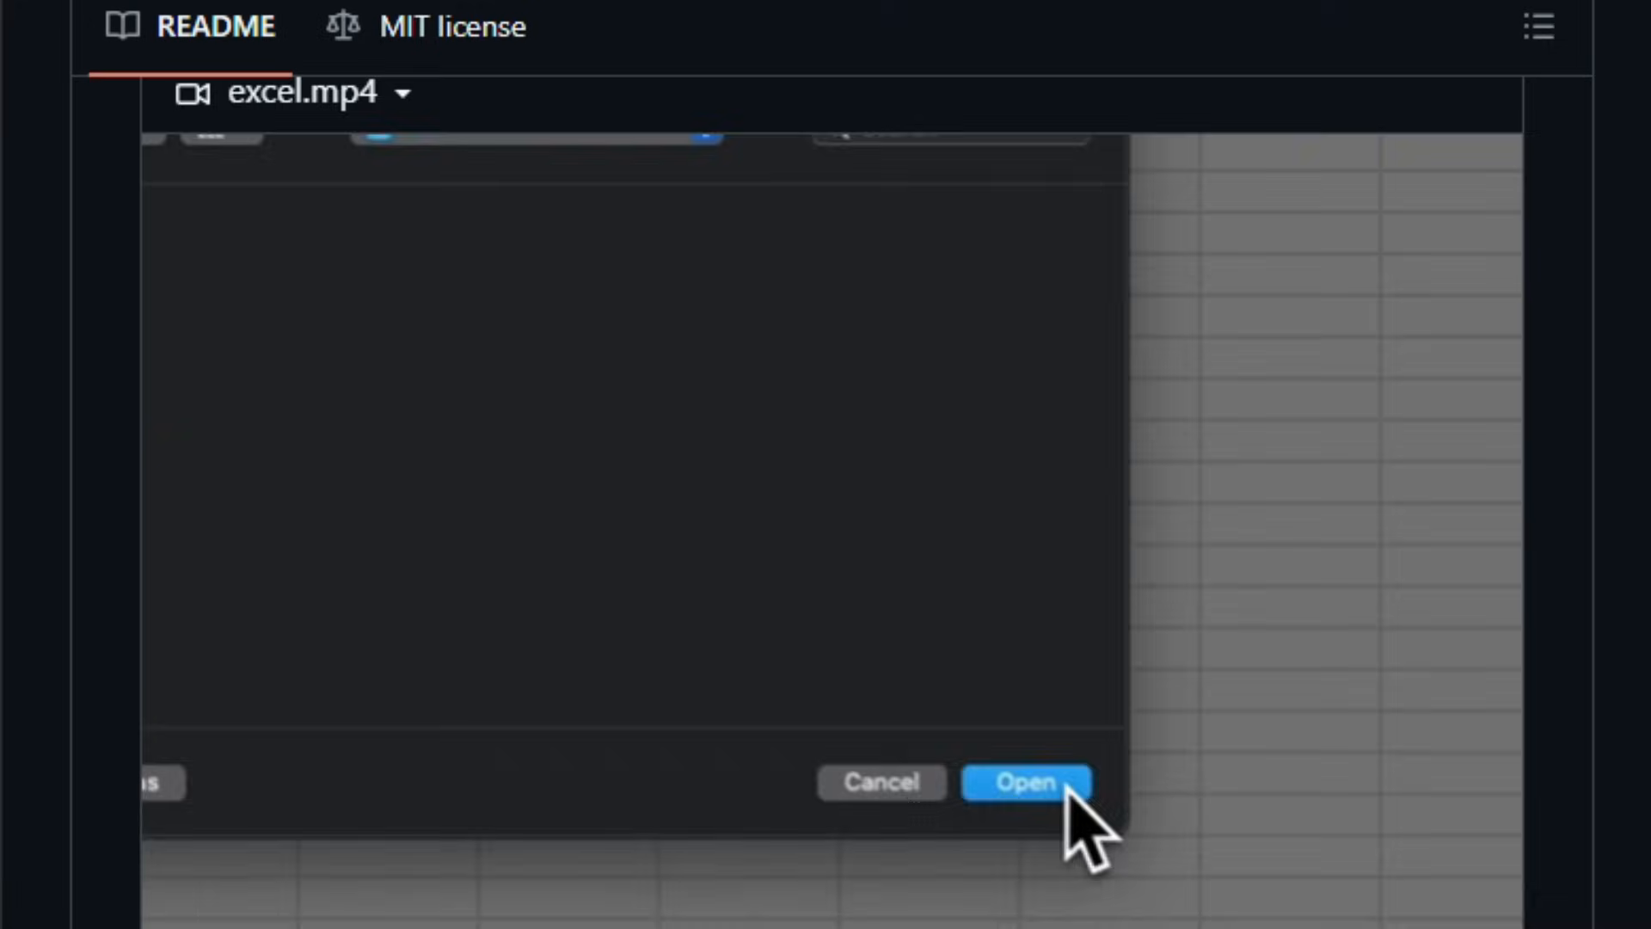
left_click(1028, 783)
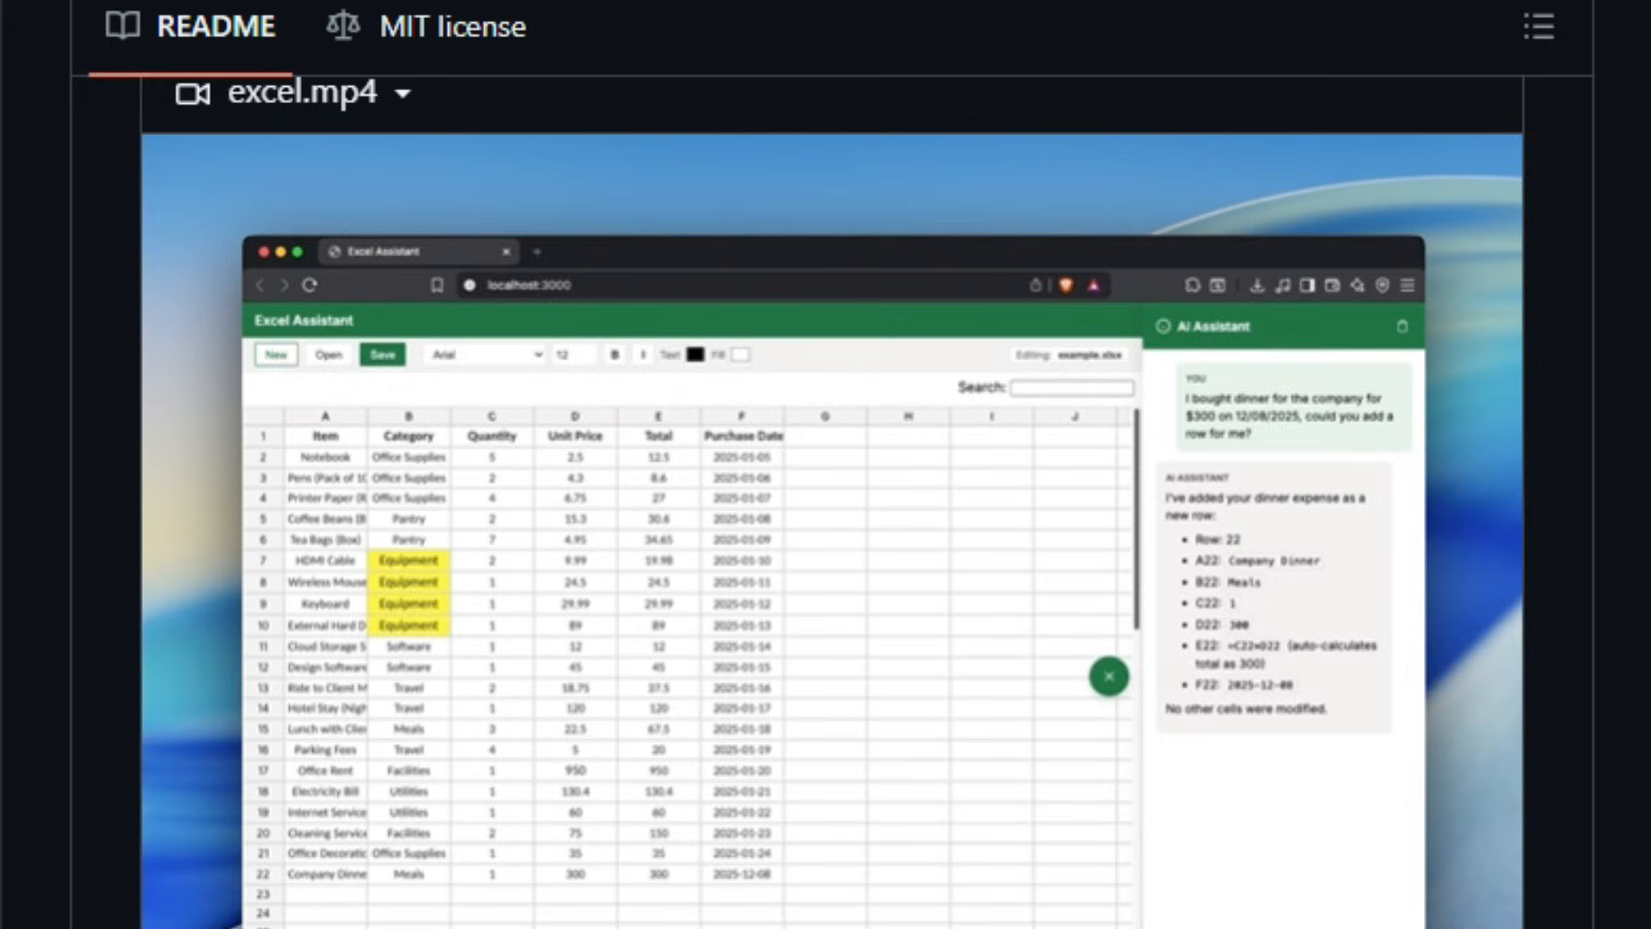
Scroll to the Slack Workflow section and watch the slack.mp4 Excel Agent demo.
scroll("down", 3)
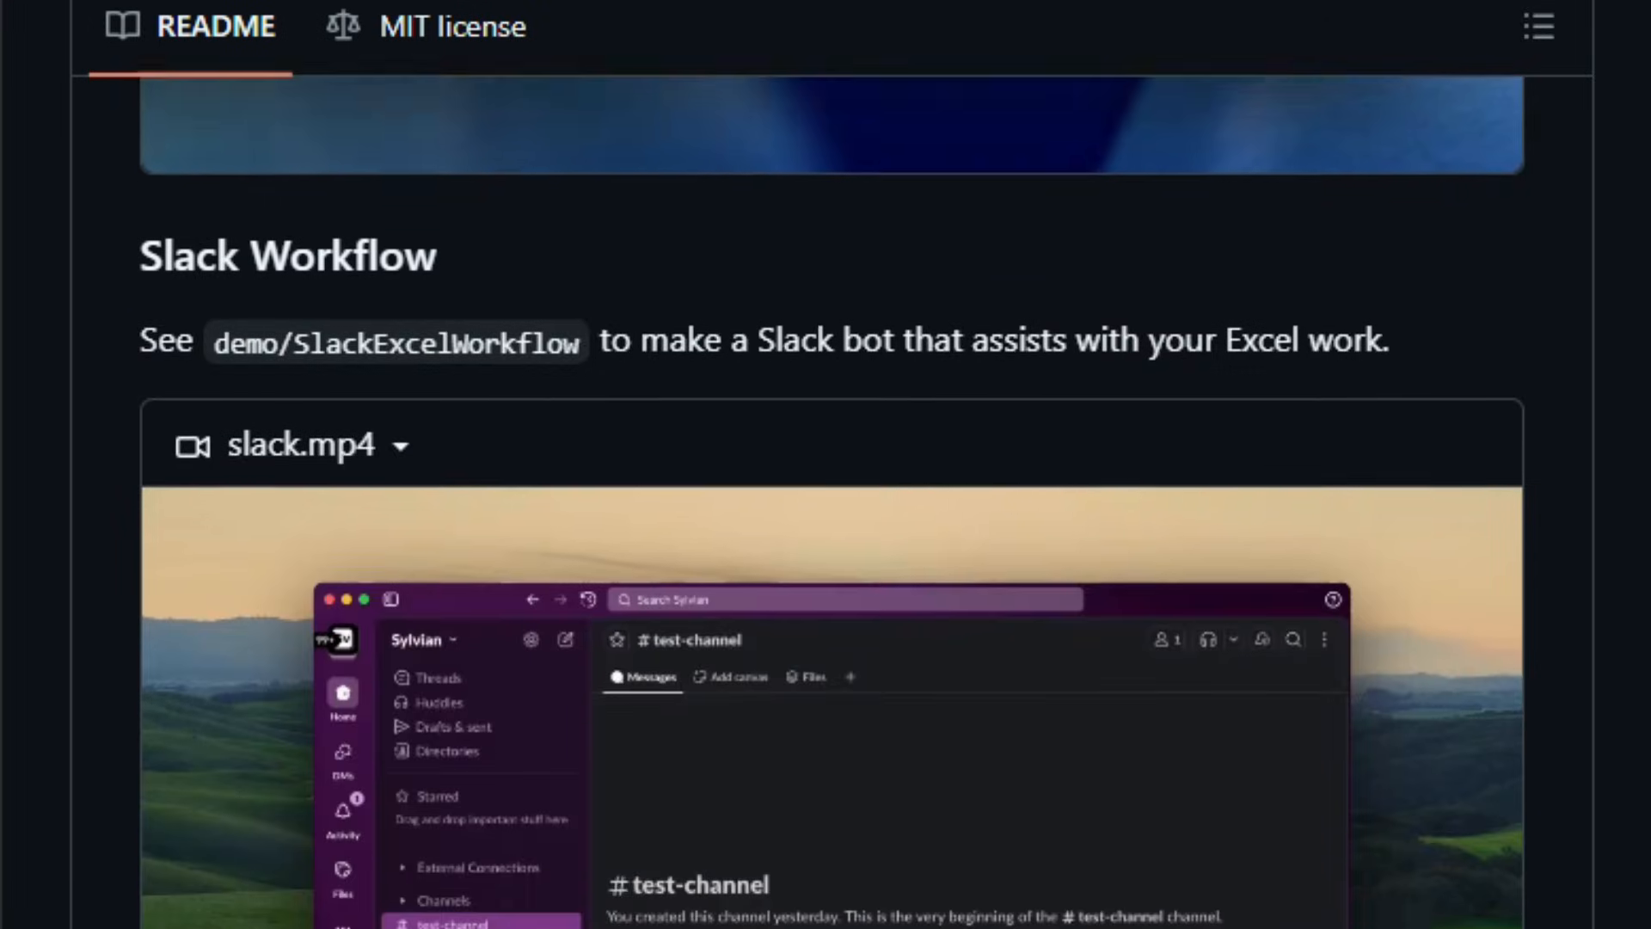
scroll("down", 3)
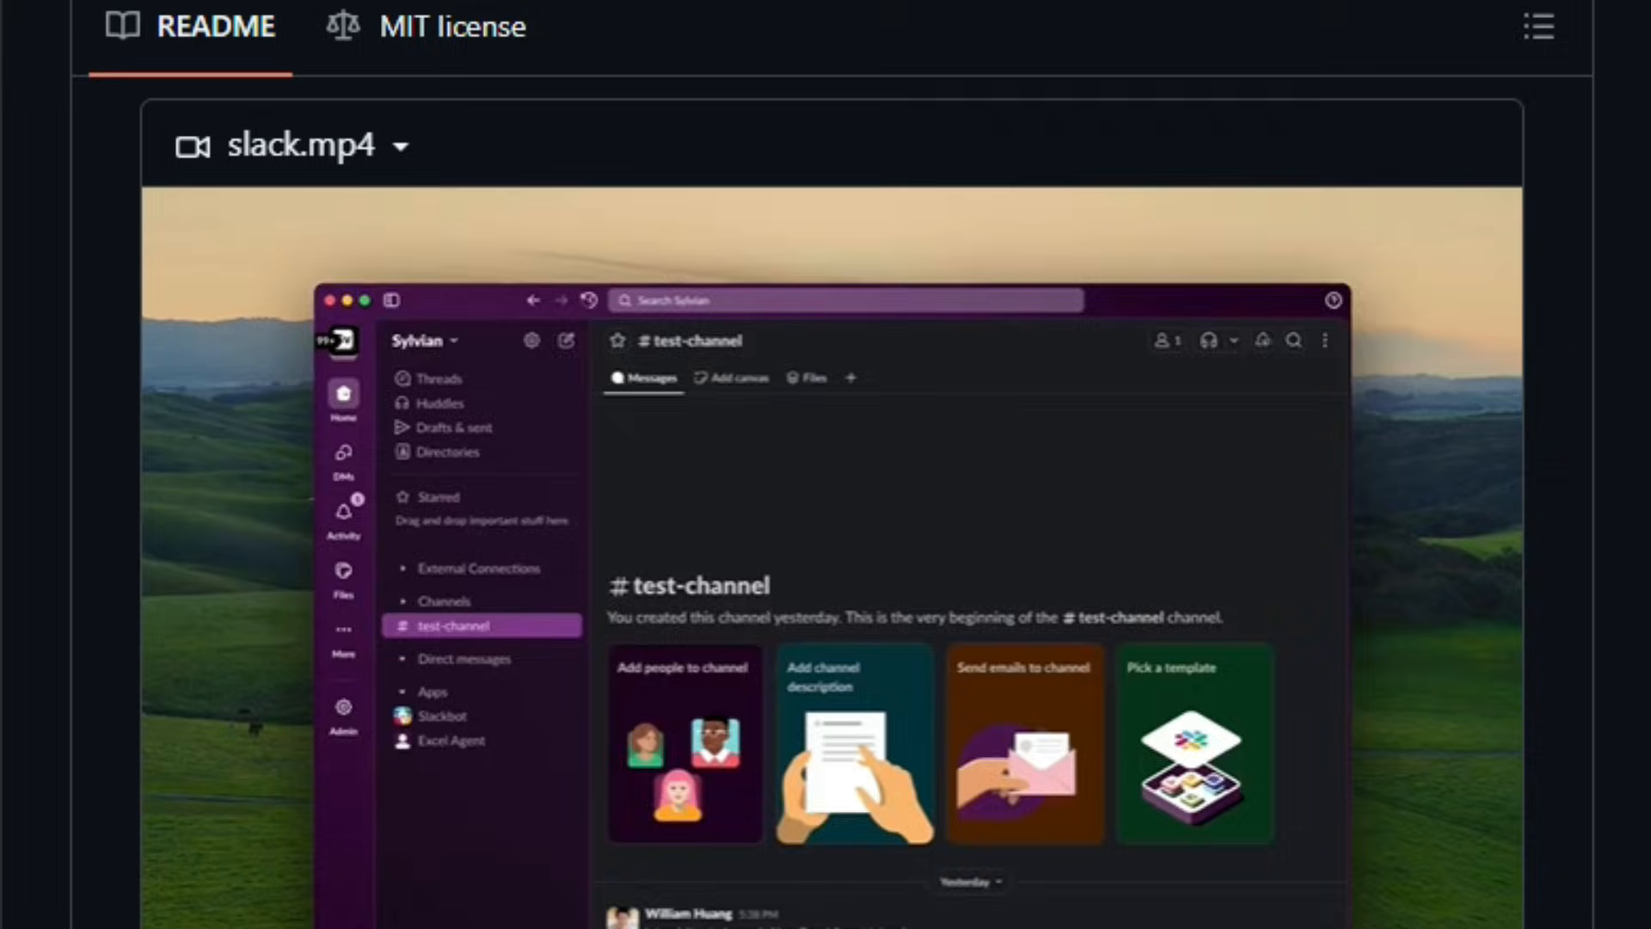
scroll("down", 3)
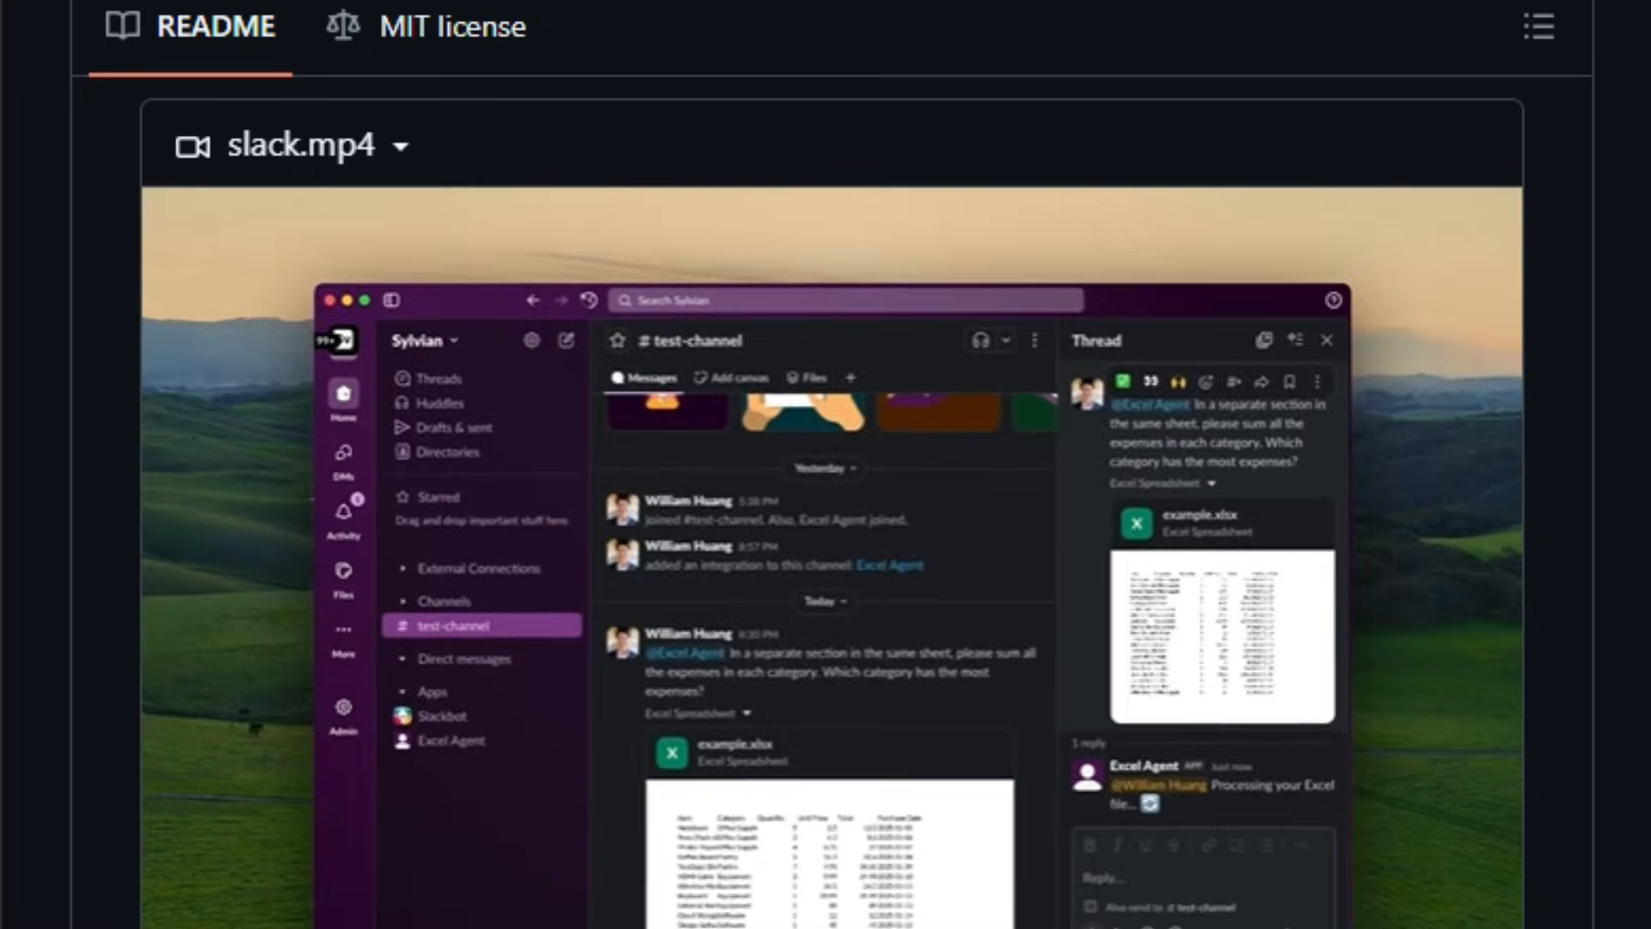
Scroll through Model Performance, Environment Setup and General Usage to the Excel Agent Runner setup code.
scroll("down", 3)
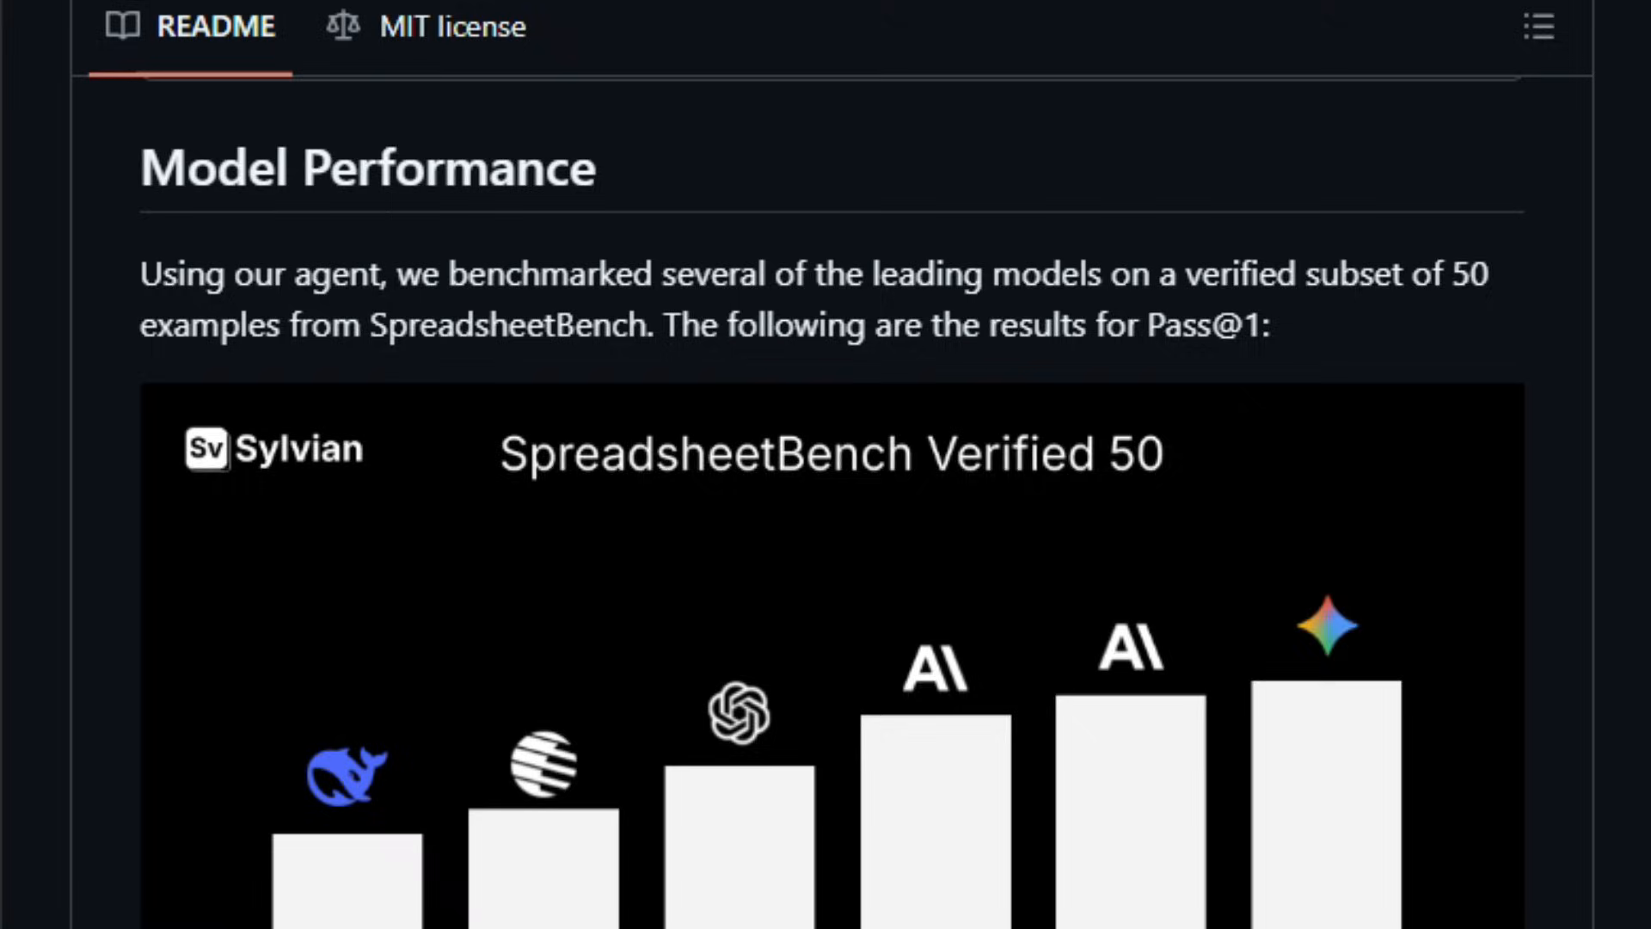
scroll("down", 3)
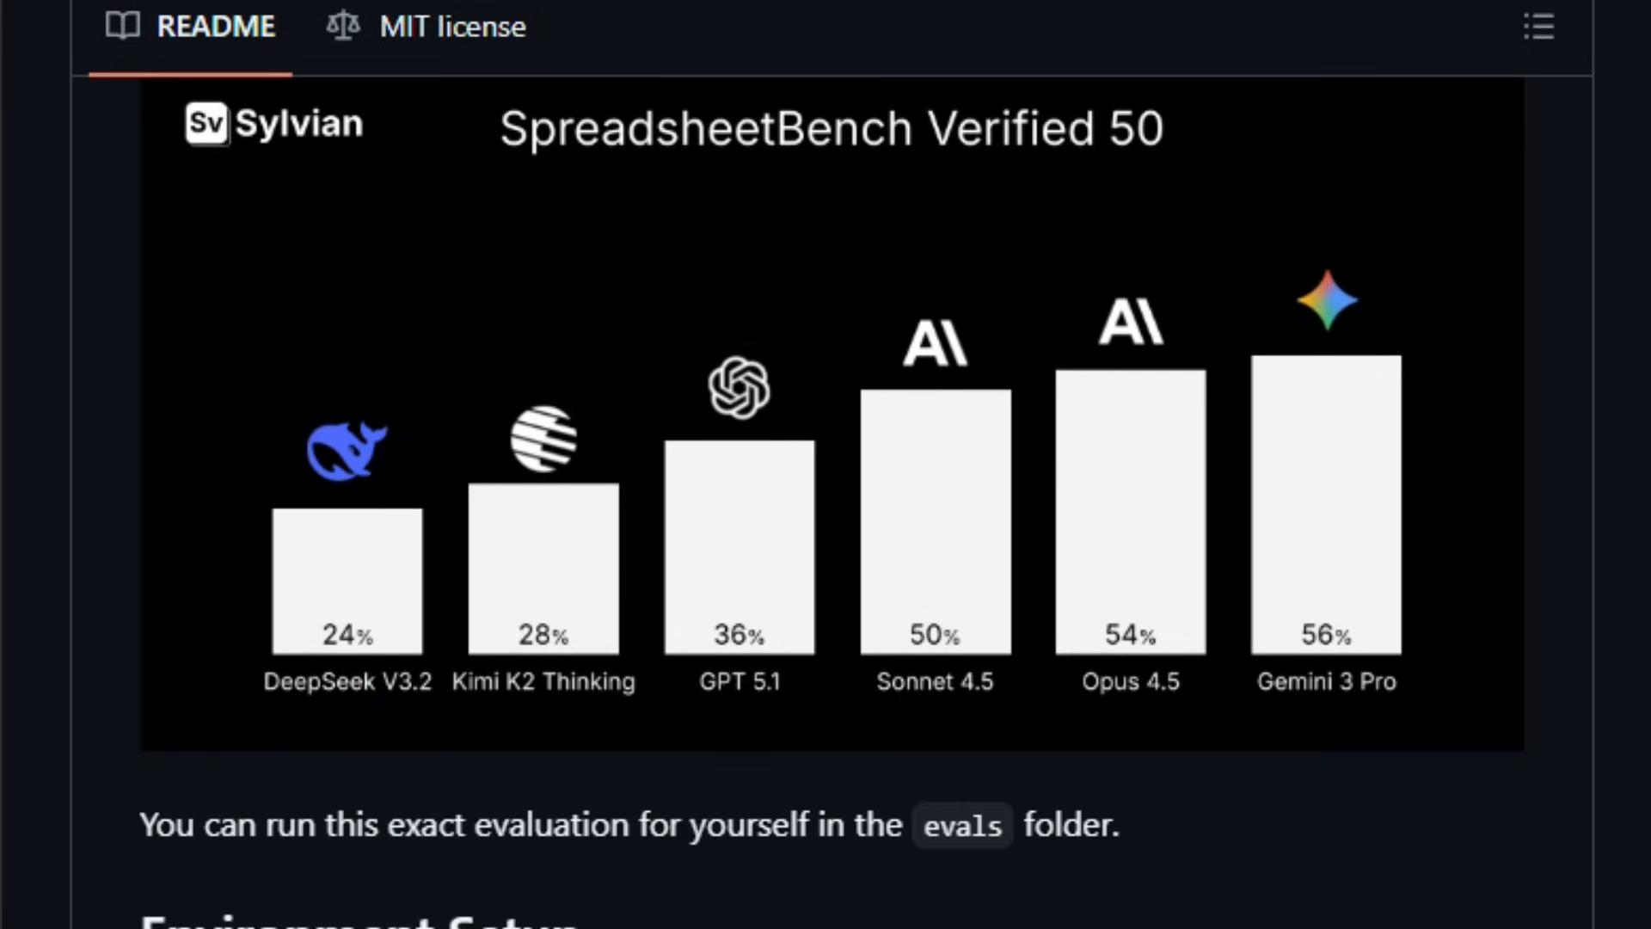
scroll("down", 3)
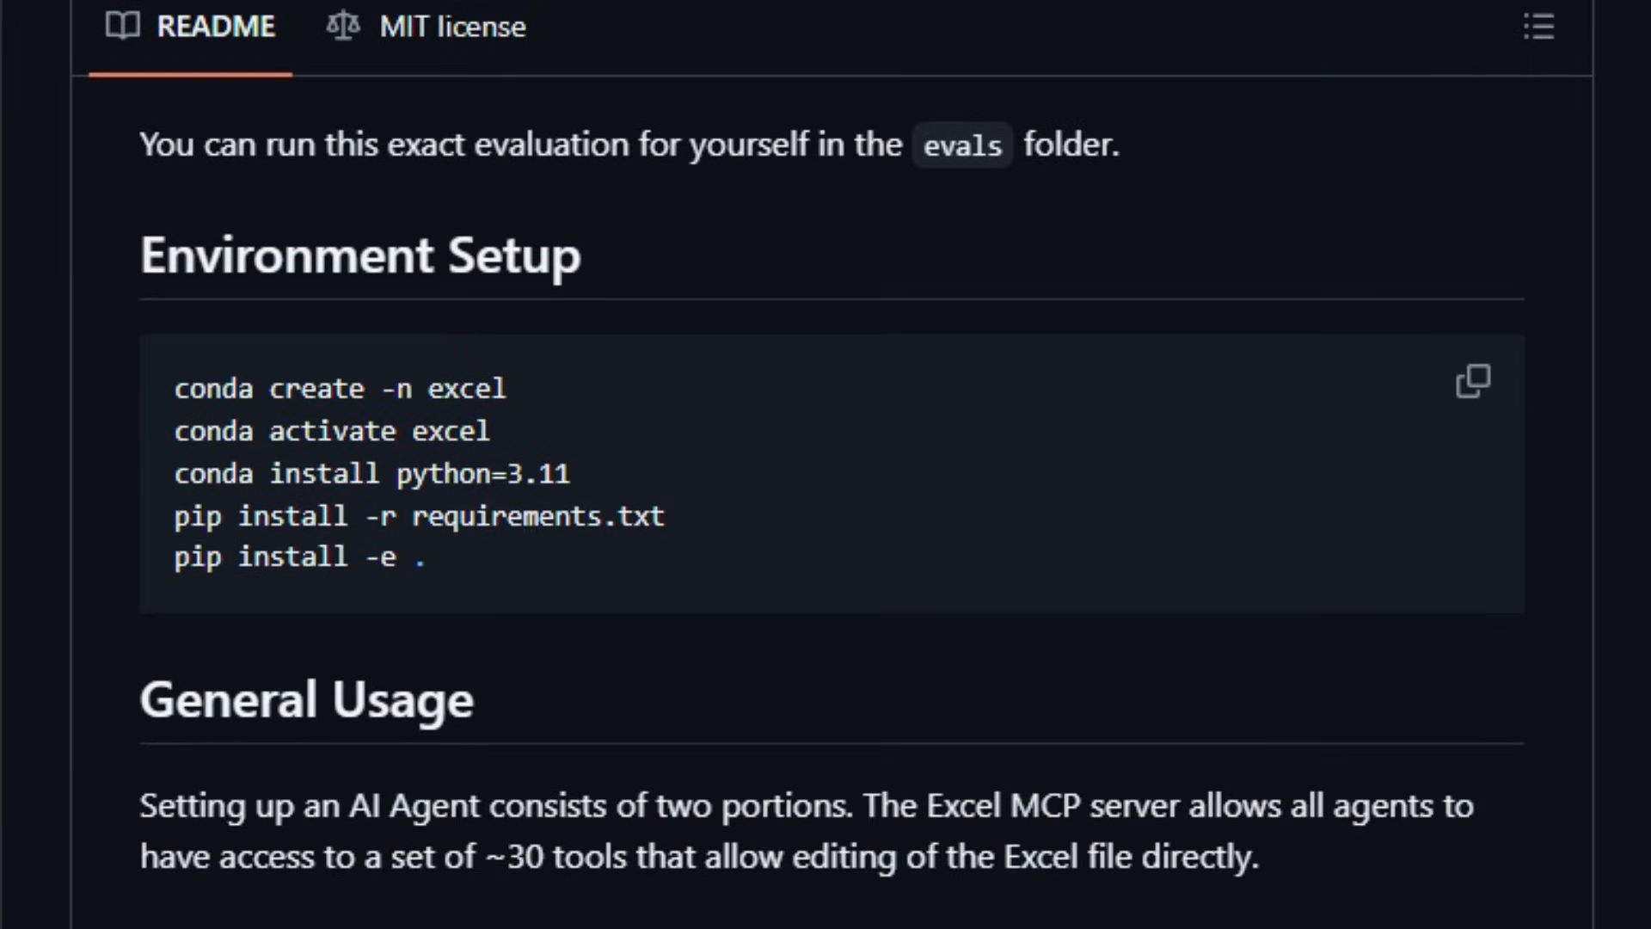
scroll("down", 3)
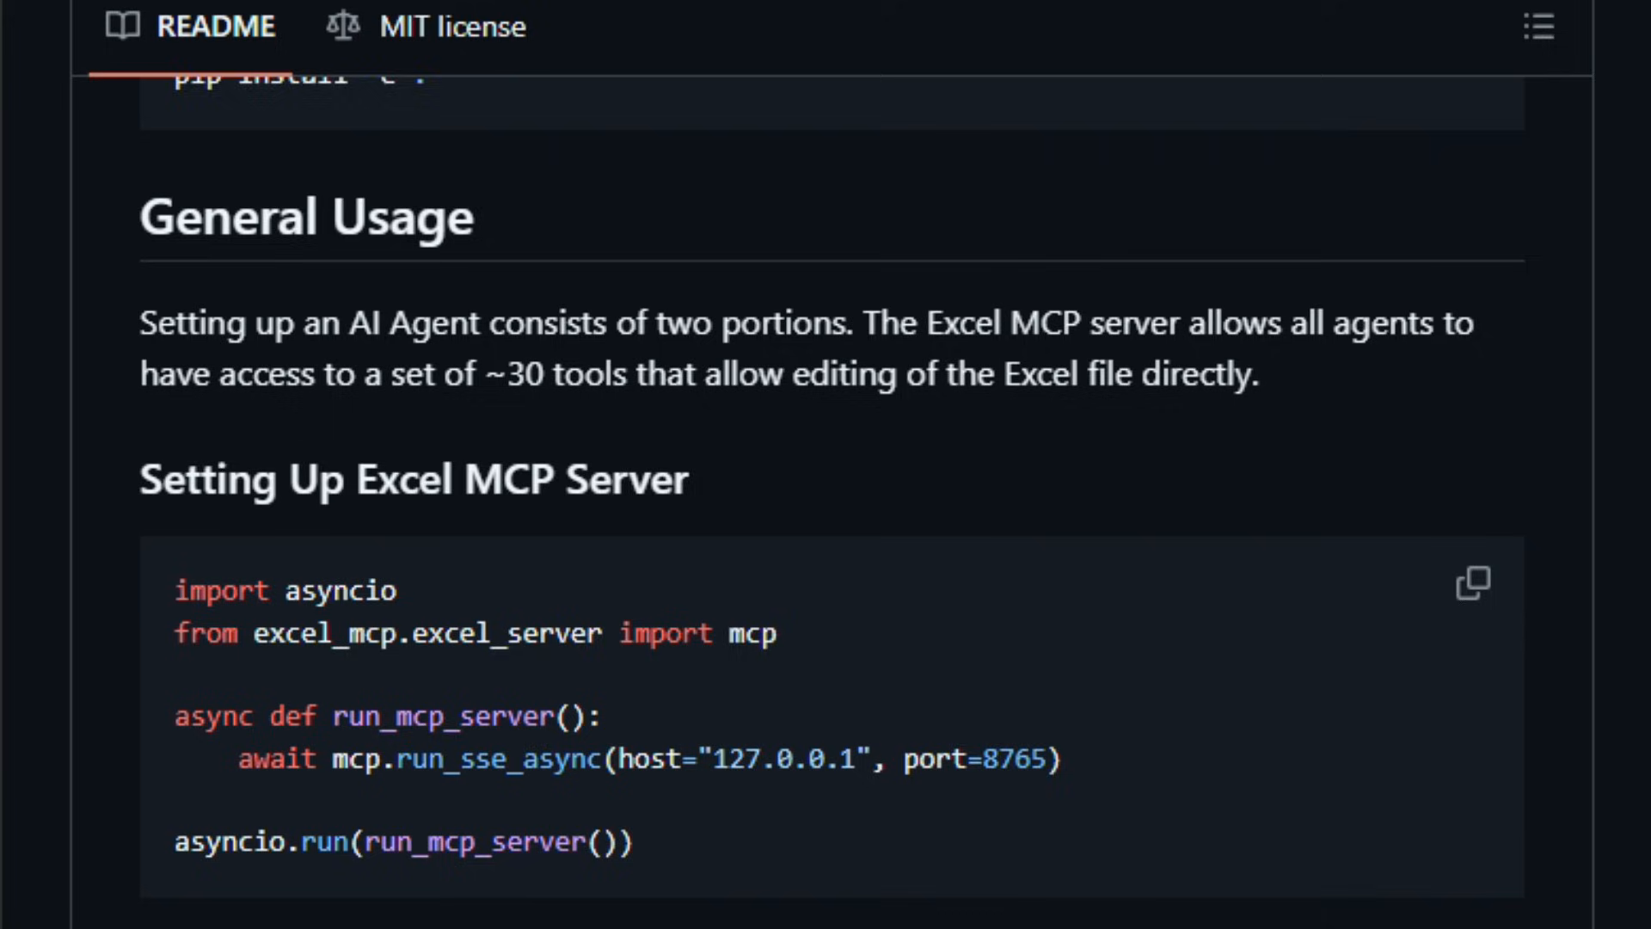
scroll("down", 3)
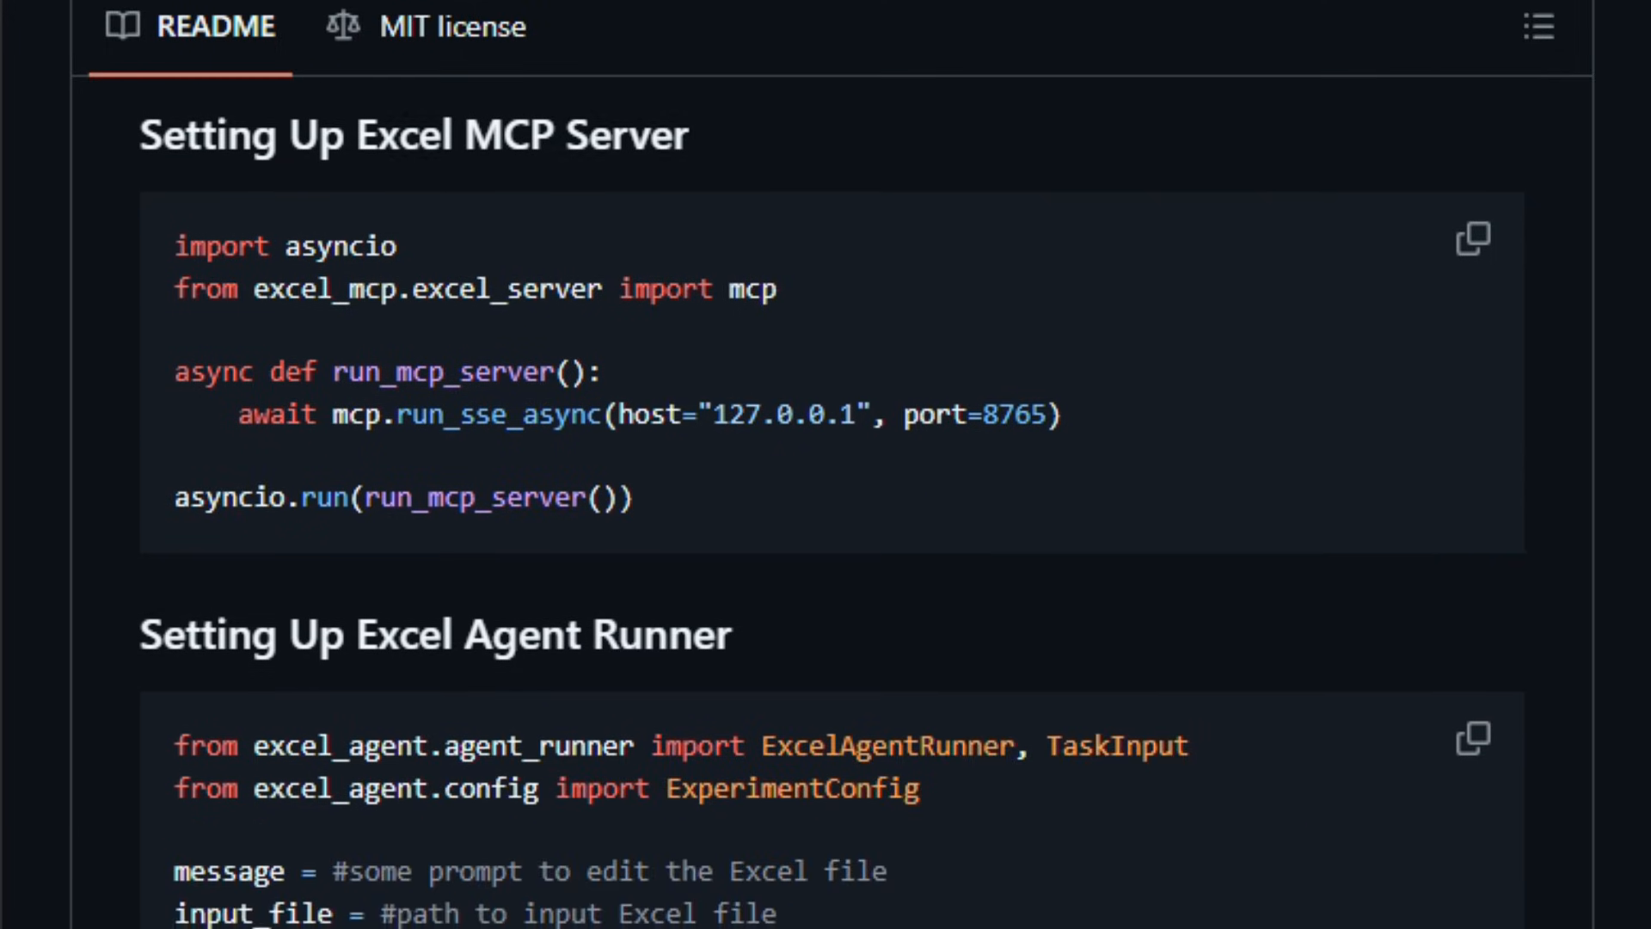
scroll("down", 3)
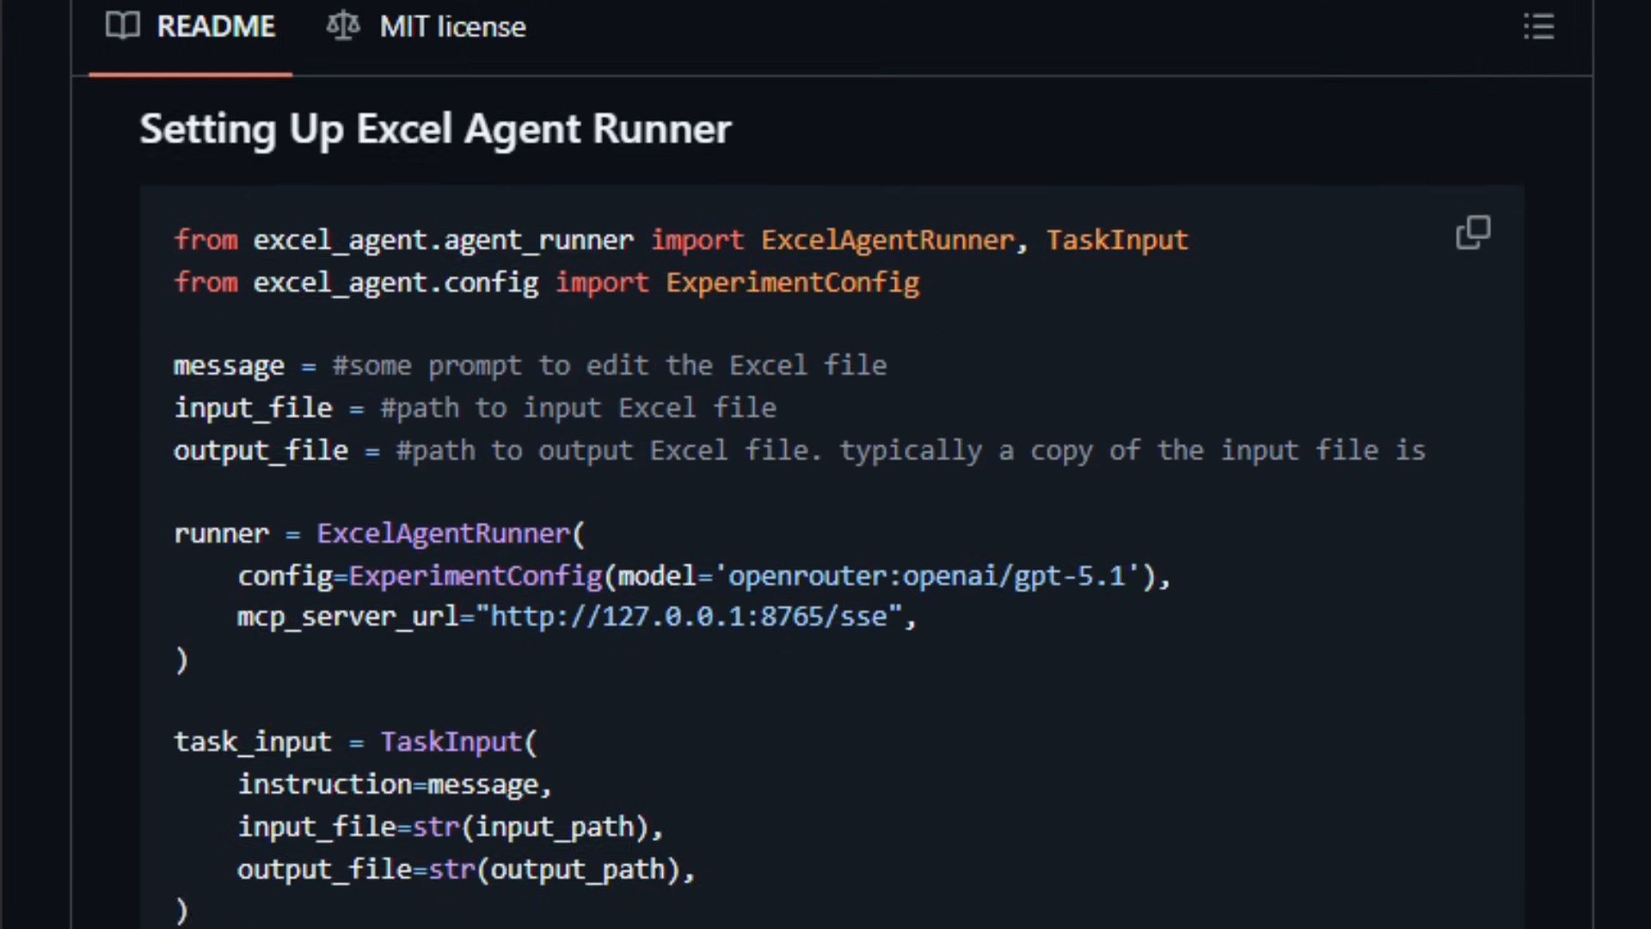
scroll("down", 3)
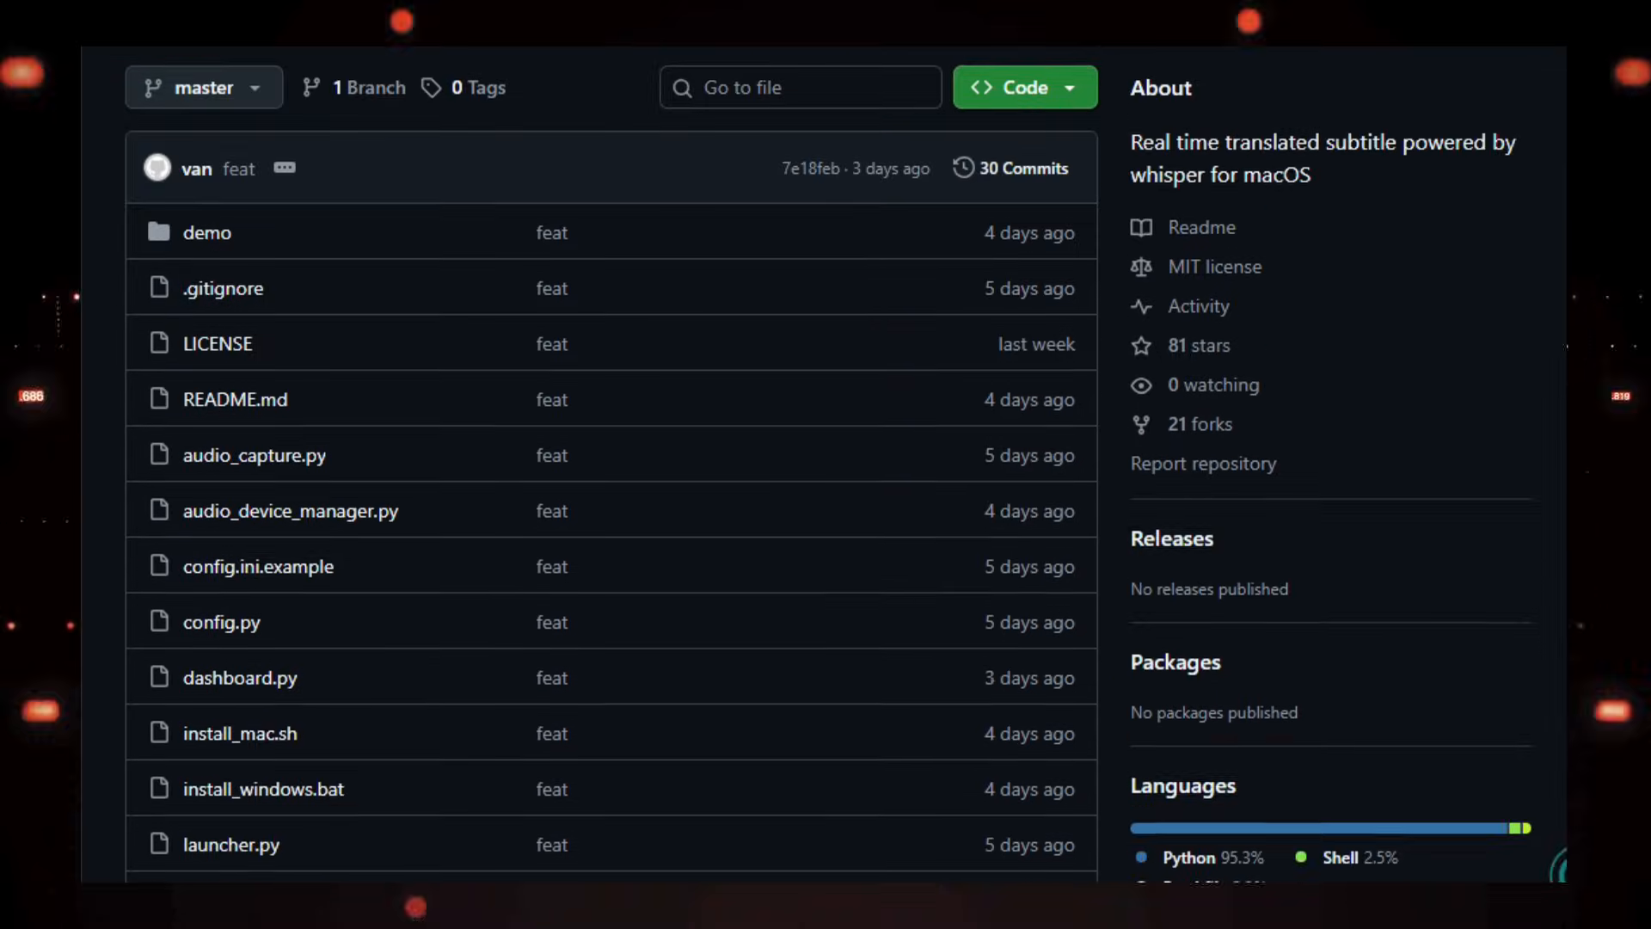
Scroll the Real-Time Translator README from Features through the Demo screenshot.
scroll("down", 3)
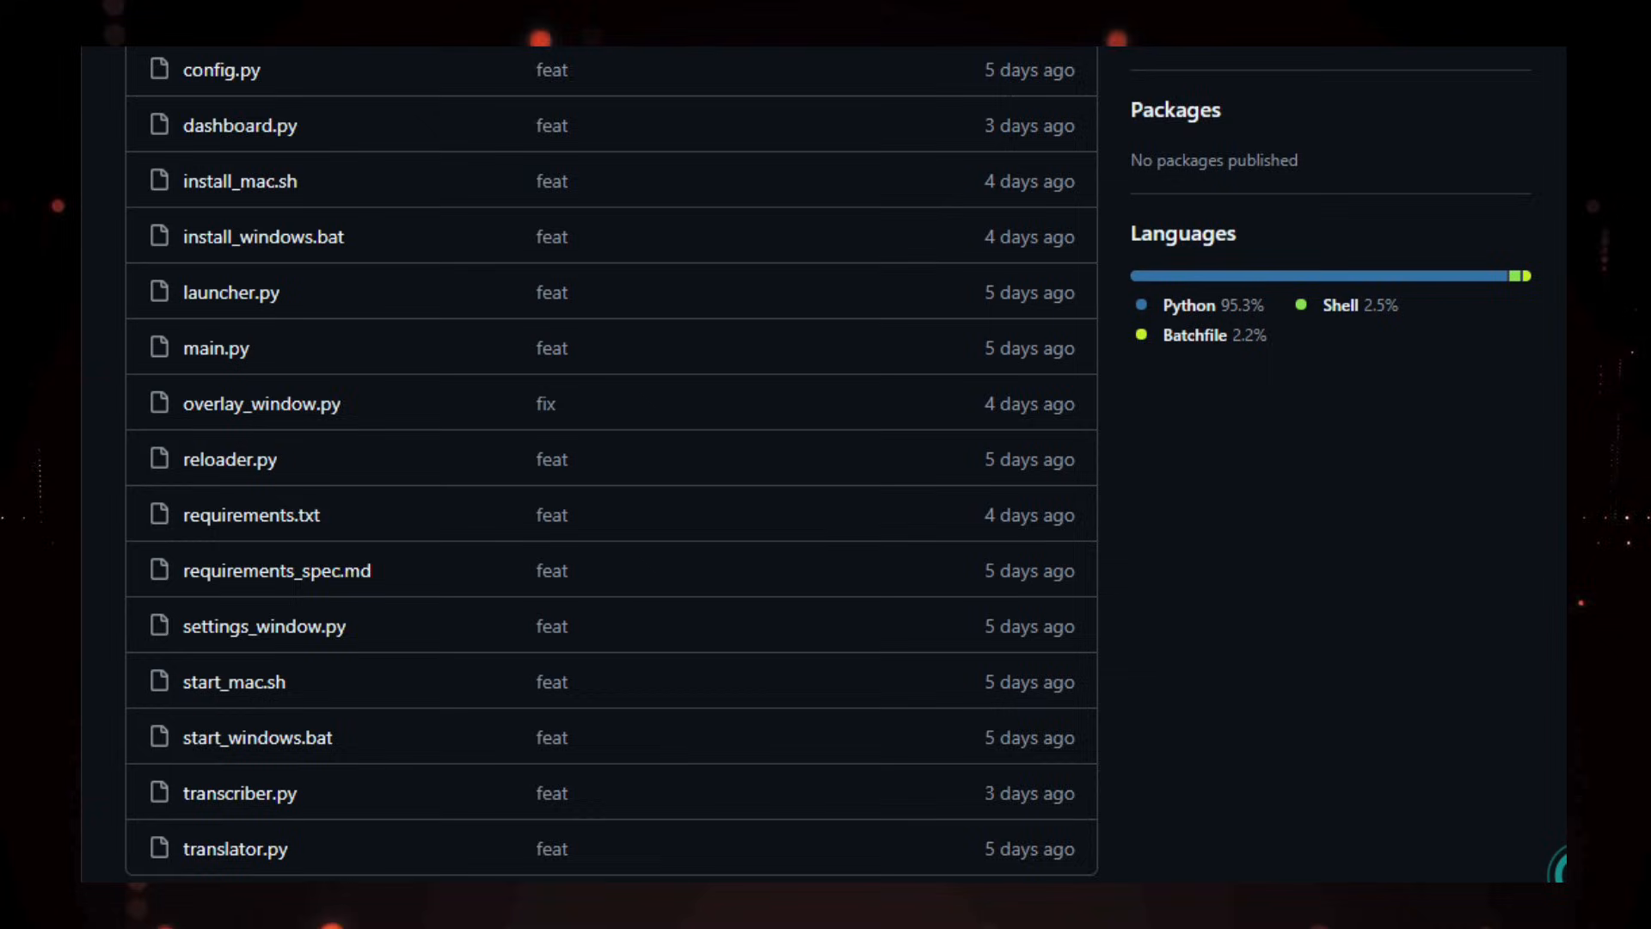
scroll("down", 3)
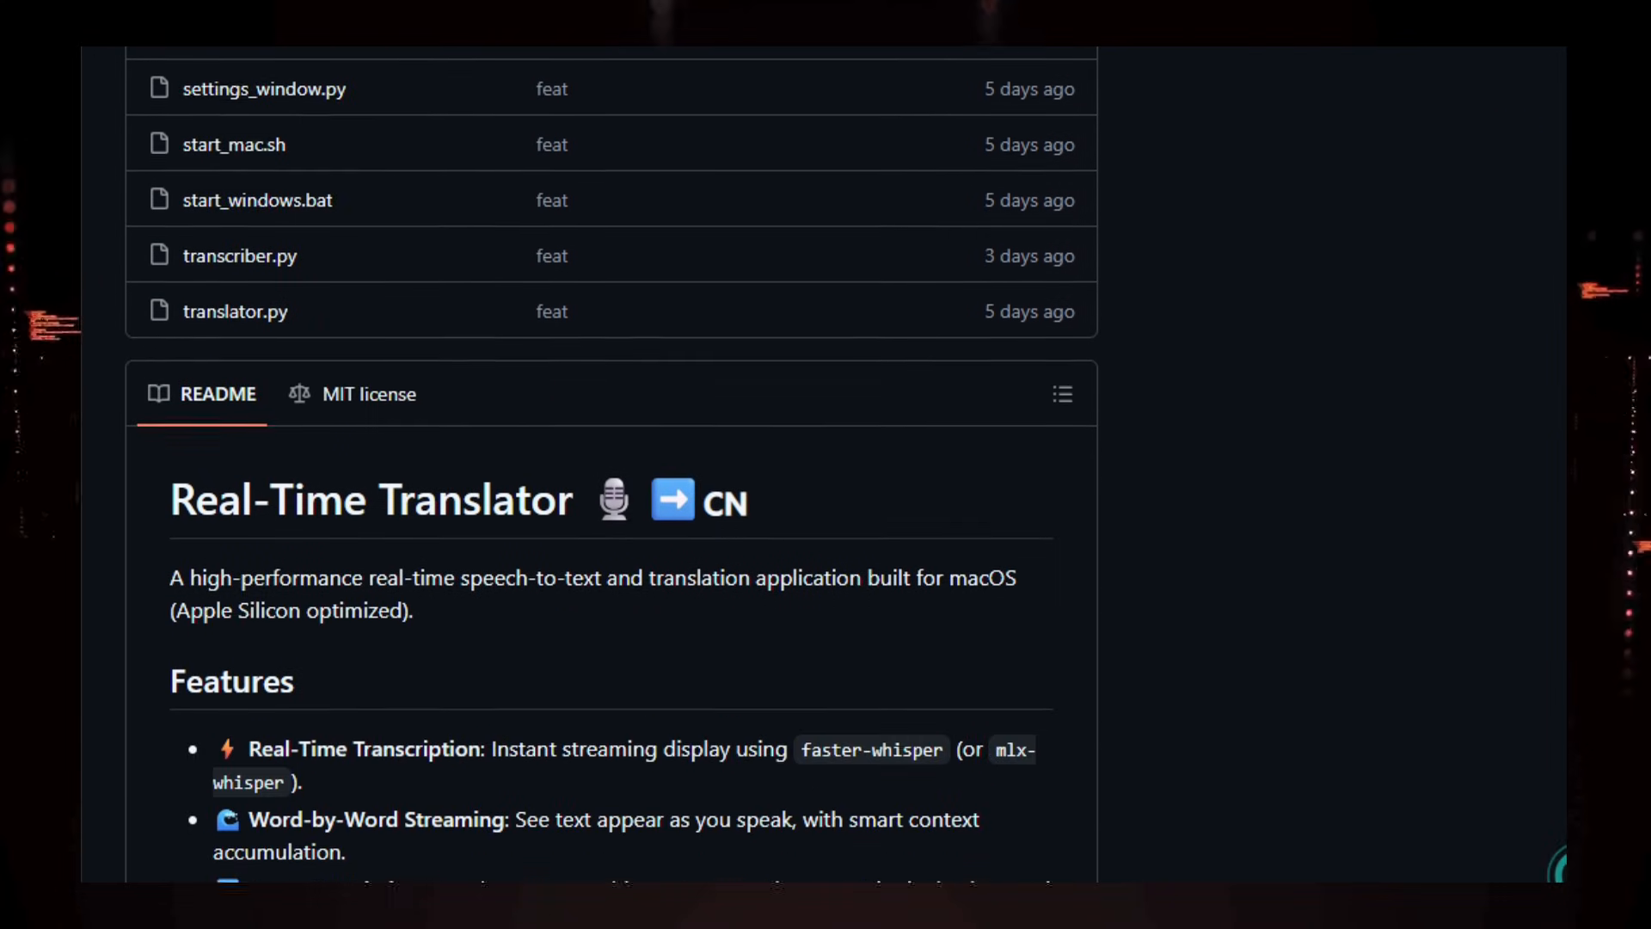
scroll("down", 3)
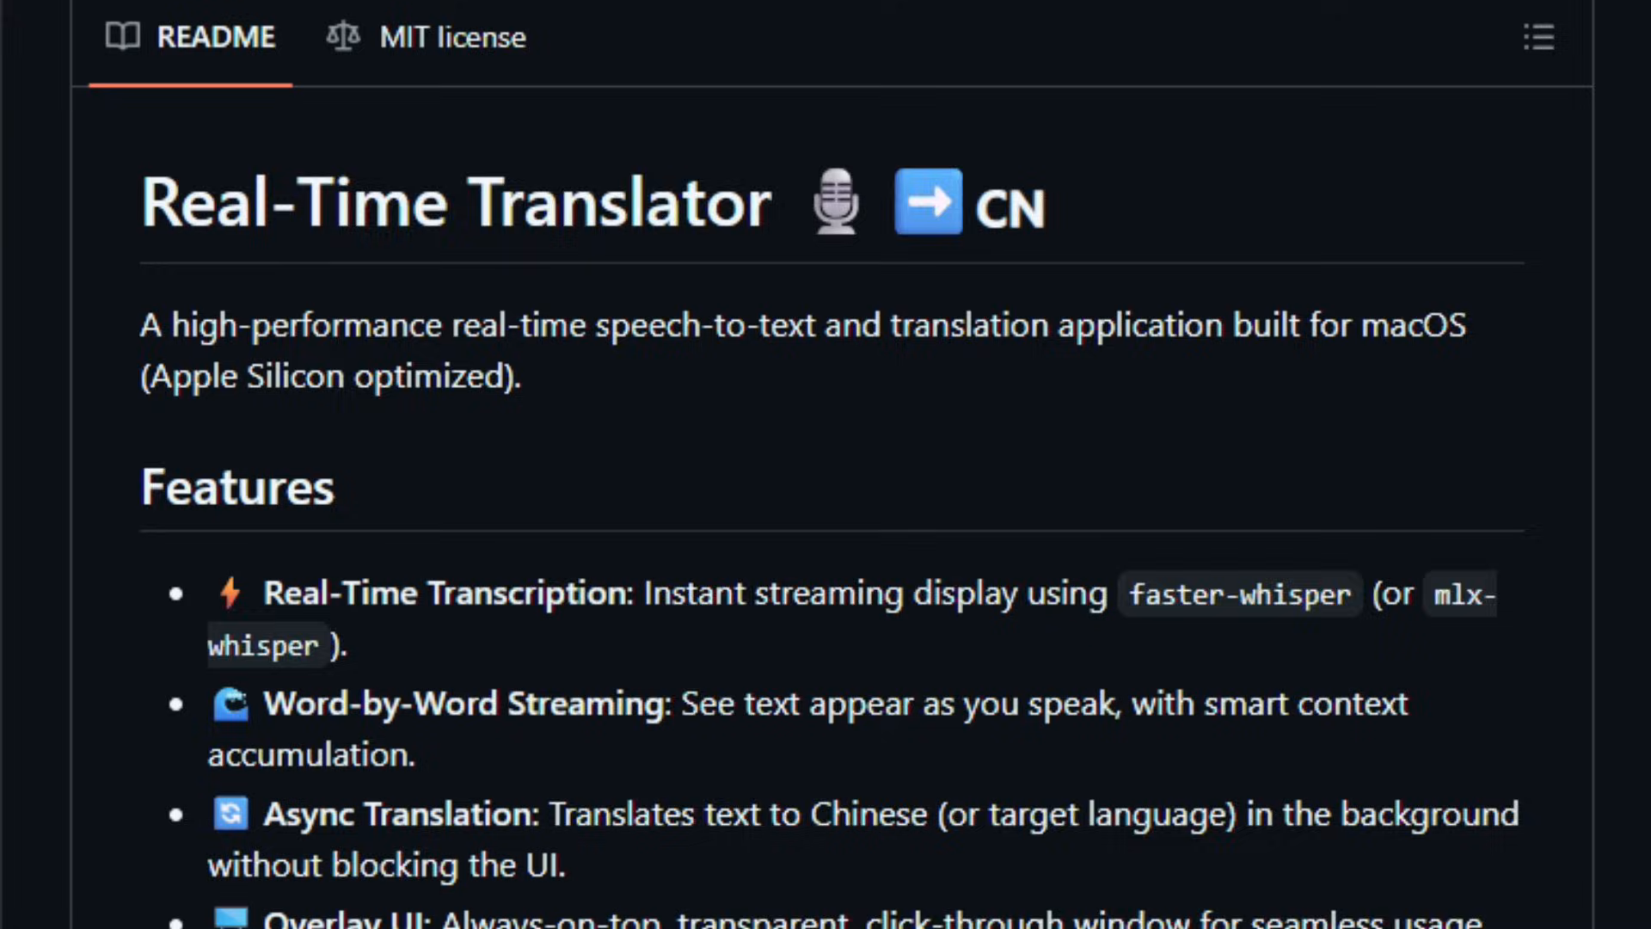
scroll("down", 3)
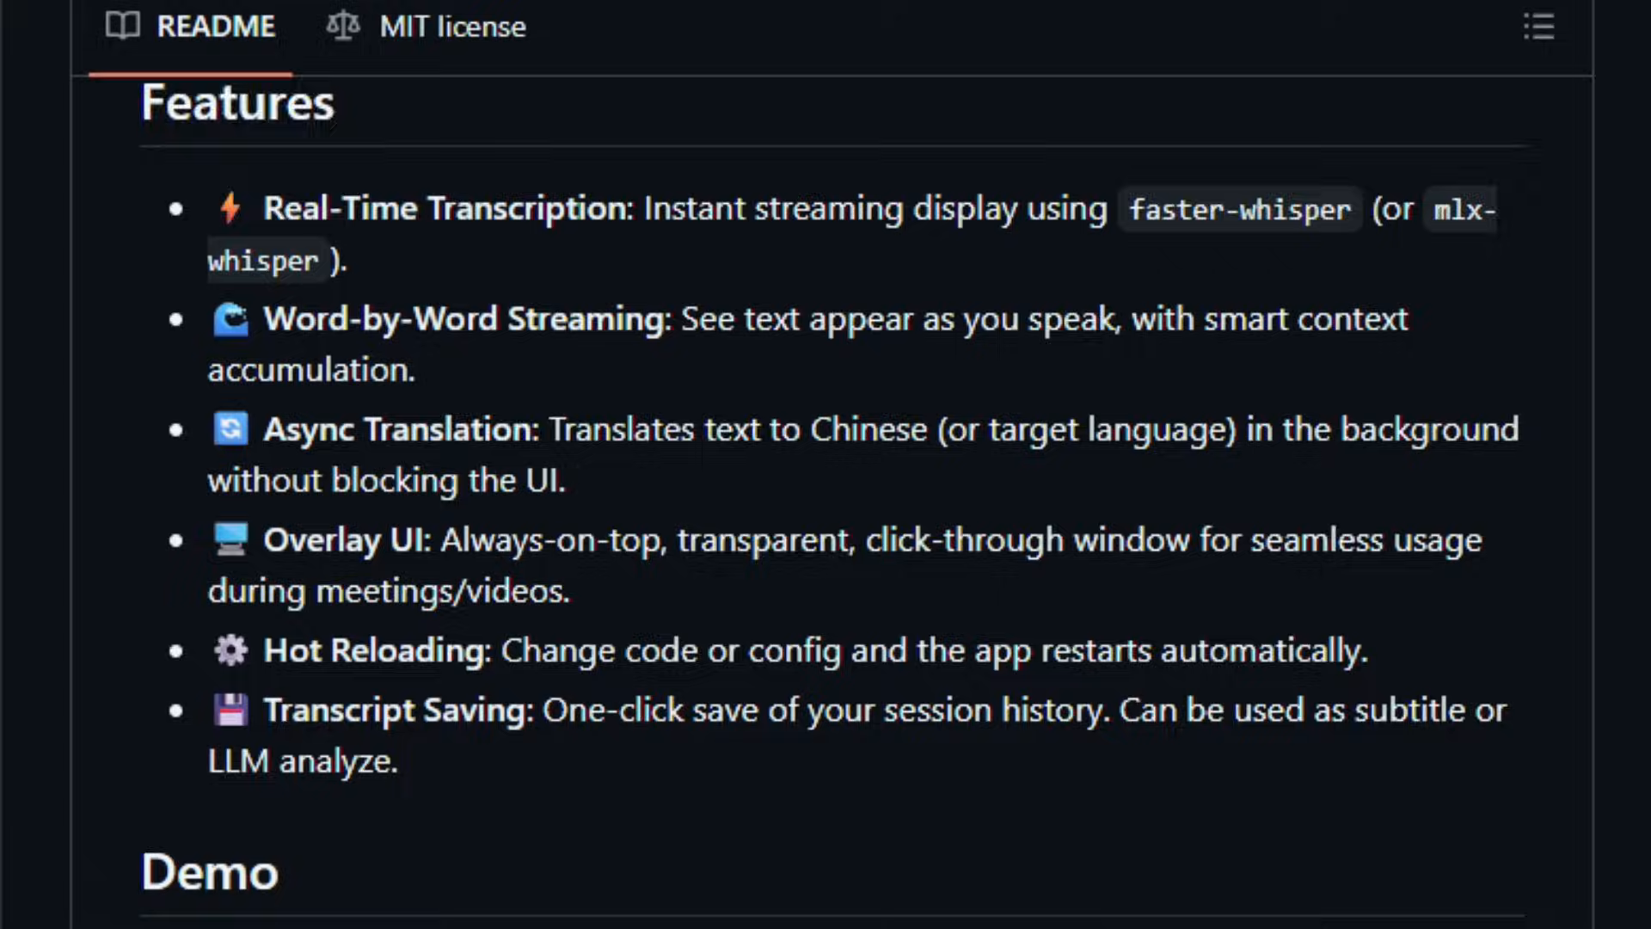
scroll("down", 3)
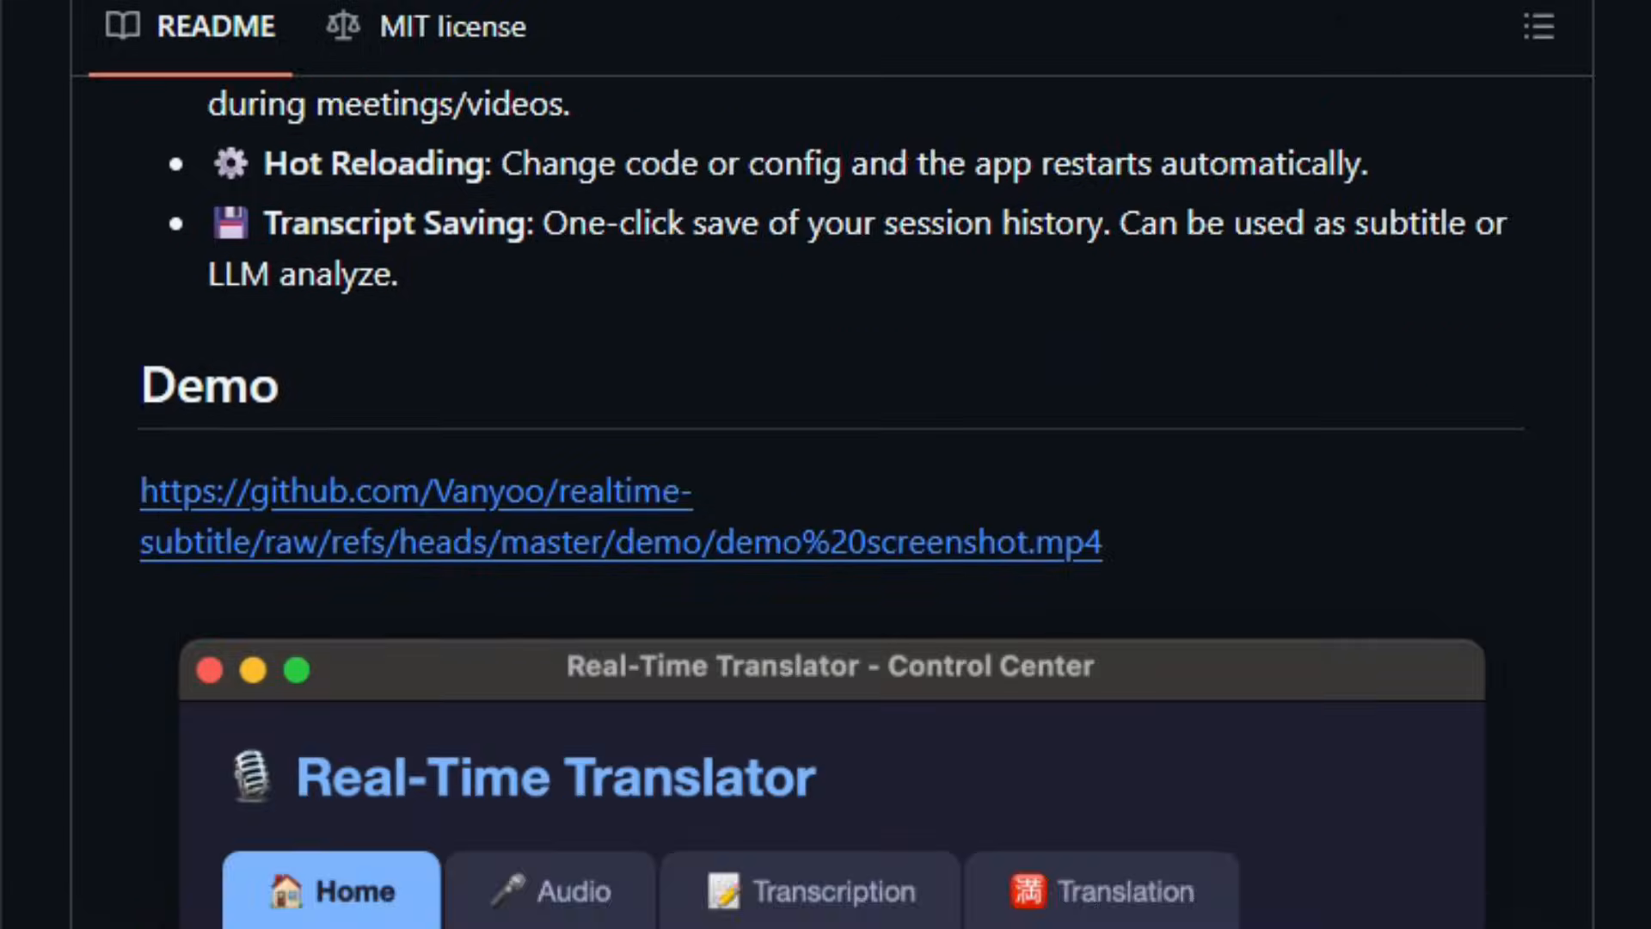
scroll("down", 3)
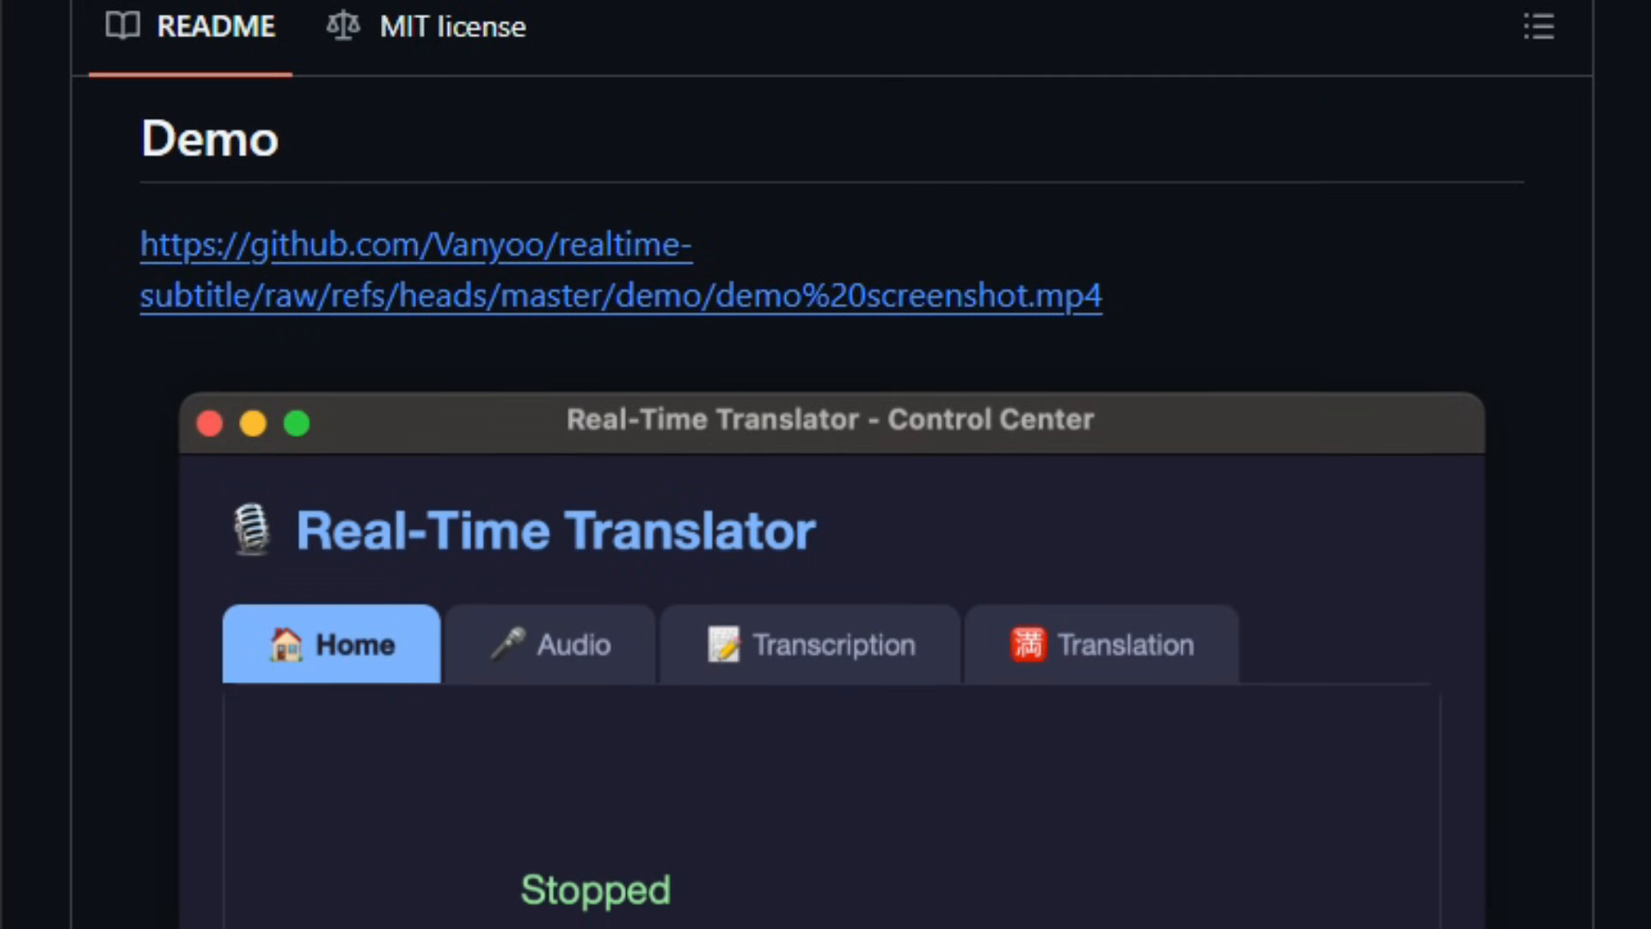
Continue past the Installation steps to the New Features & Quick Start section.
scroll("down", 3)
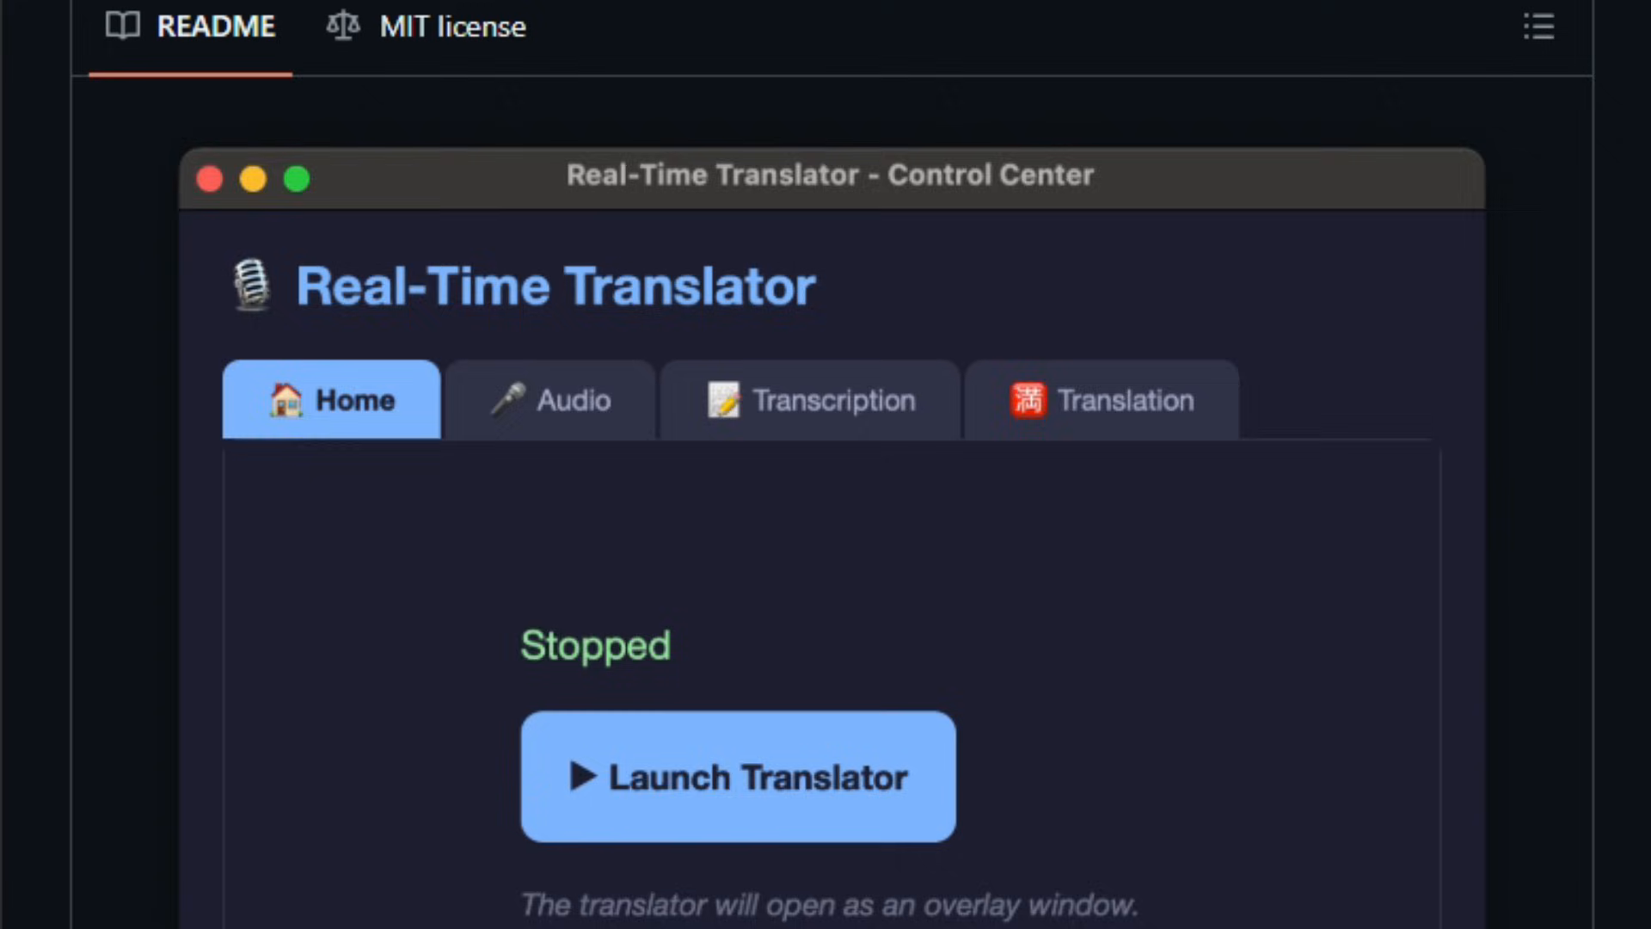
scroll("down", 3)
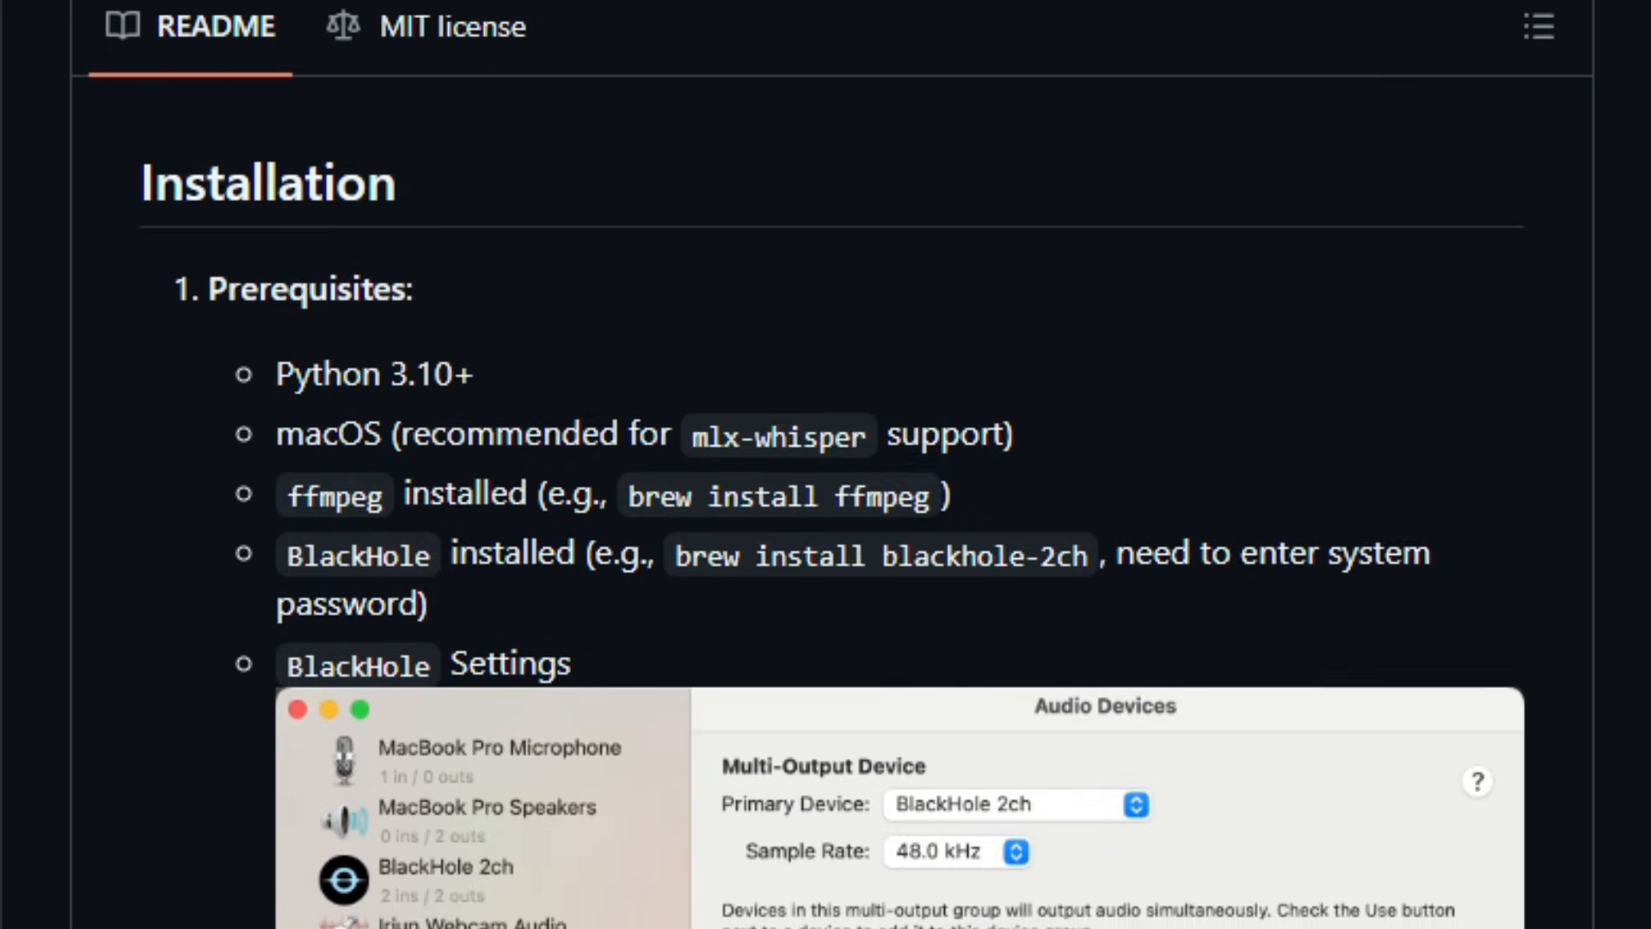
scroll("down", 3)
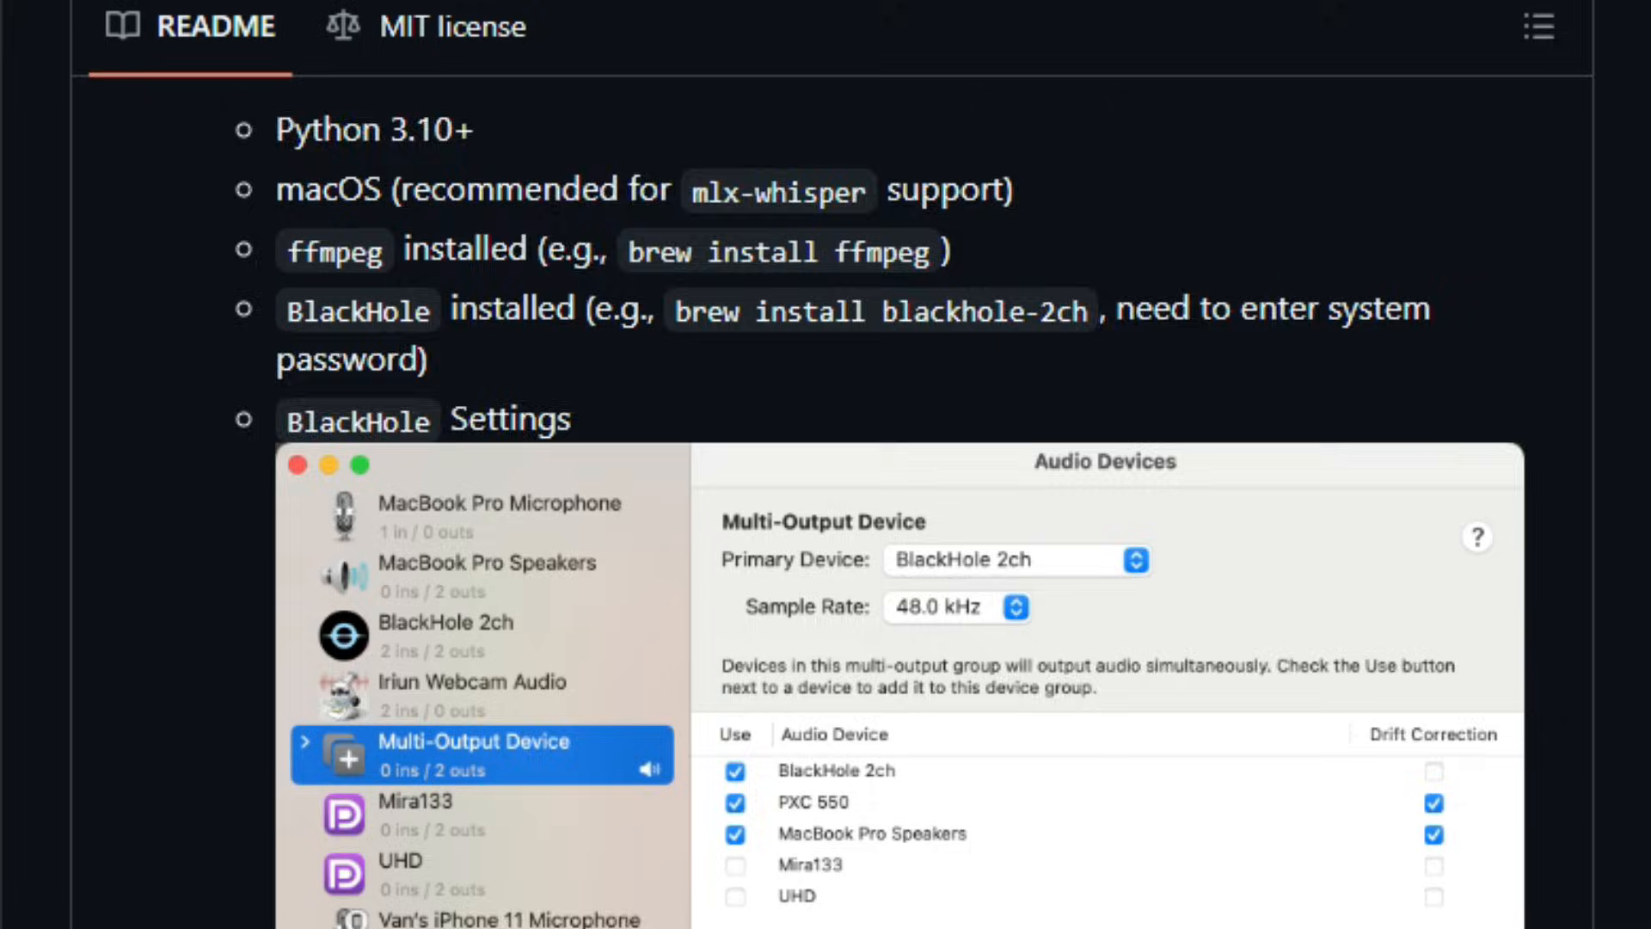
scroll("down", 3)
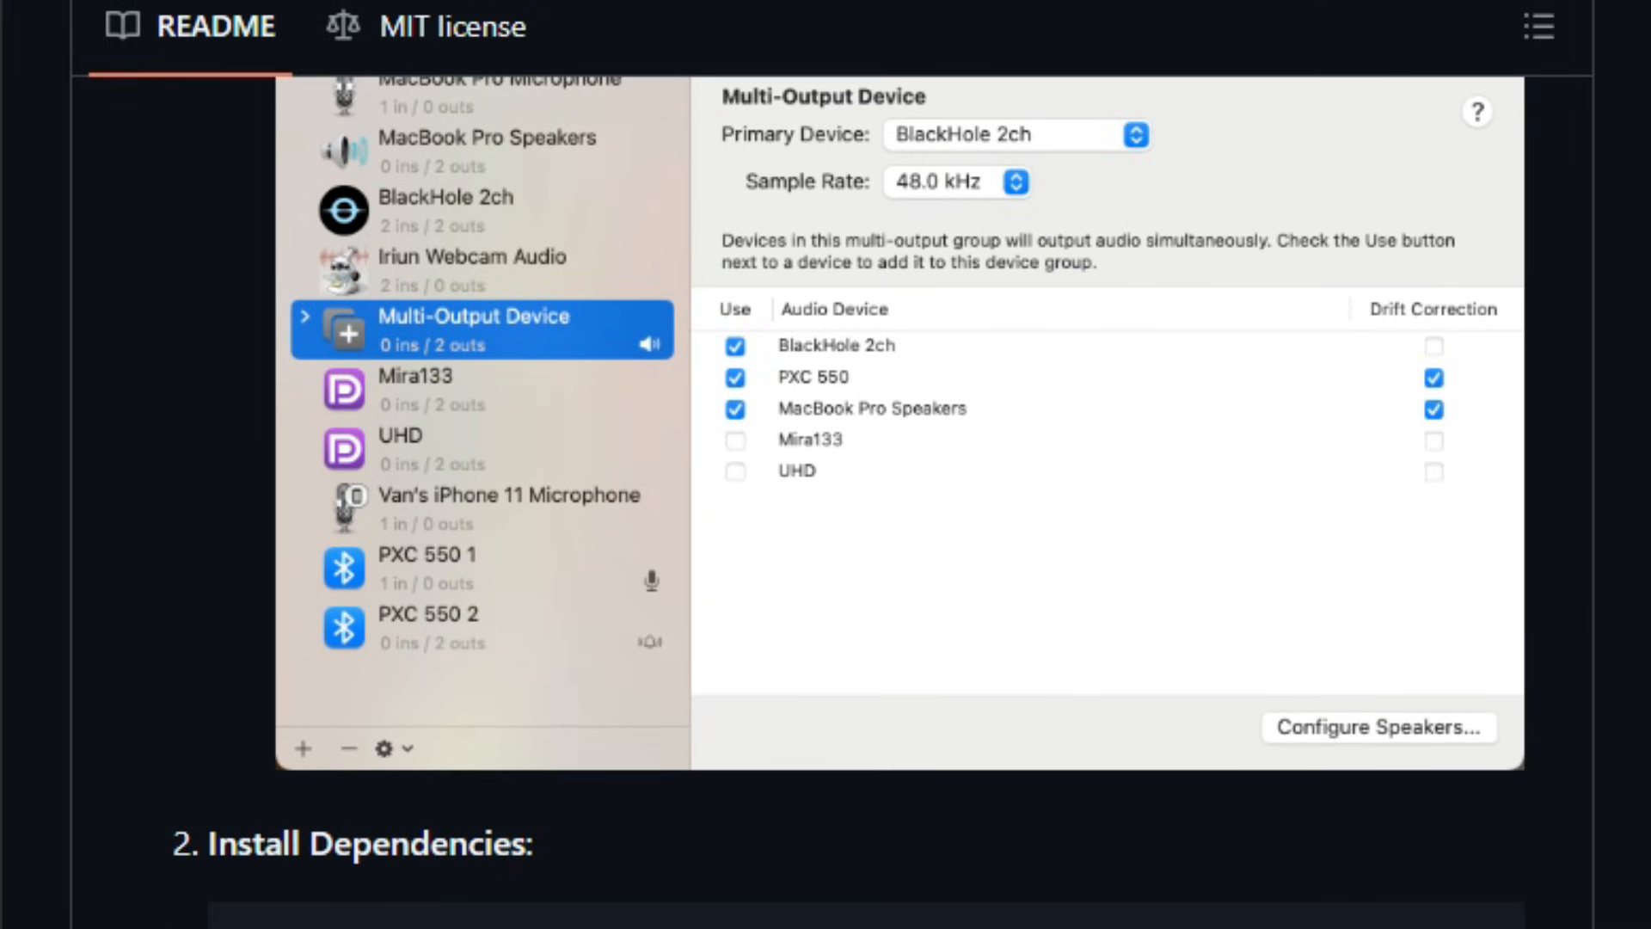
scroll("down", 3)
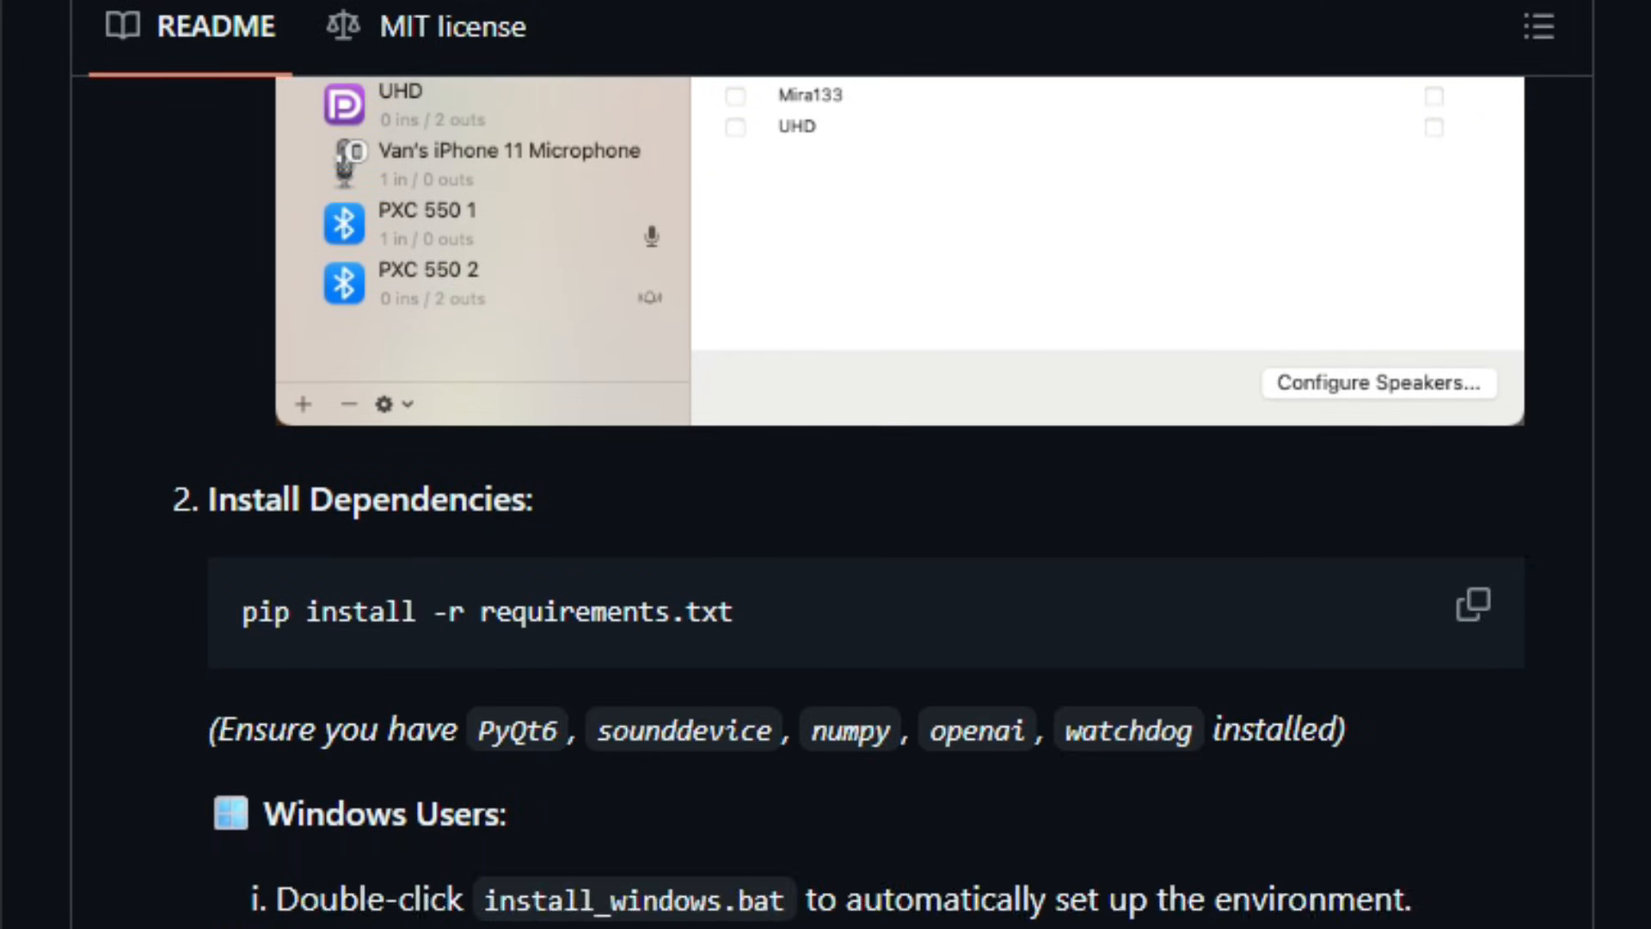
scroll("down", 3)
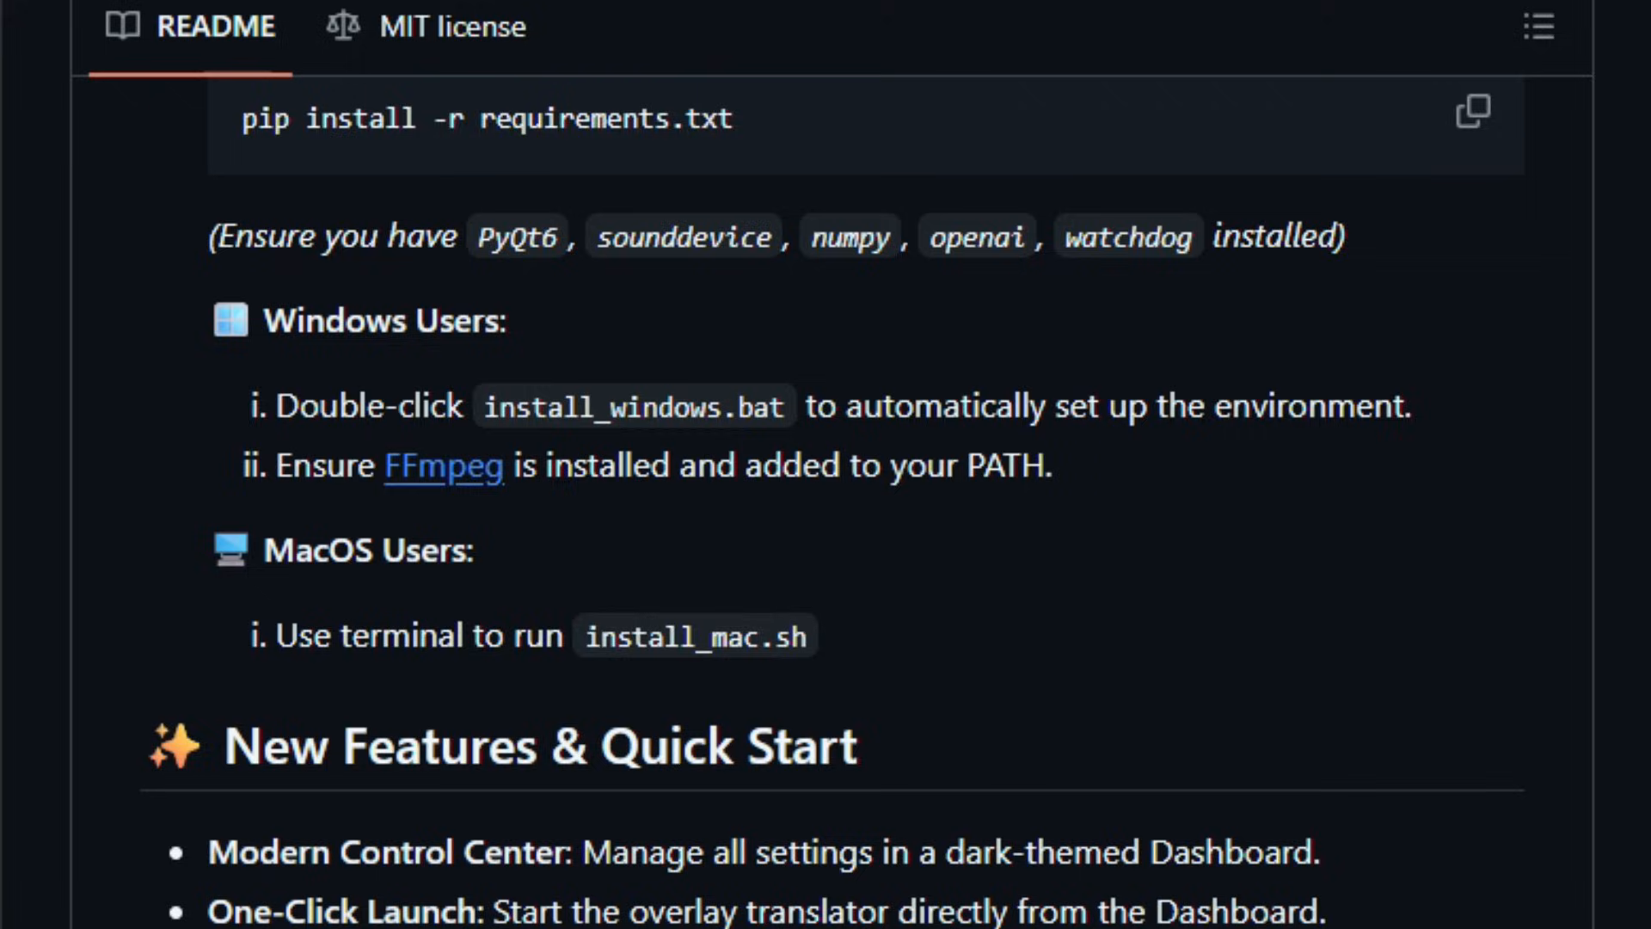
scroll("down", 3)
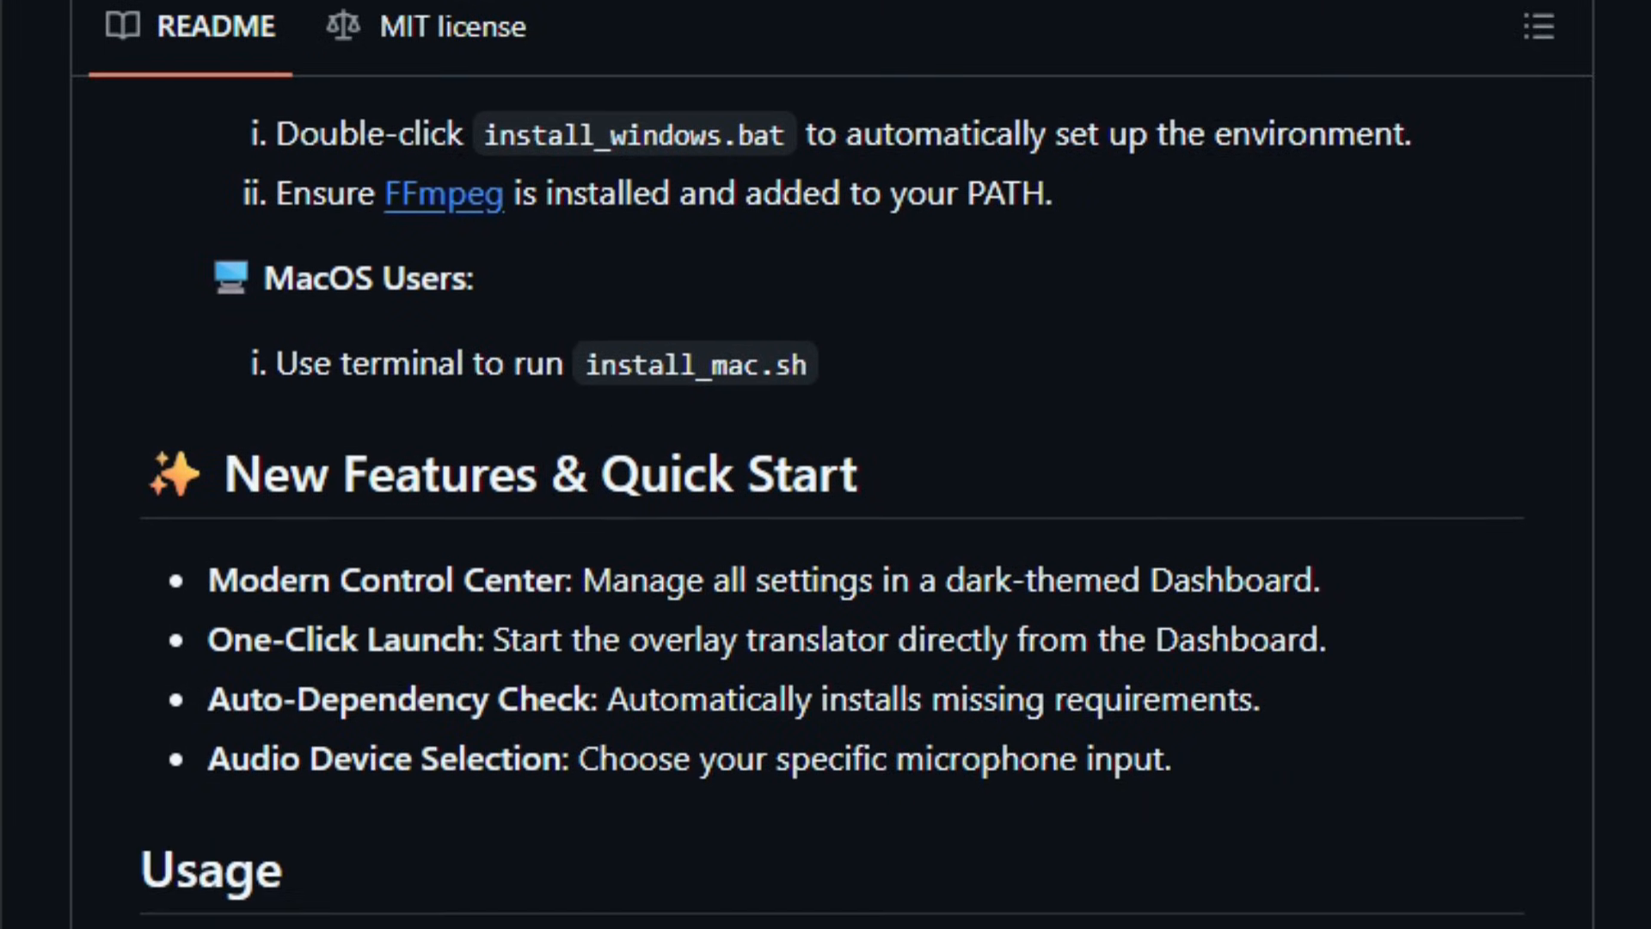
Scroll the README through Usage, Dashboard and Overlay sections.
scroll("down", 3)
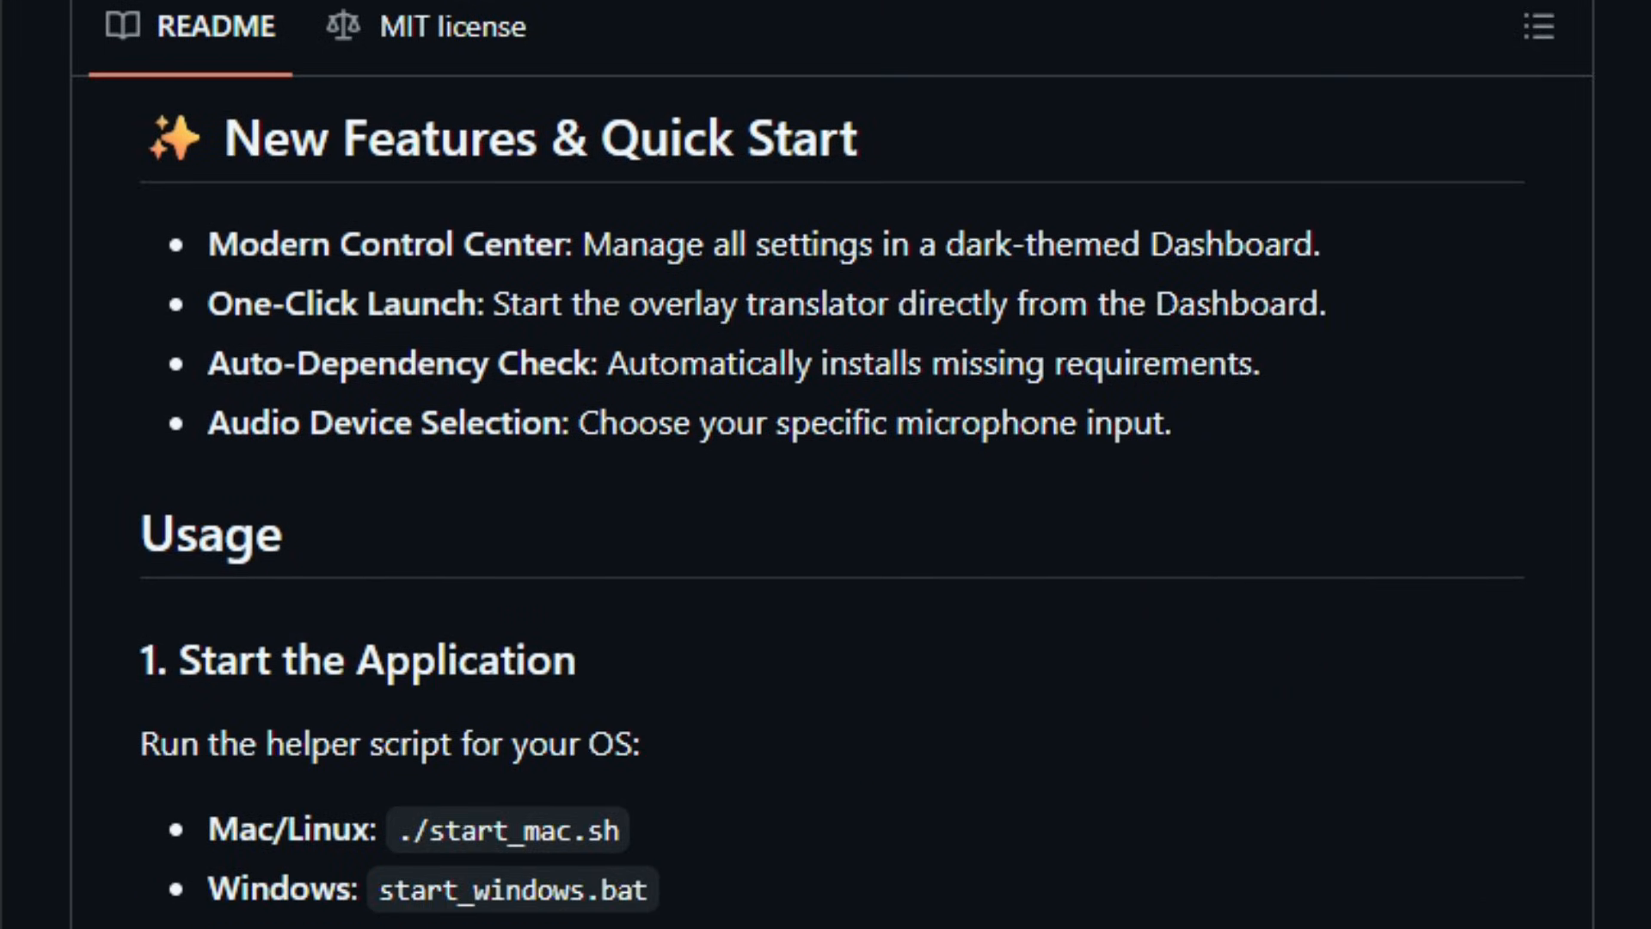
scroll("down", 3)
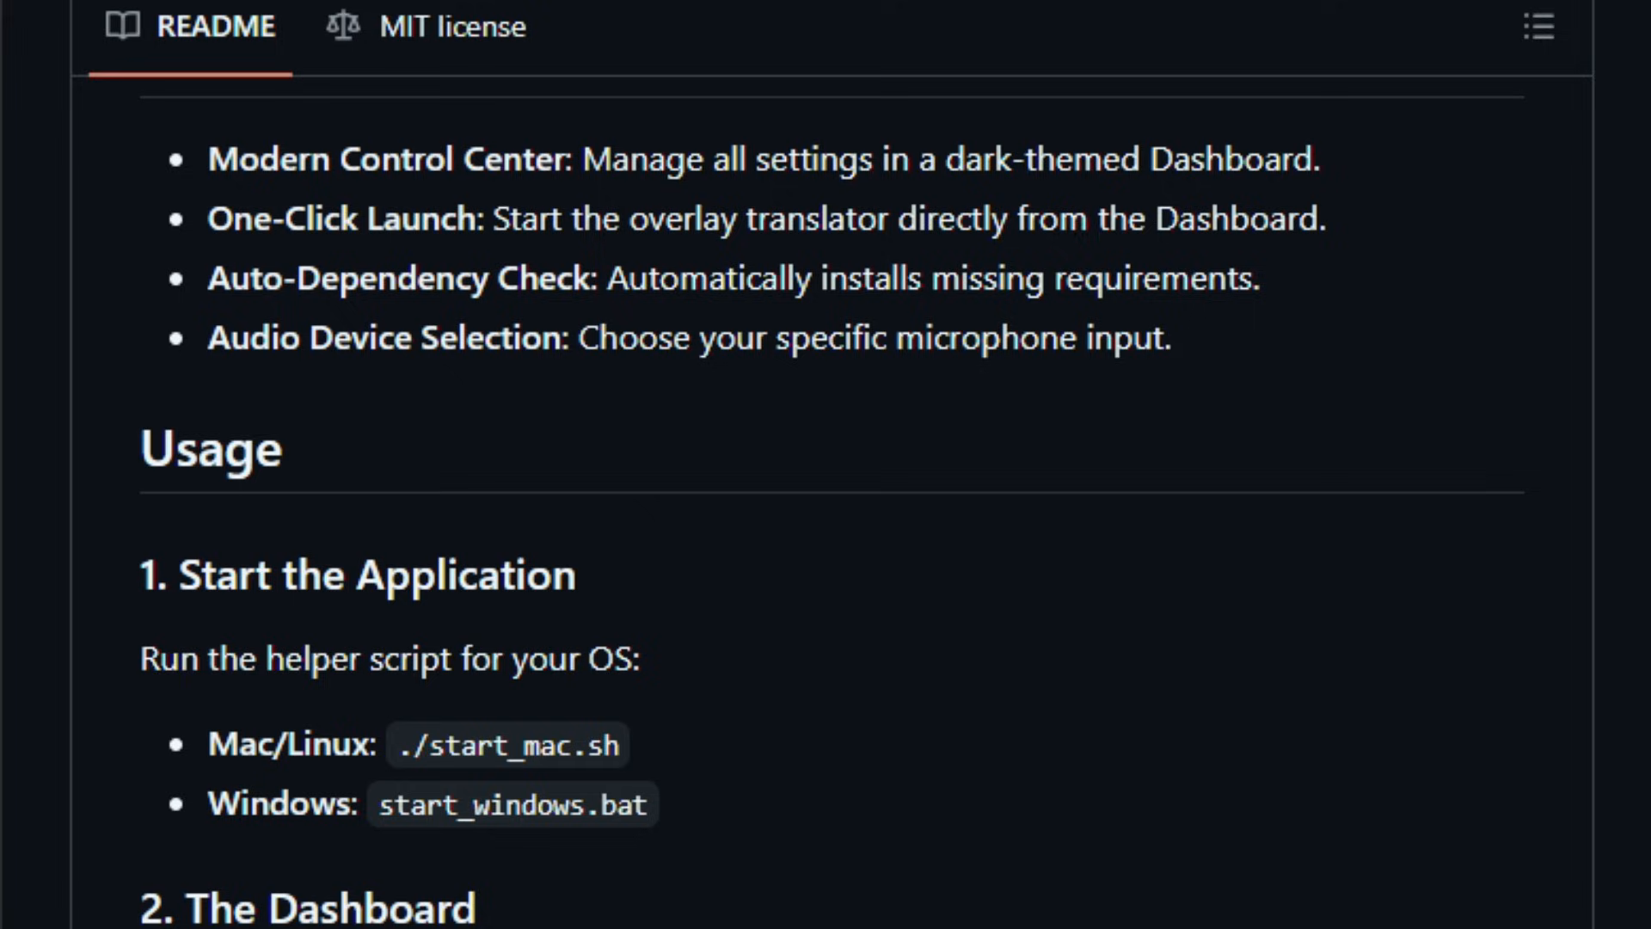
scroll("down", 3)
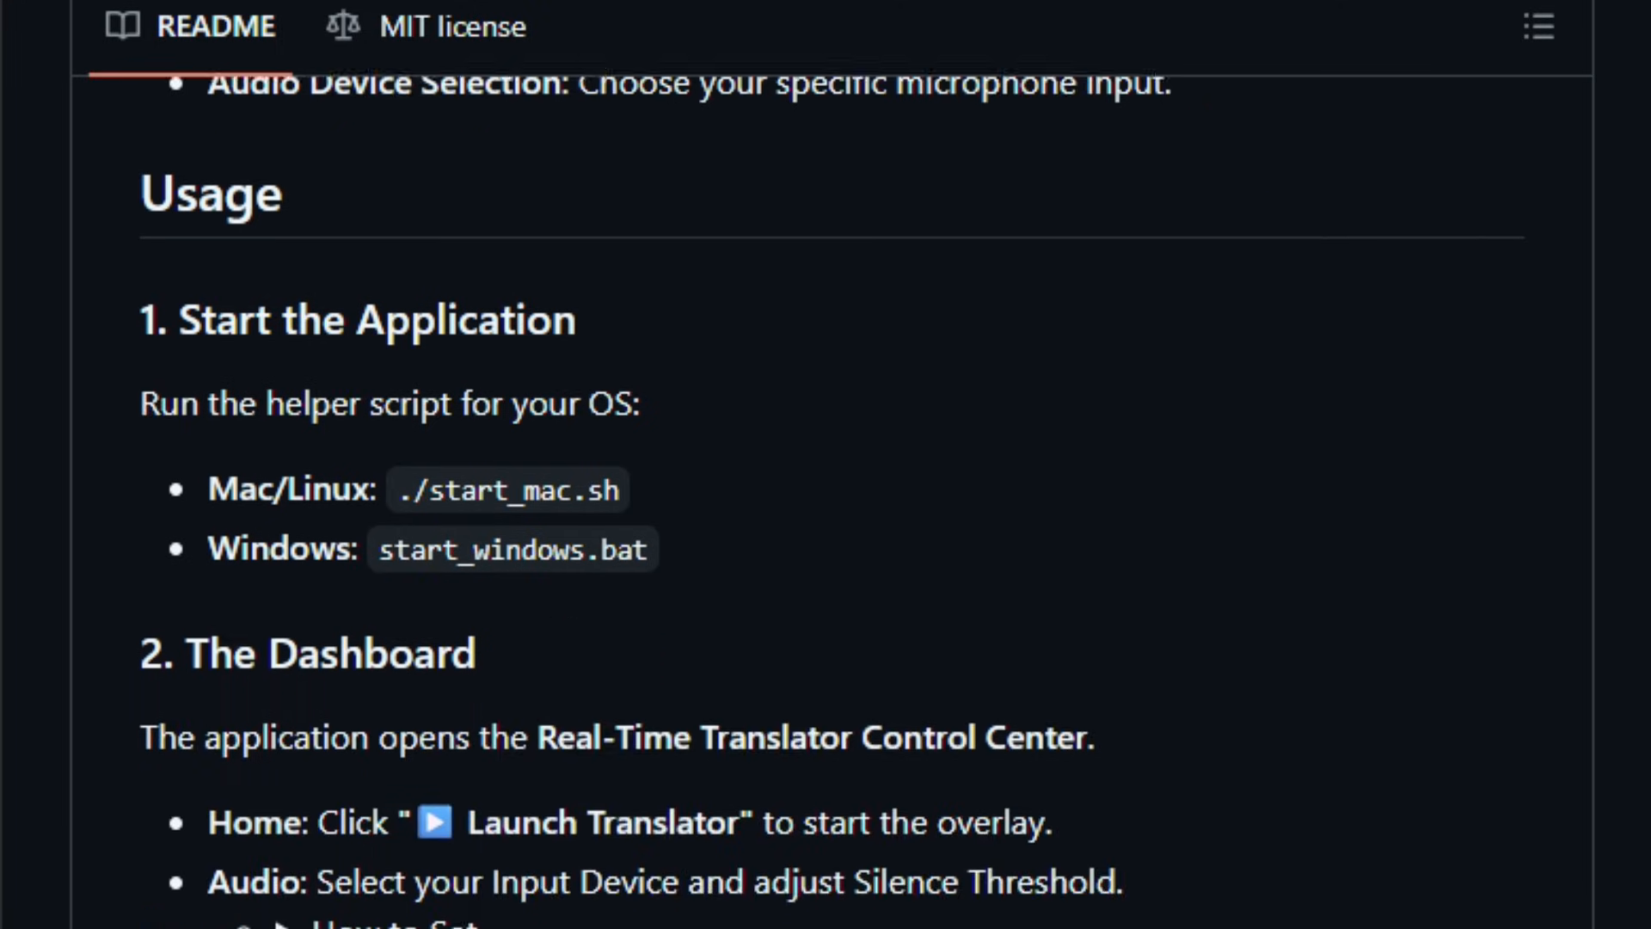
scroll("down", 3)
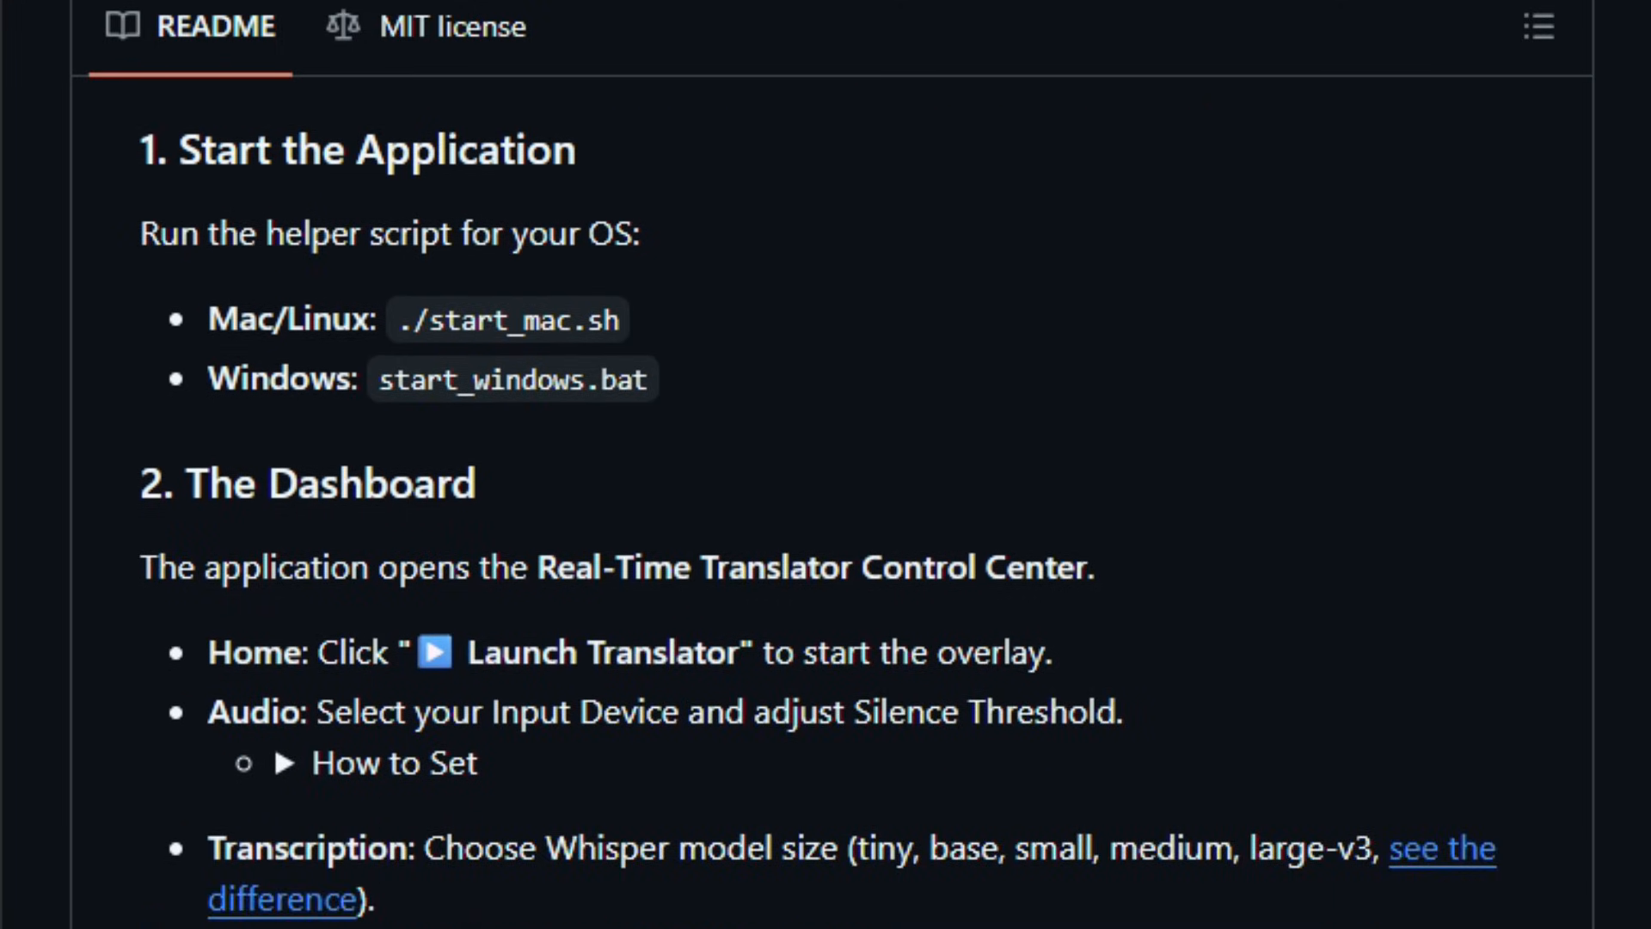
scroll("down", 3)
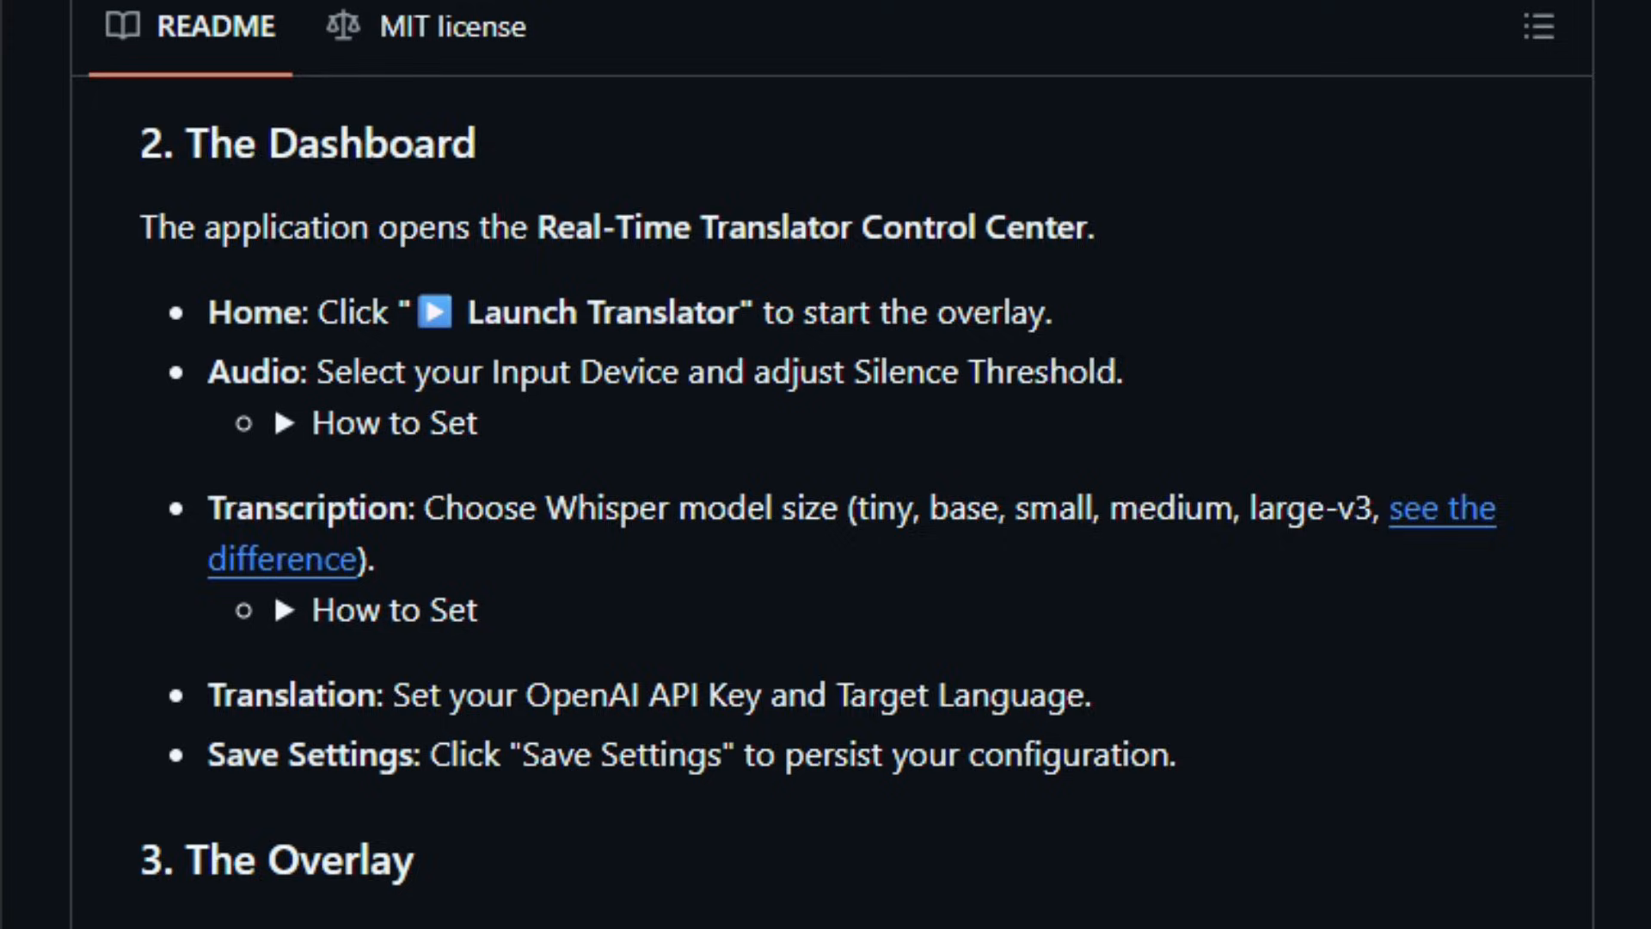
scroll("down", 3)
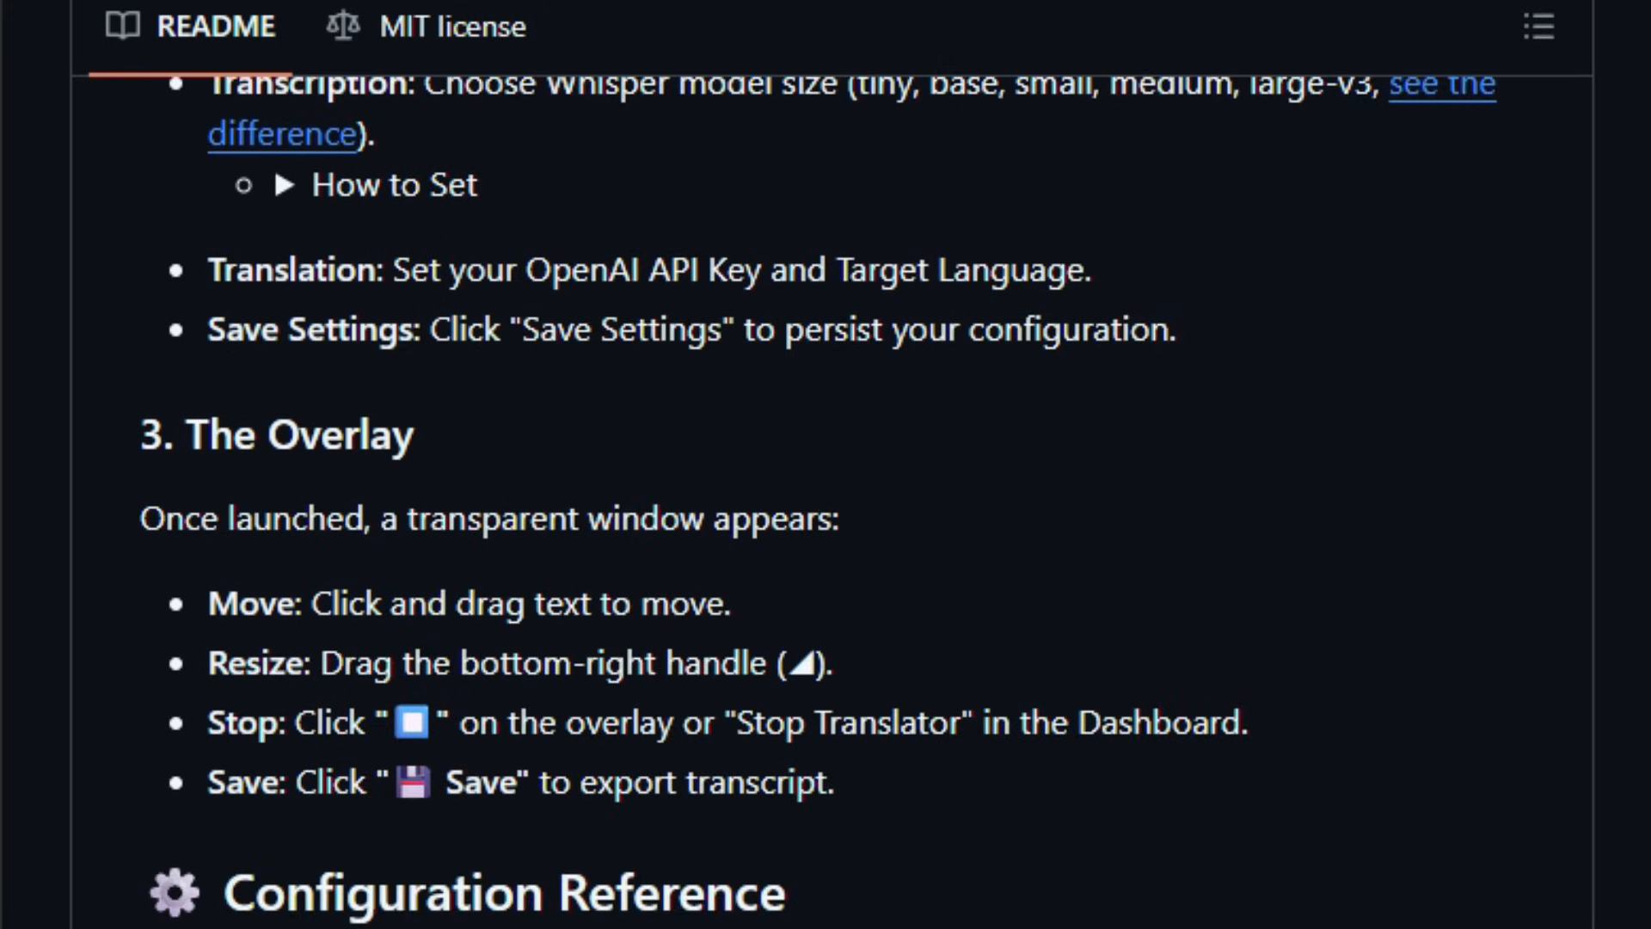
Continue past the Configuration Reference tables to Troubleshooting.
scroll("down", 3)
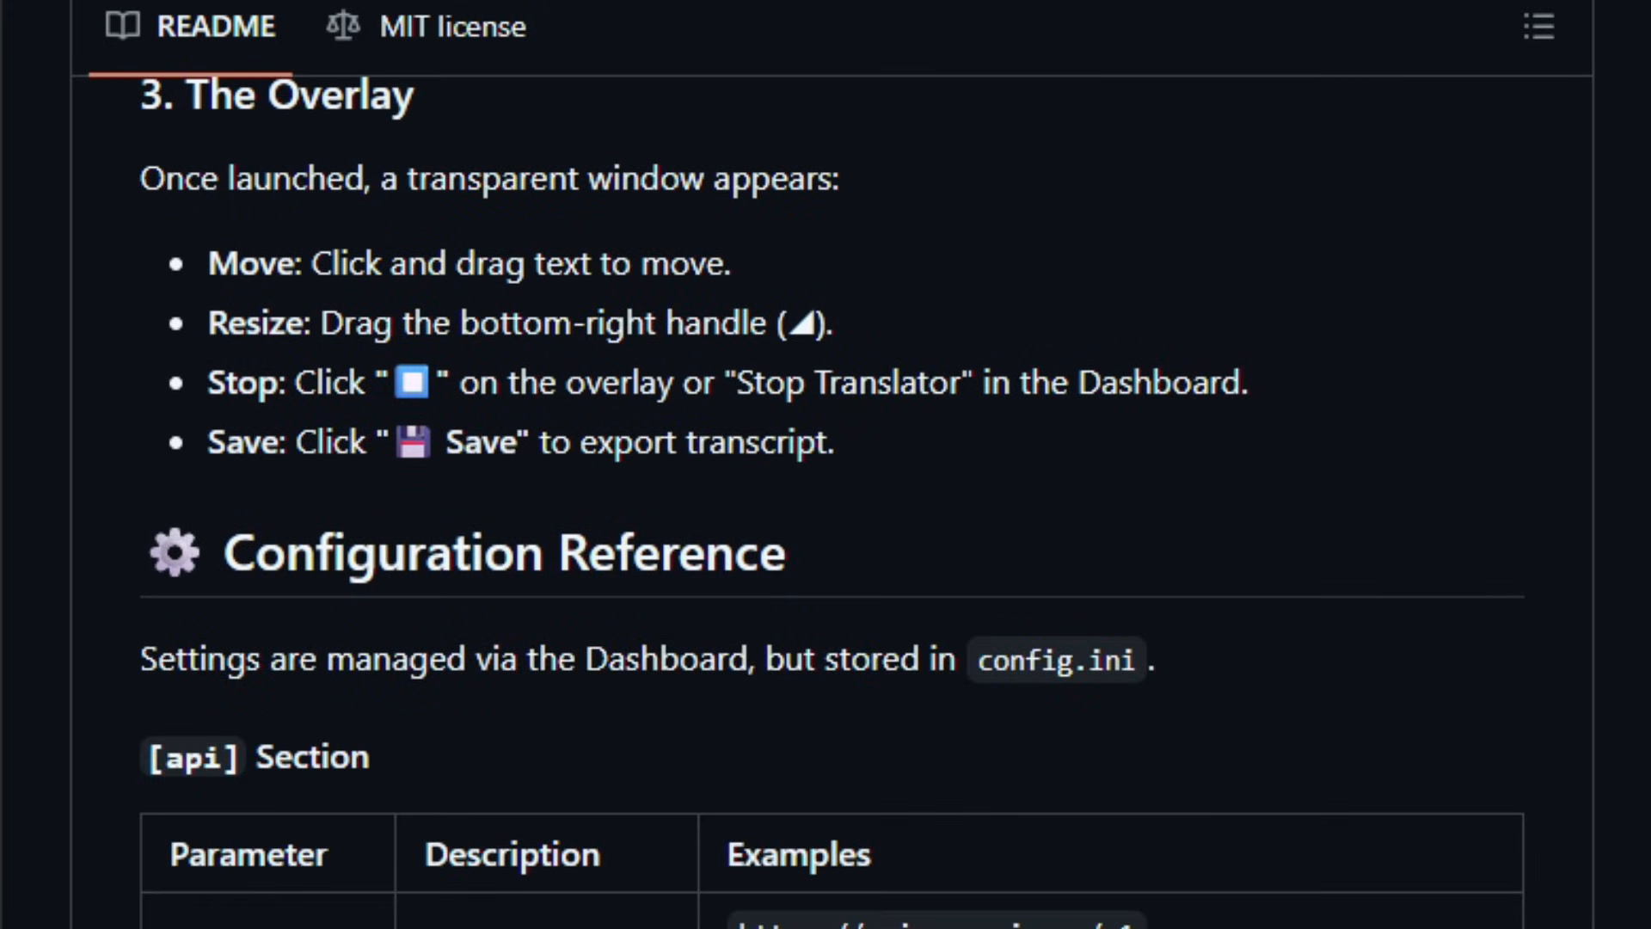
scroll("down", 3)
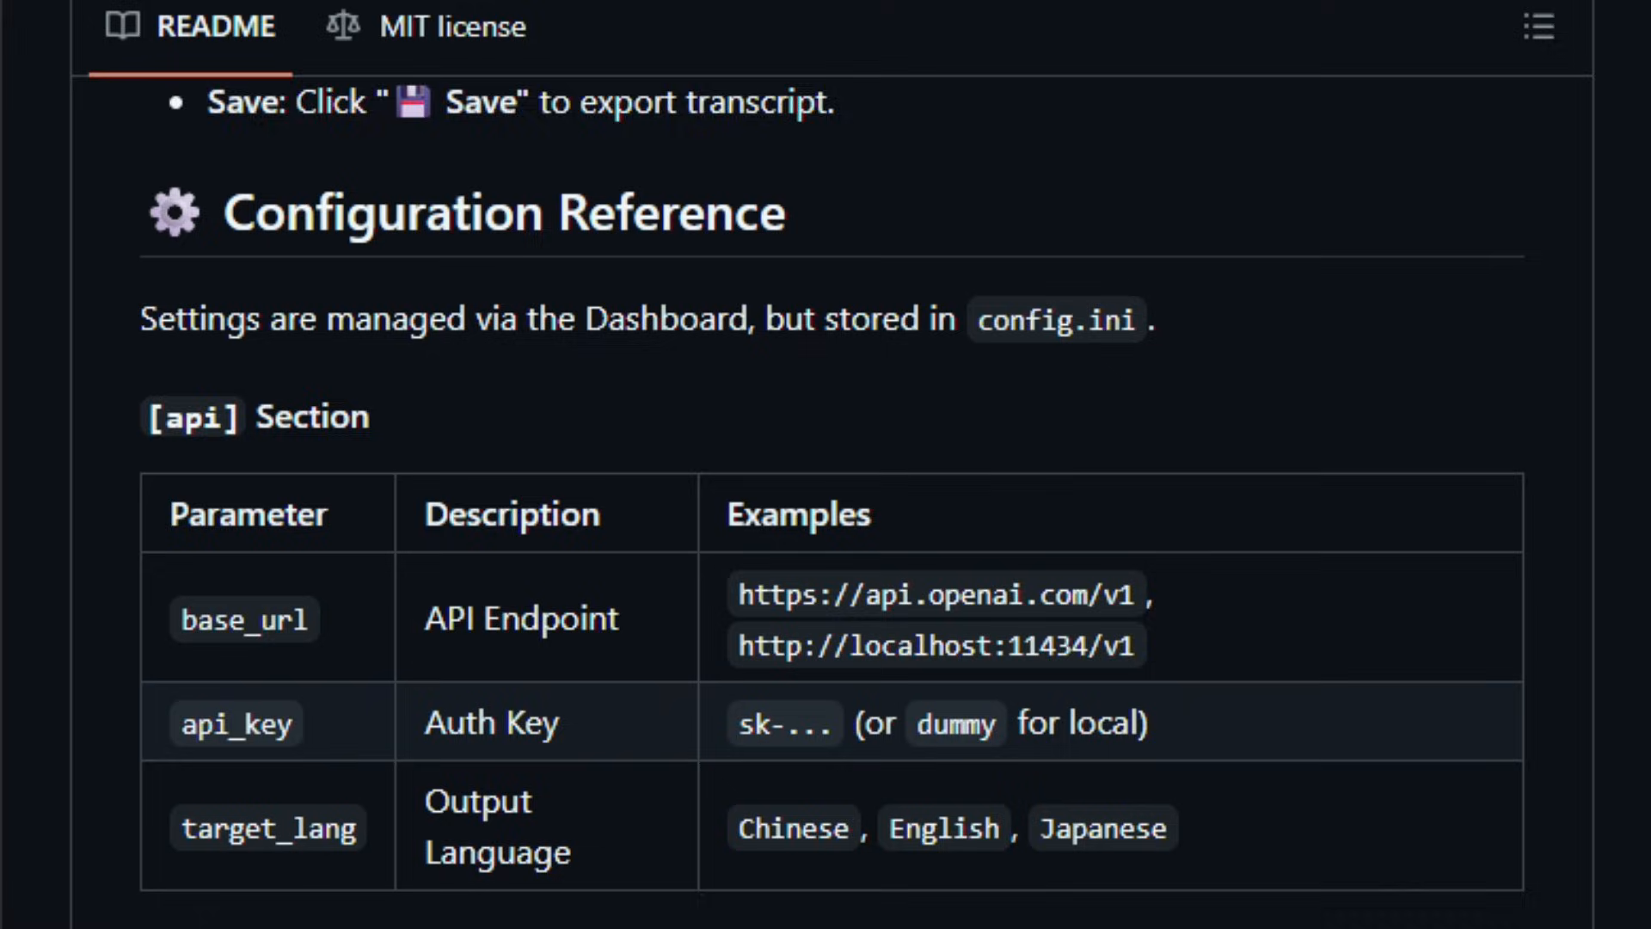
scroll("down", 3)
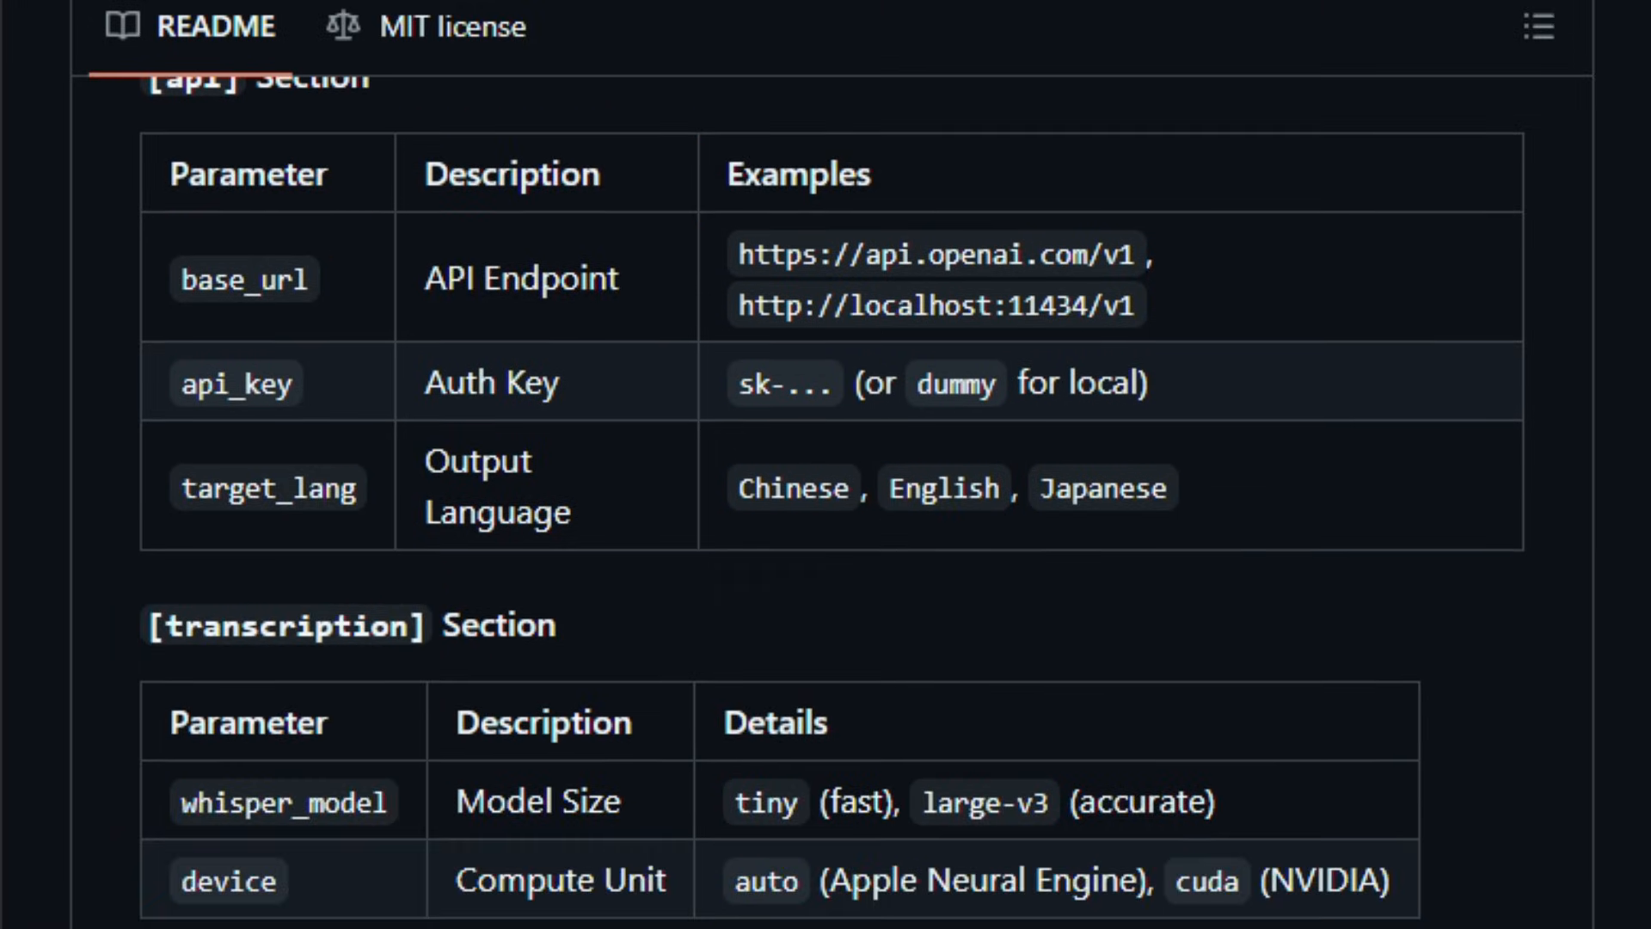
scroll("down", 3)
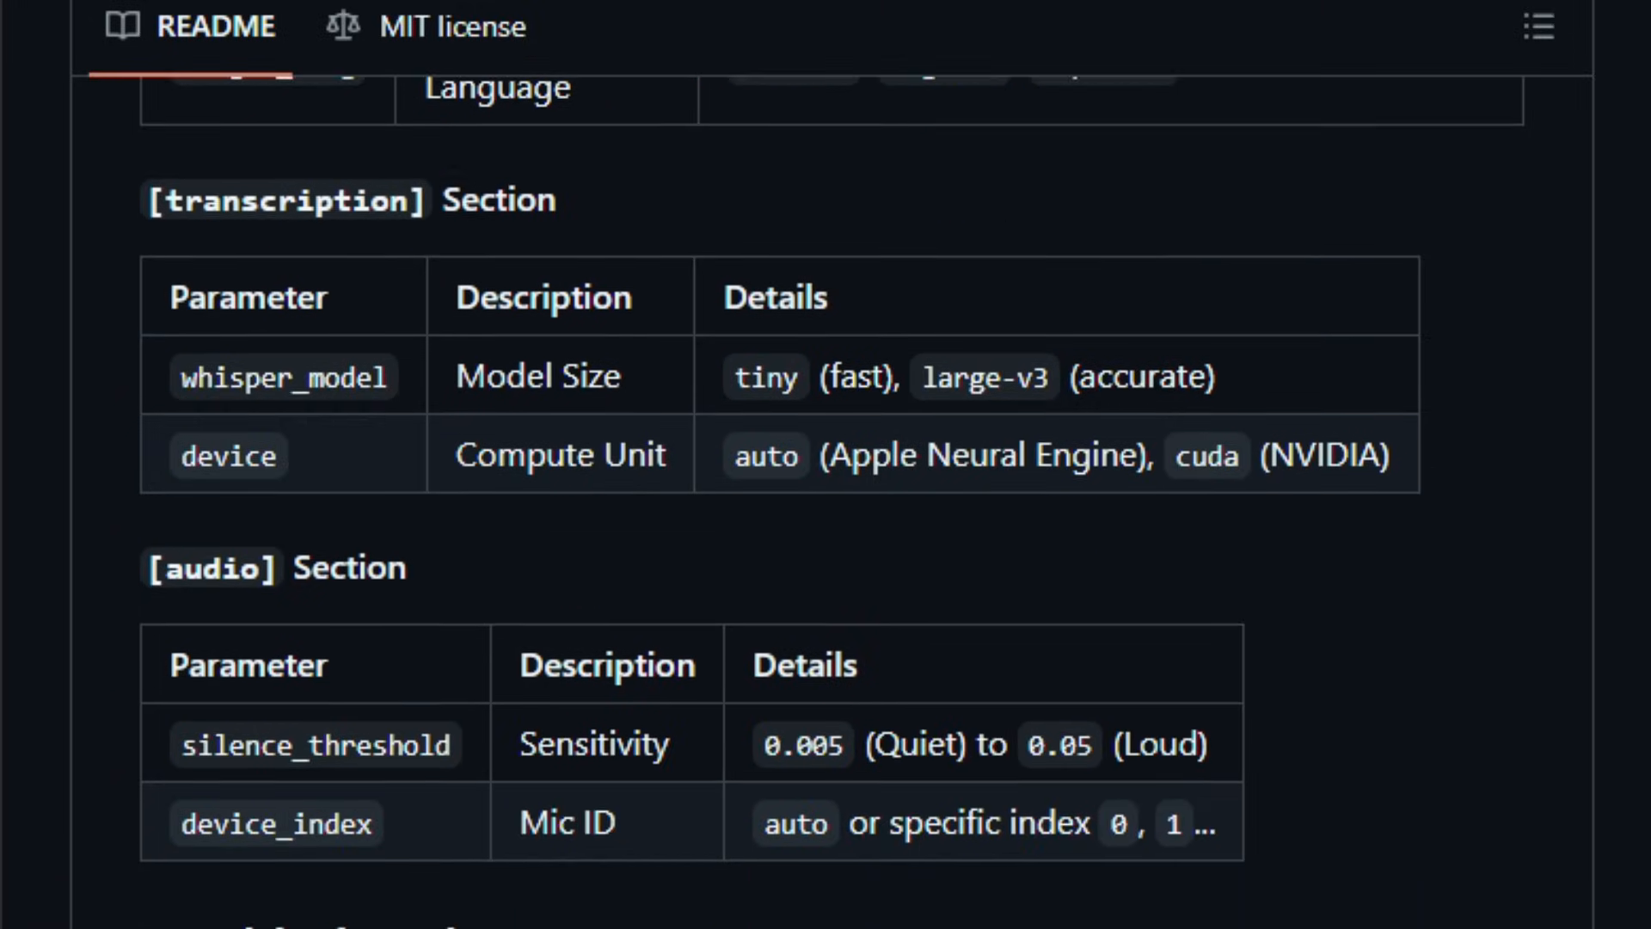
scroll("down", 3)
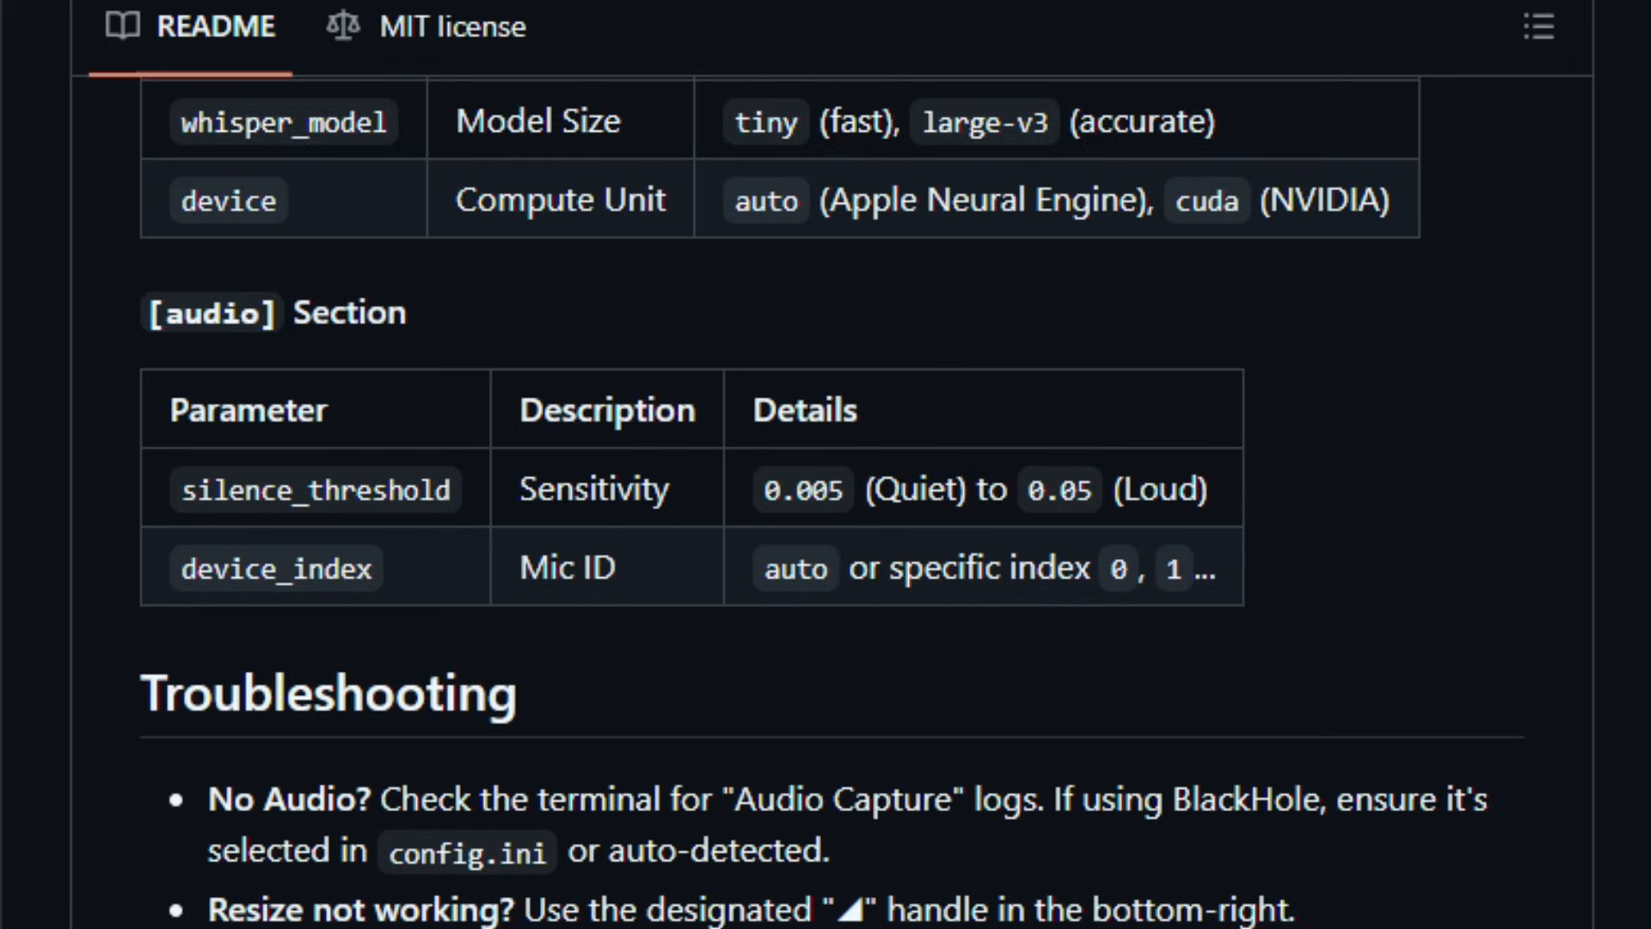
scroll("down", 3)
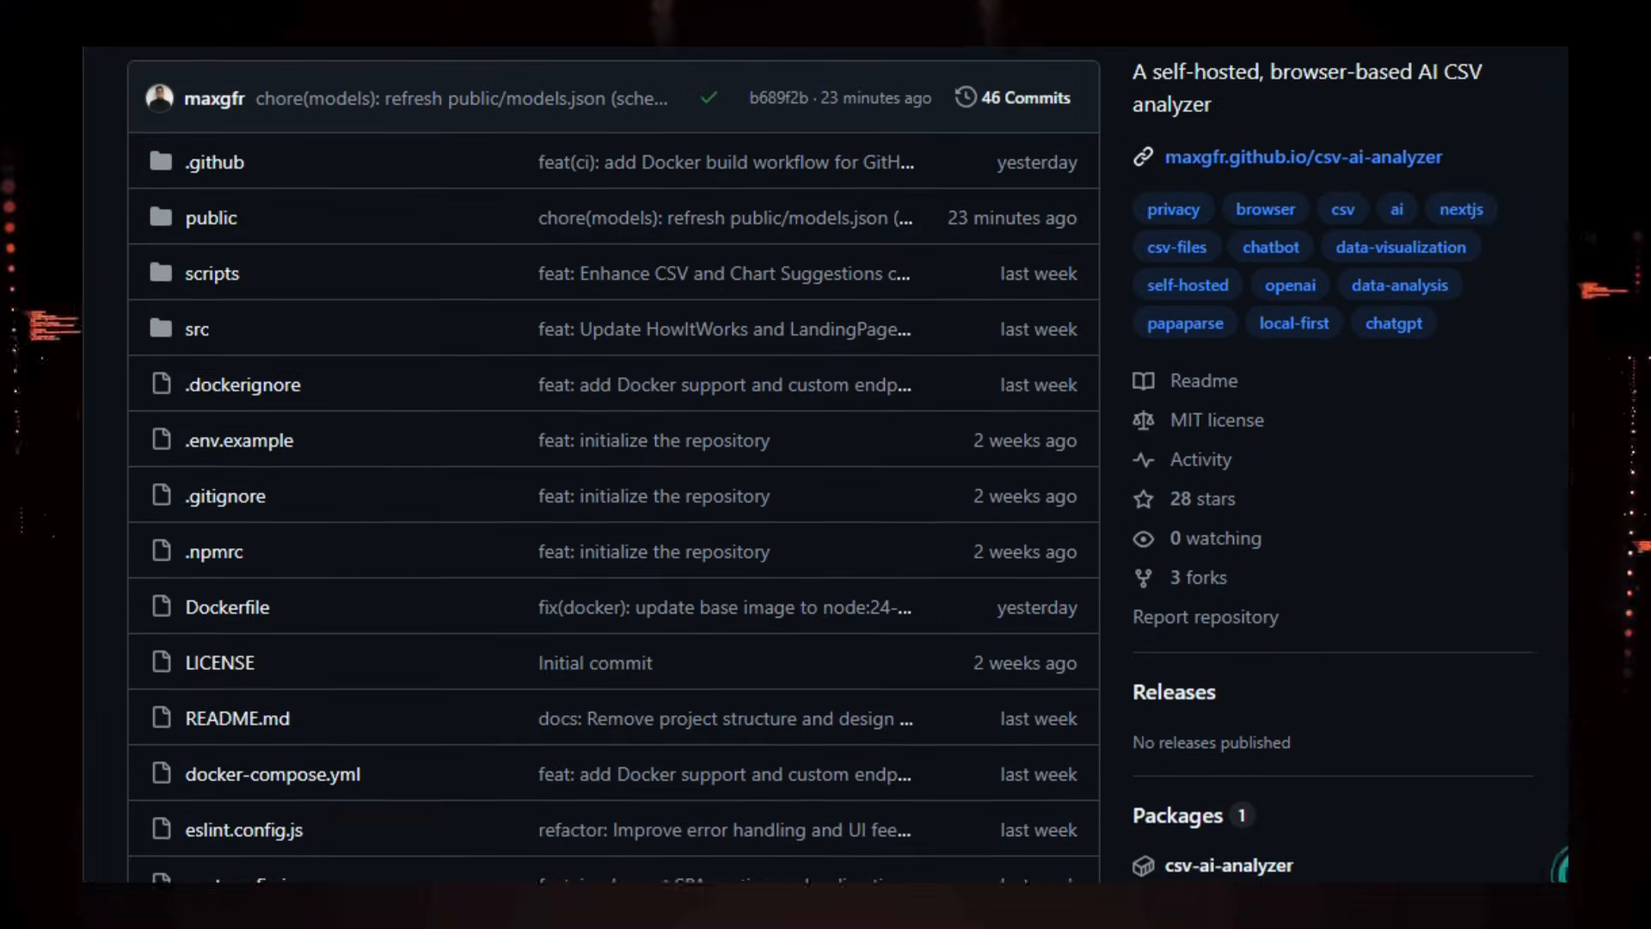
Scroll the CSV AI Analyzer README past its badges and app preview to the description and Features list.
scroll("down", 3)
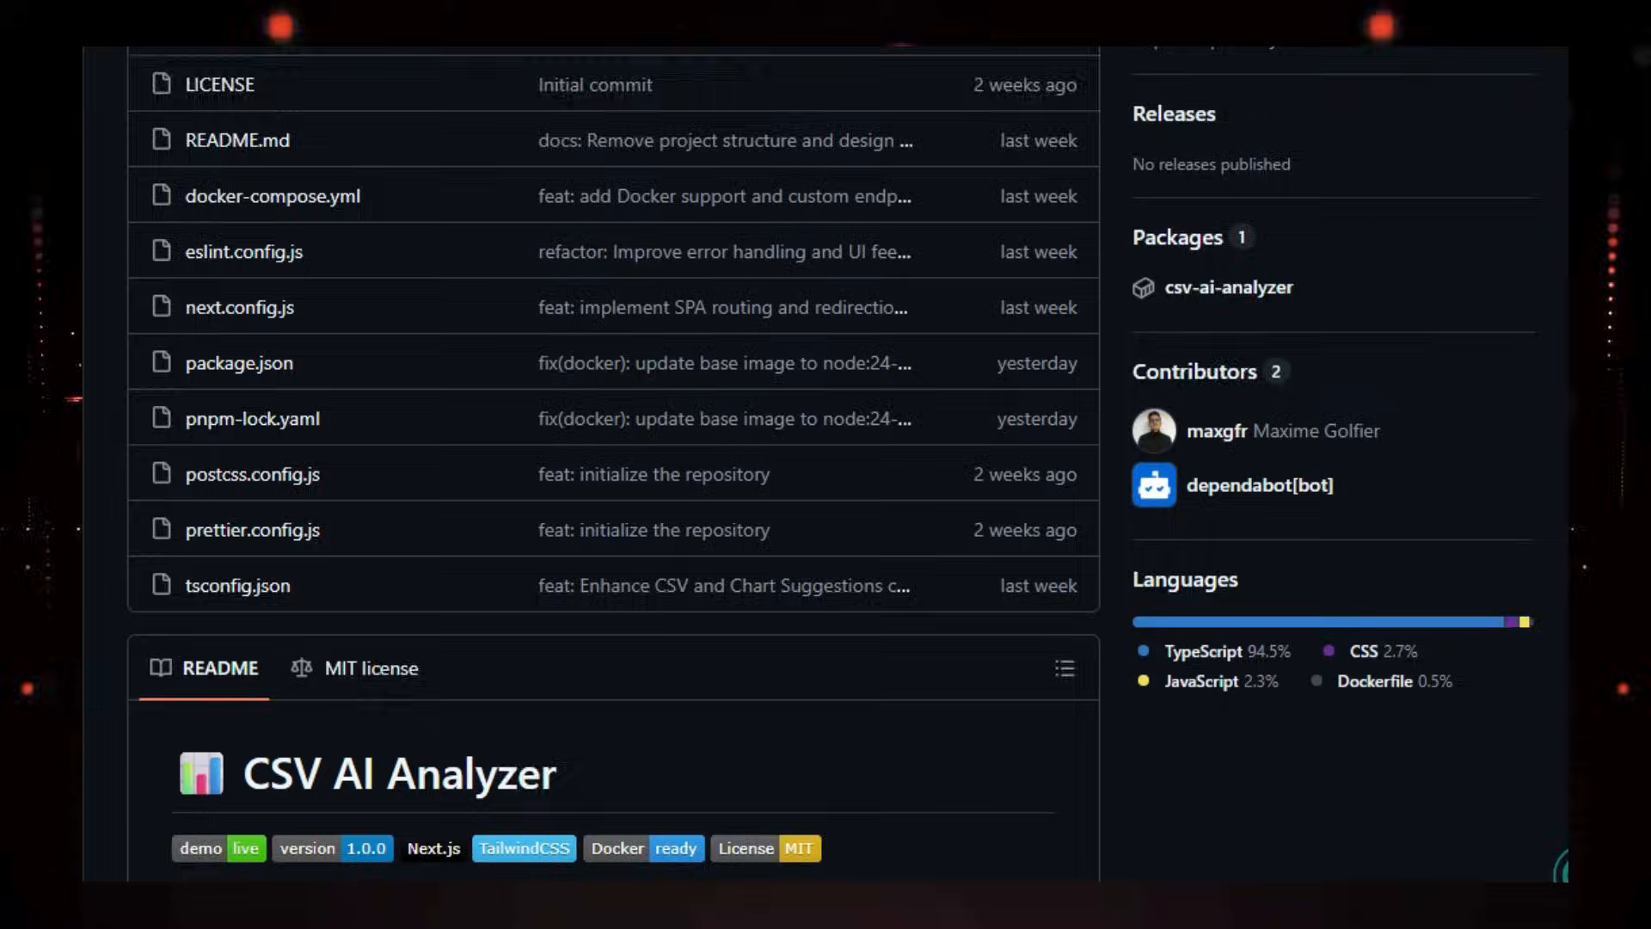
scroll("down", 3)
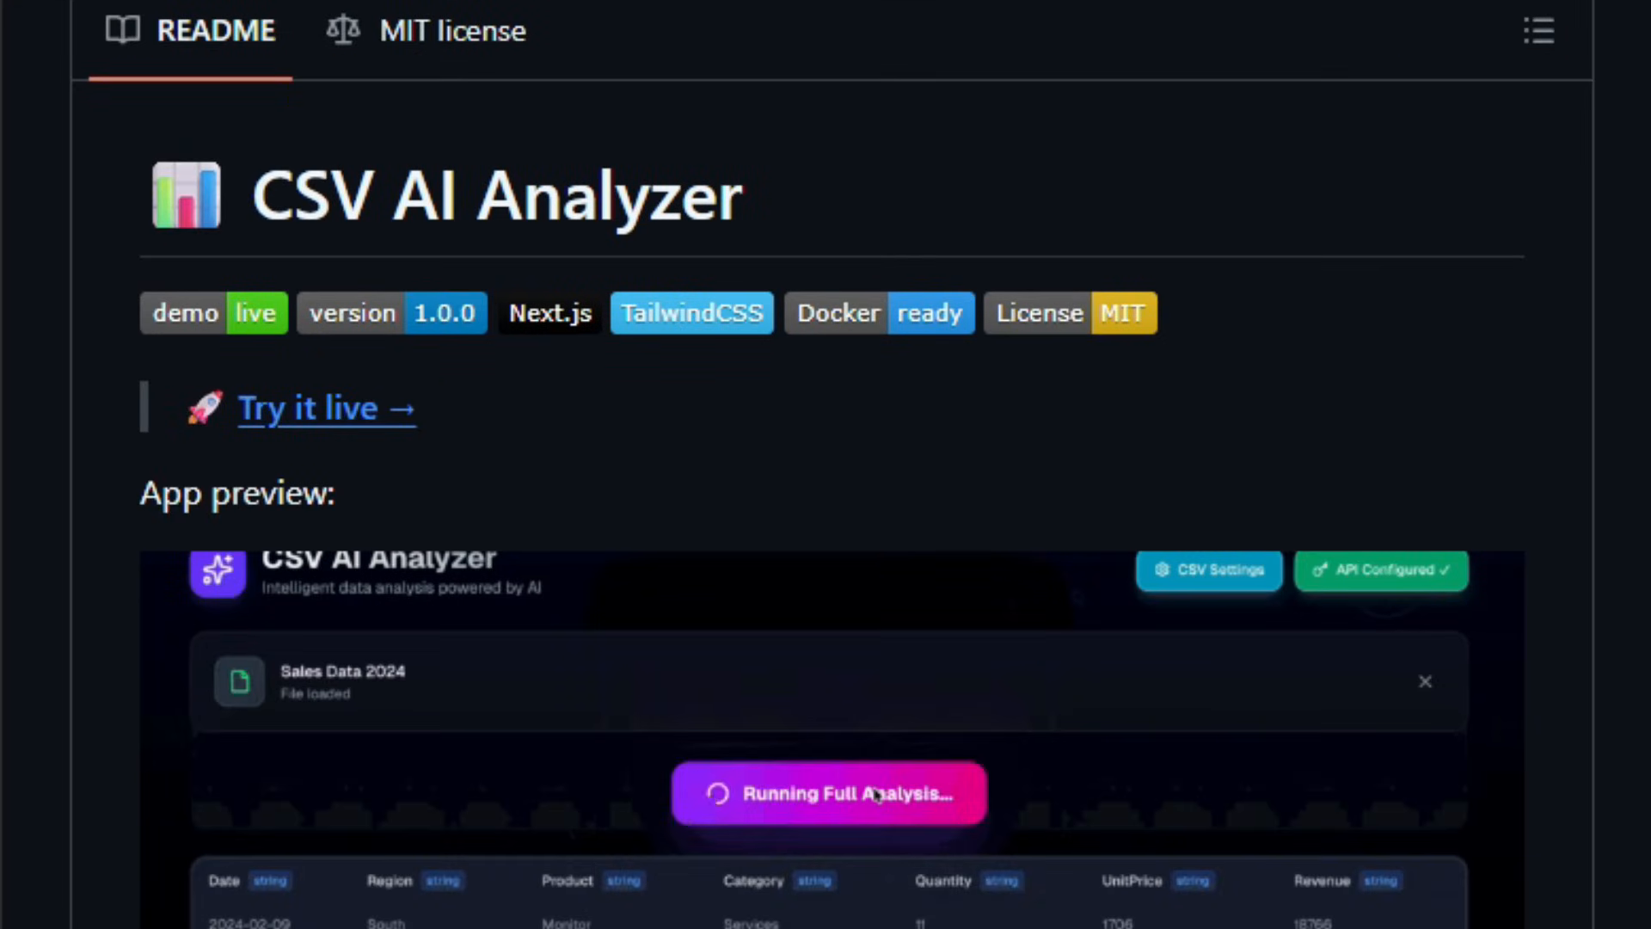
scroll("down", 3)
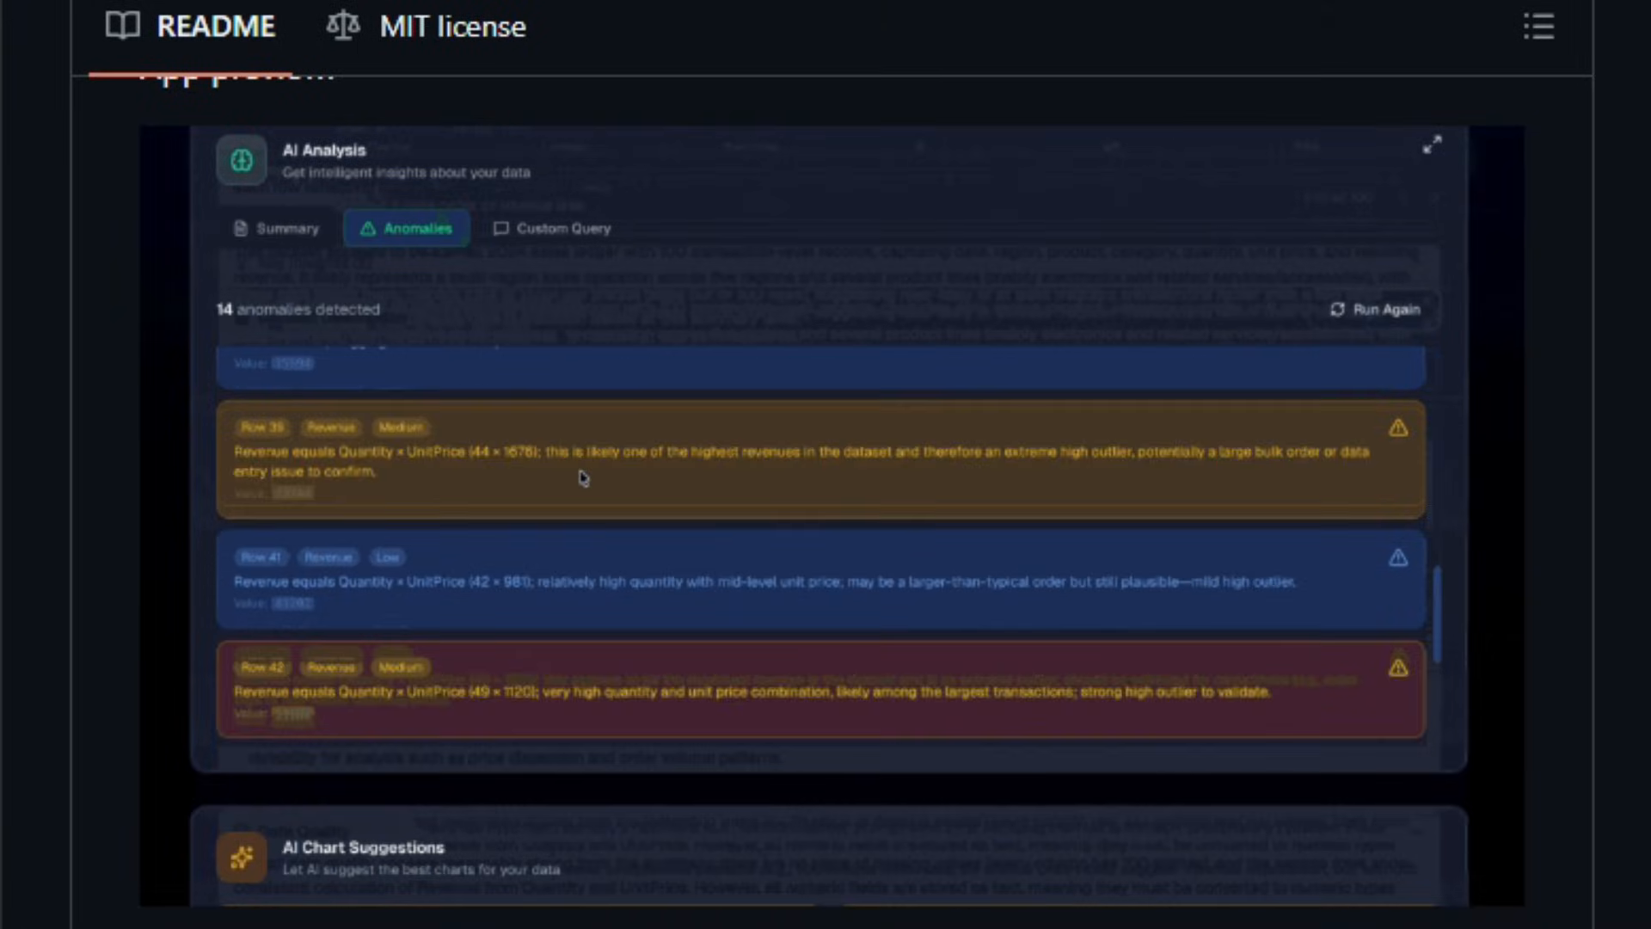
left_click(552, 227)
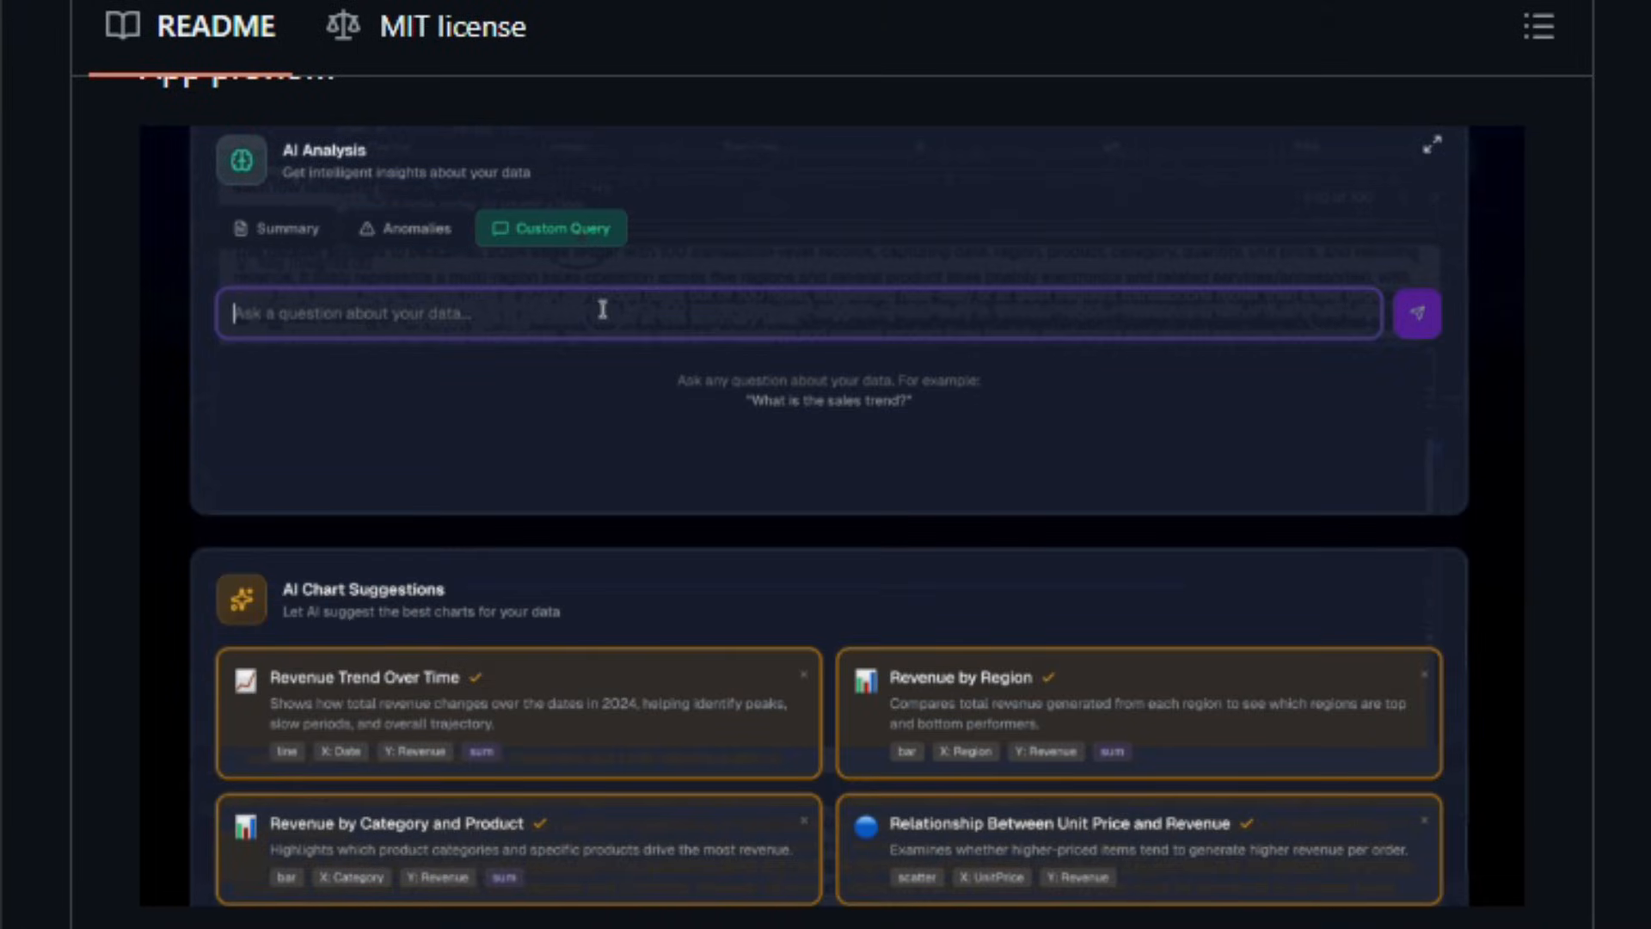
left_click(1415, 313)
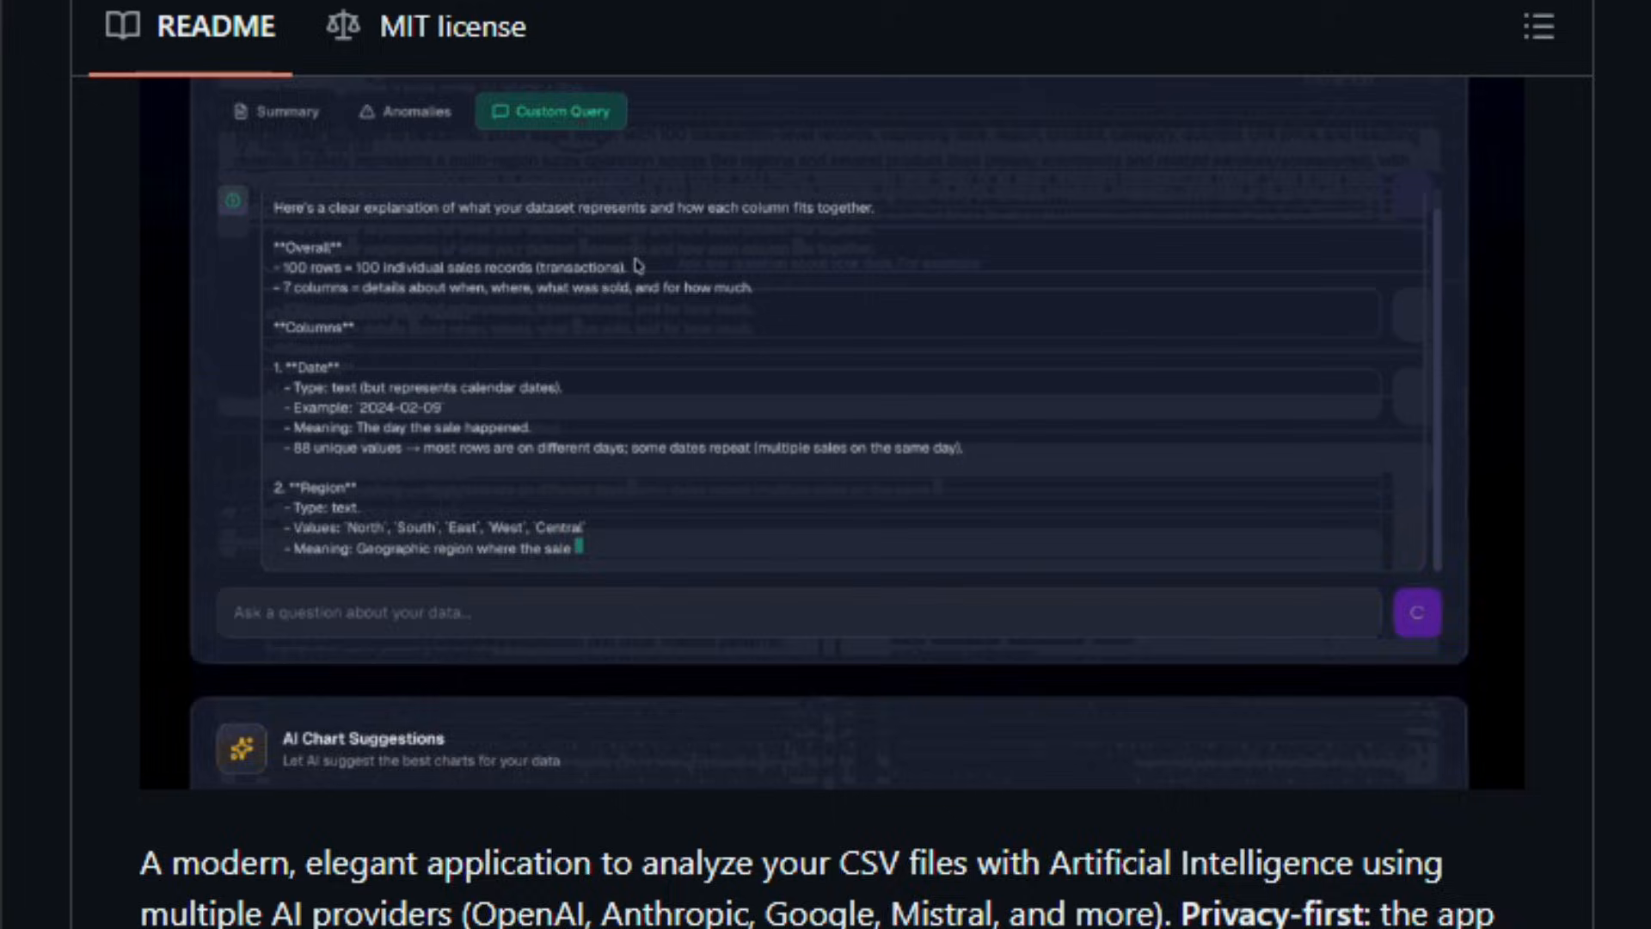
scroll("down", 3)
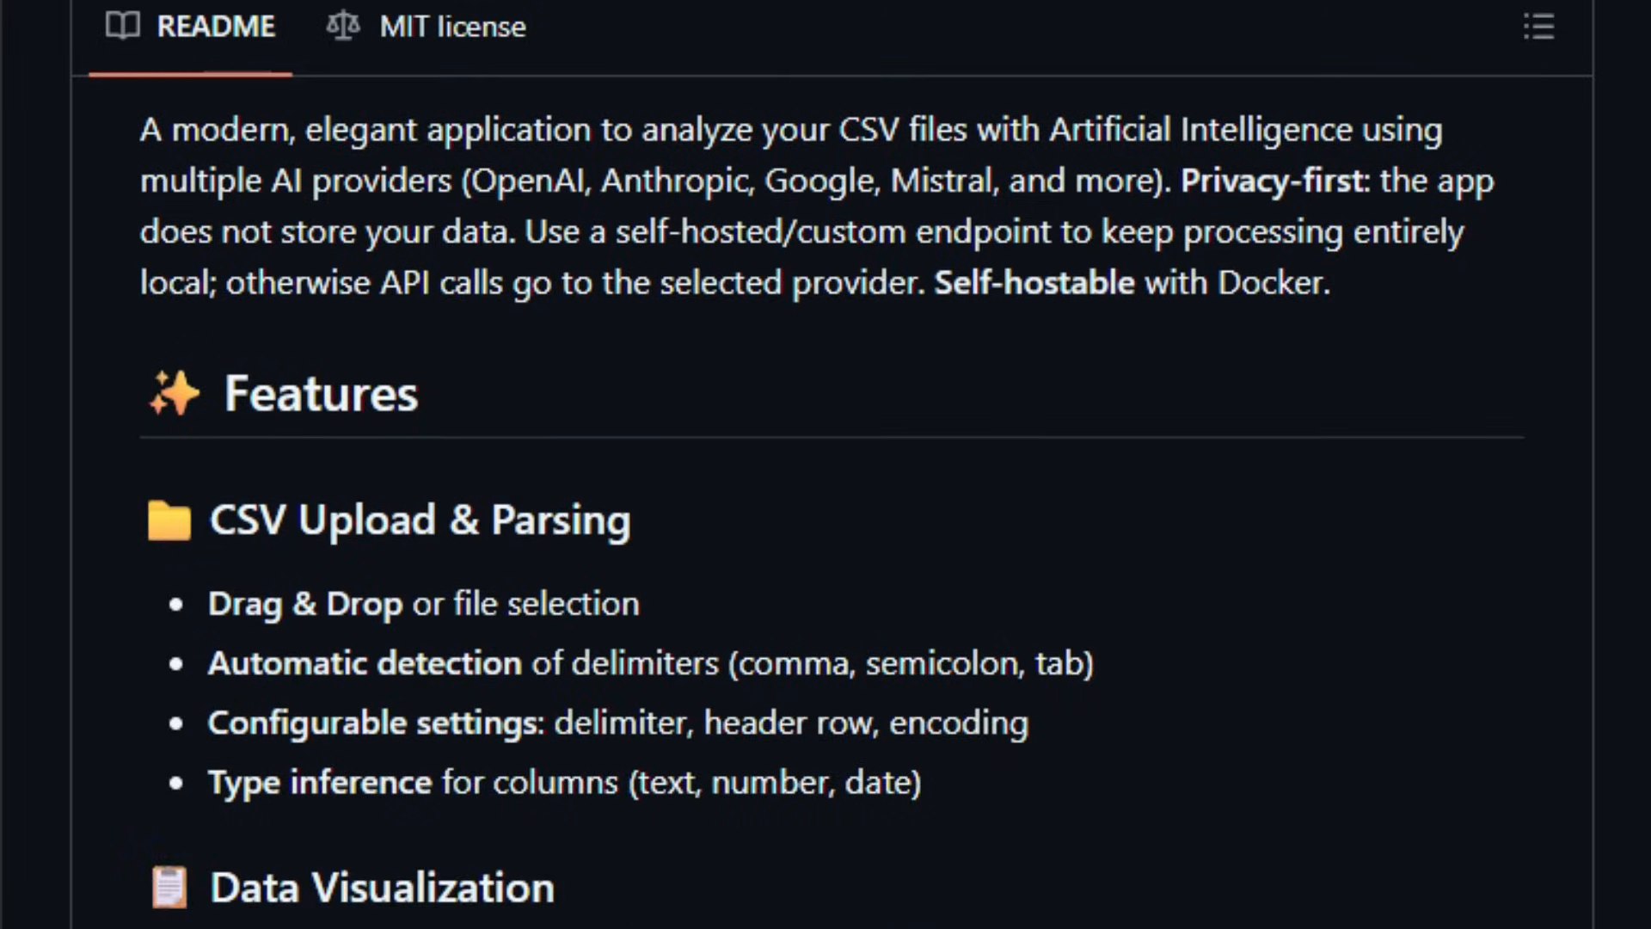
Scroll the csv-ai-analyzer README through its Usage section.
scroll("down", 3)
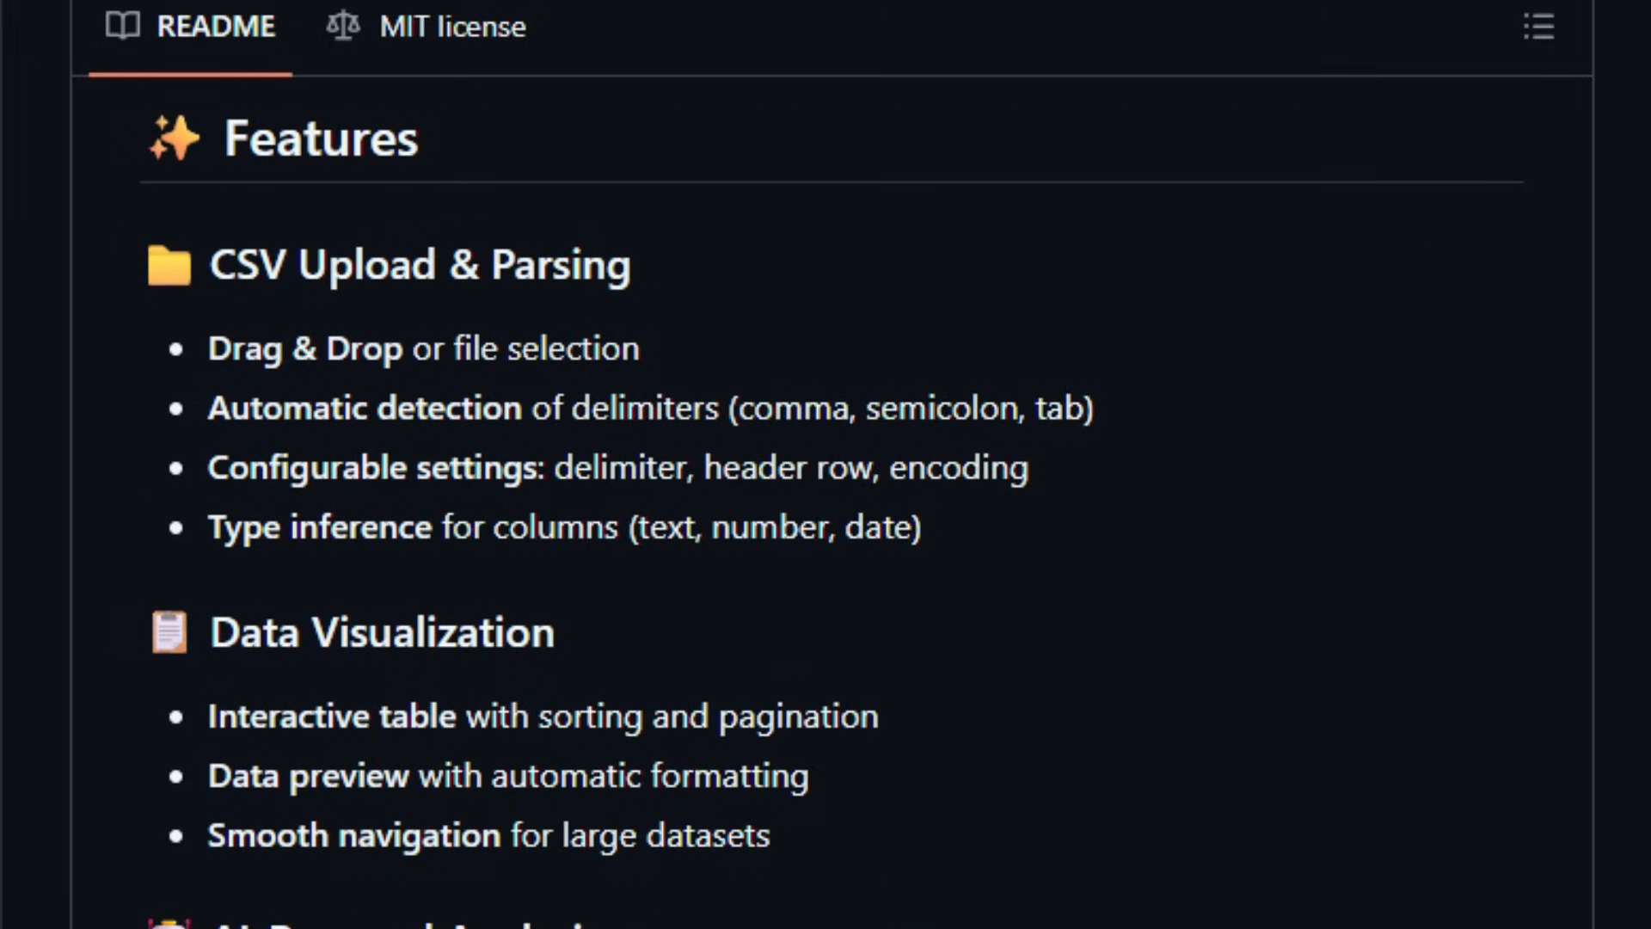
scroll("down", 3)
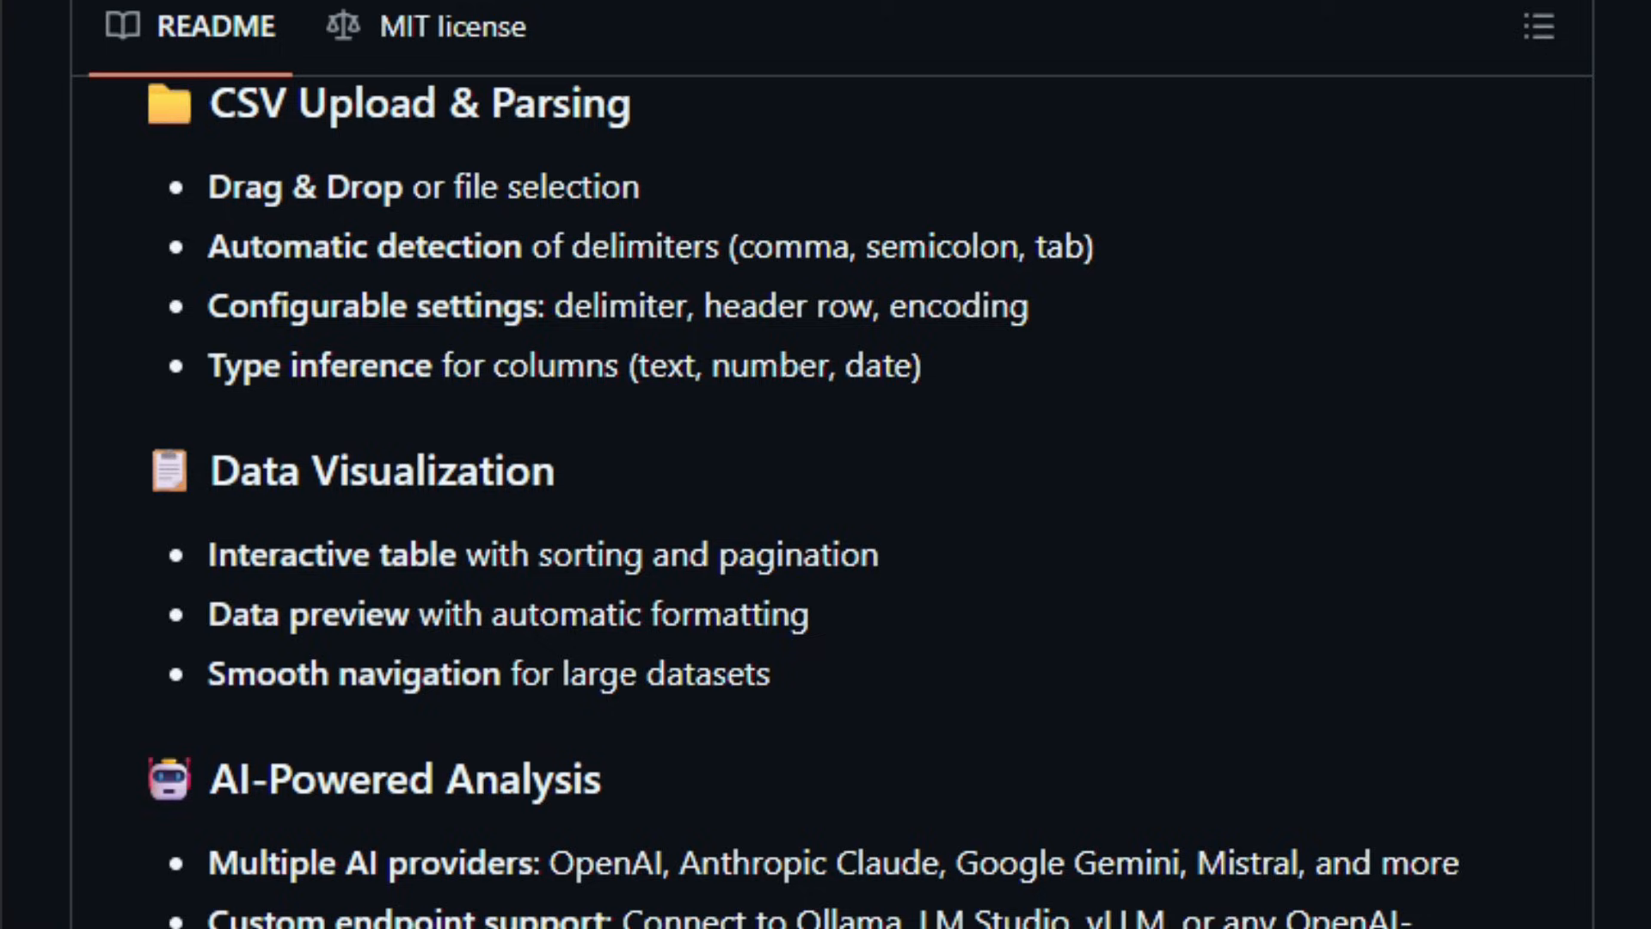
scroll("down", 3)
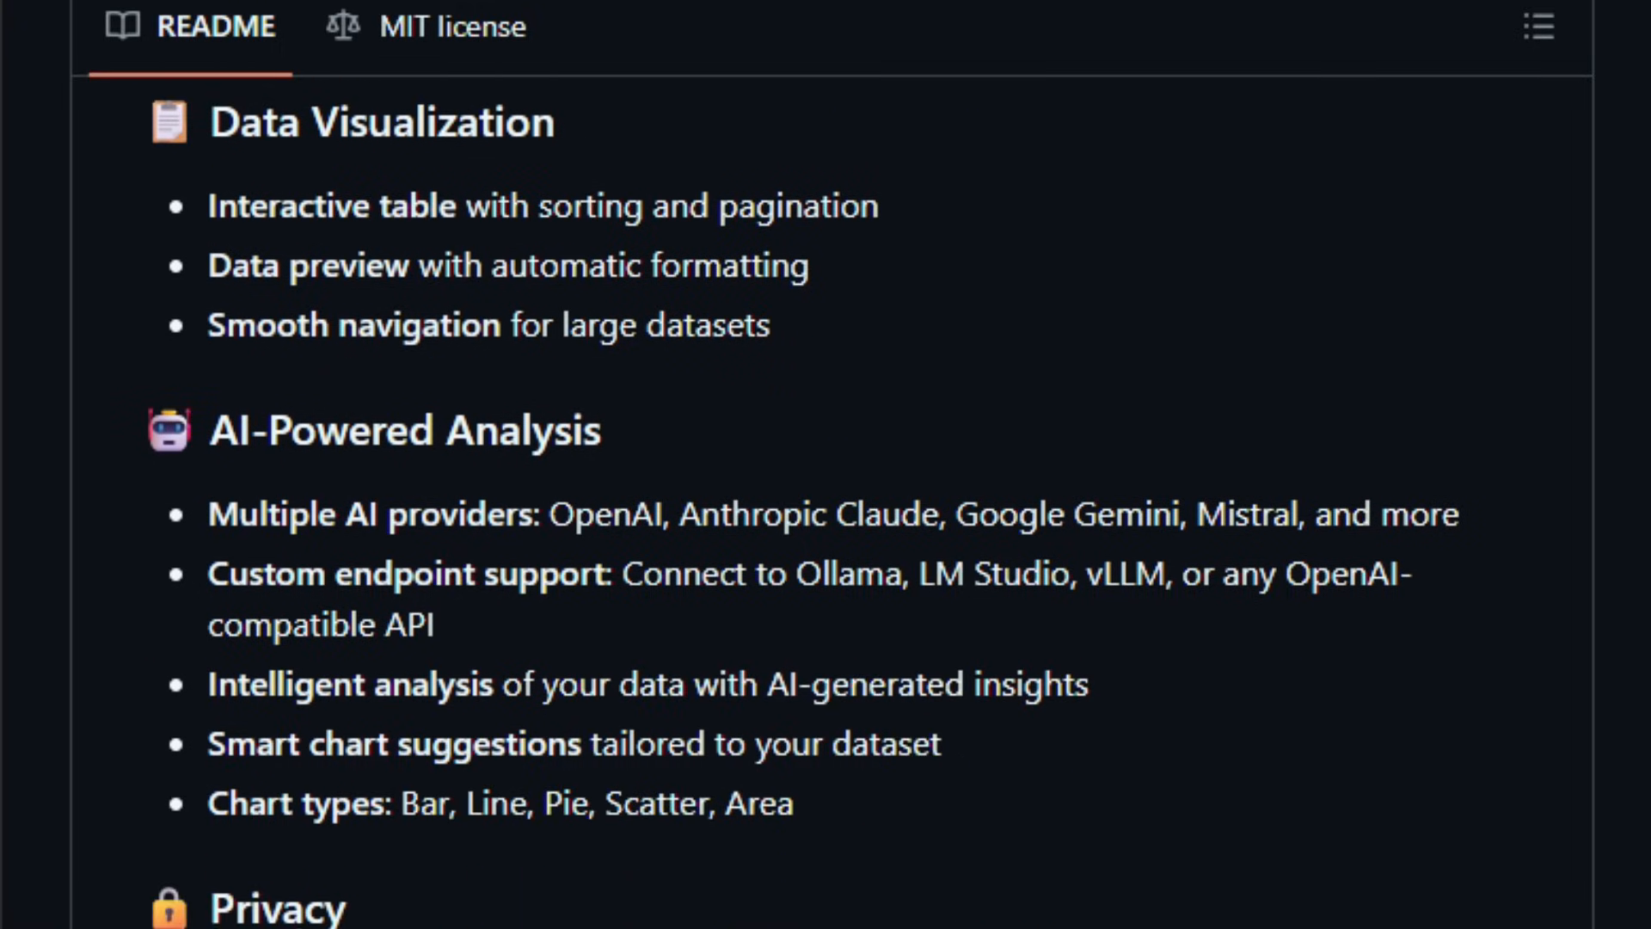
scroll("down", 3)
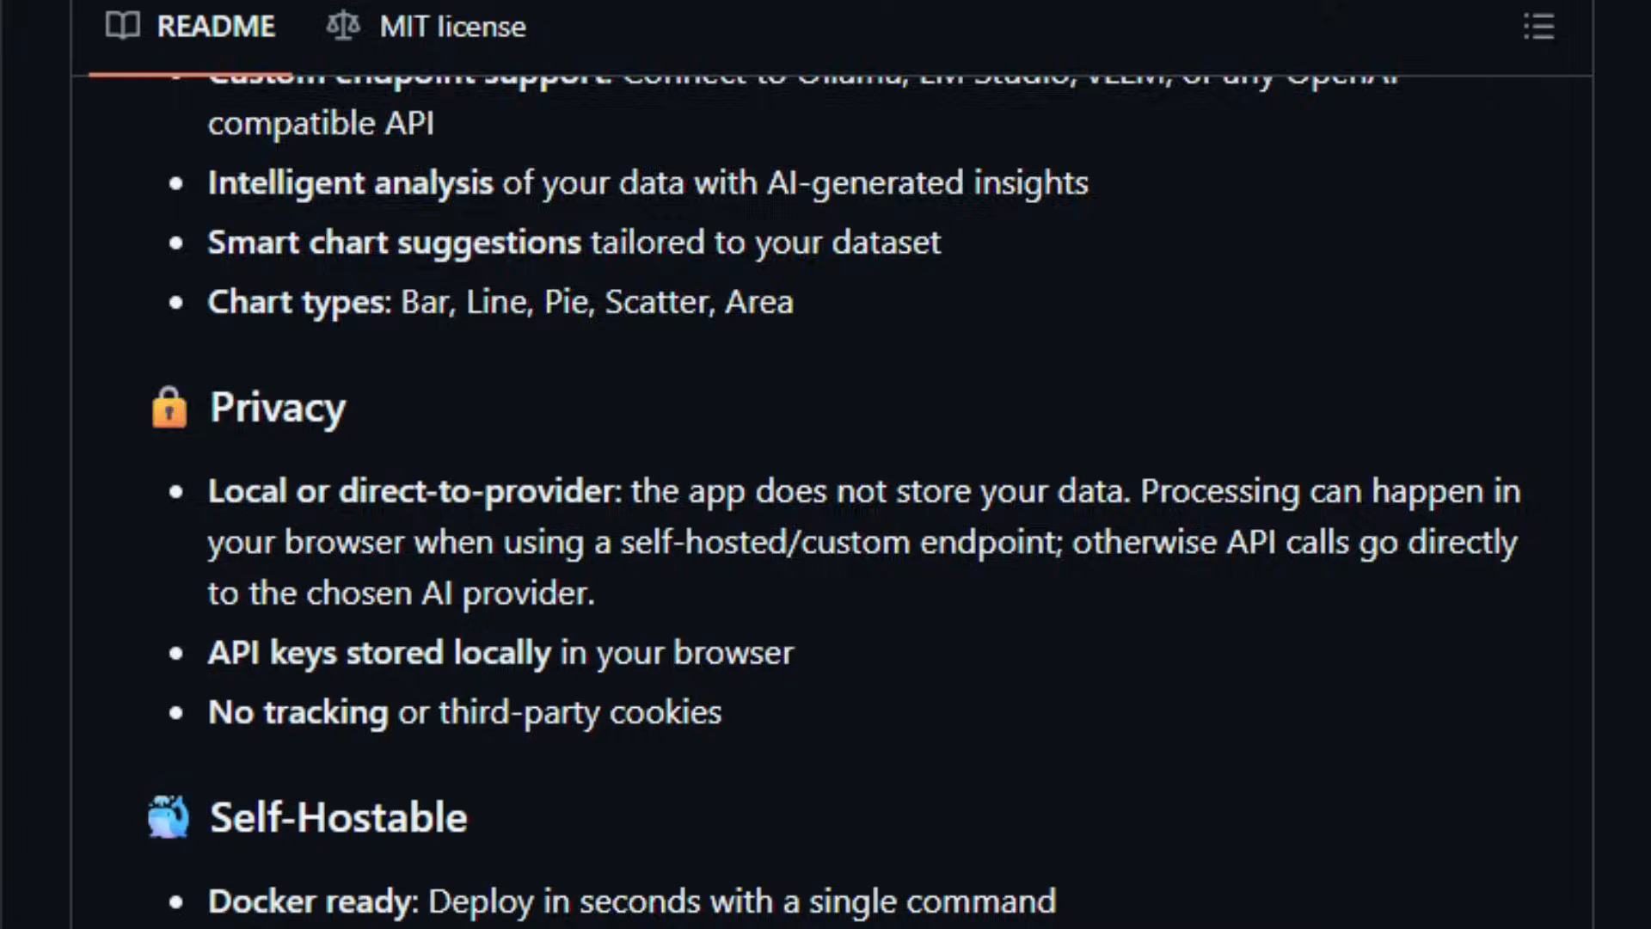
scroll("down", 3)
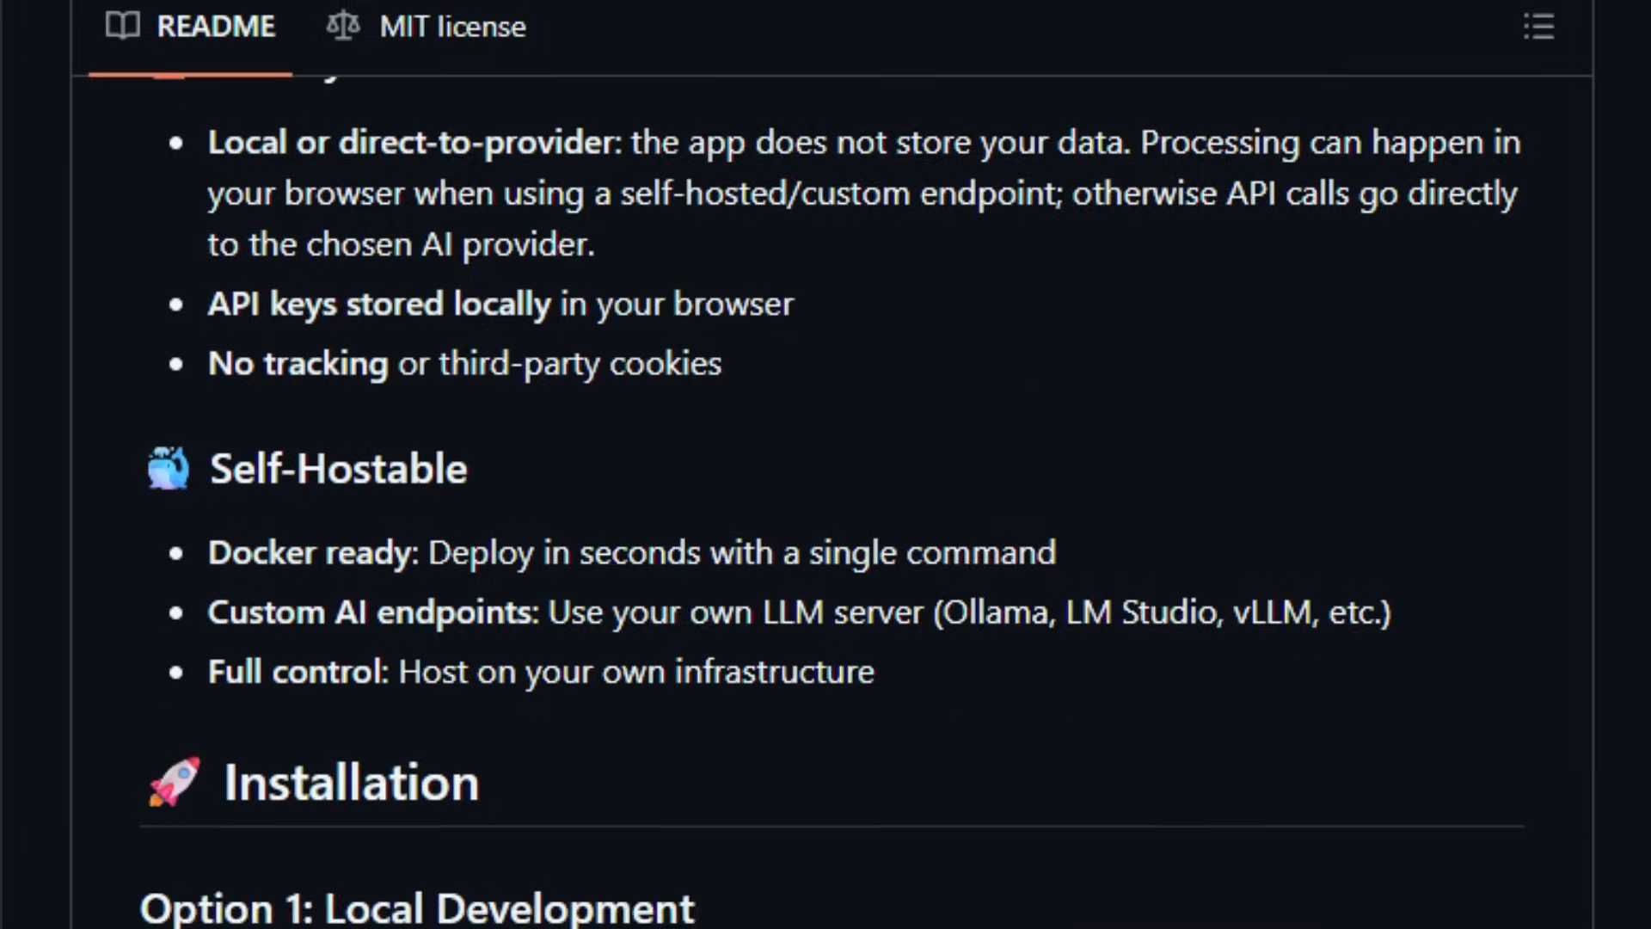
scroll("down", 3)
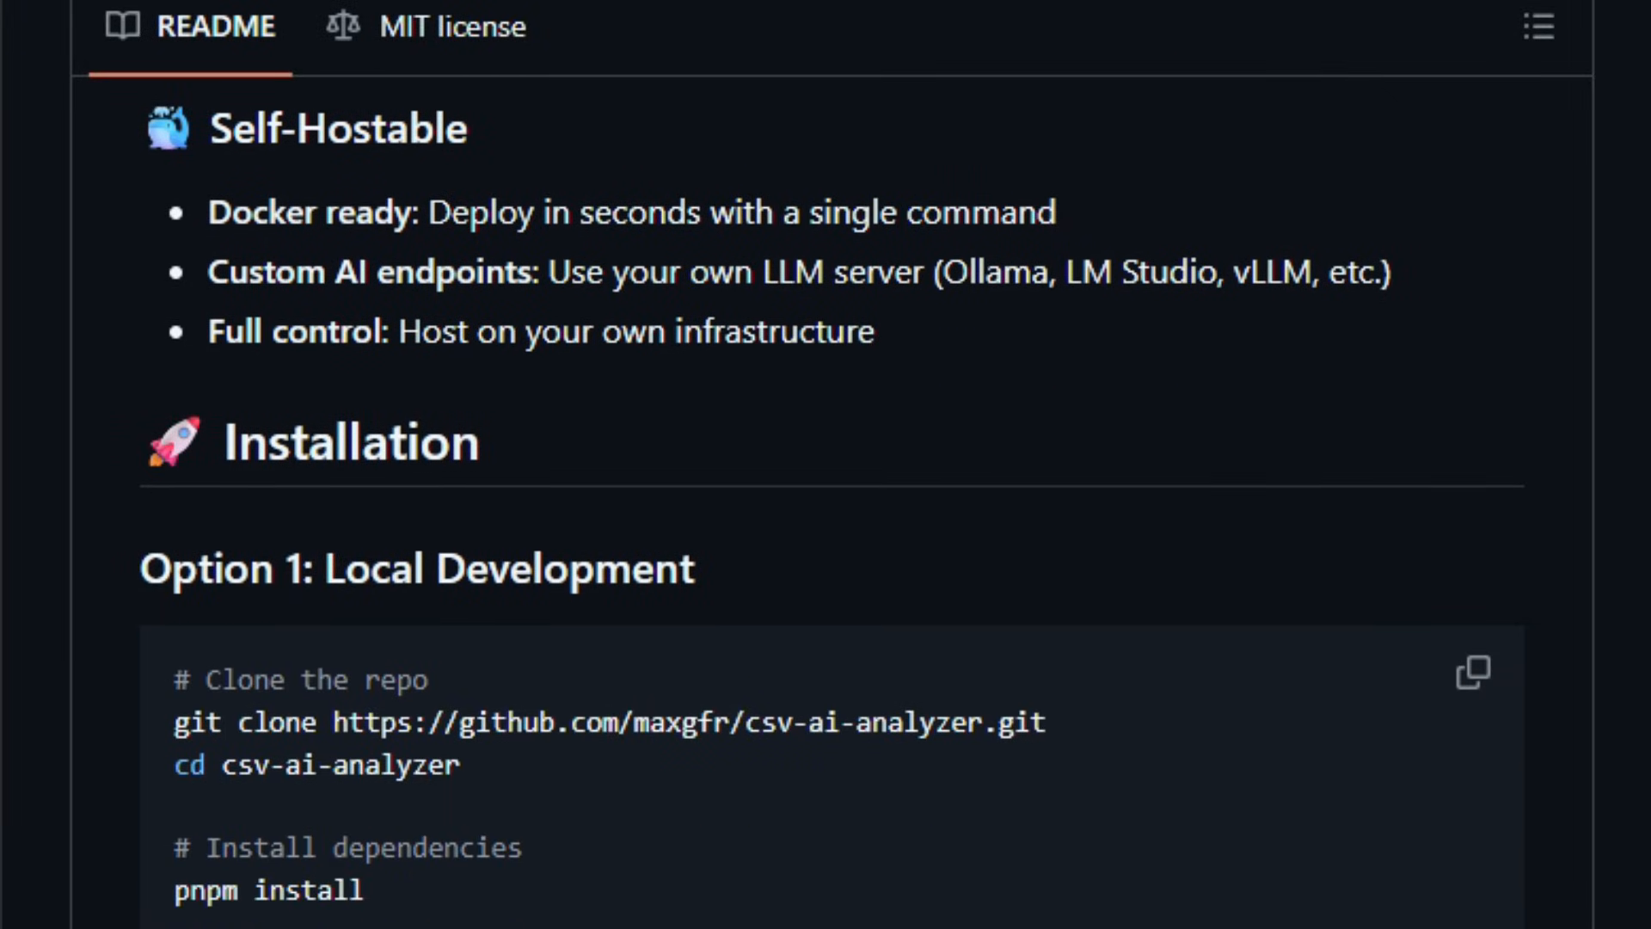
scroll("down", 3)
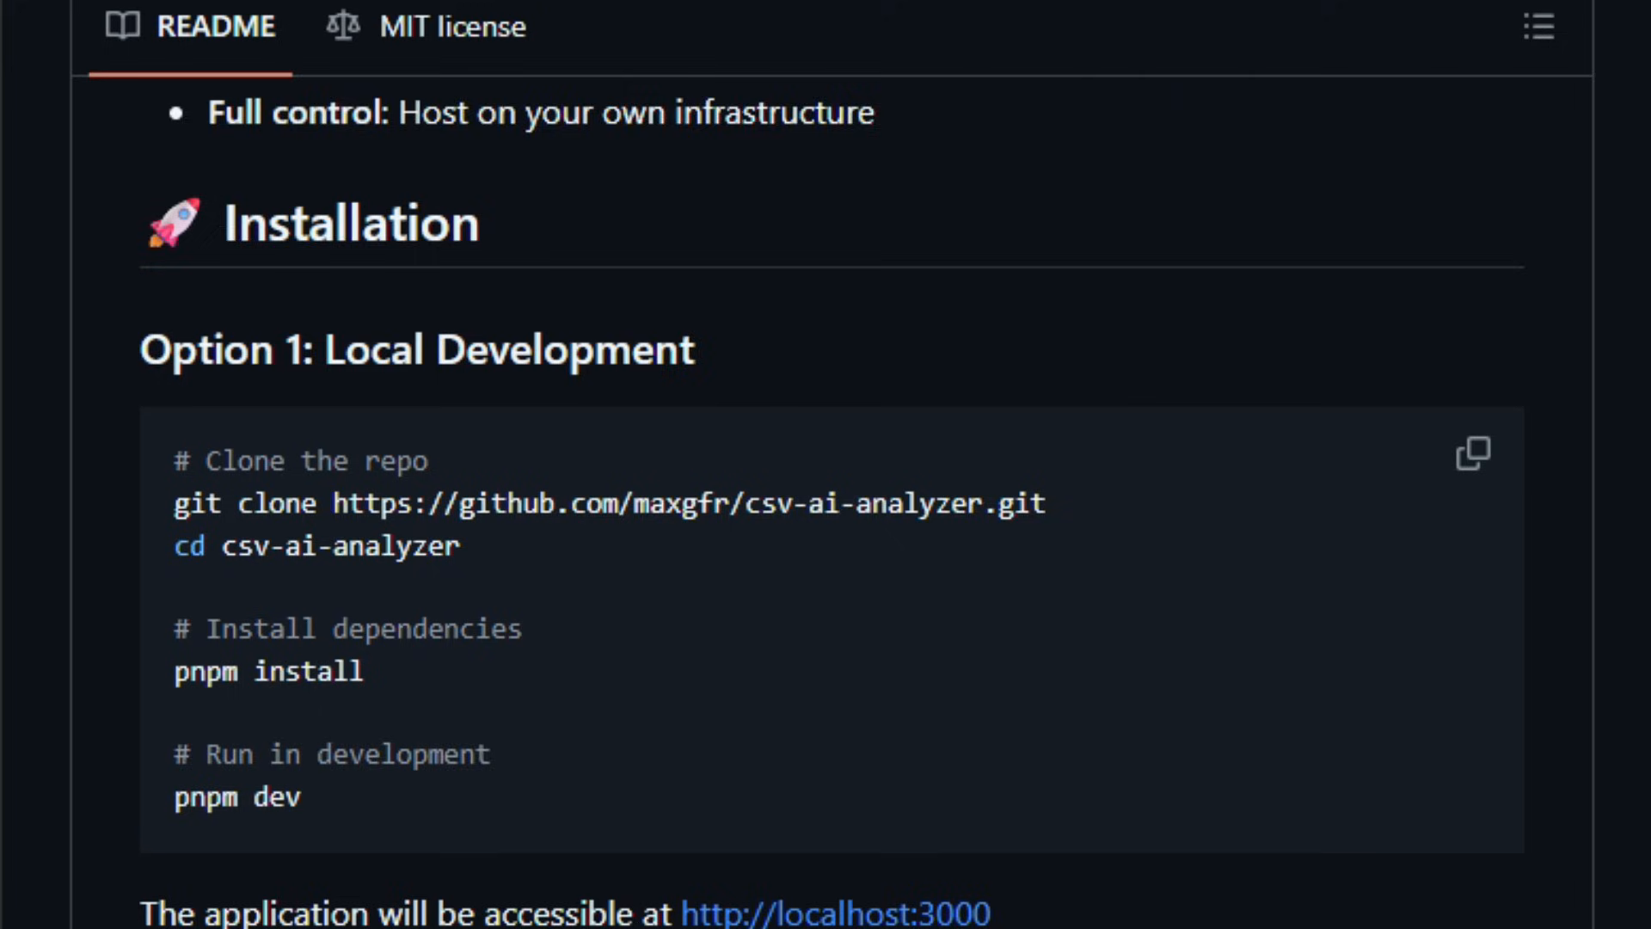
scroll("down", 3)
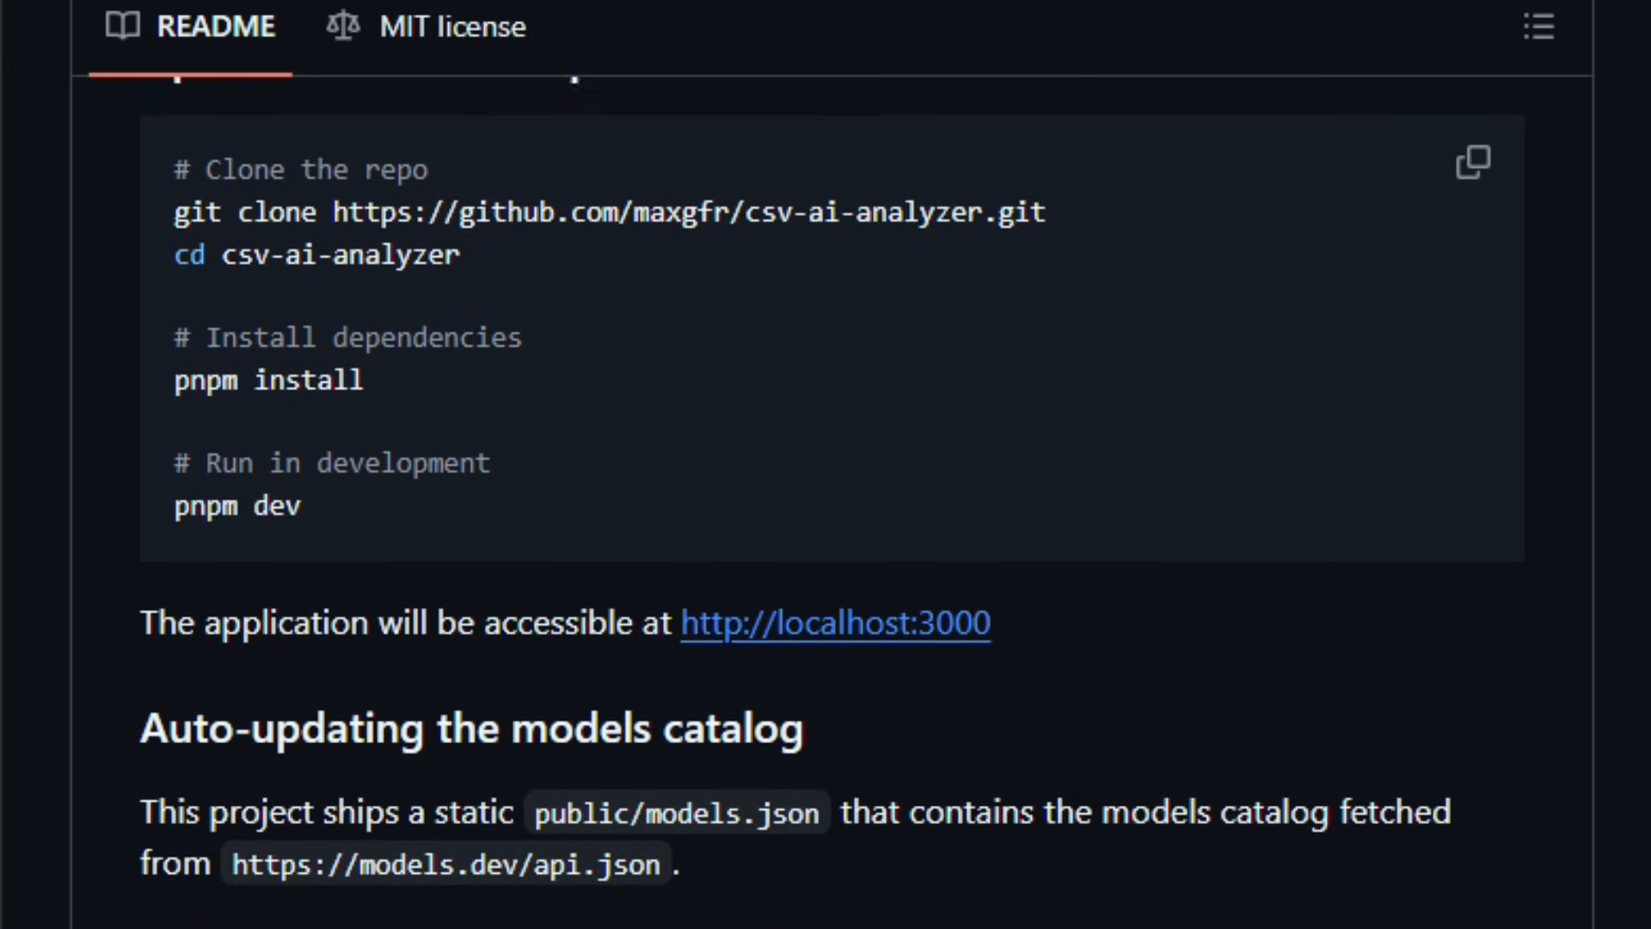
scroll("down", 3)
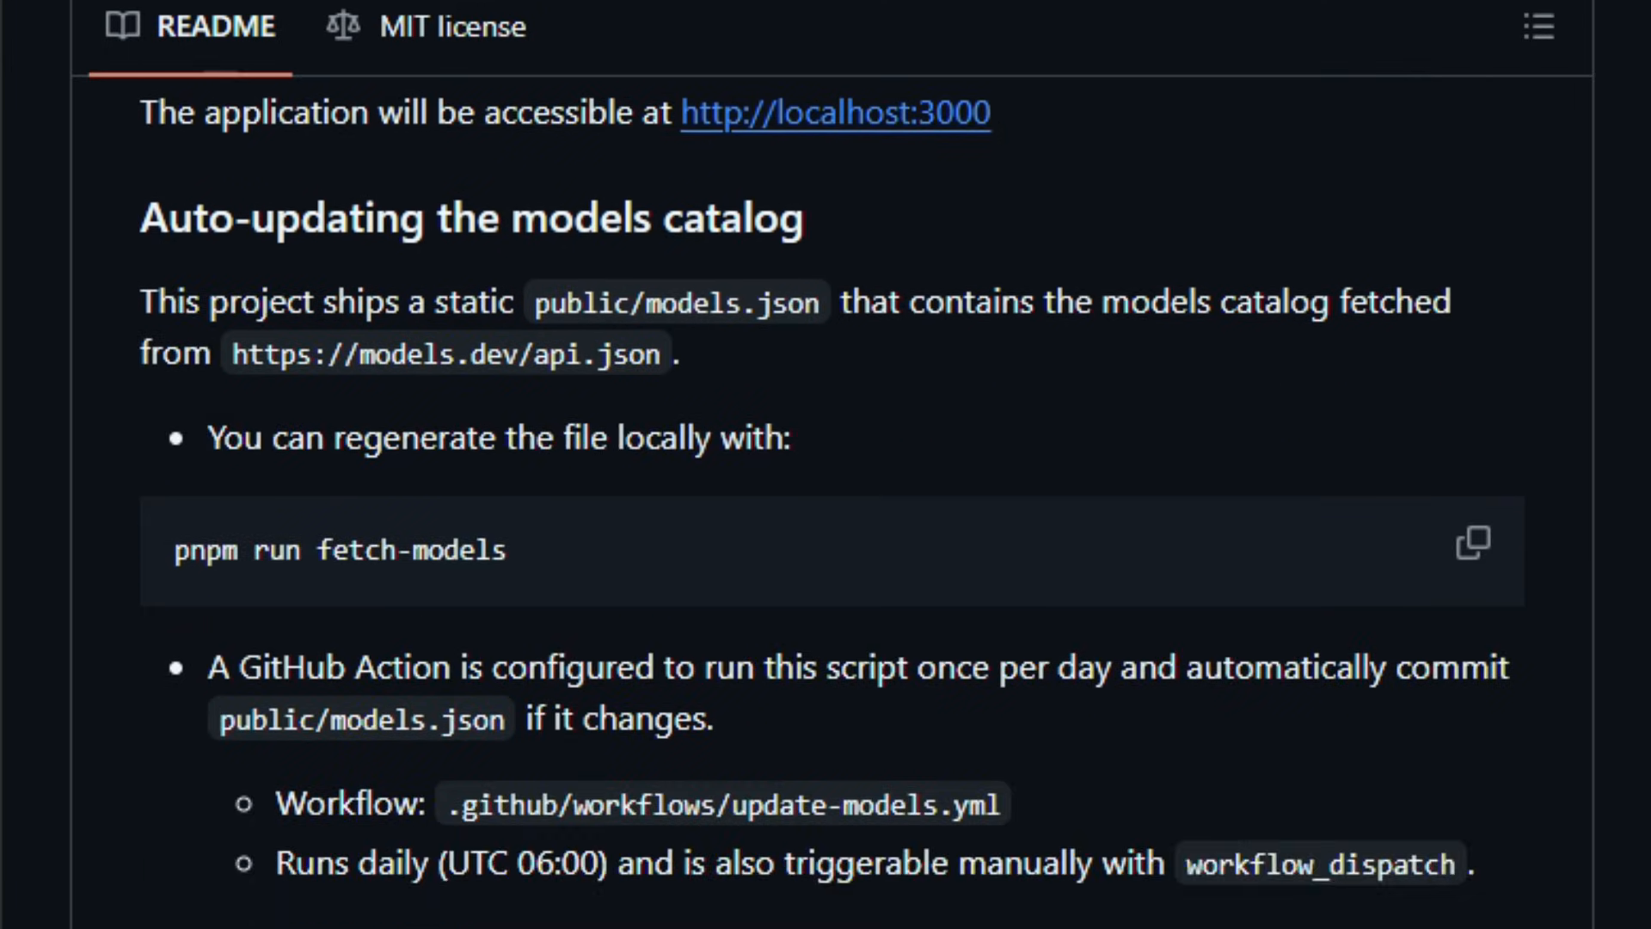
scroll("down", 3)
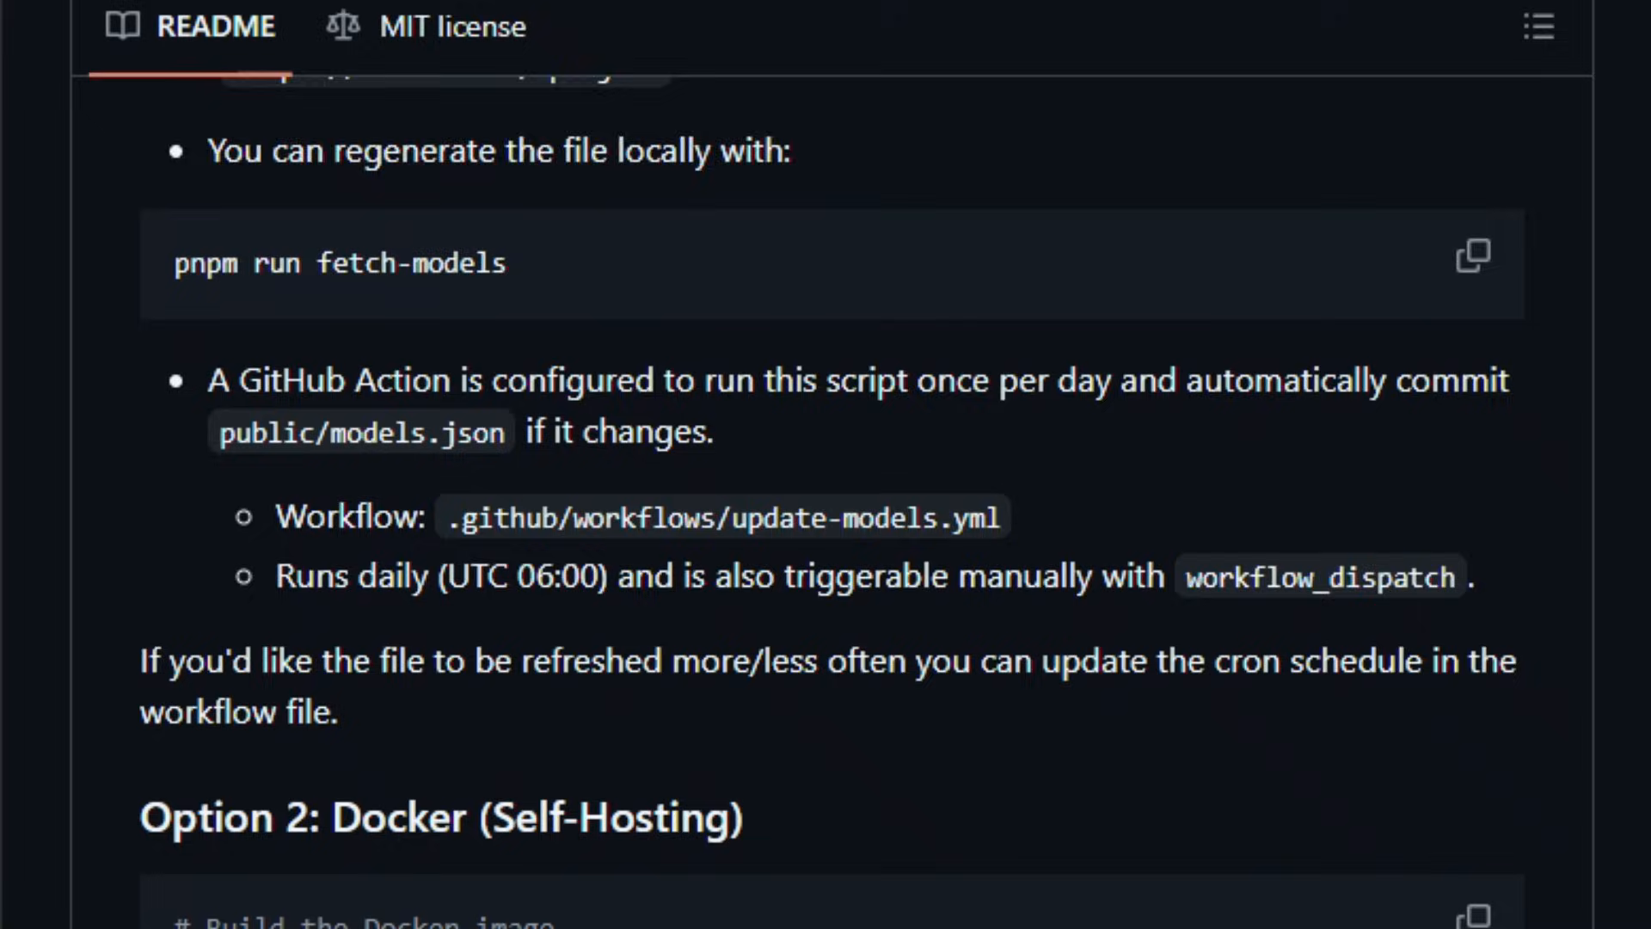
Continue to the Tech Stack table, then move on to the uv repository's main page.
scroll("down", 3)
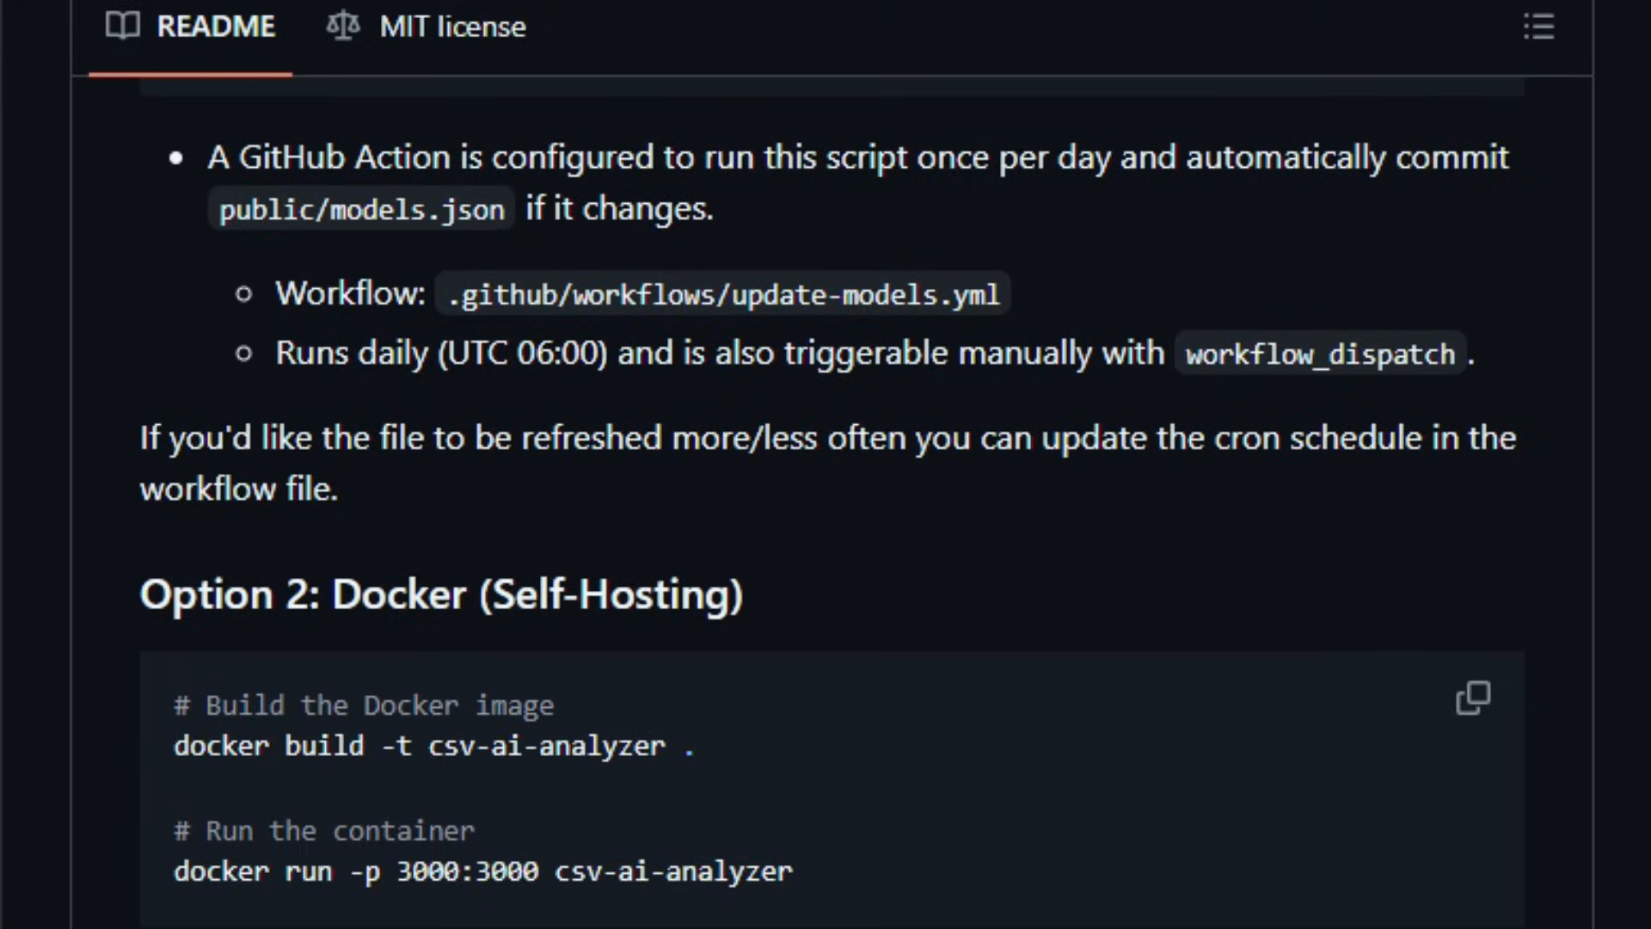
scroll("down", 3)
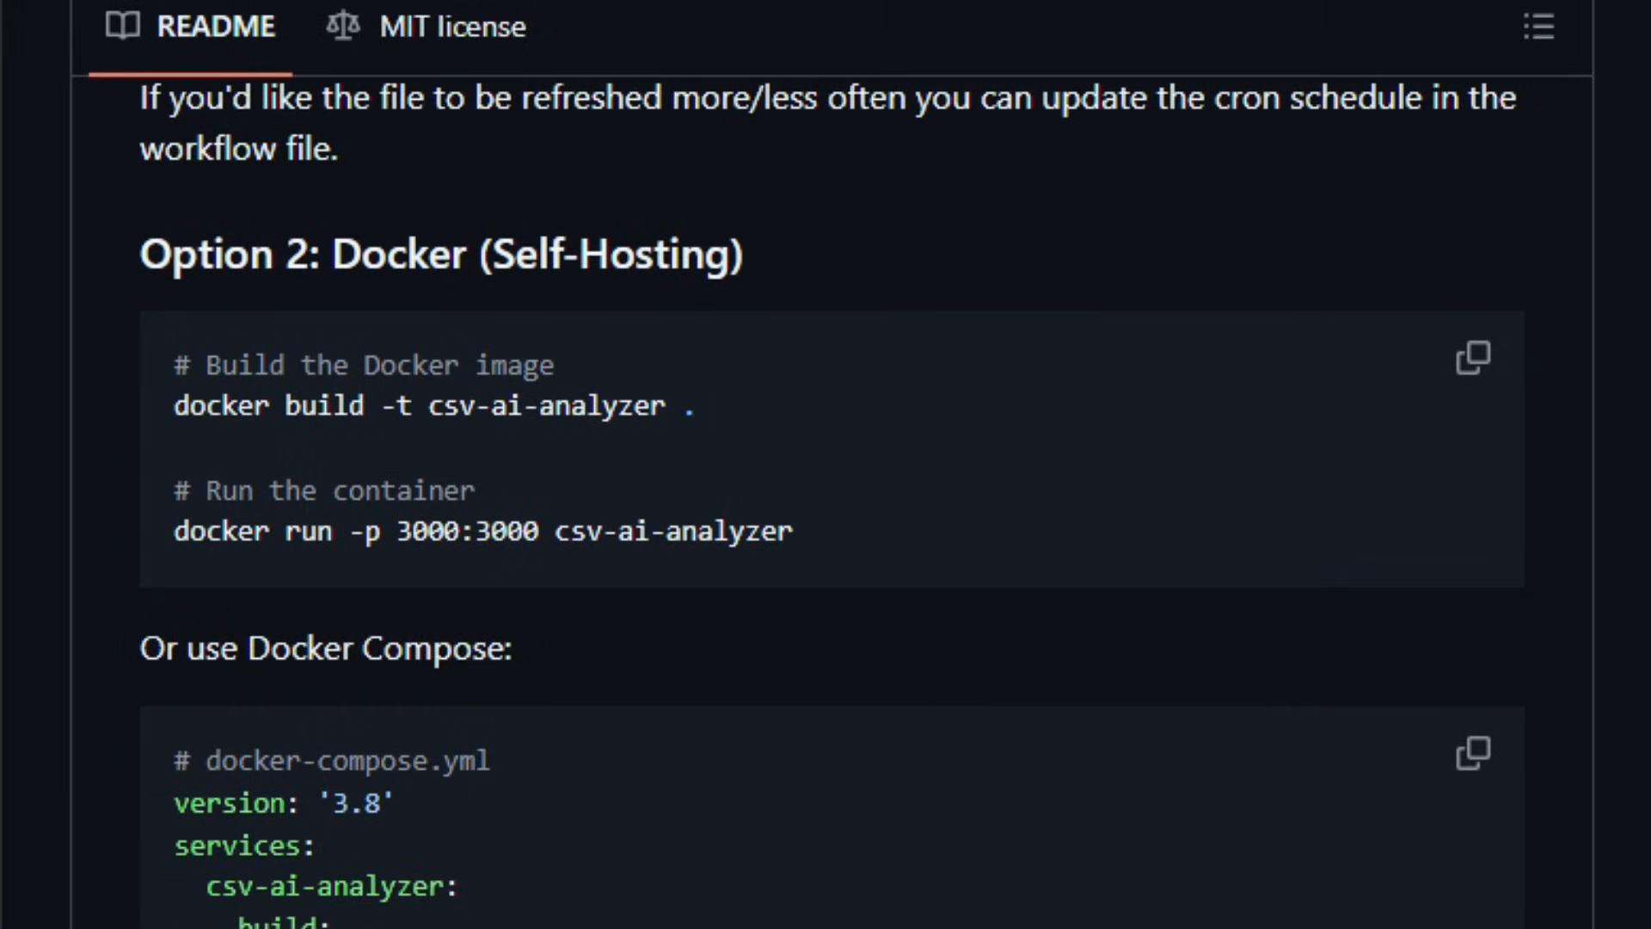
scroll("down", 3)
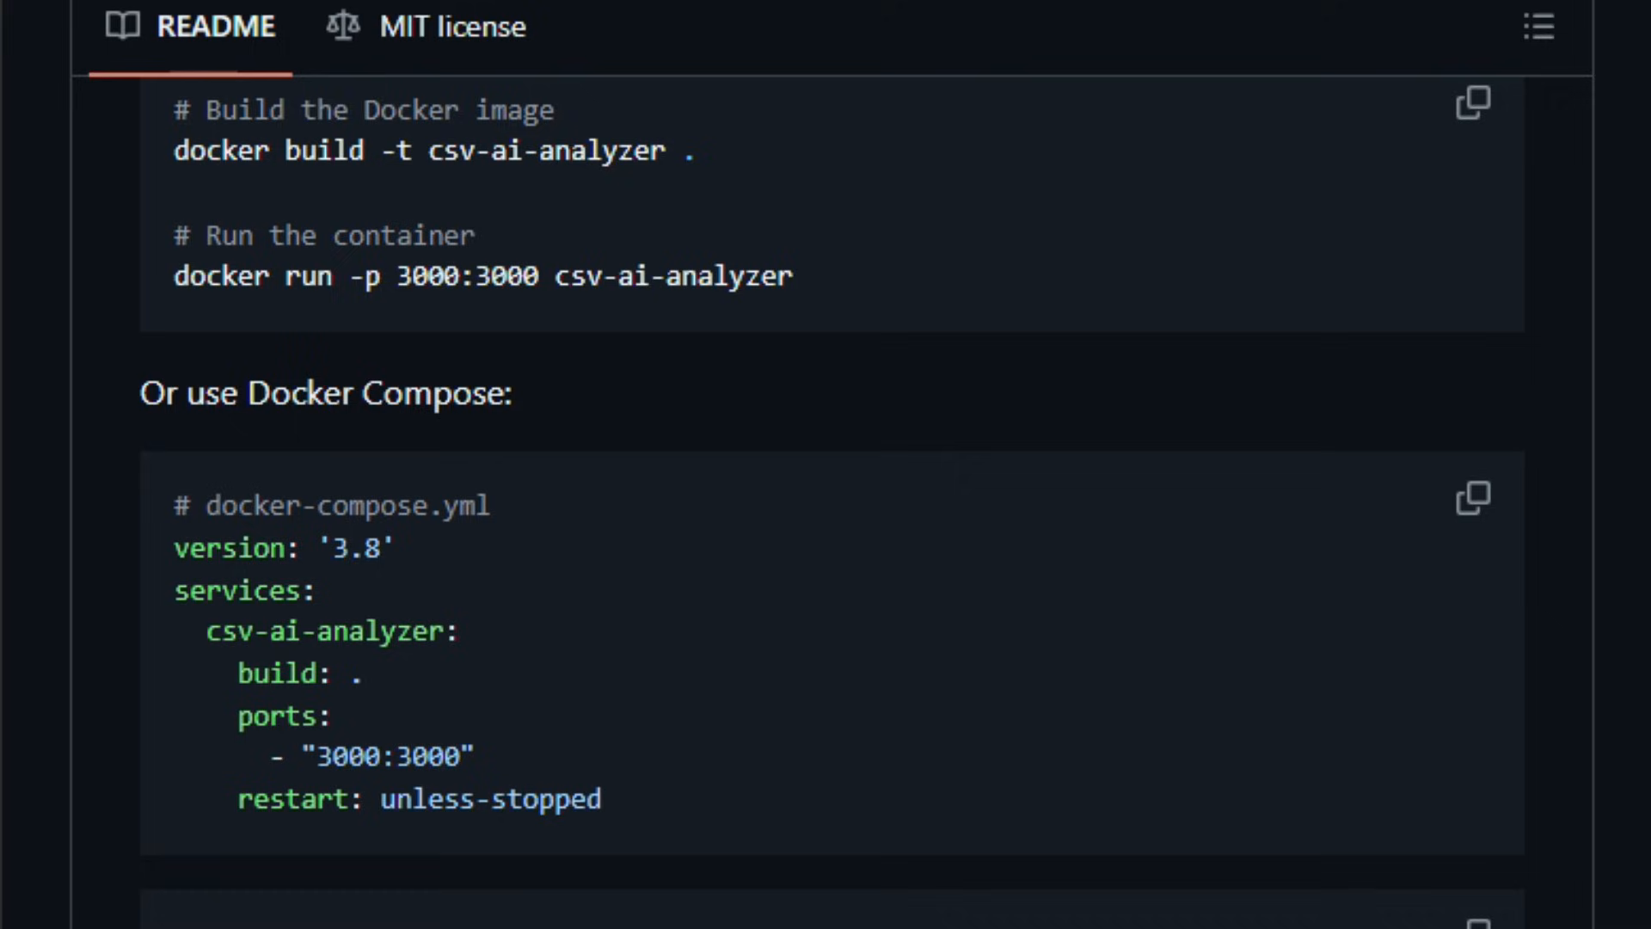
scroll("down", 3)
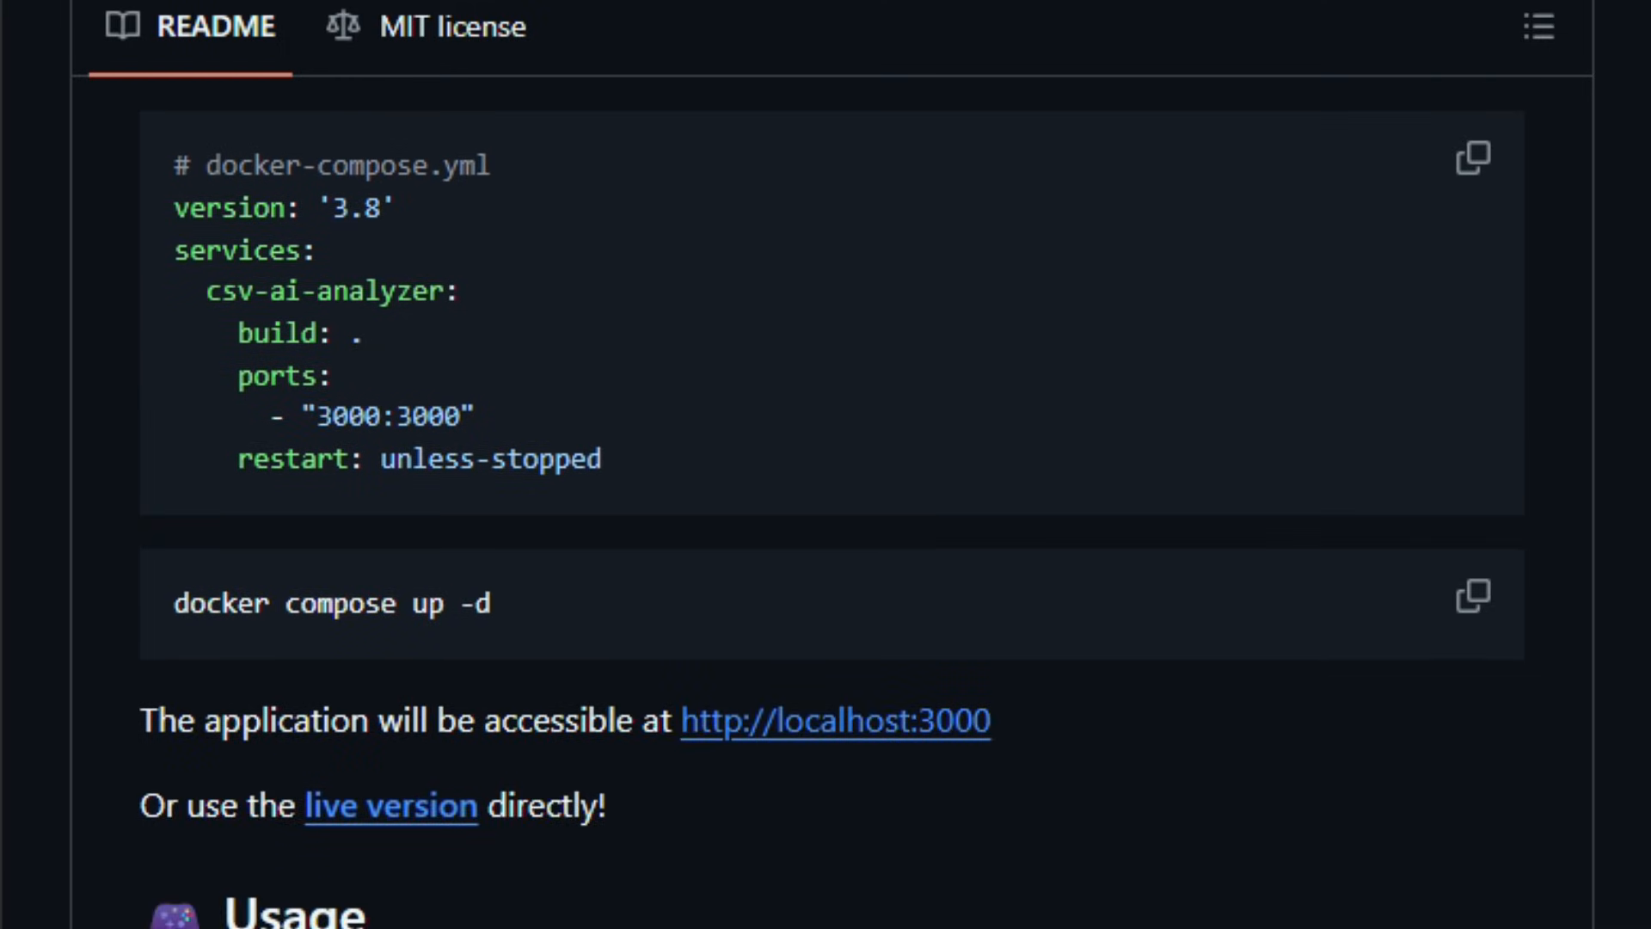
scroll("down", 3)
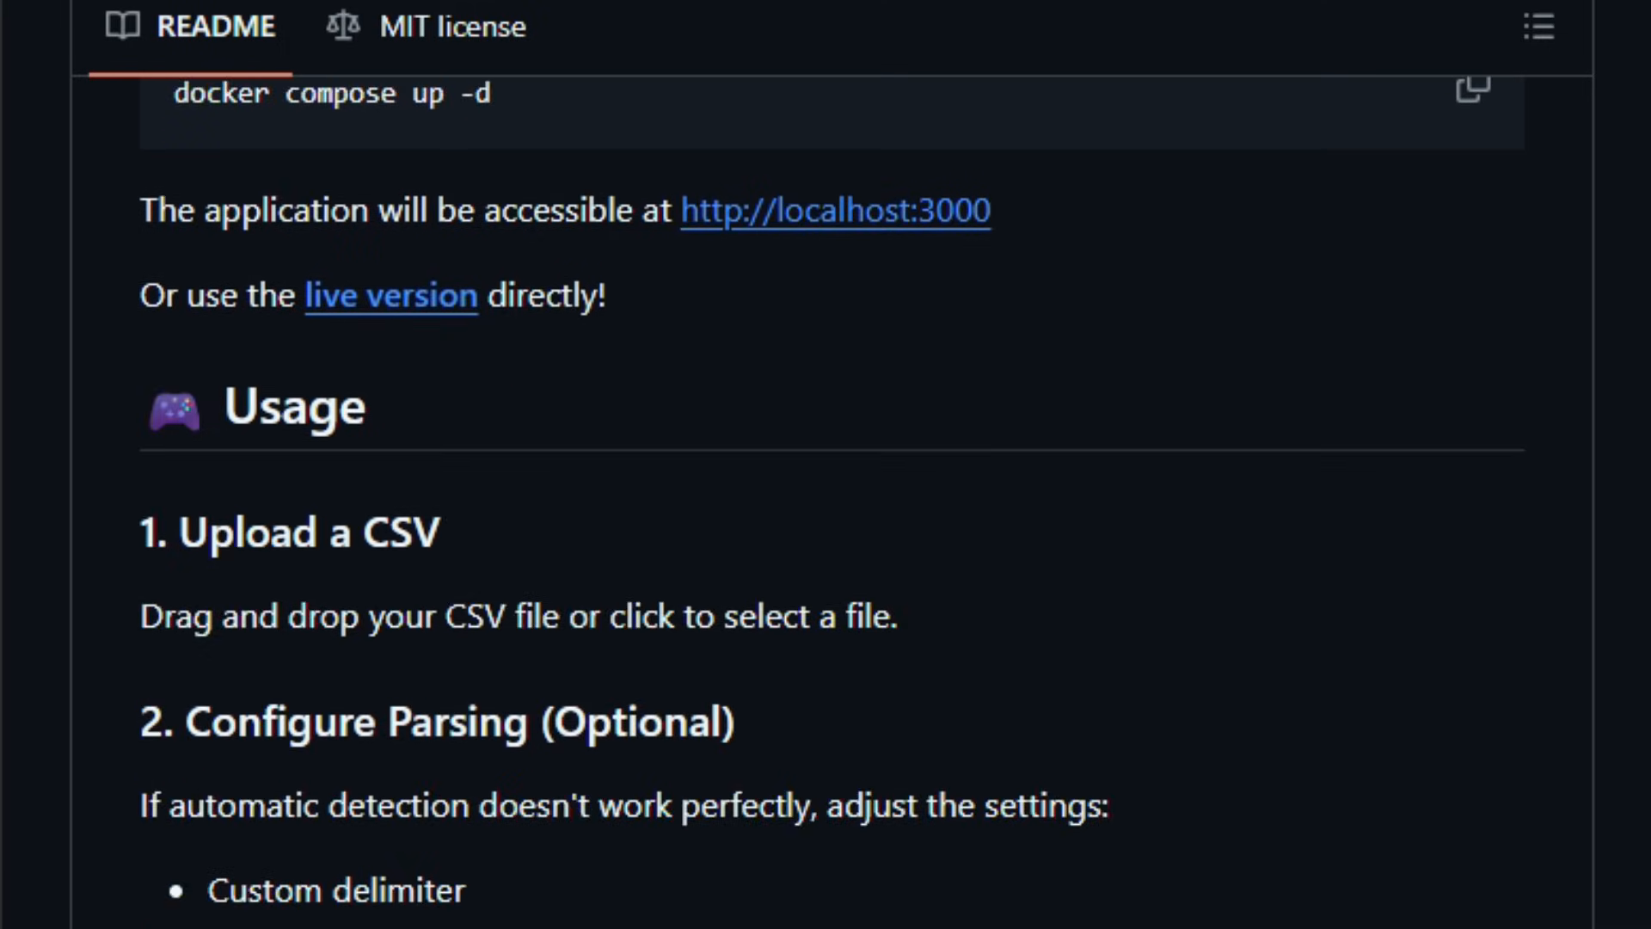
scroll("down", 3)
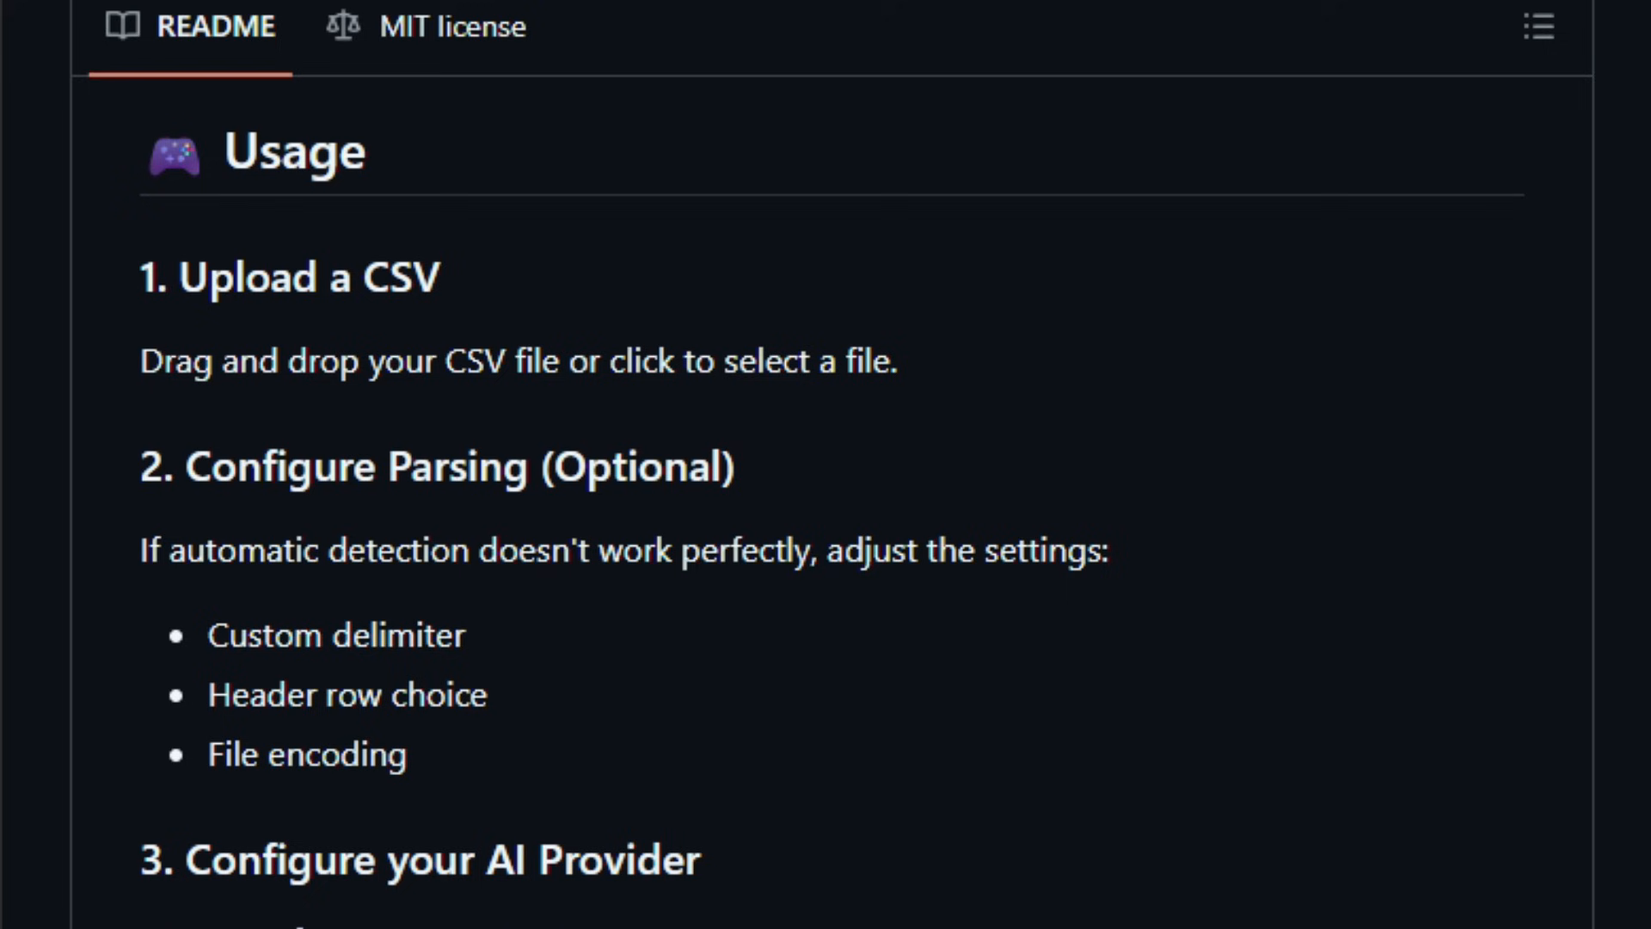
scroll("down", 3)
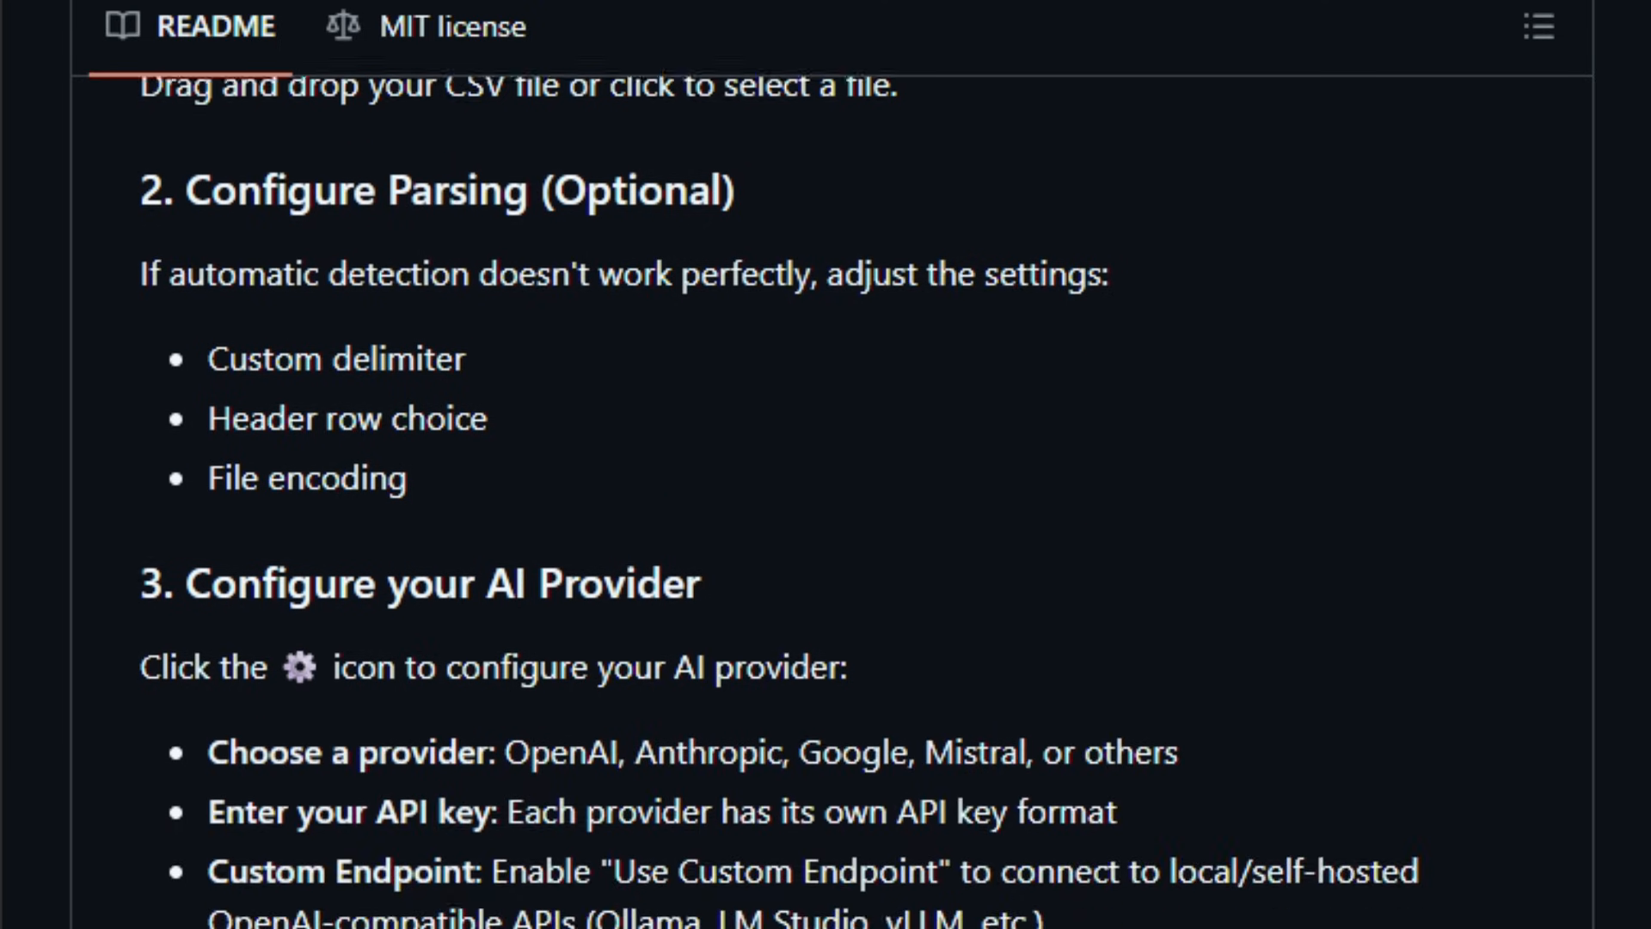
scroll("down", 3)
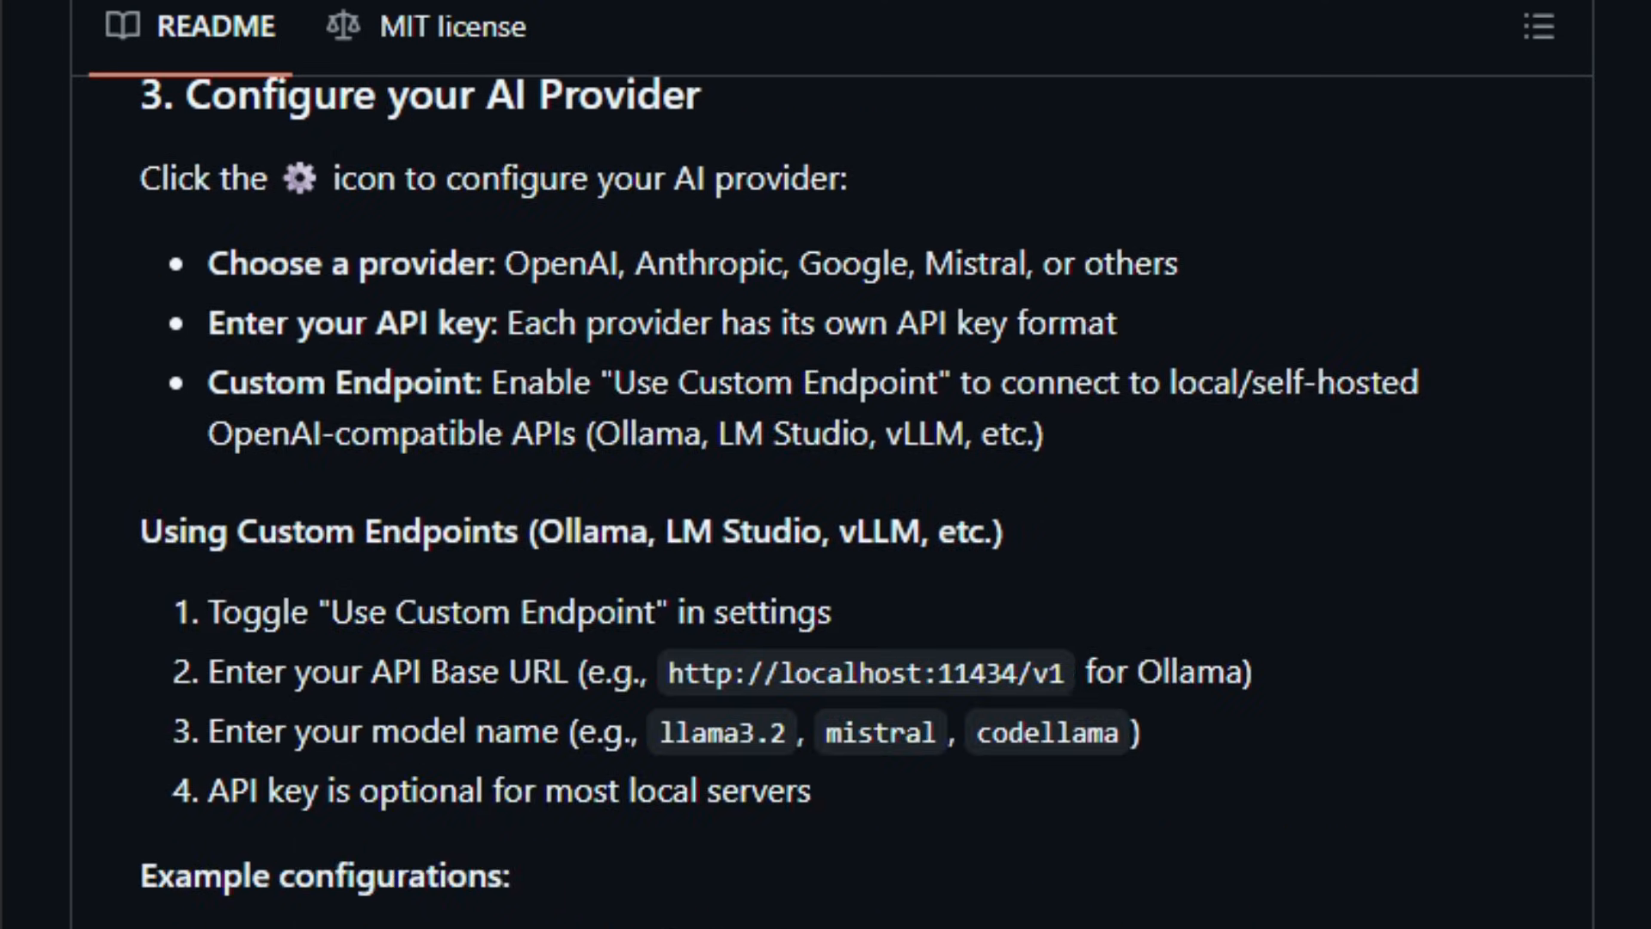
scroll("down", 3)
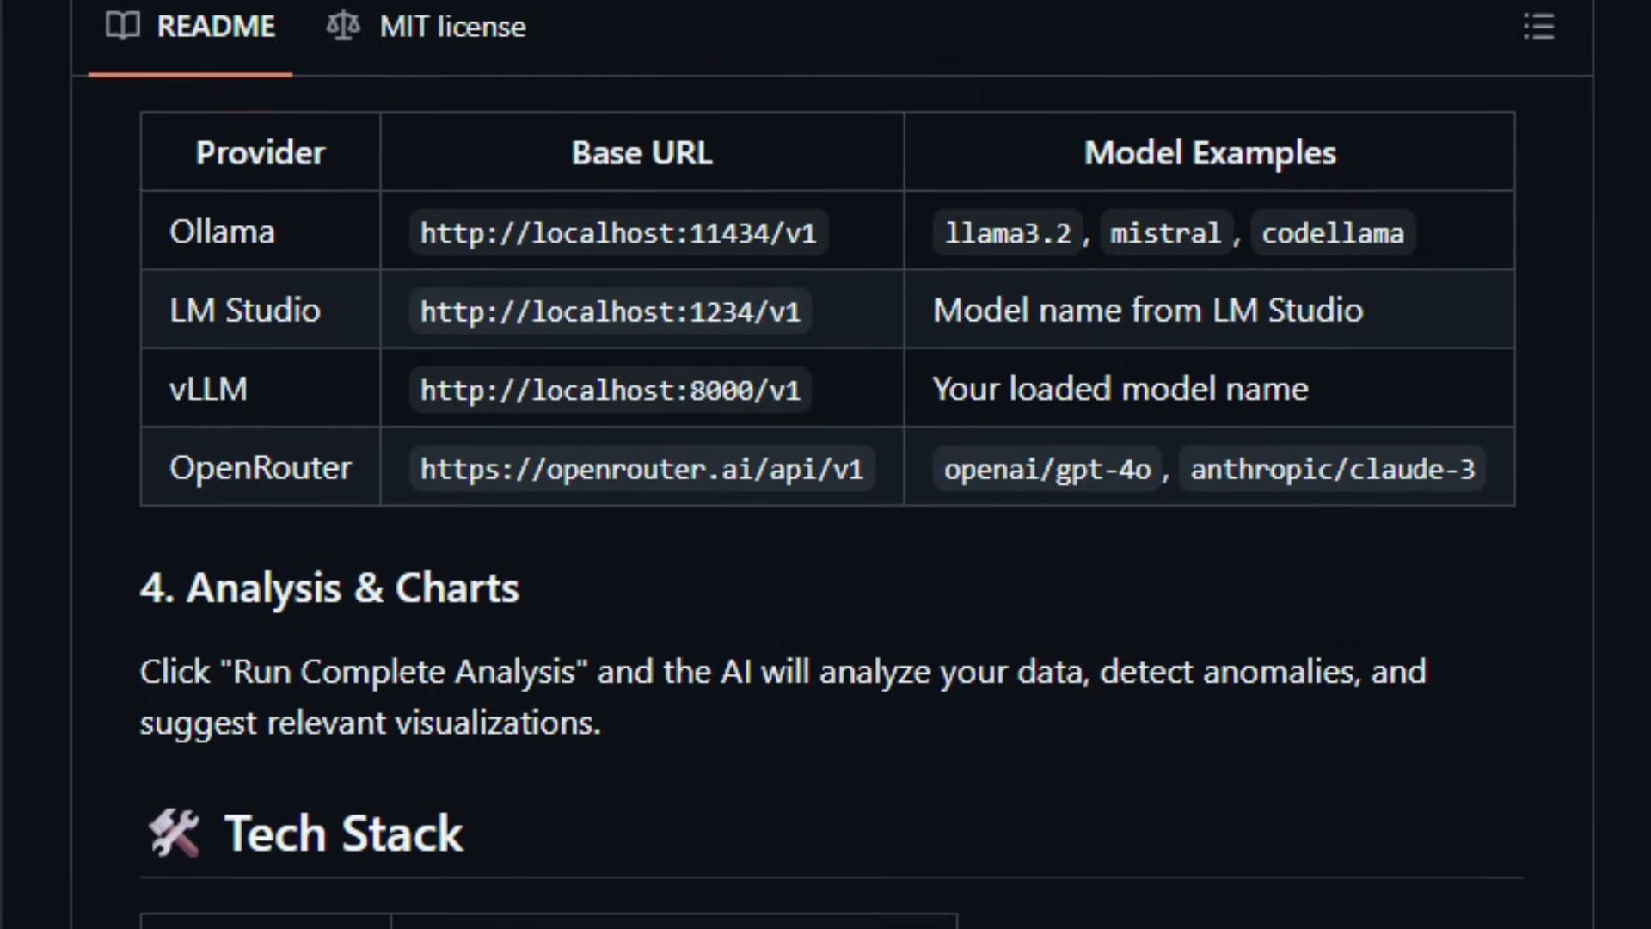
scroll("down", 3)
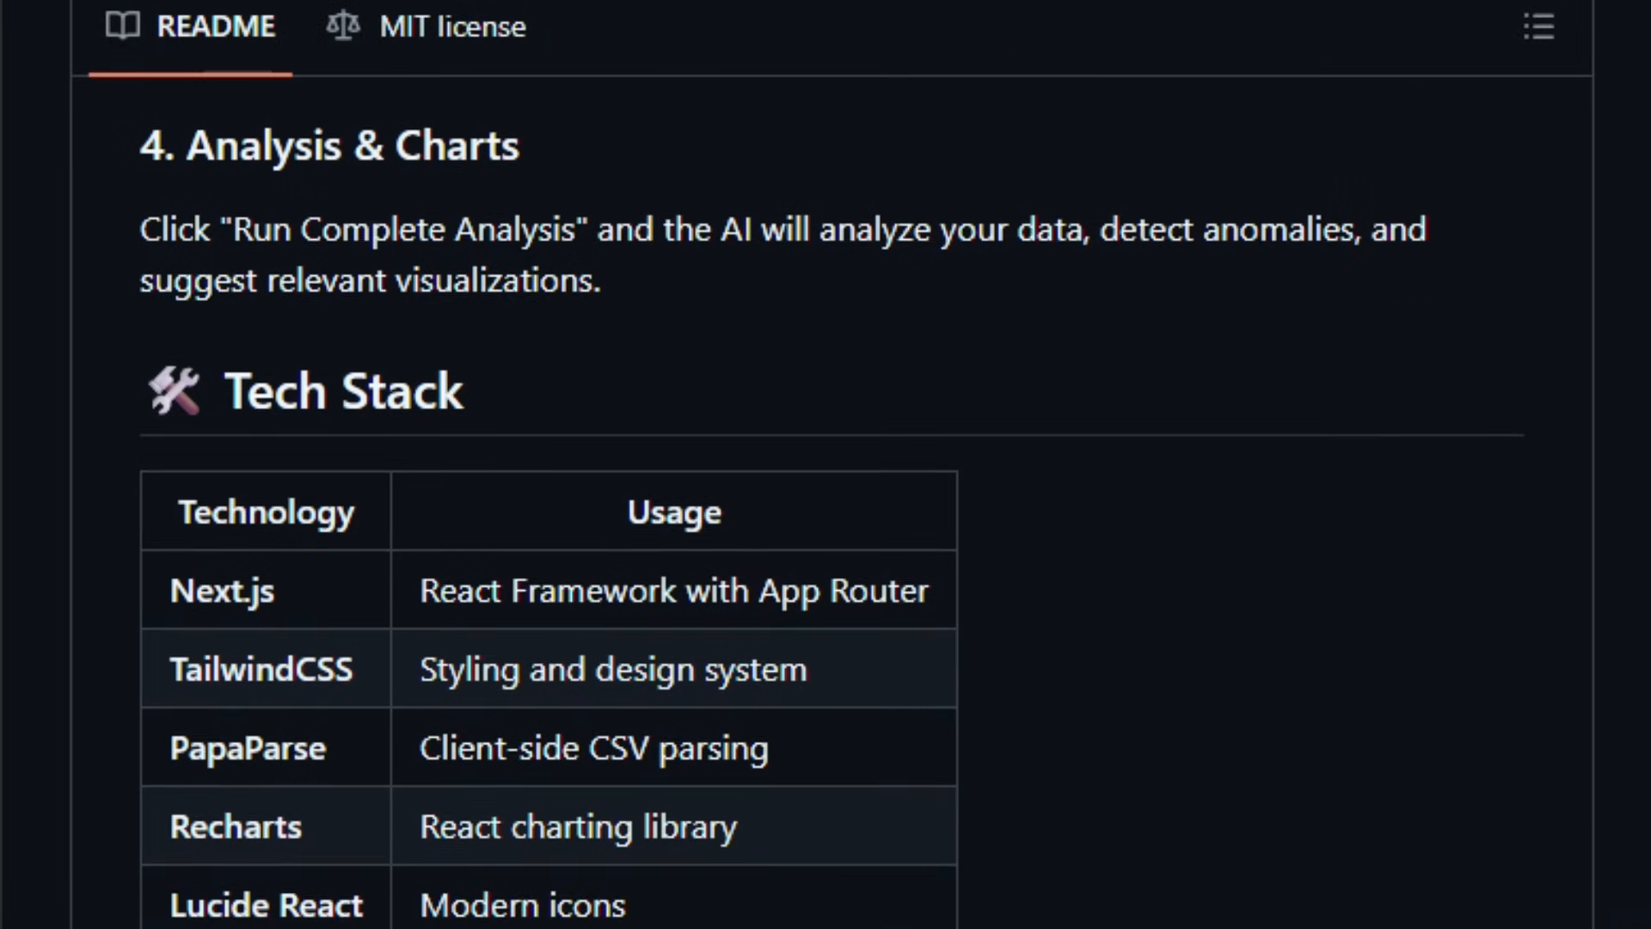
scroll("down", 3)
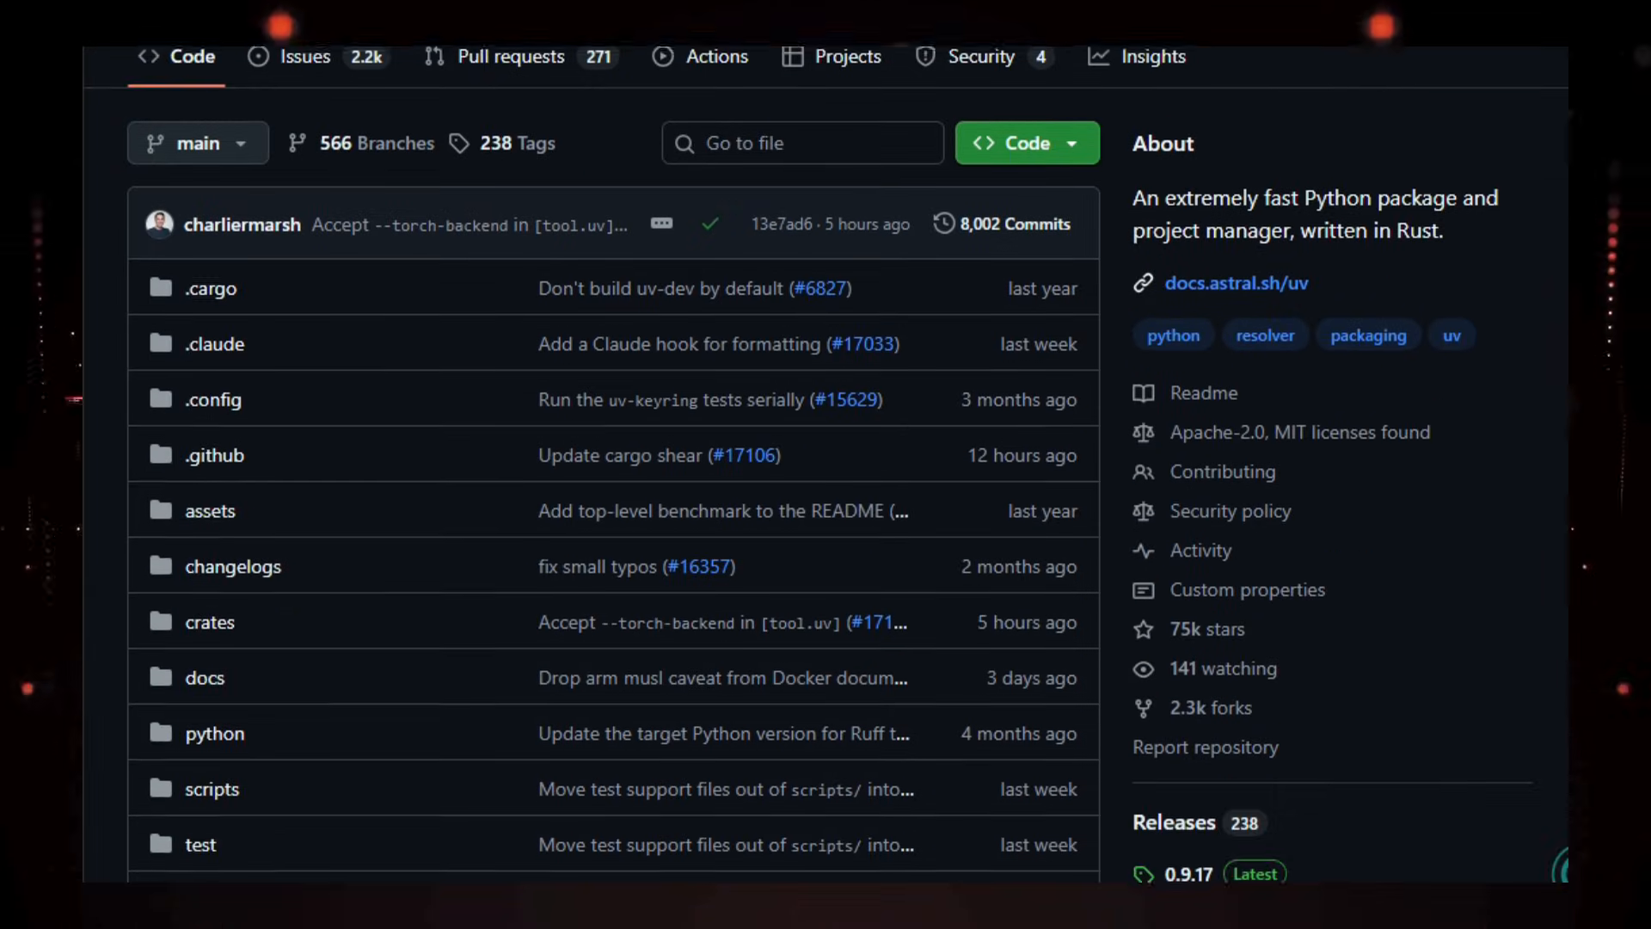
Scroll past the uv file list to the README title, badges and speed benchmark chart.
scroll("down", 3)
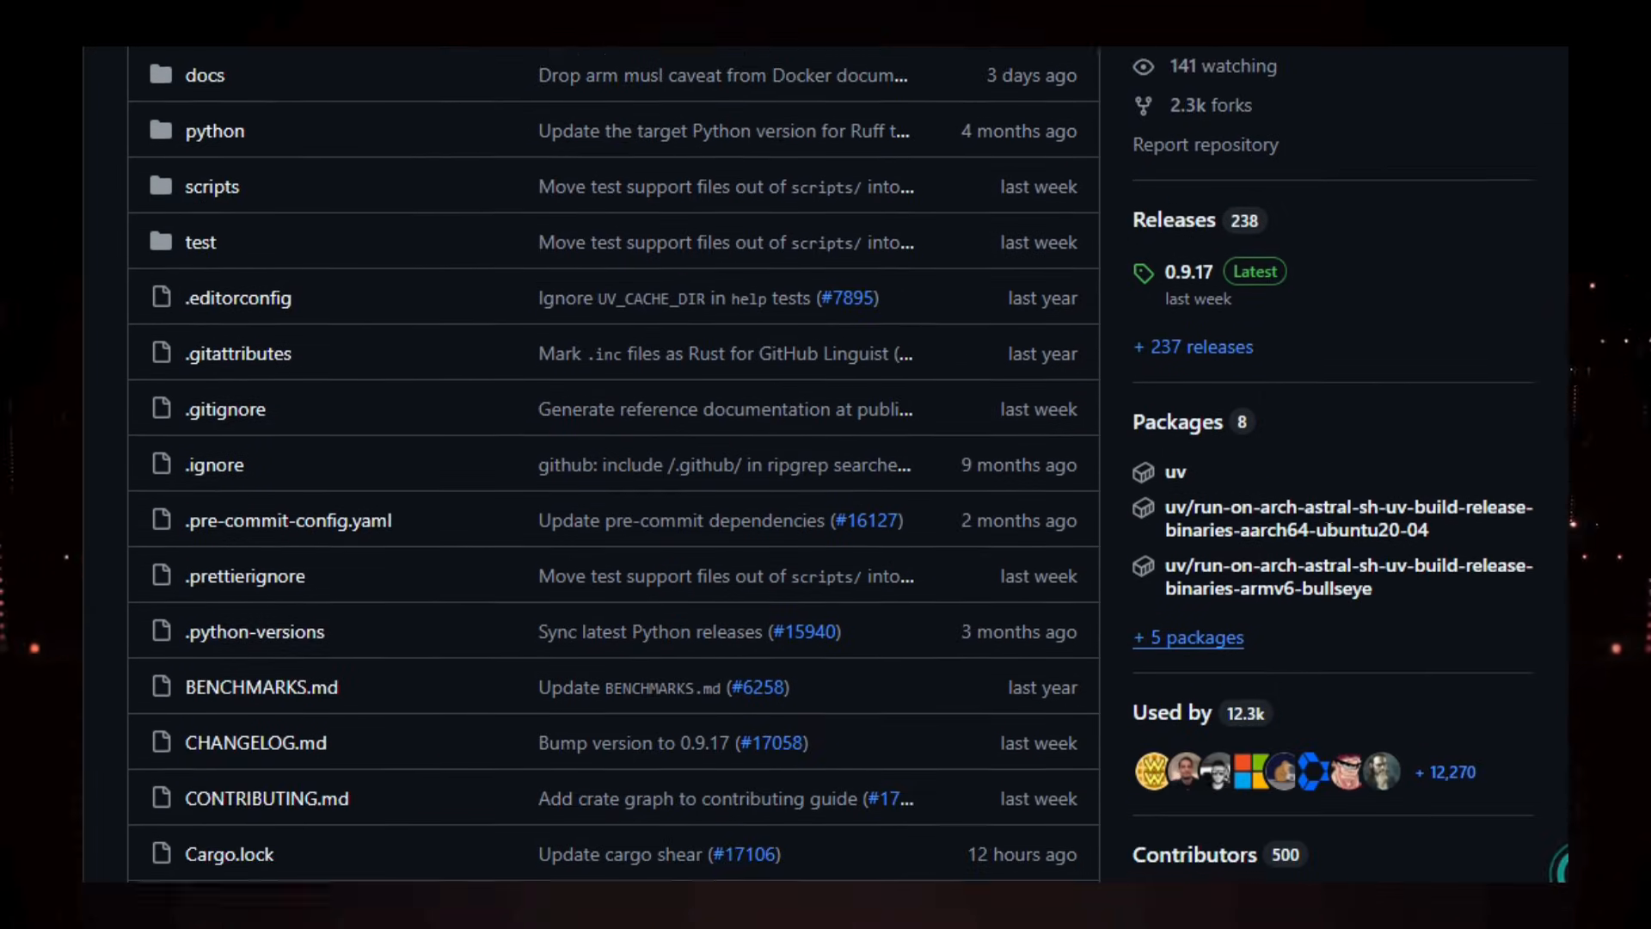
scroll("down", 3)
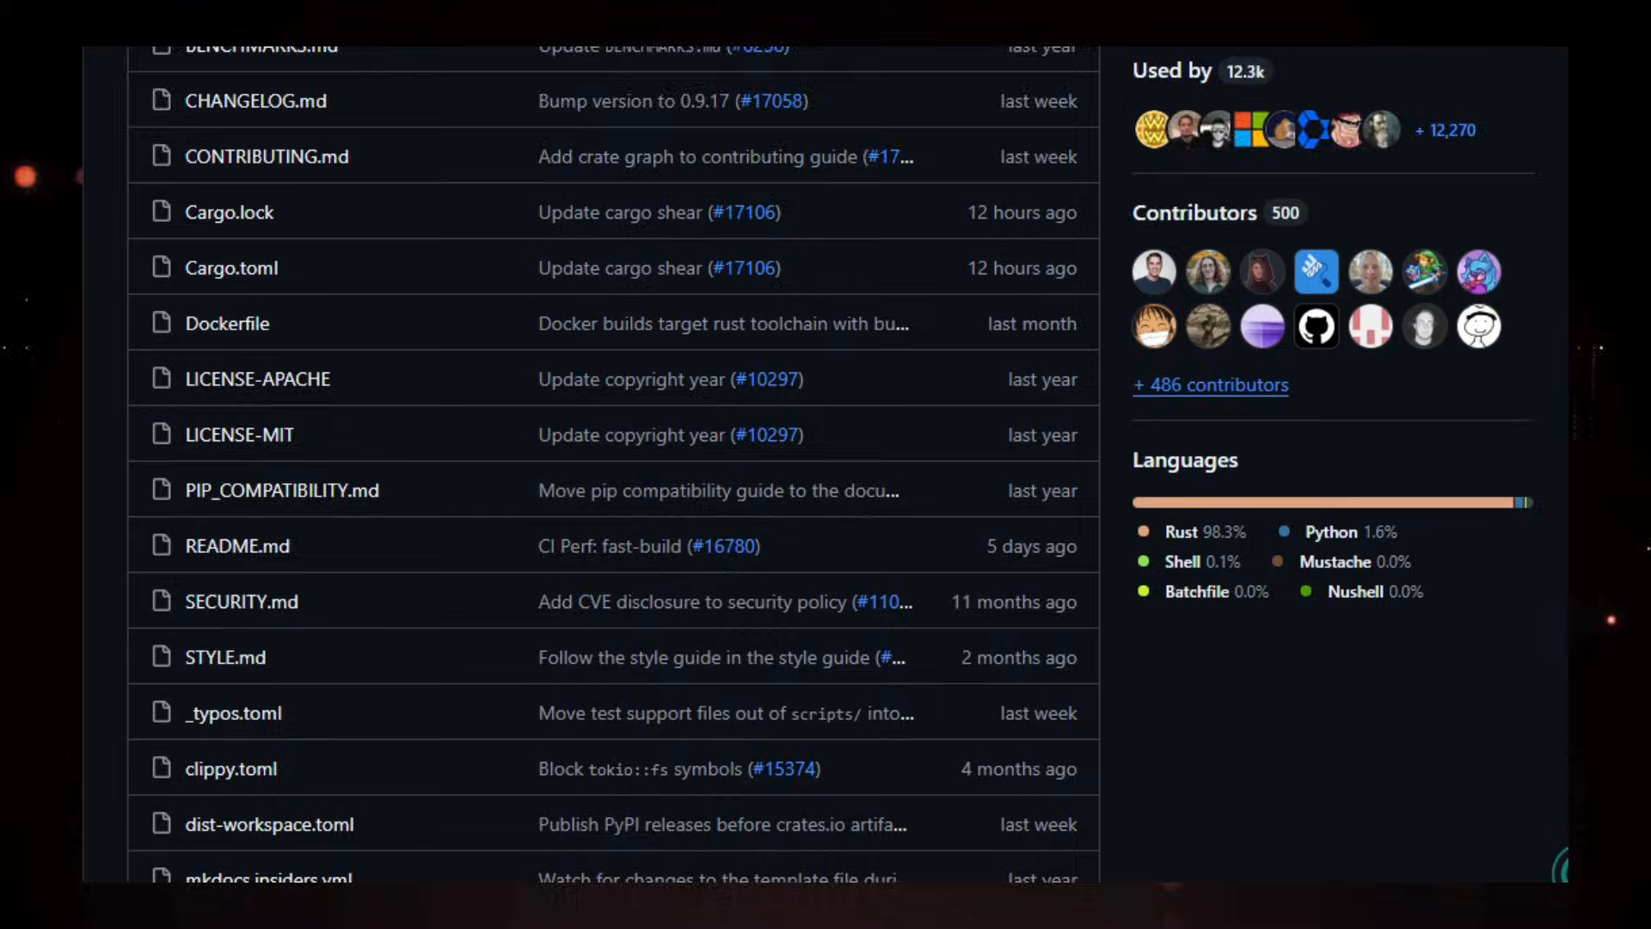
scroll("down", 3)
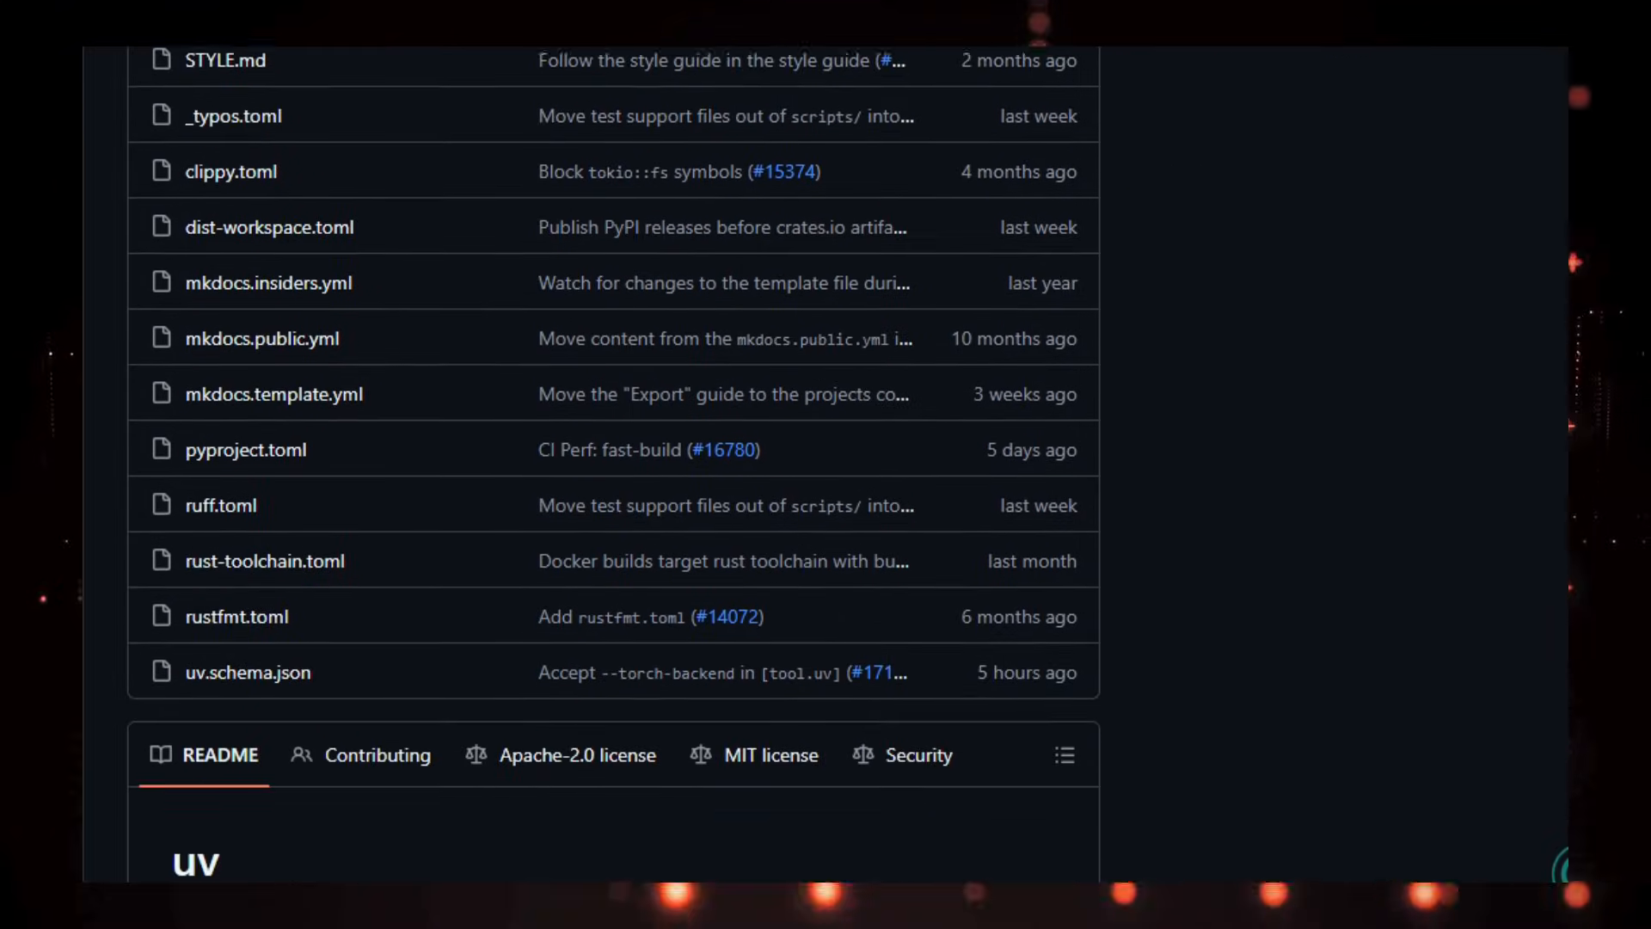
scroll("down", 3)
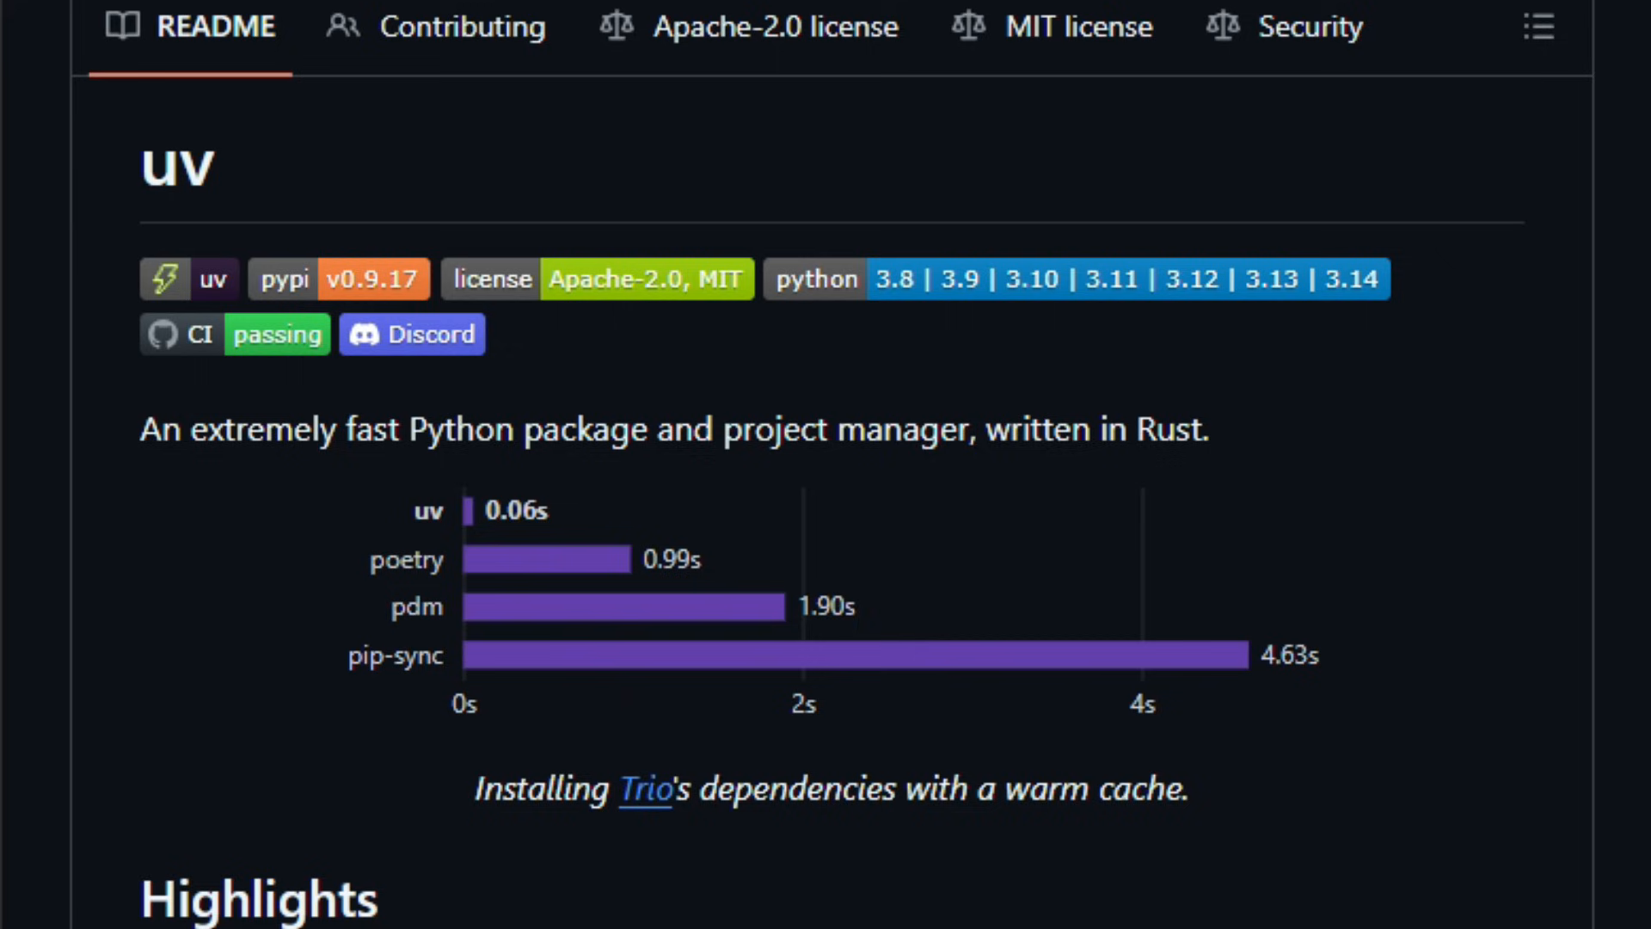
Scroll the uv README through Highlights and the pip/pipx install commands to the Documentation section.
scroll("down", 3)
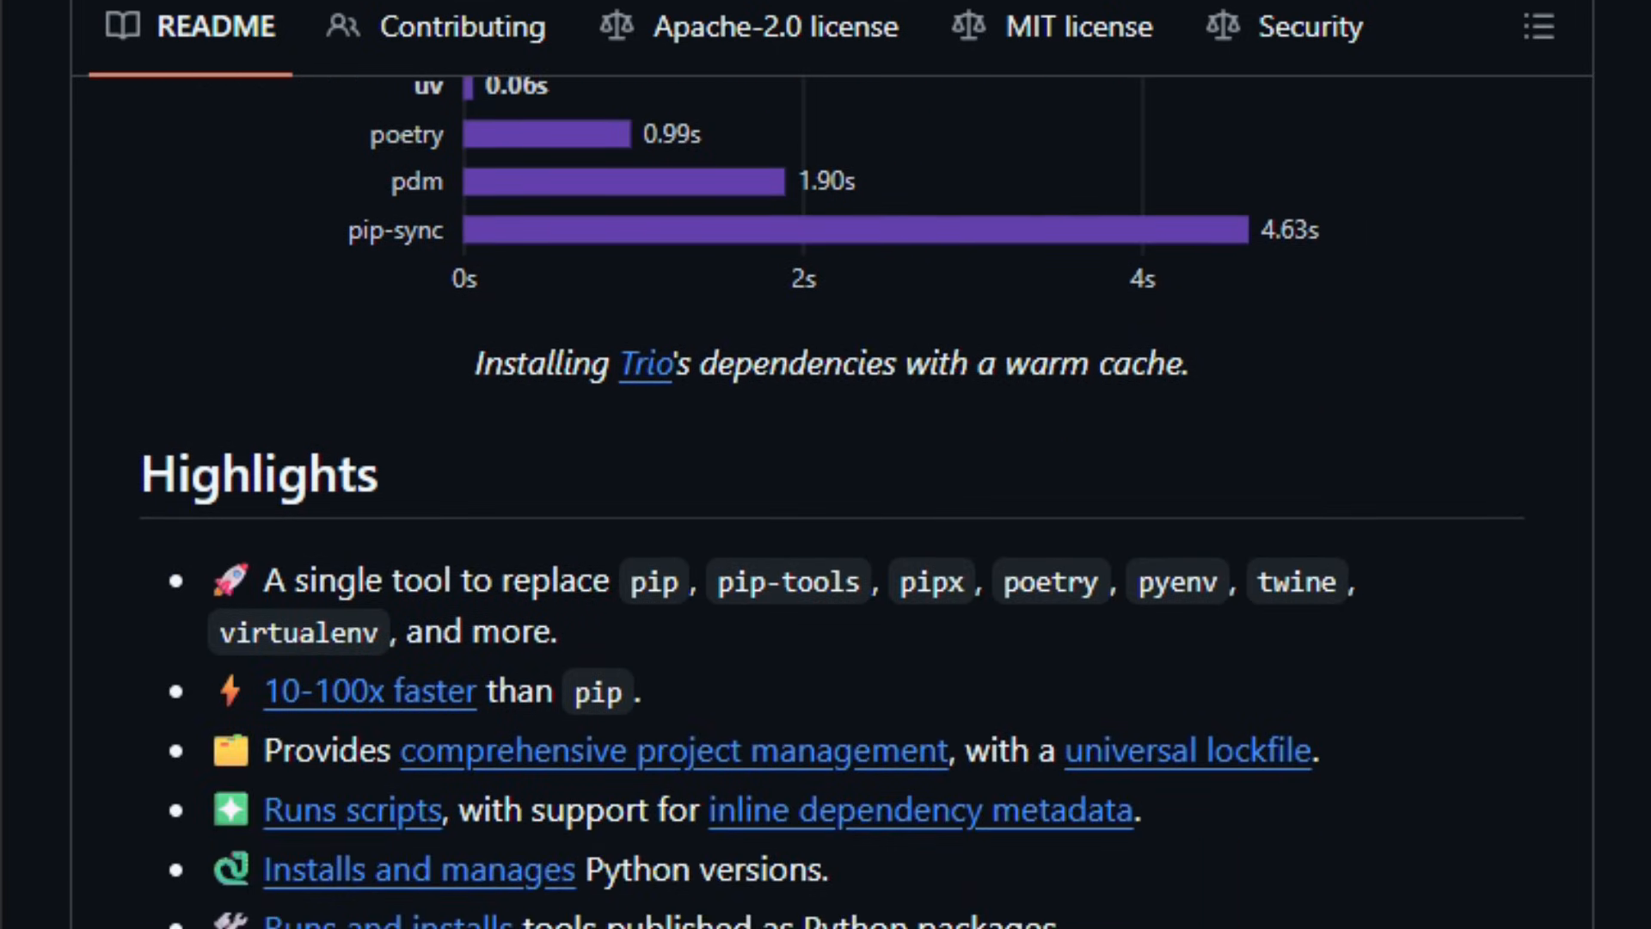
scroll("down", 3)
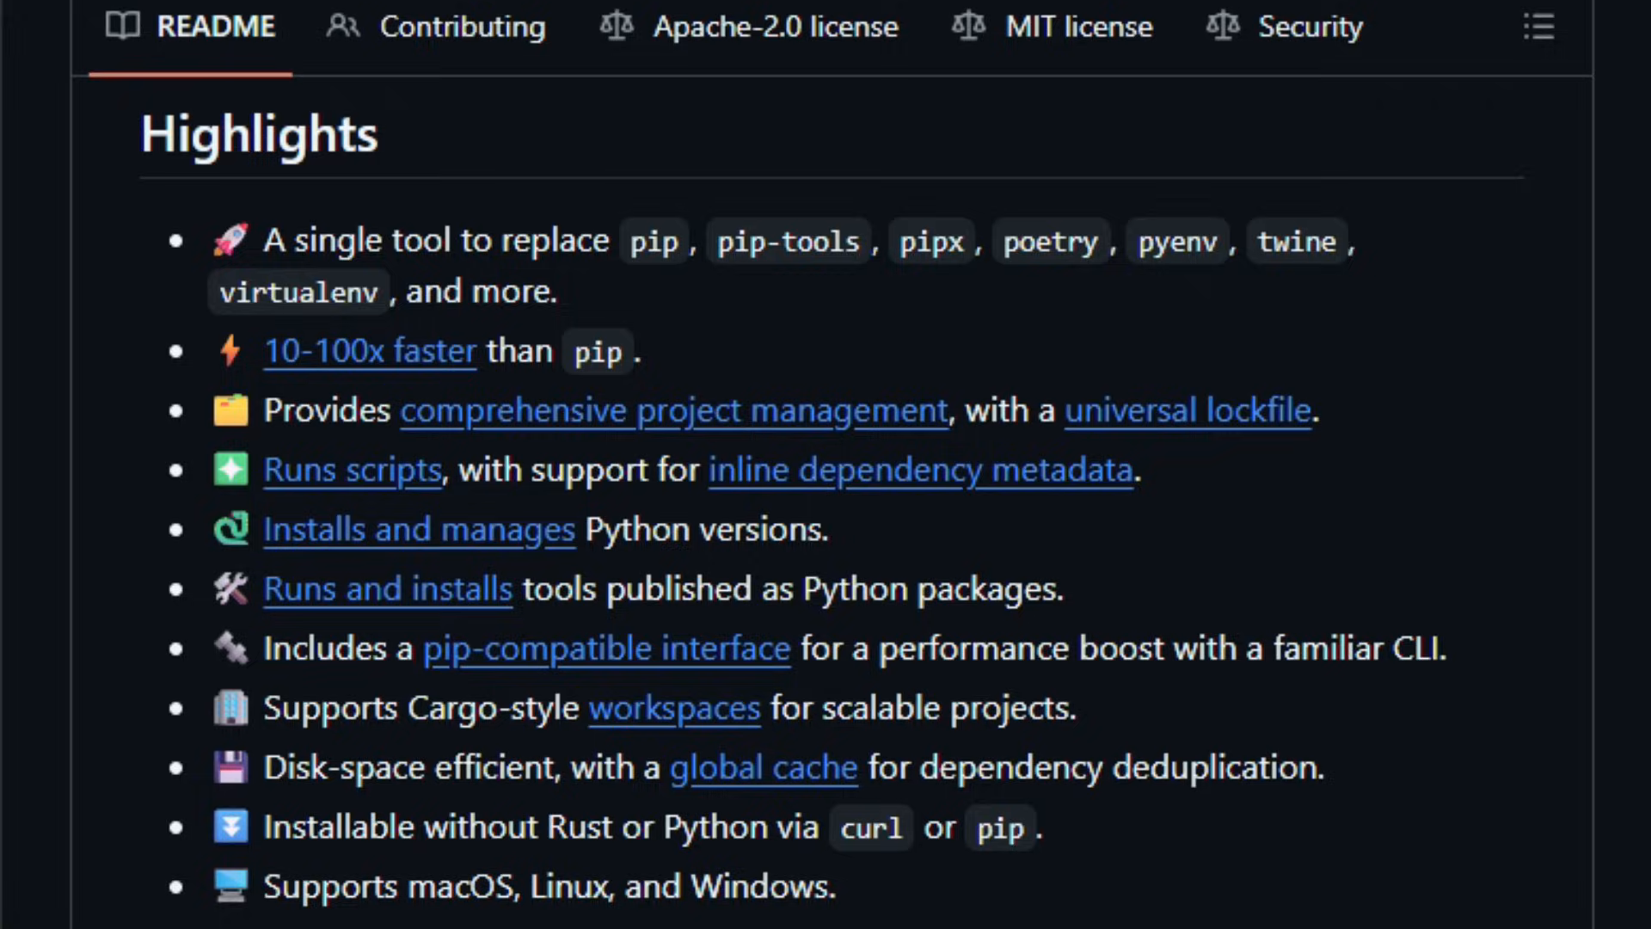
scroll("down", 3)
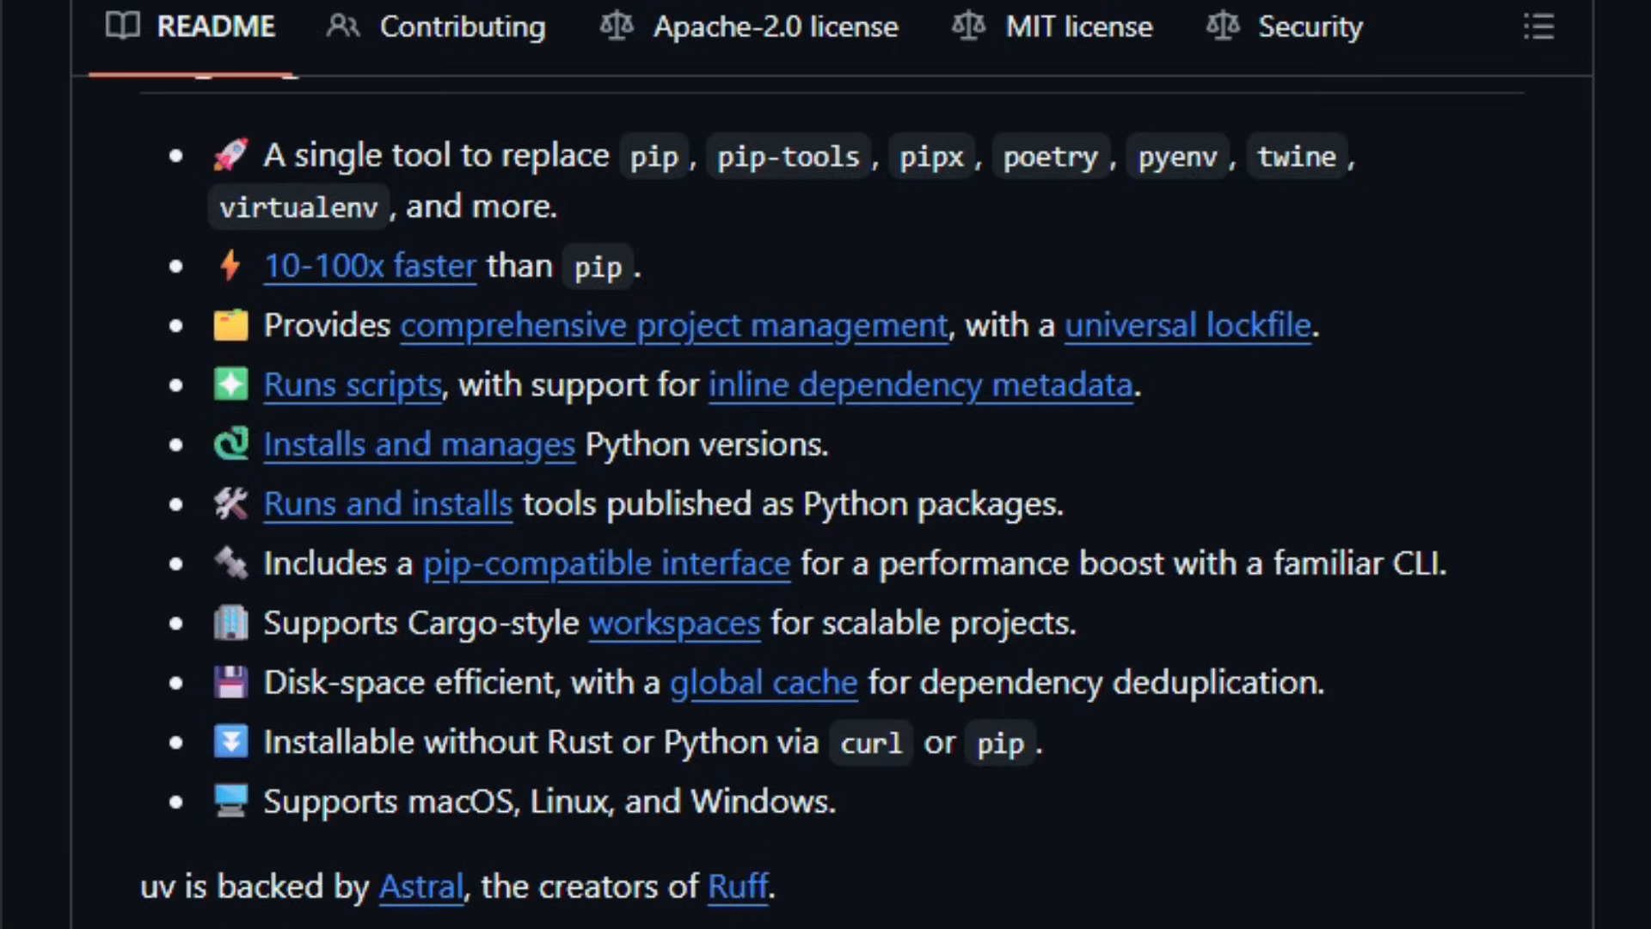
scroll("down", 3)
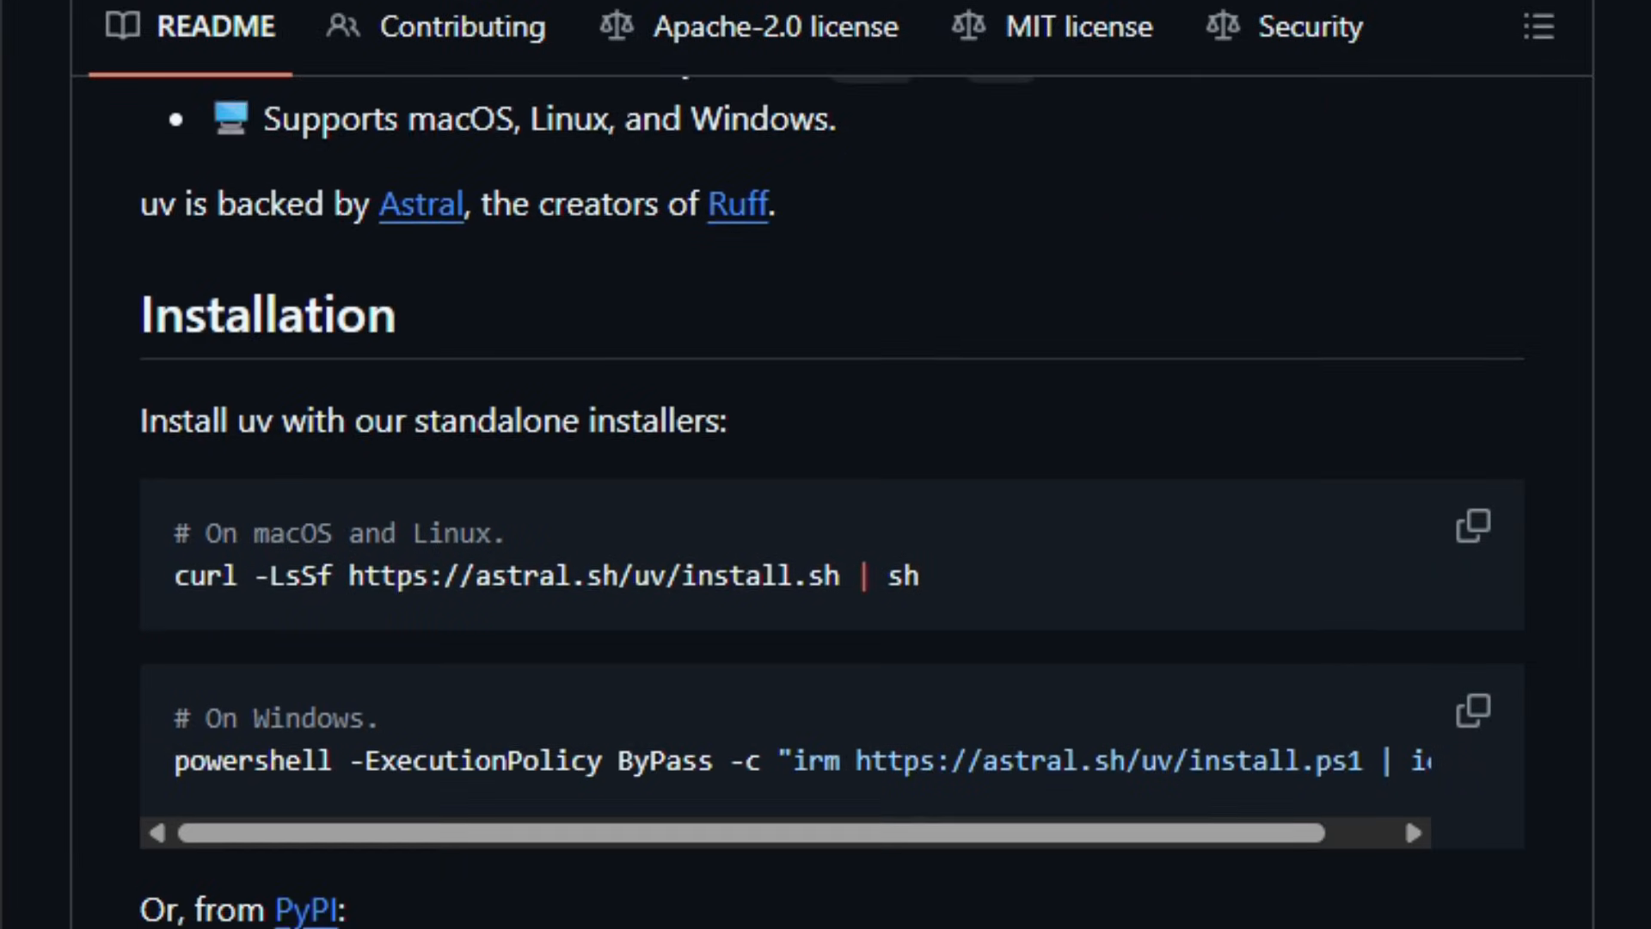
scroll("down", 3)
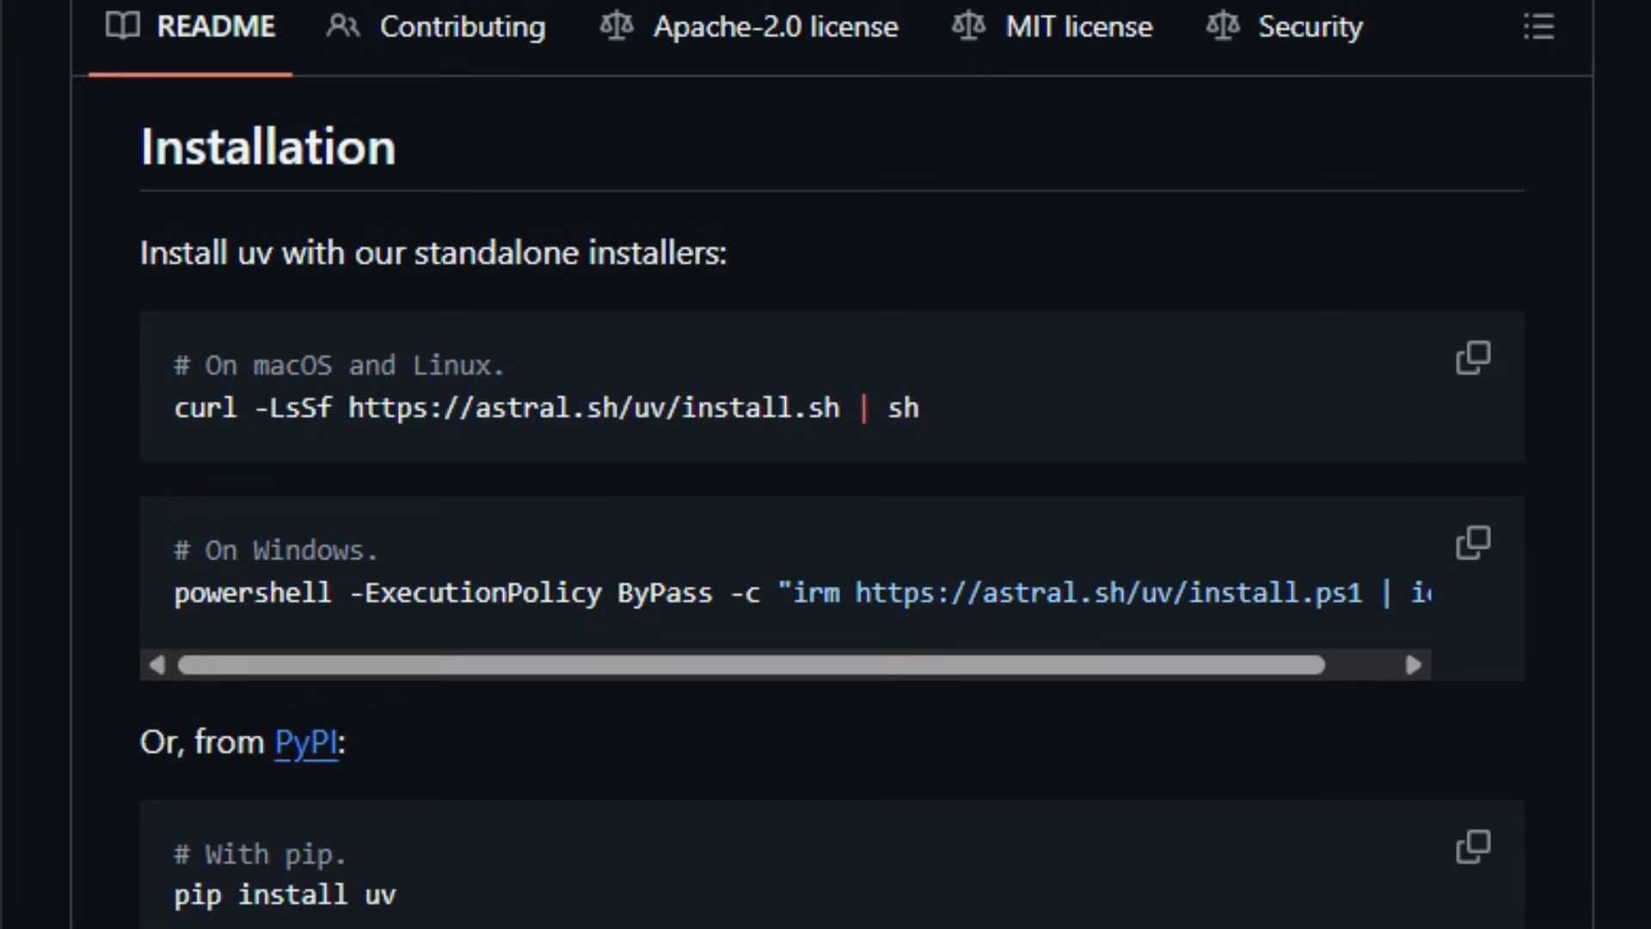
scroll("down", 3)
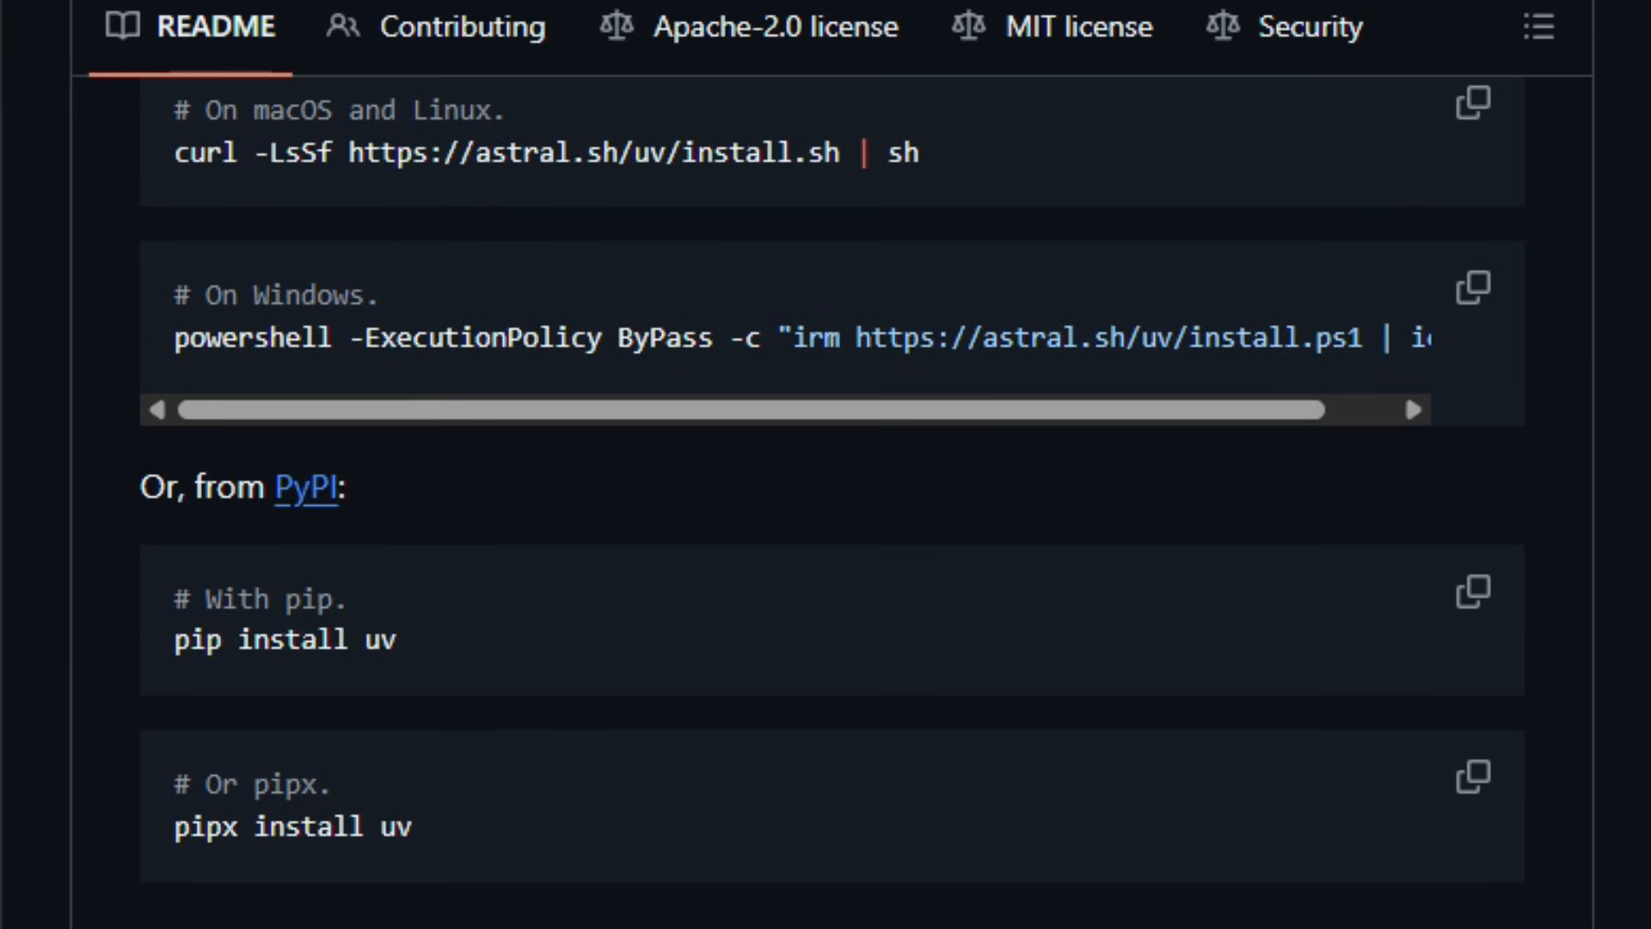
scroll("down", 3)
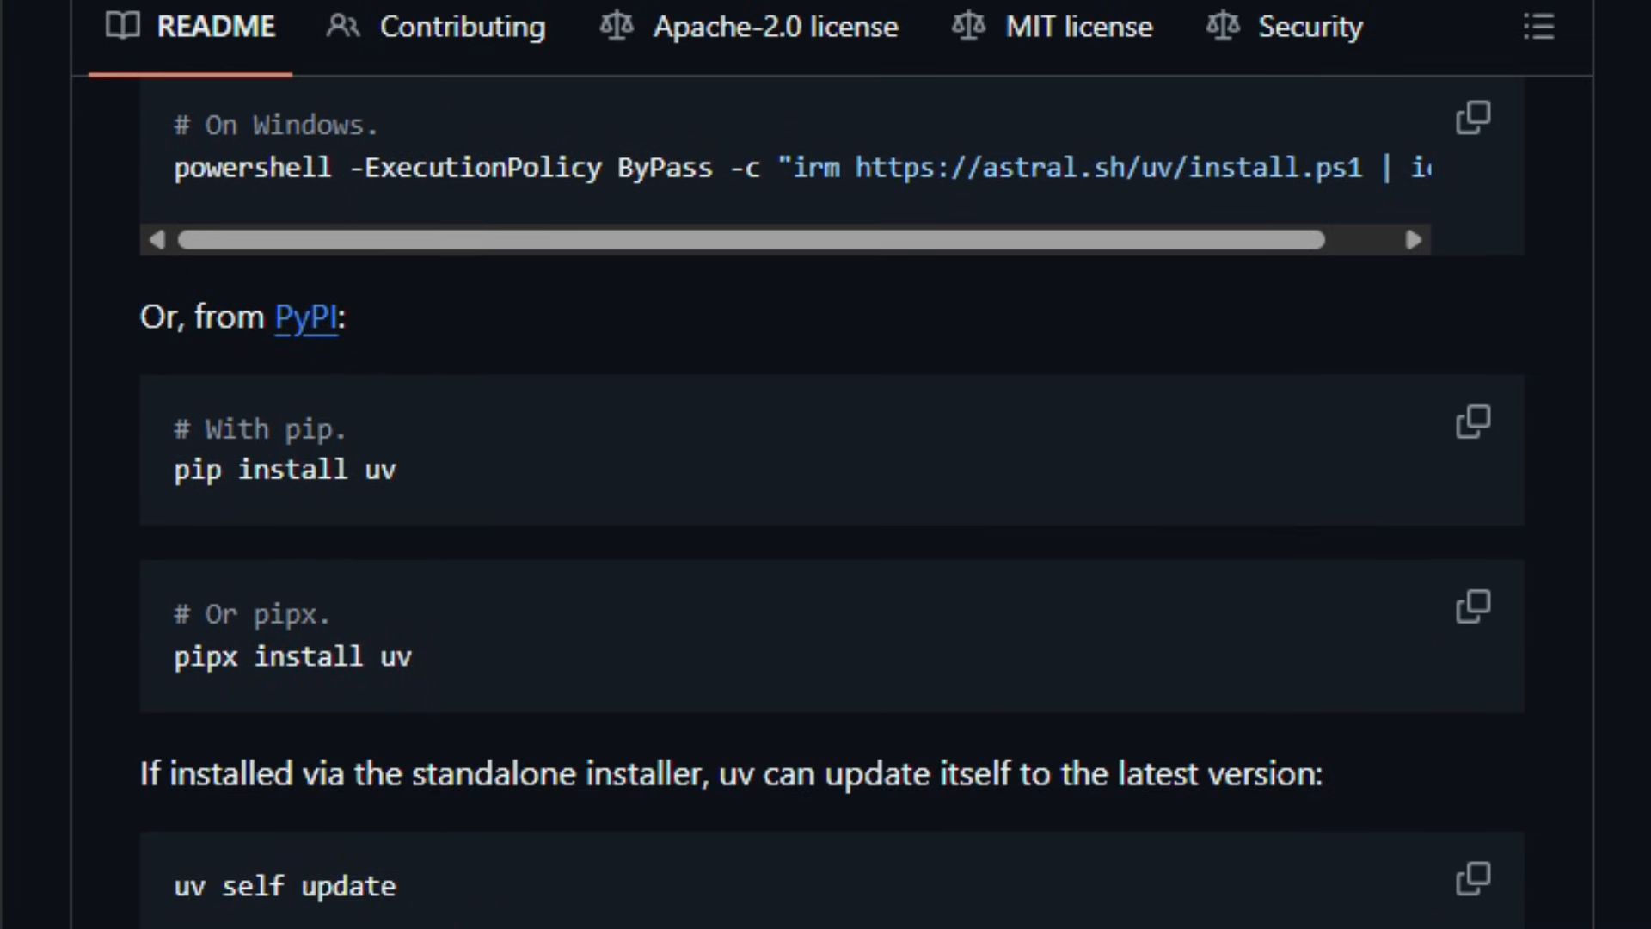
scroll("down", 3)
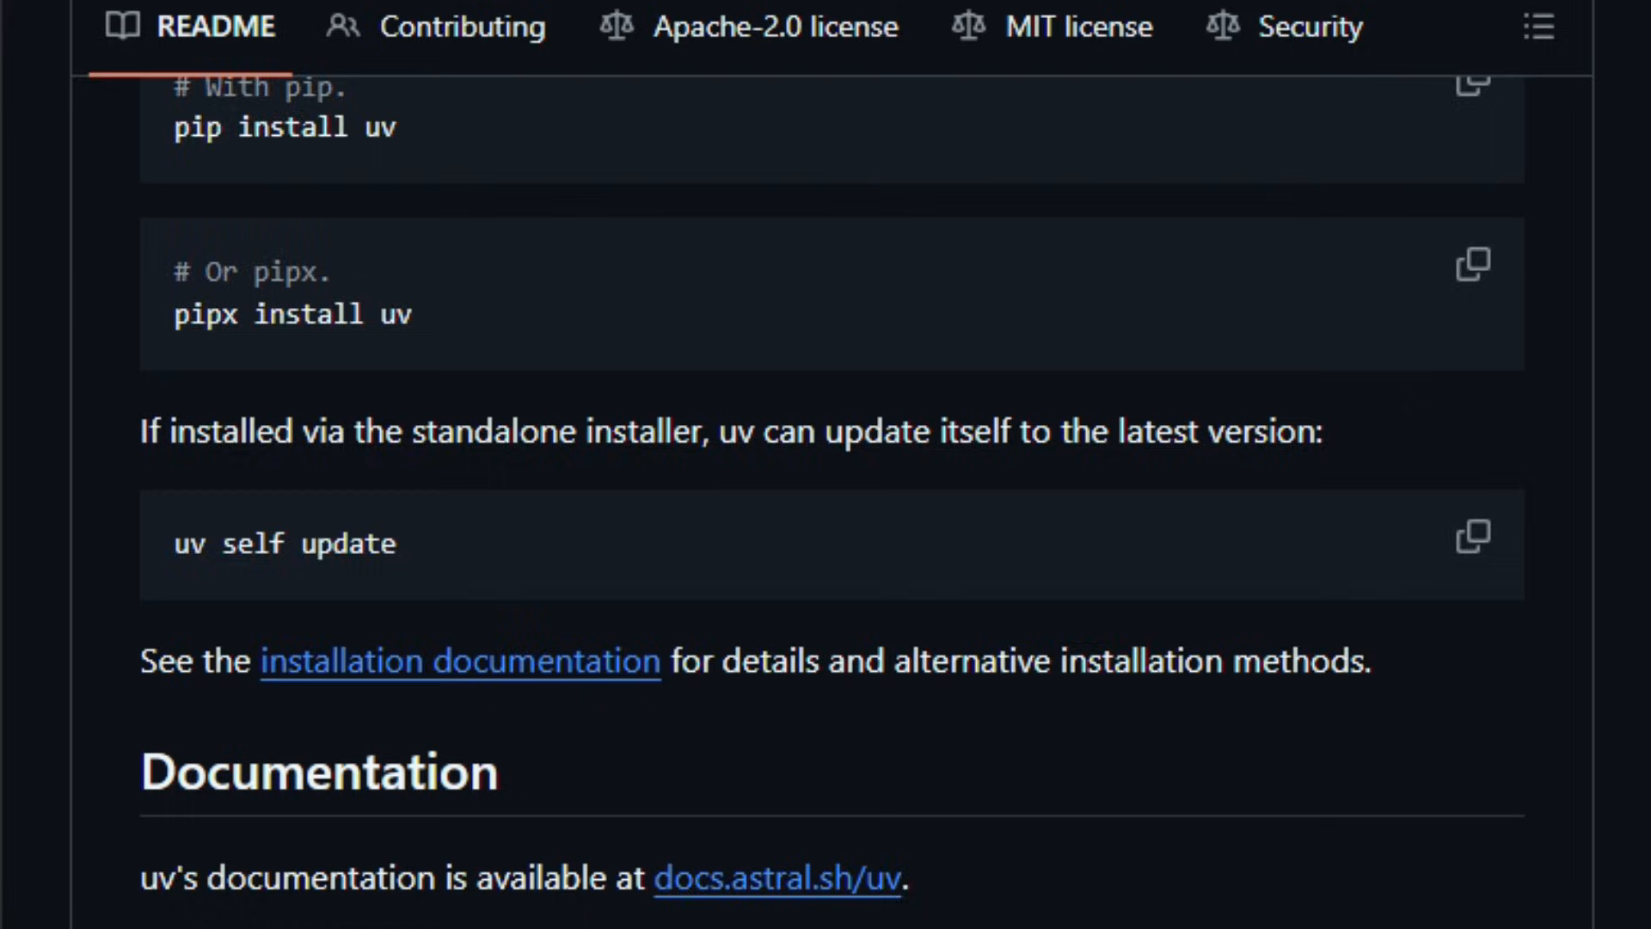
scroll("down", 3)
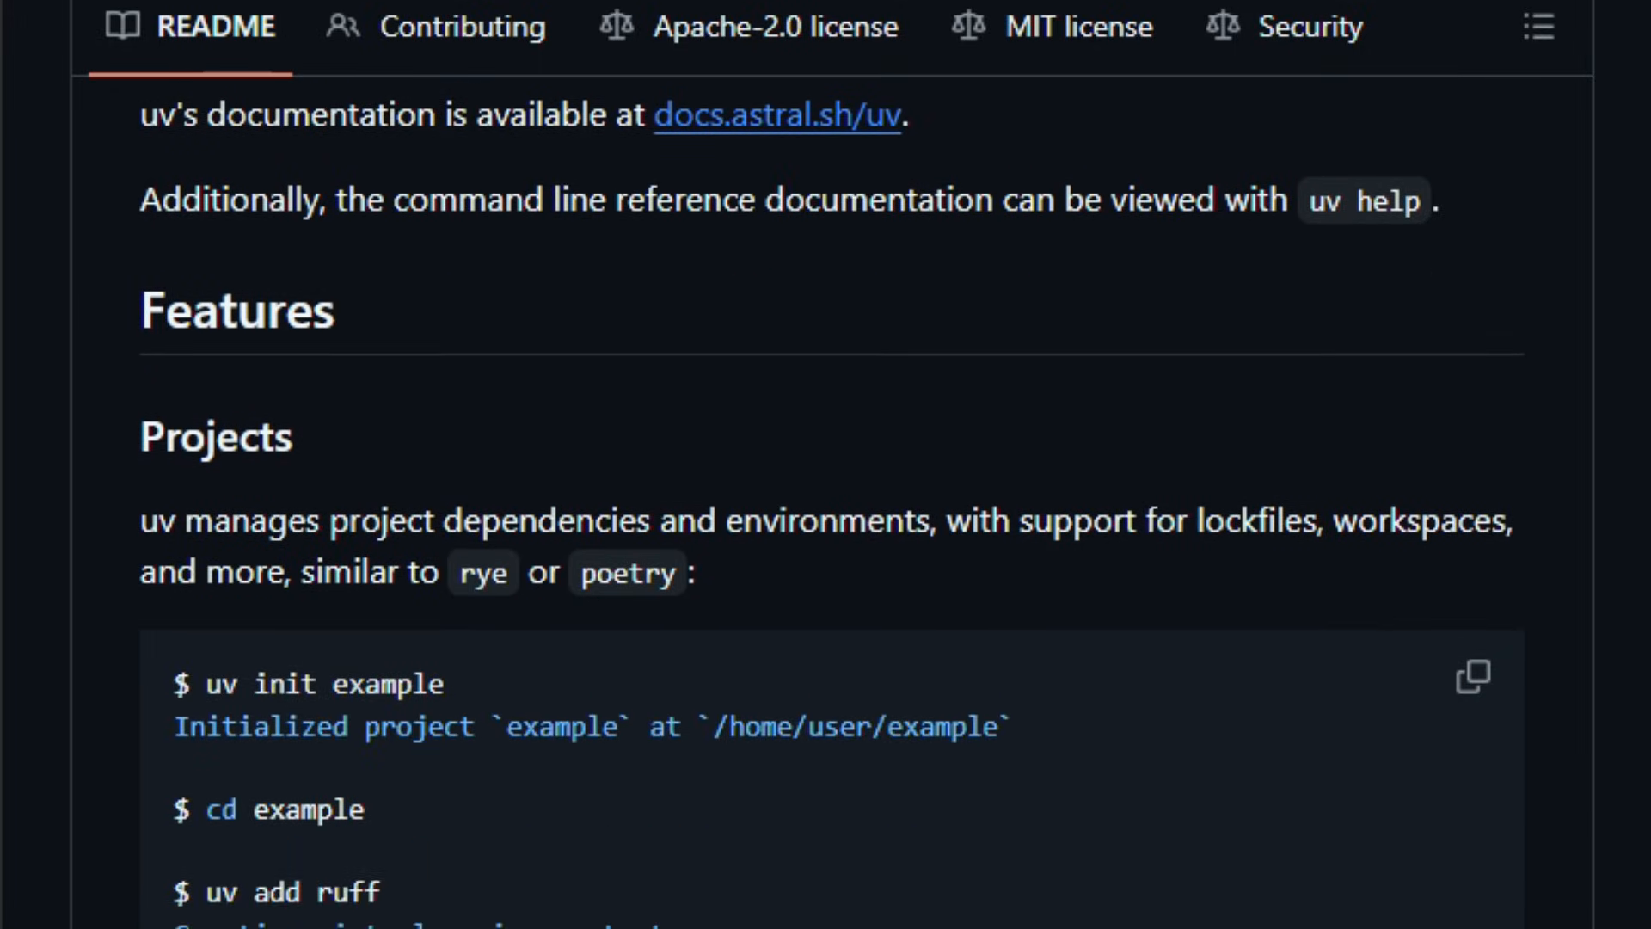
Scroll through the uv Features and Projects examples.
scroll("down", 3)
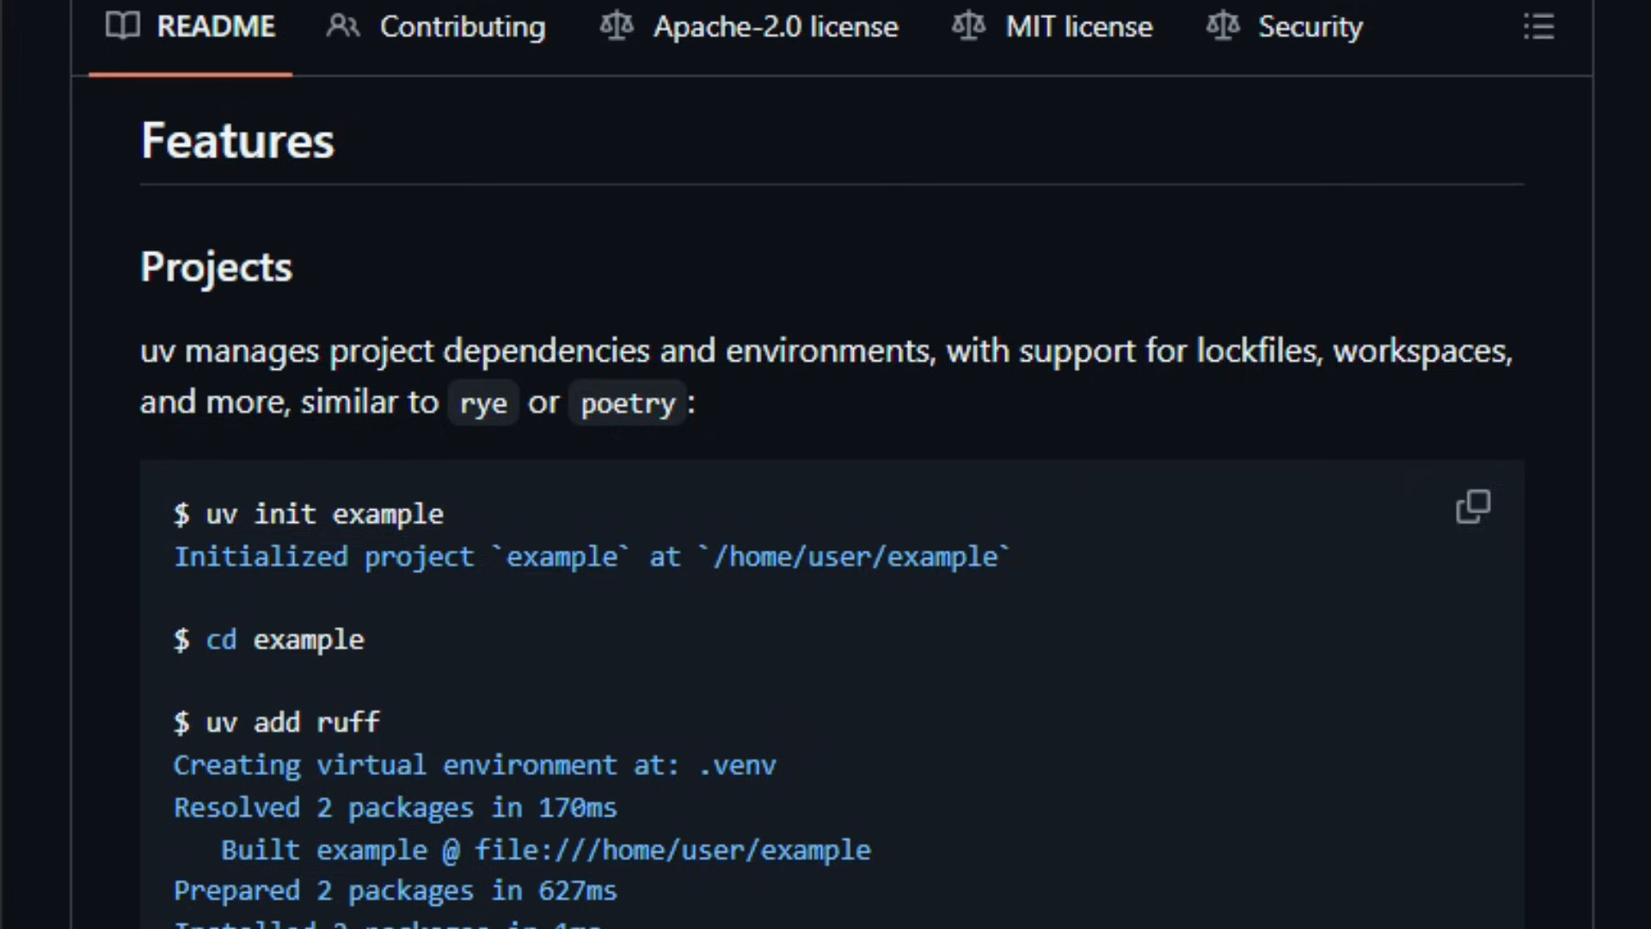
scroll("down", 3)
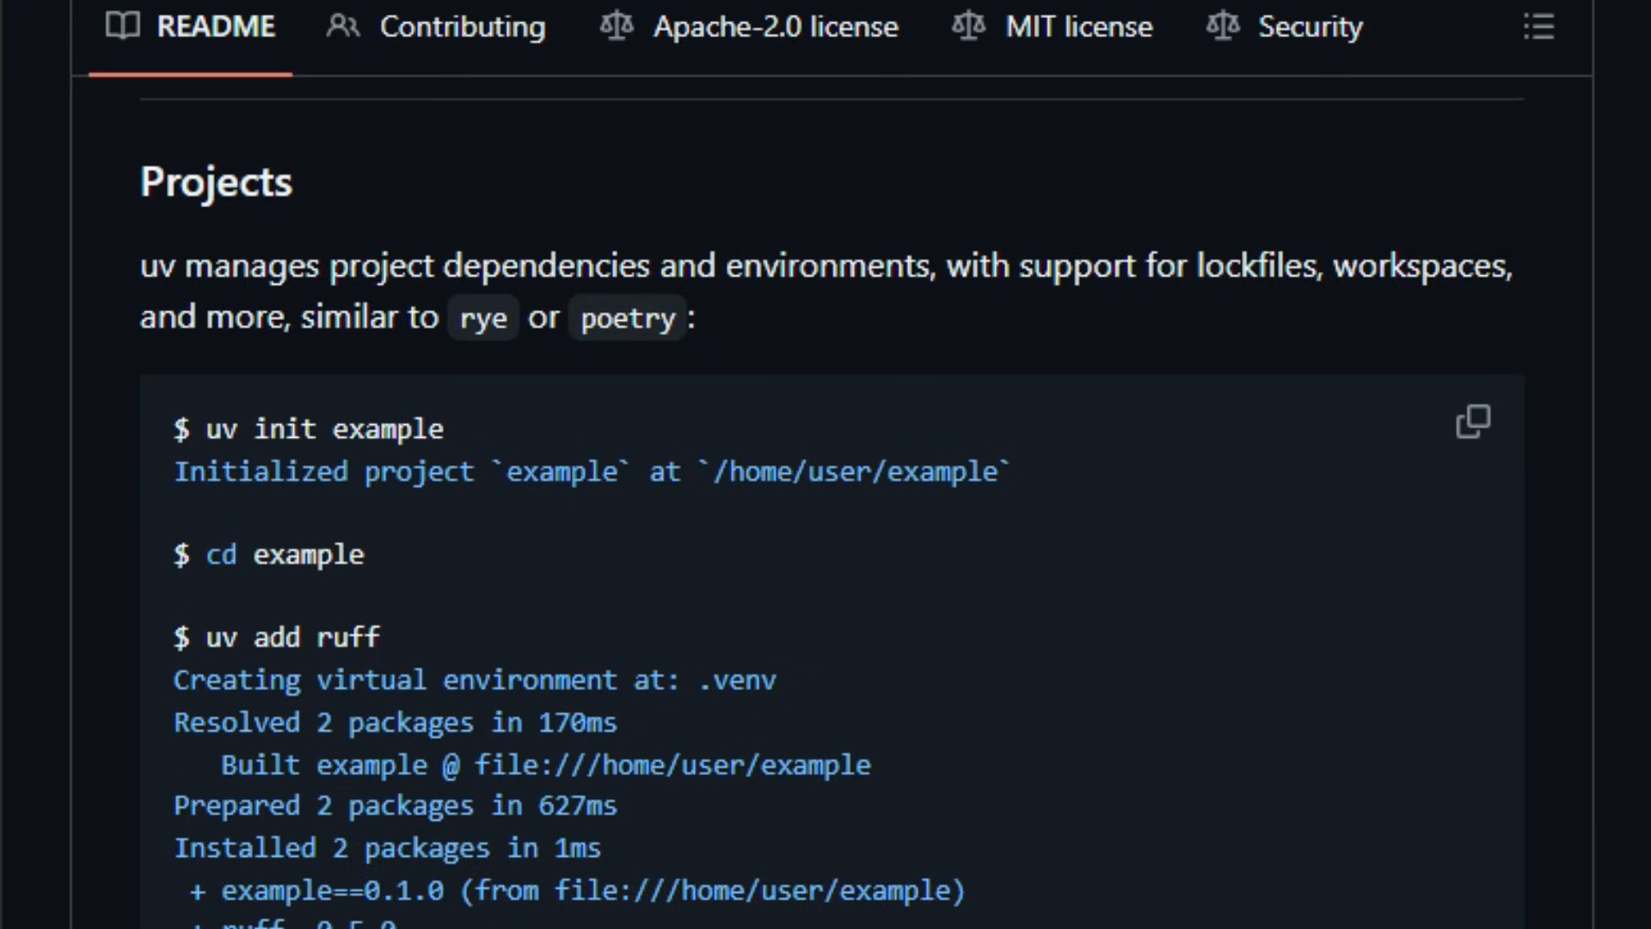
scroll("down", 3)
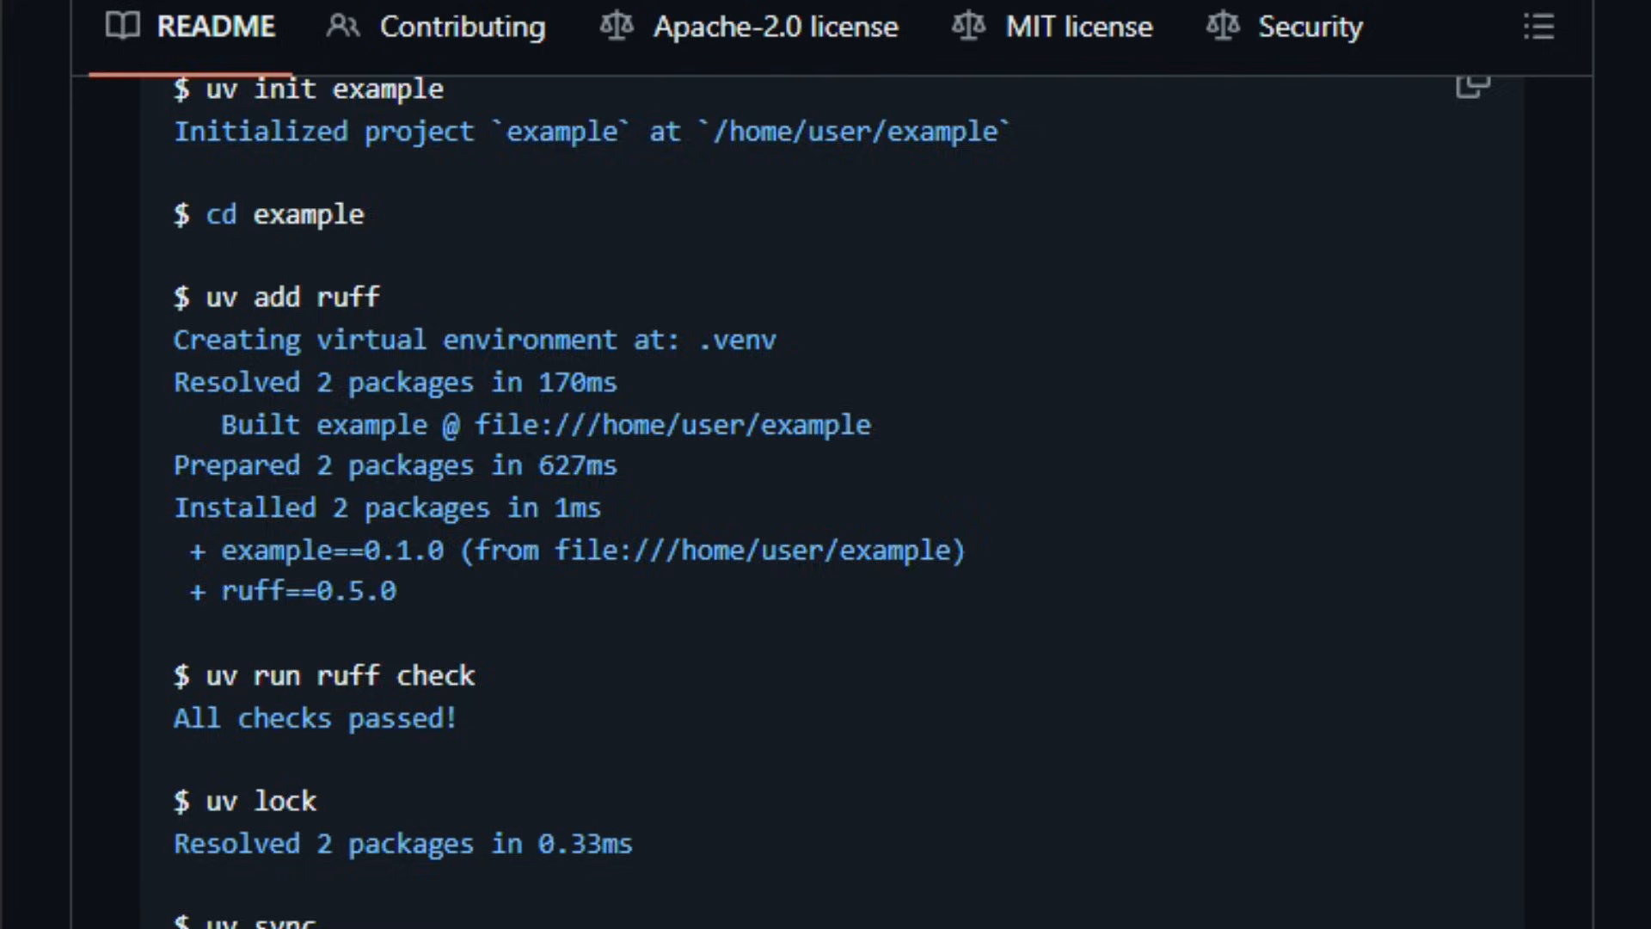
scroll("down", 3)
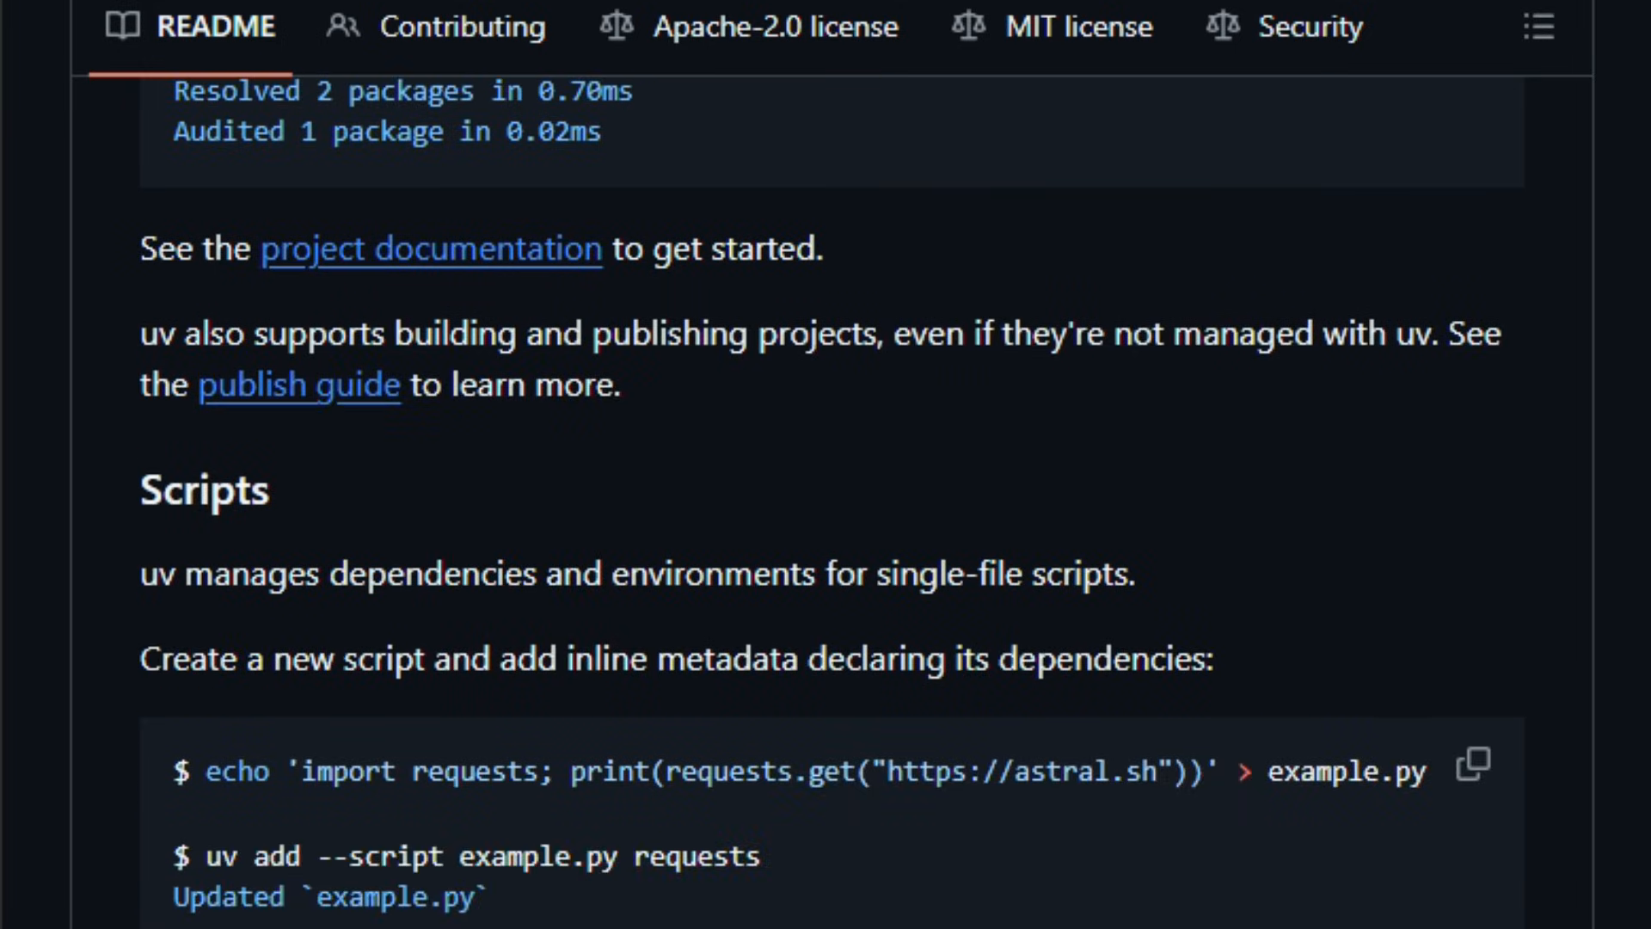
scroll("down", 3)
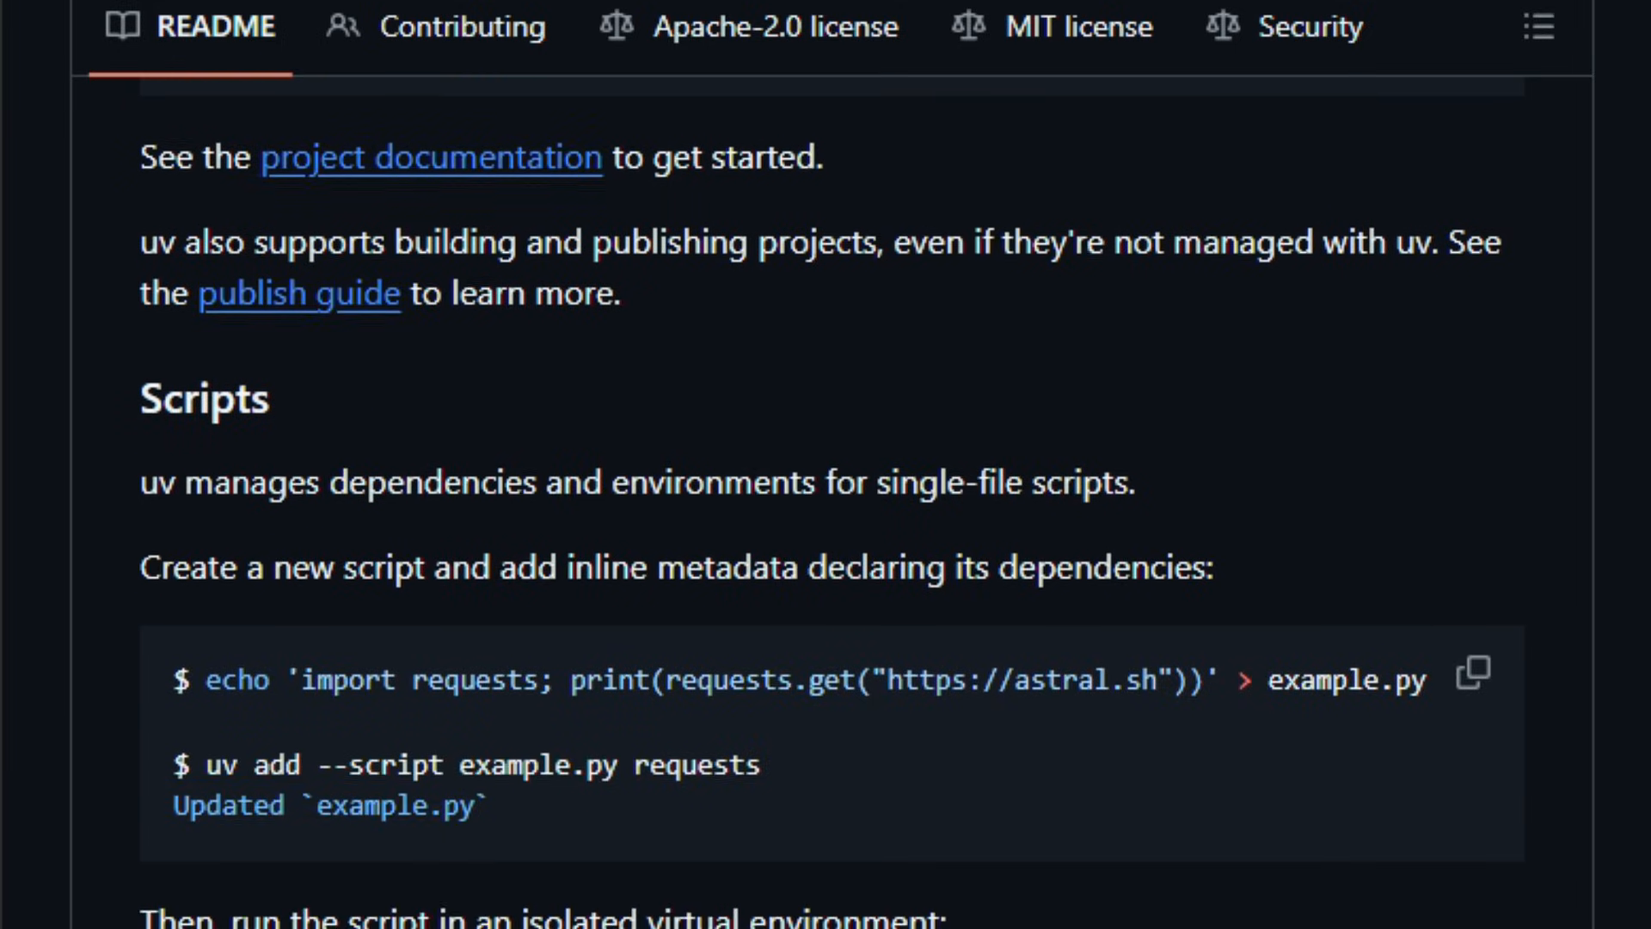
Continue past the Scripts section to the Tools section's uvx pycowsay demo.
scroll("down", 3)
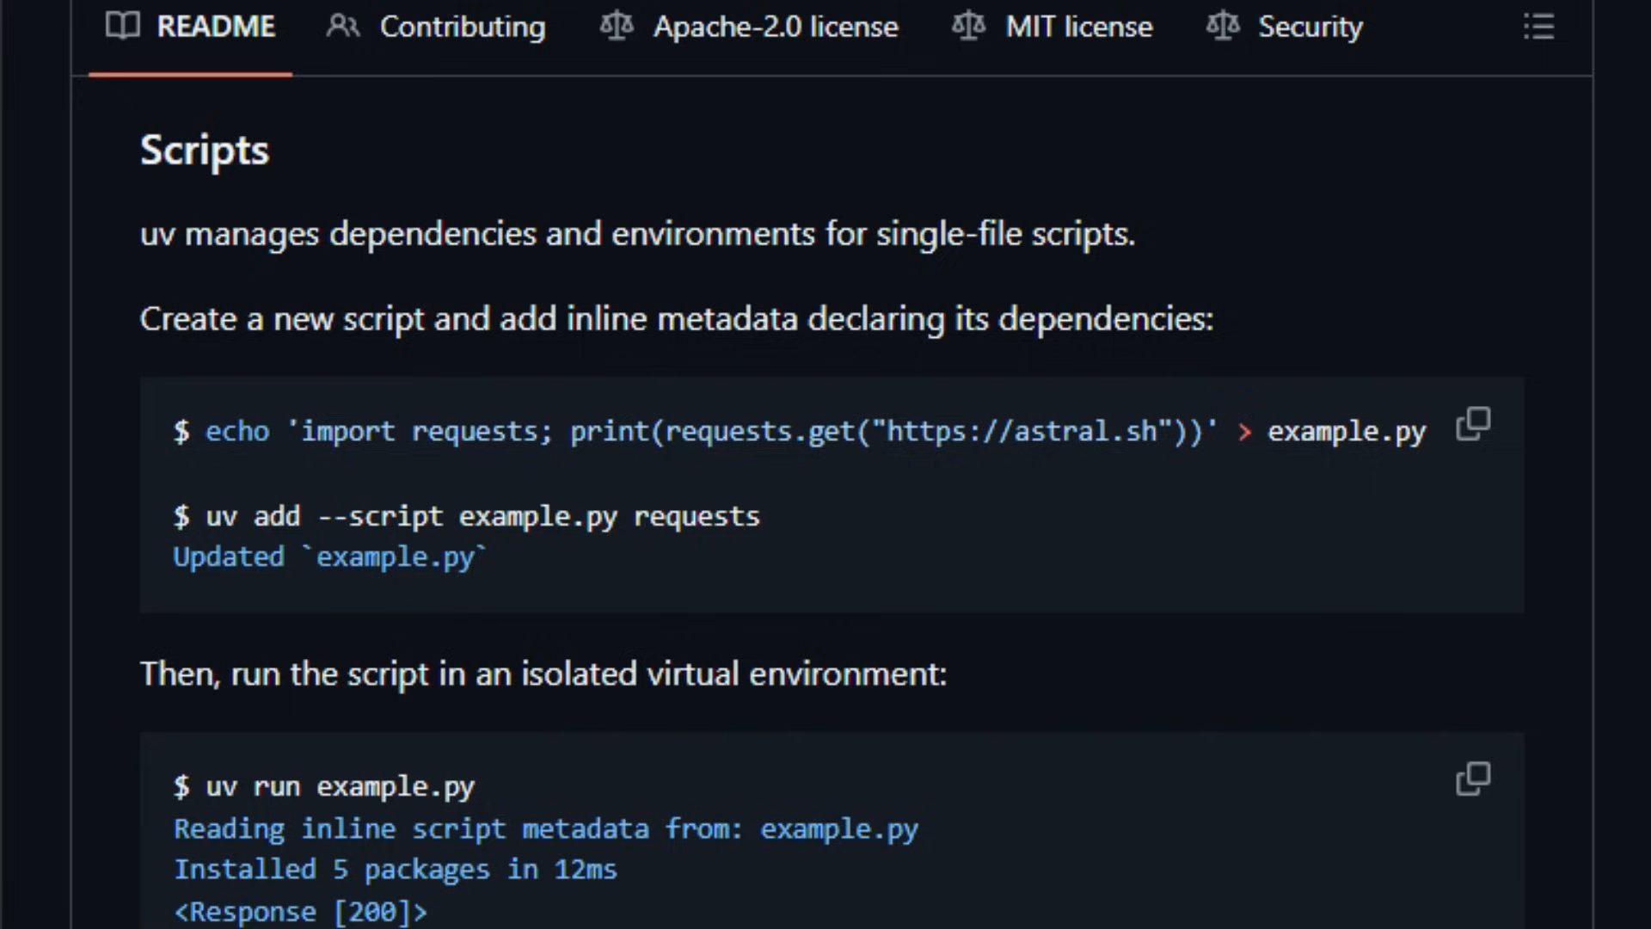
scroll("down", 3)
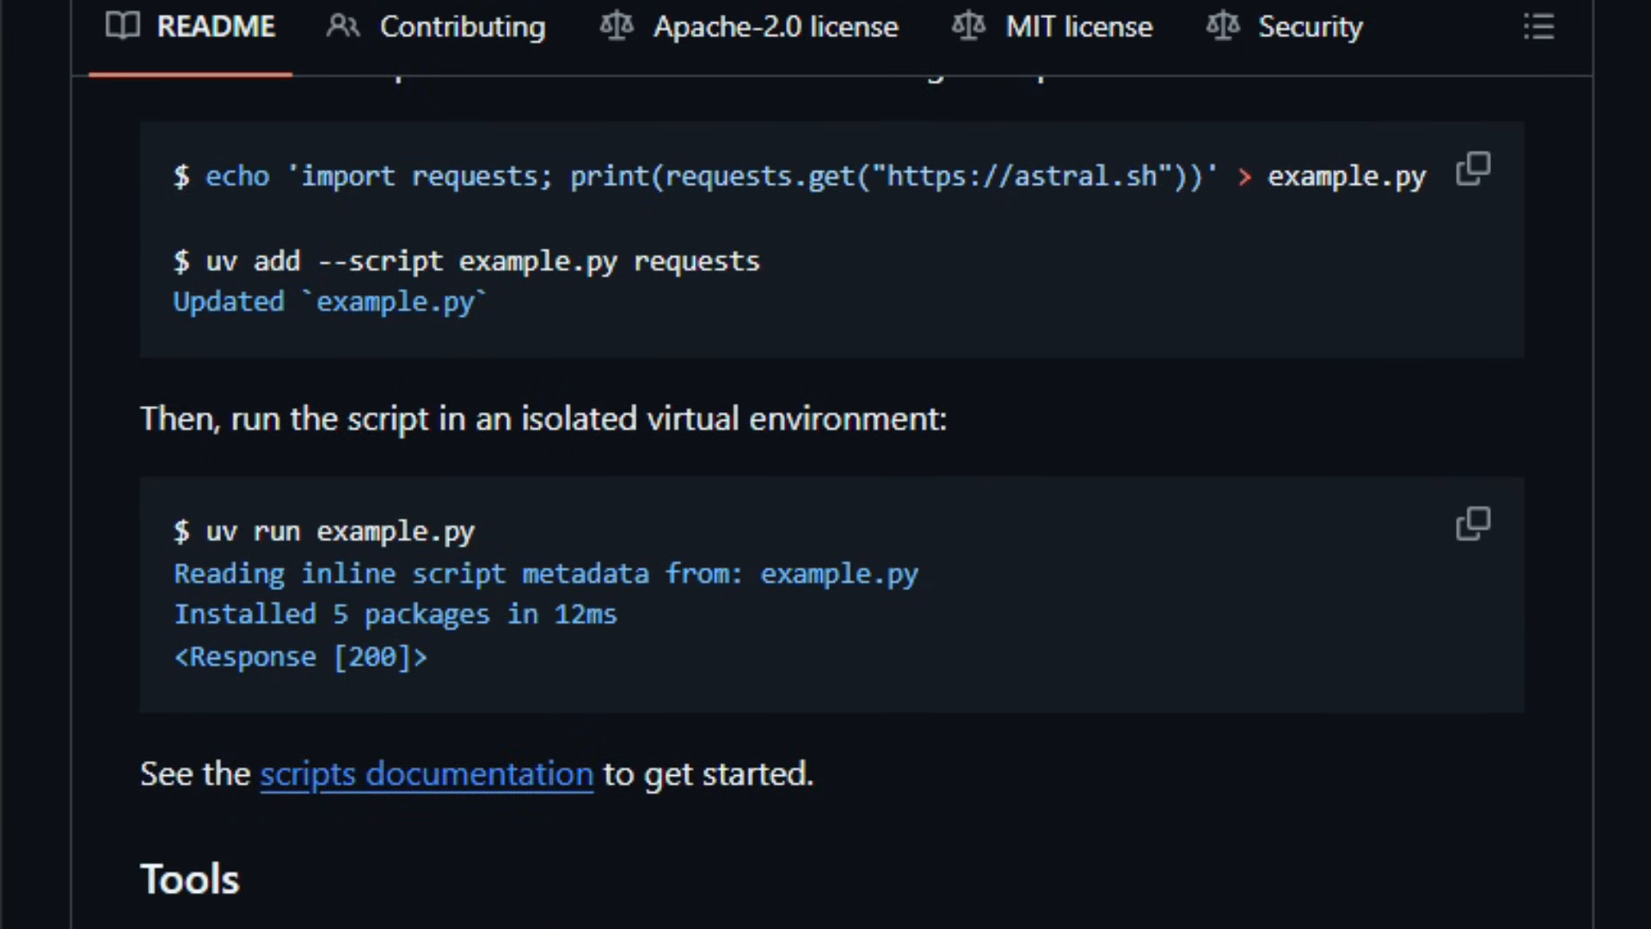
scroll("down", 3)
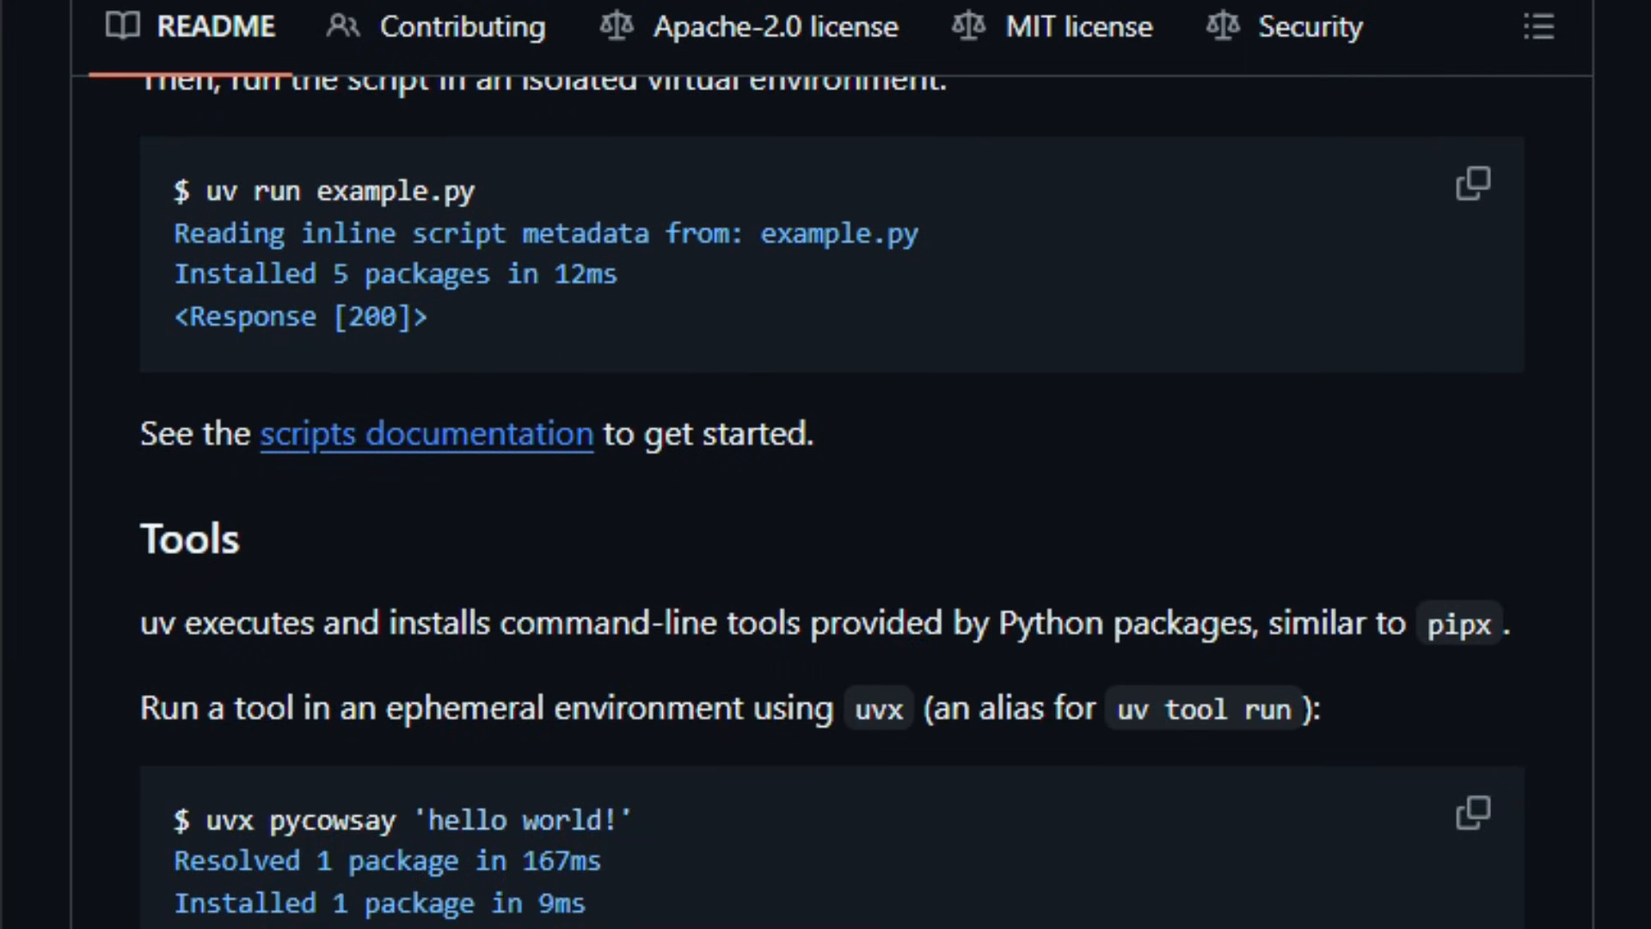
scroll("down", 3)
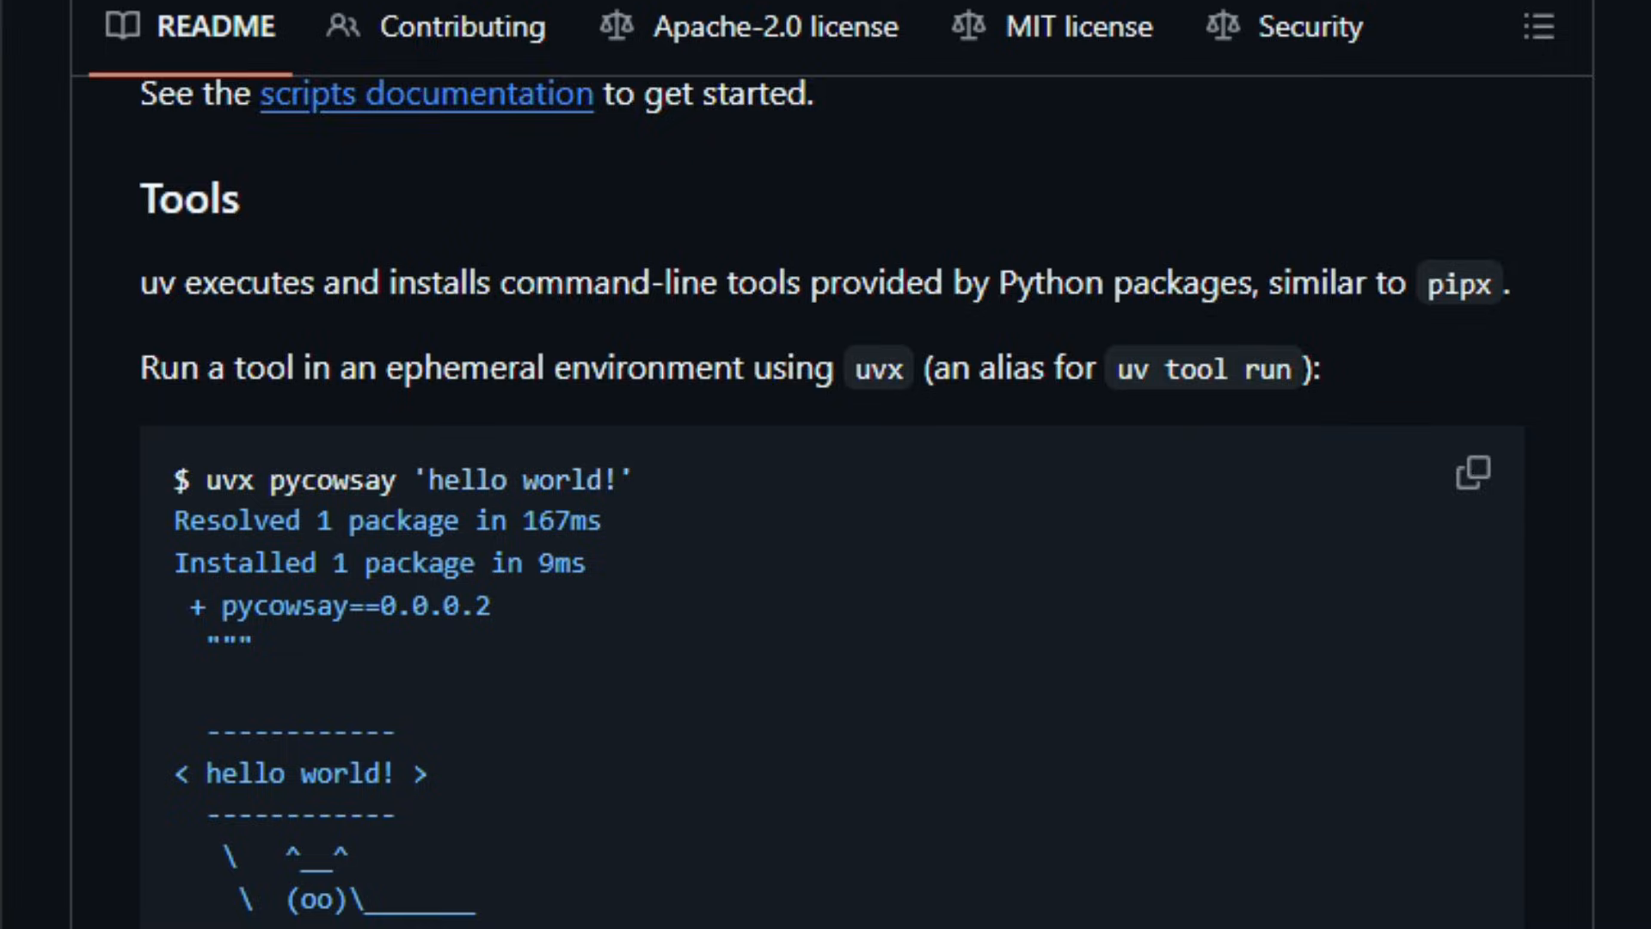
scroll("down", 3)
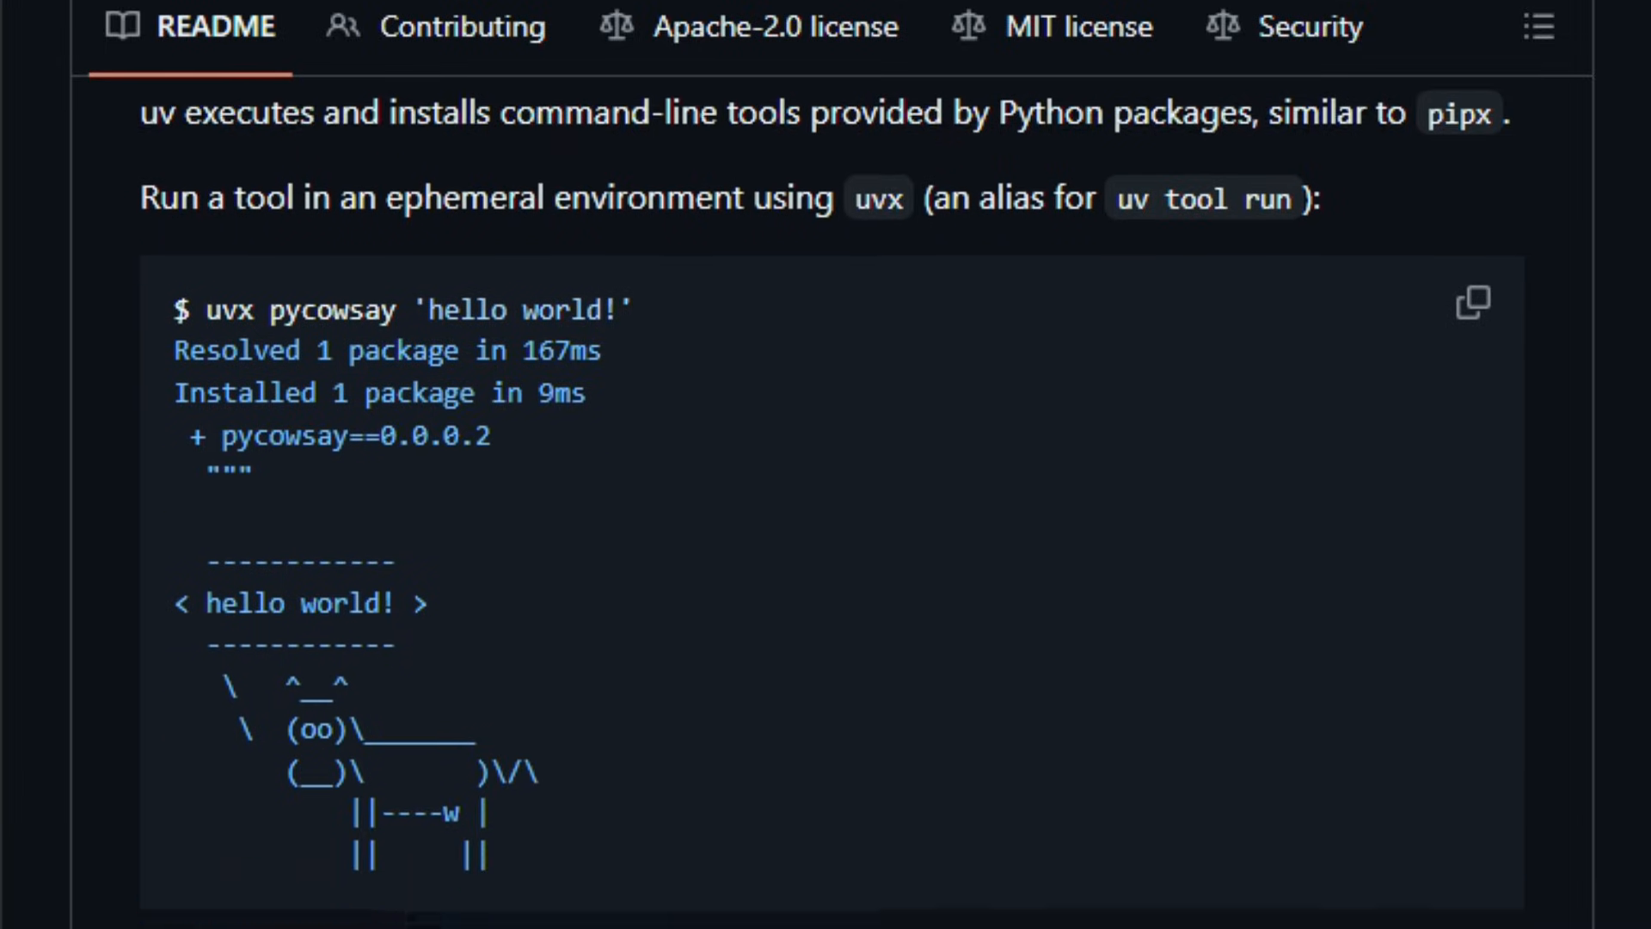
scroll("down", 3)
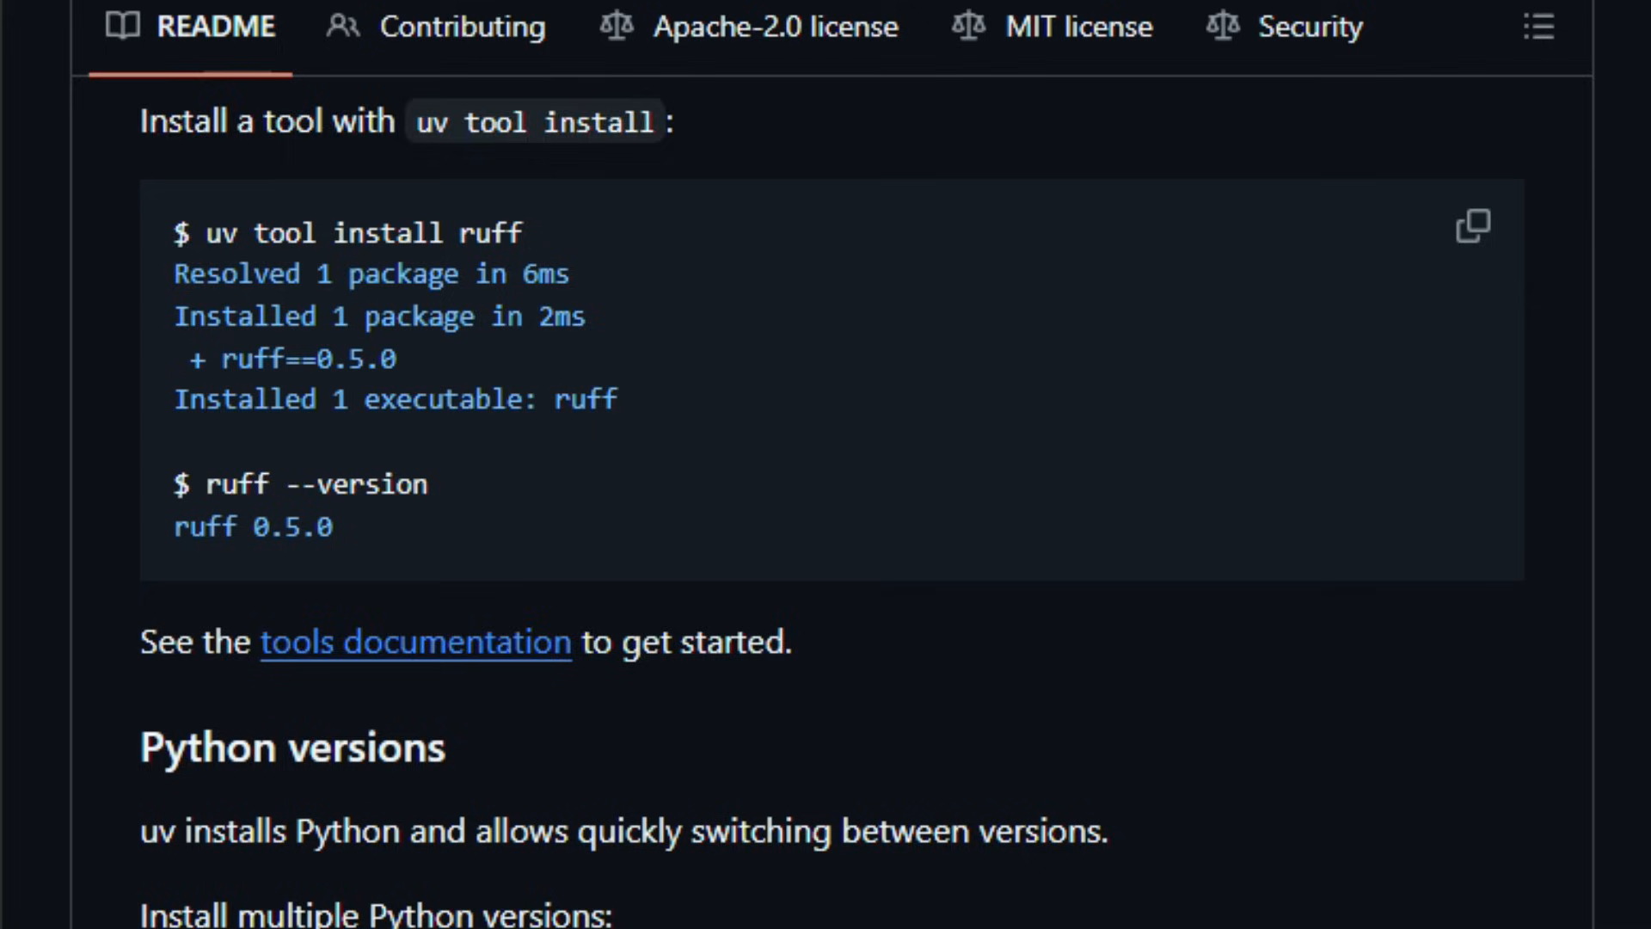
Scroll past Python versions to the uv venv and uv pip sync examples and Platform support.
scroll("down", 3)
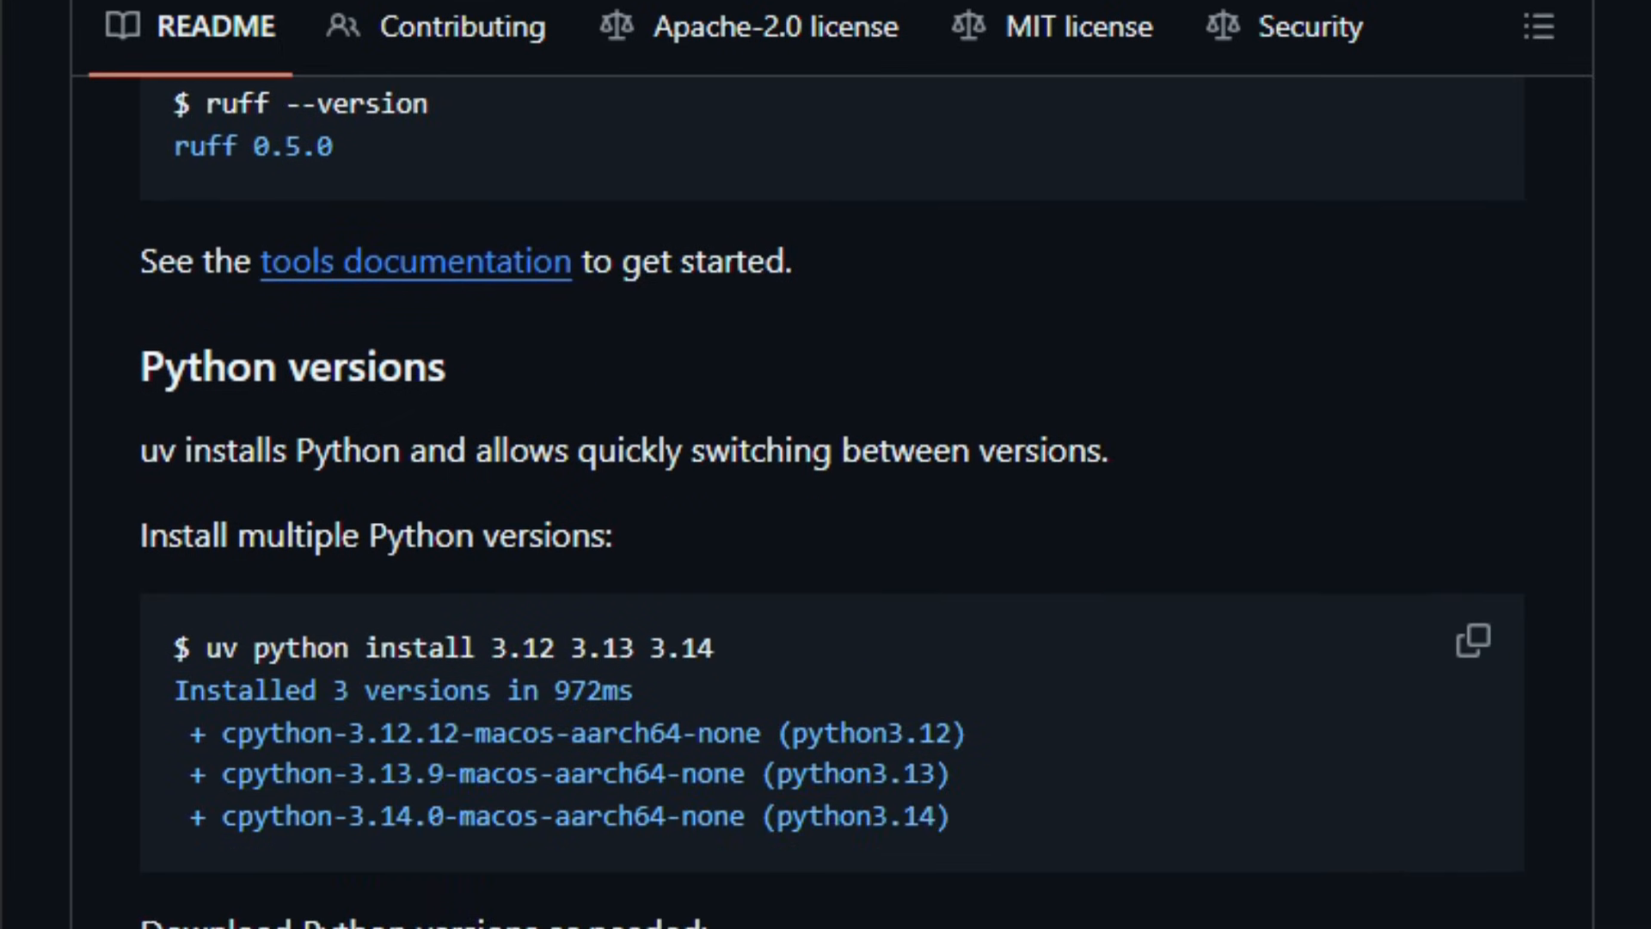
scroll("down", 3)
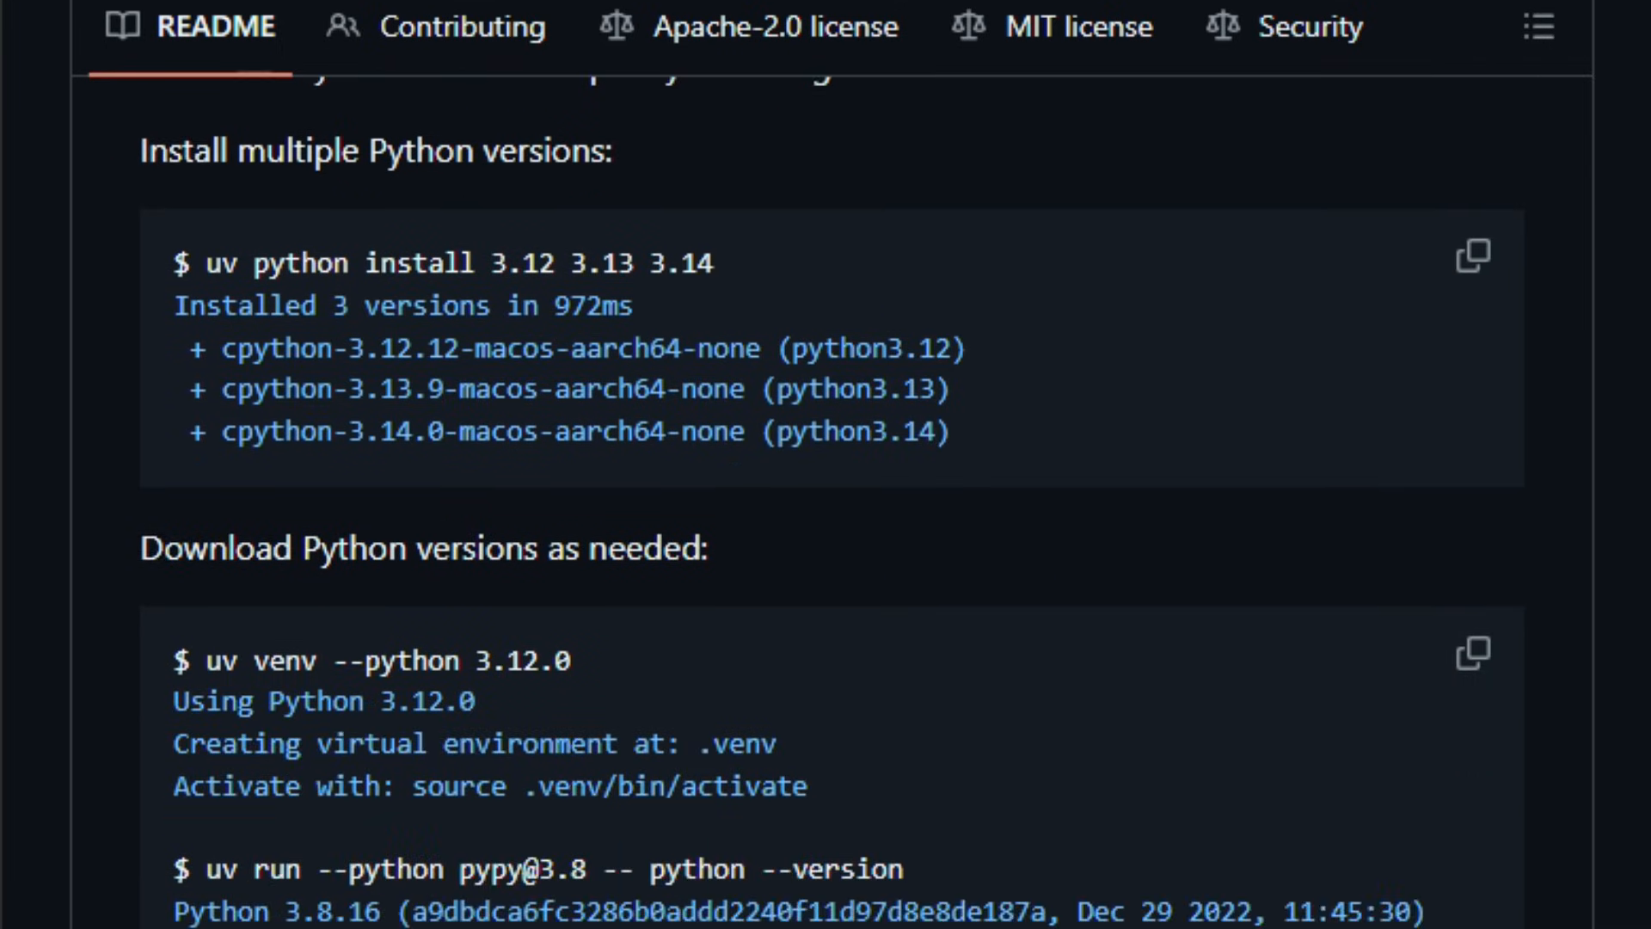
scroll("down", 3)
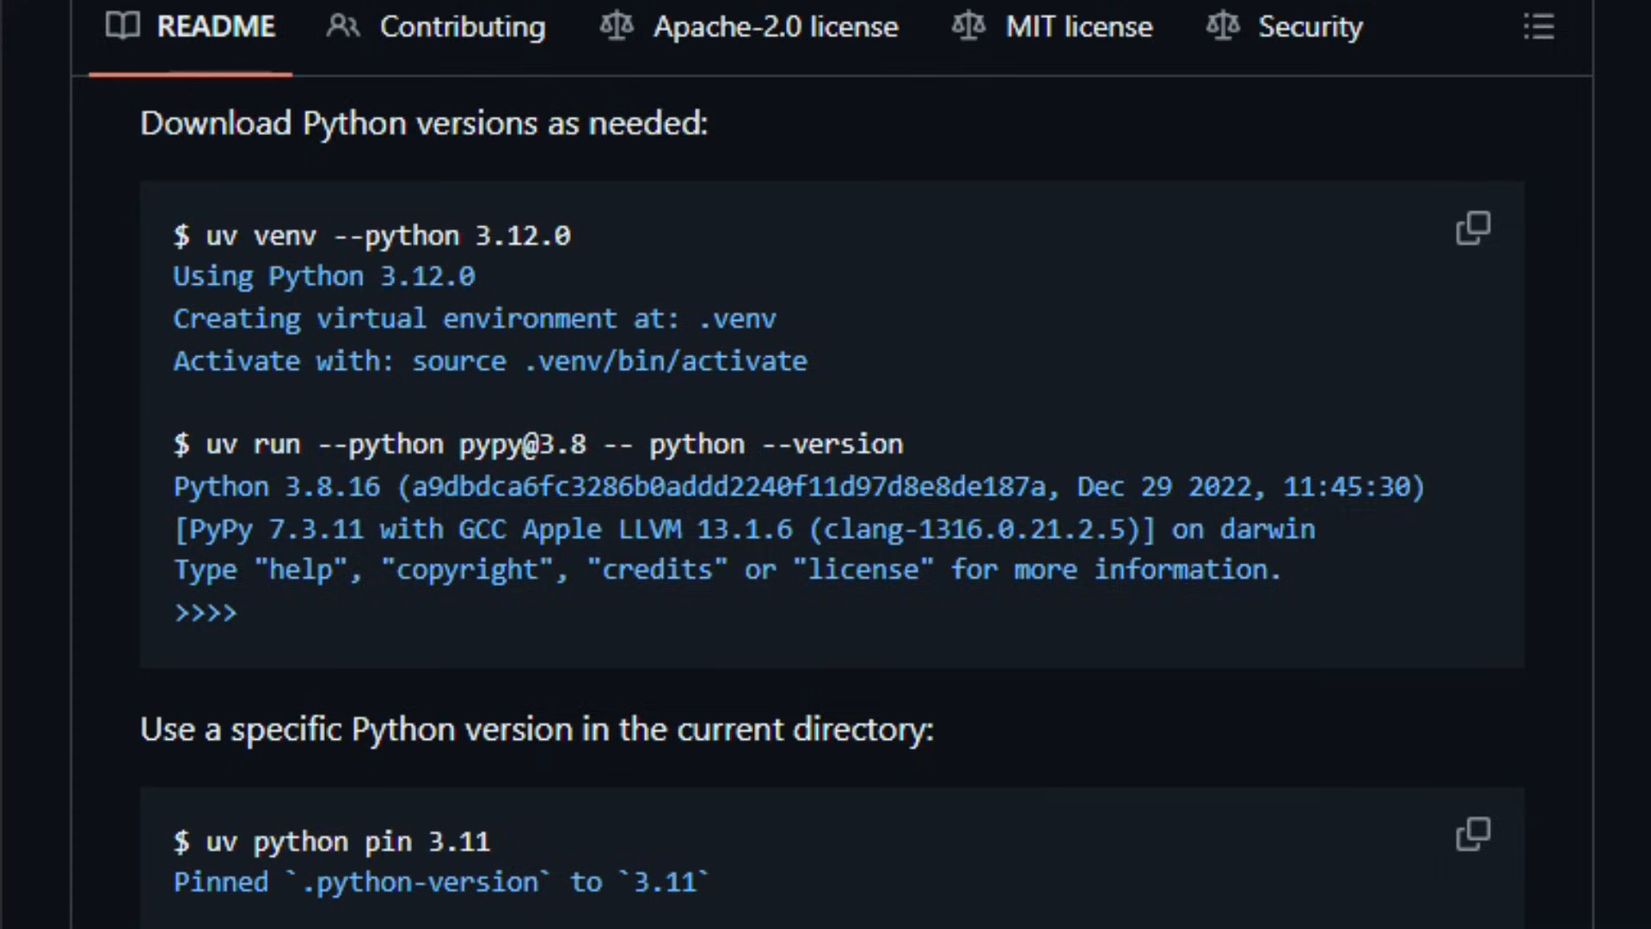
scroll("down", 3)
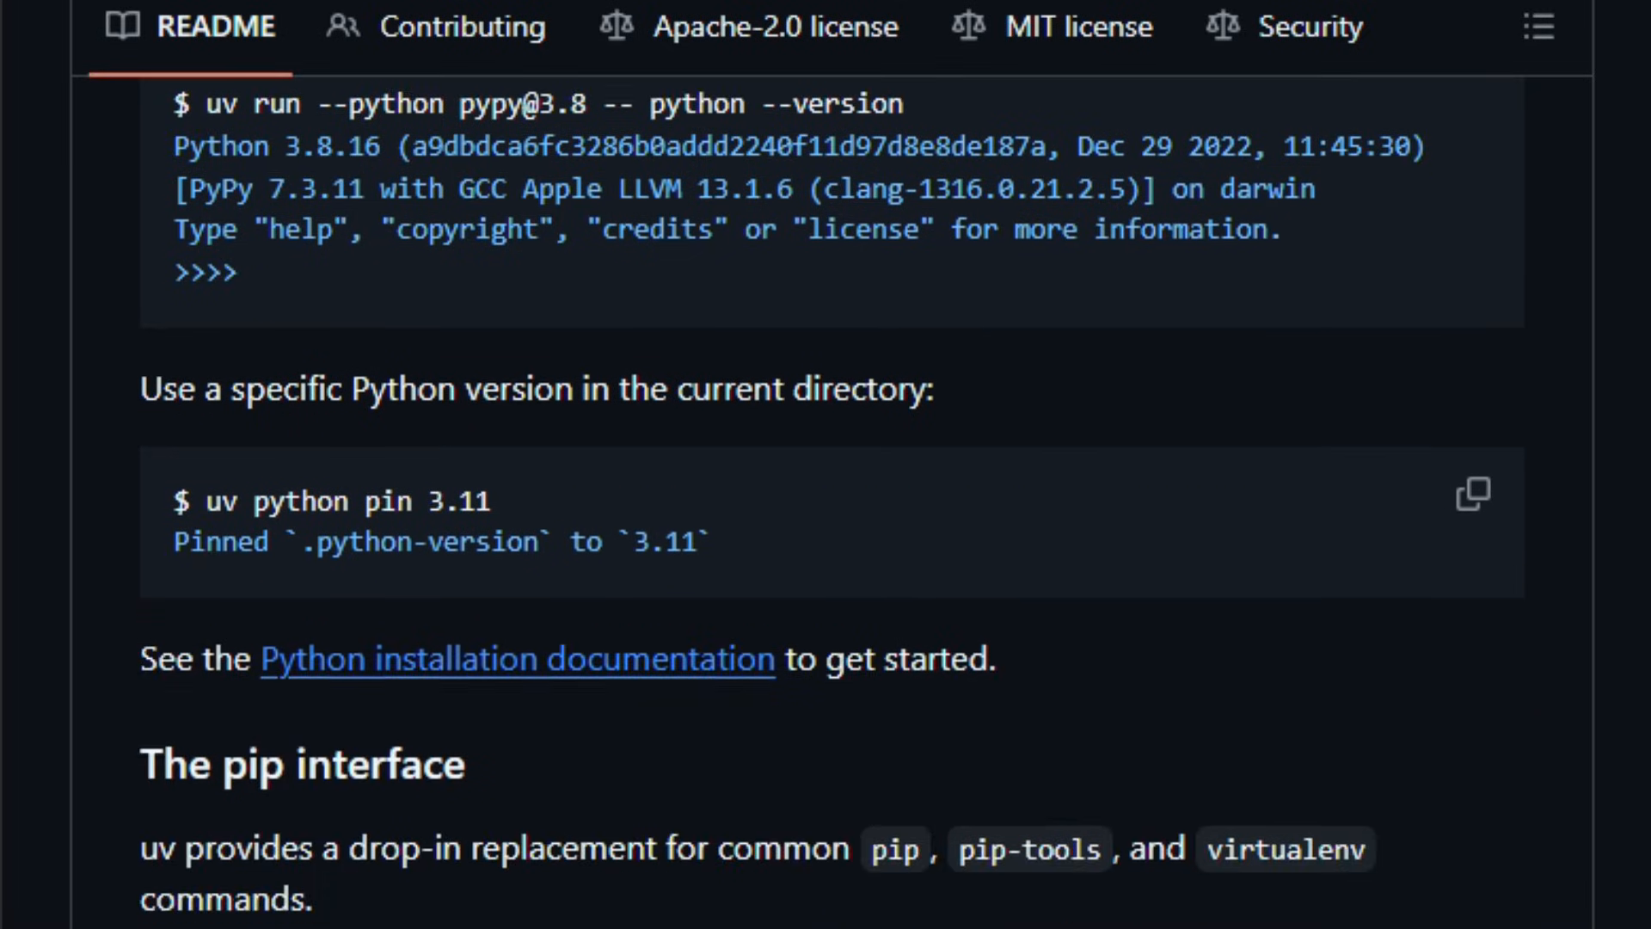
scroll("down", 3)
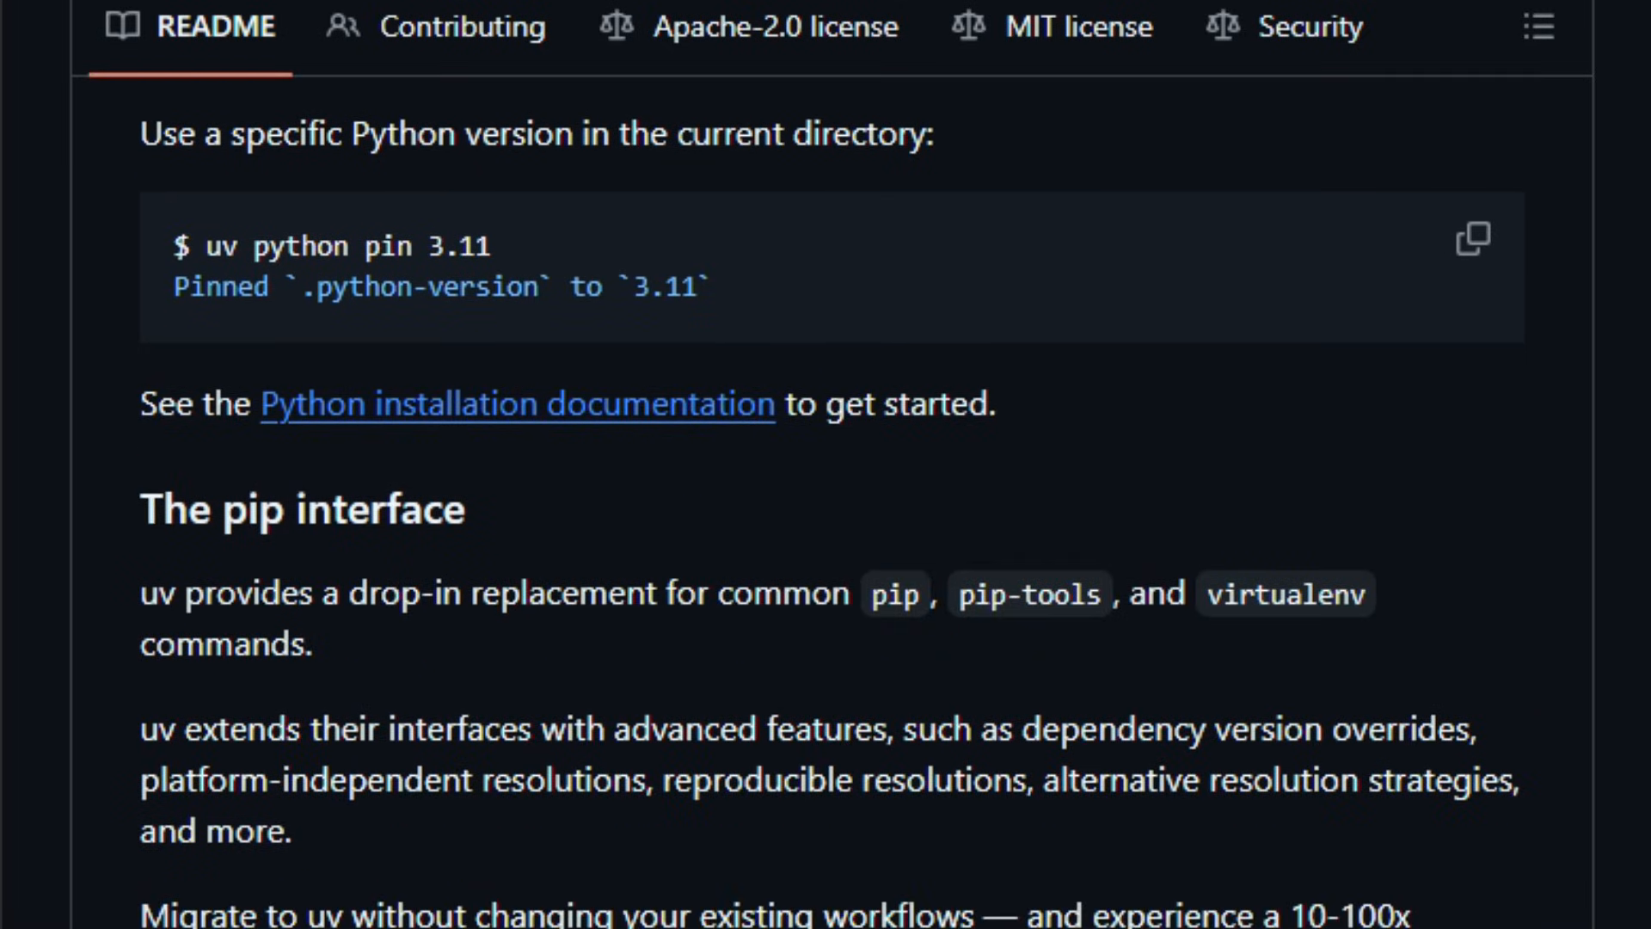
scroll("down", 3)
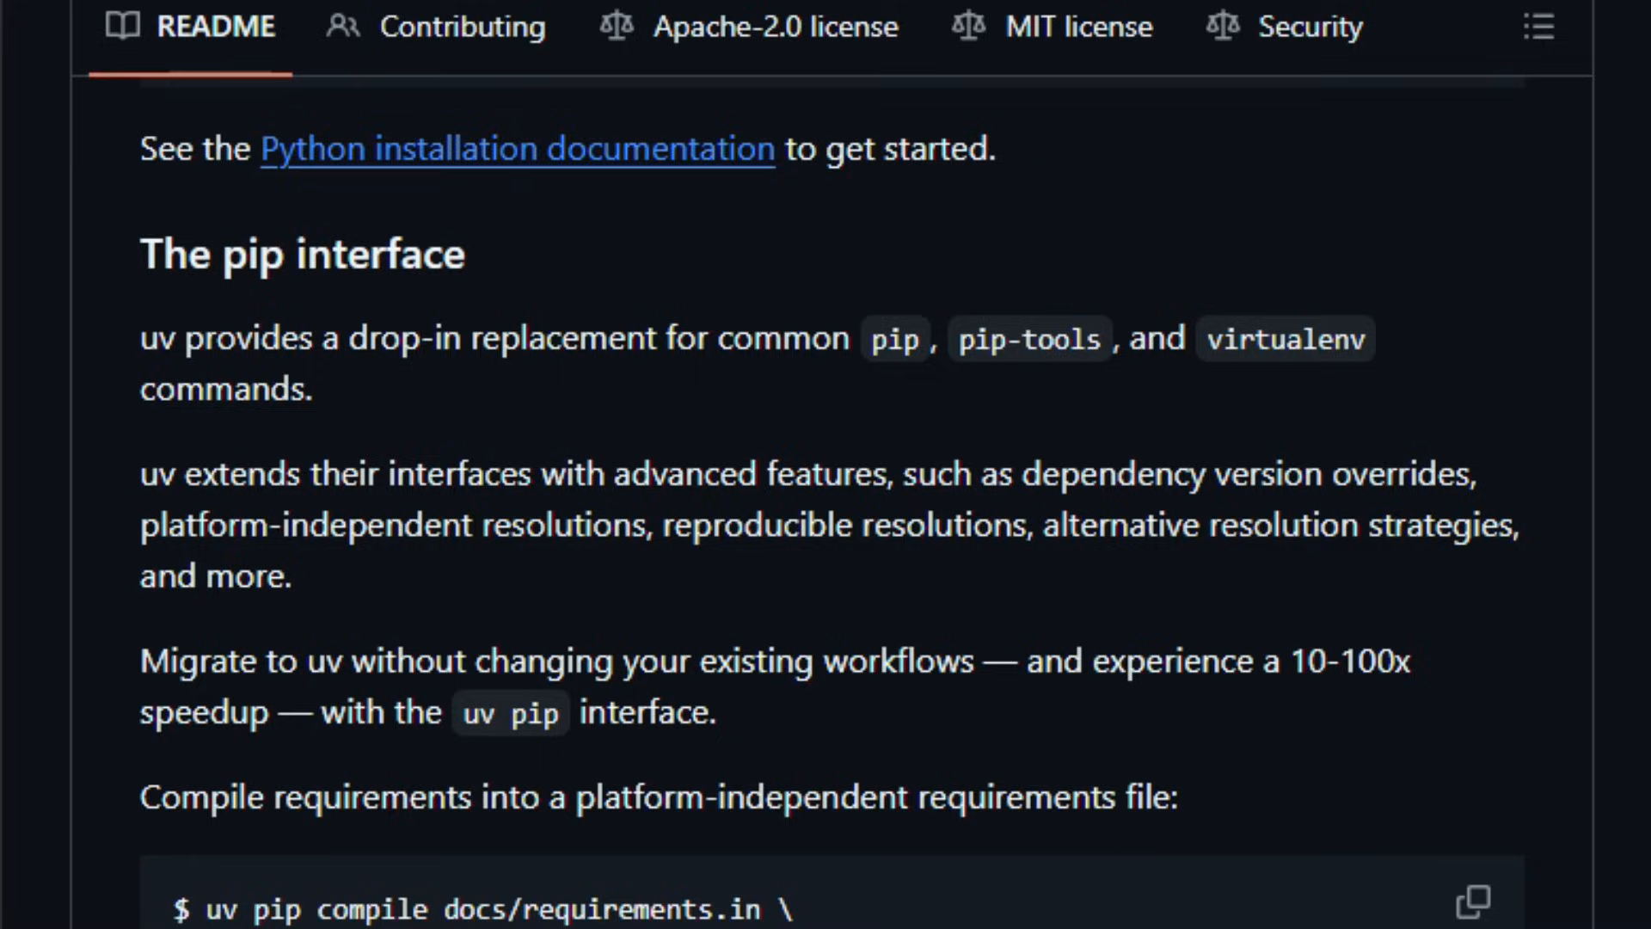
scroll("down", 3)
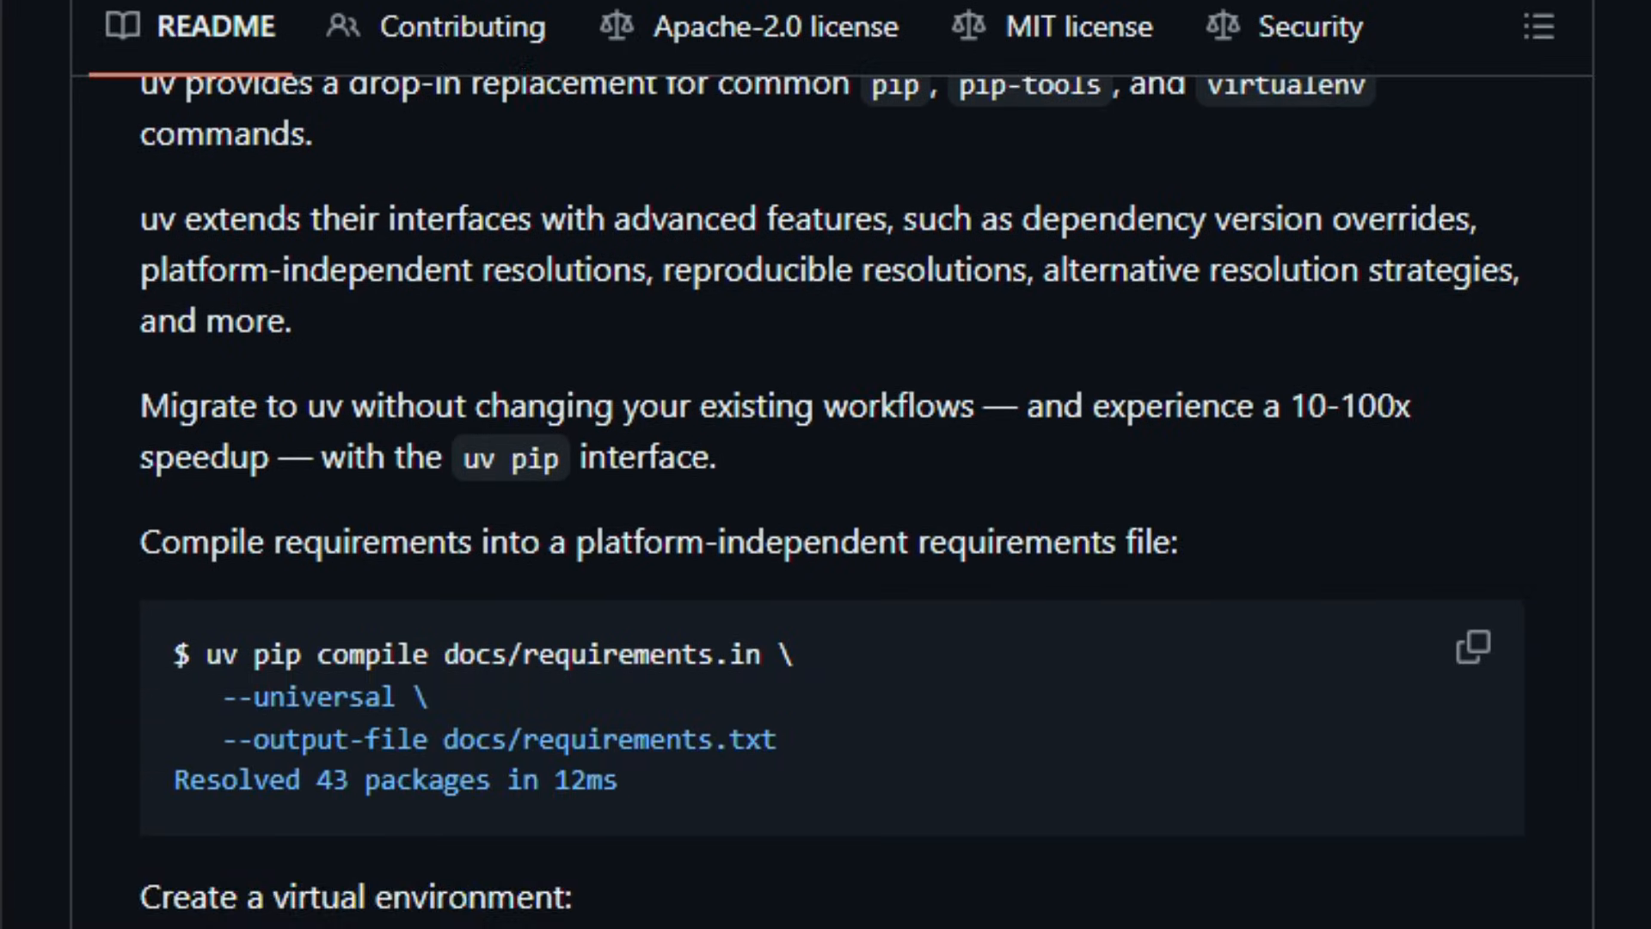
scroll("down", 3)
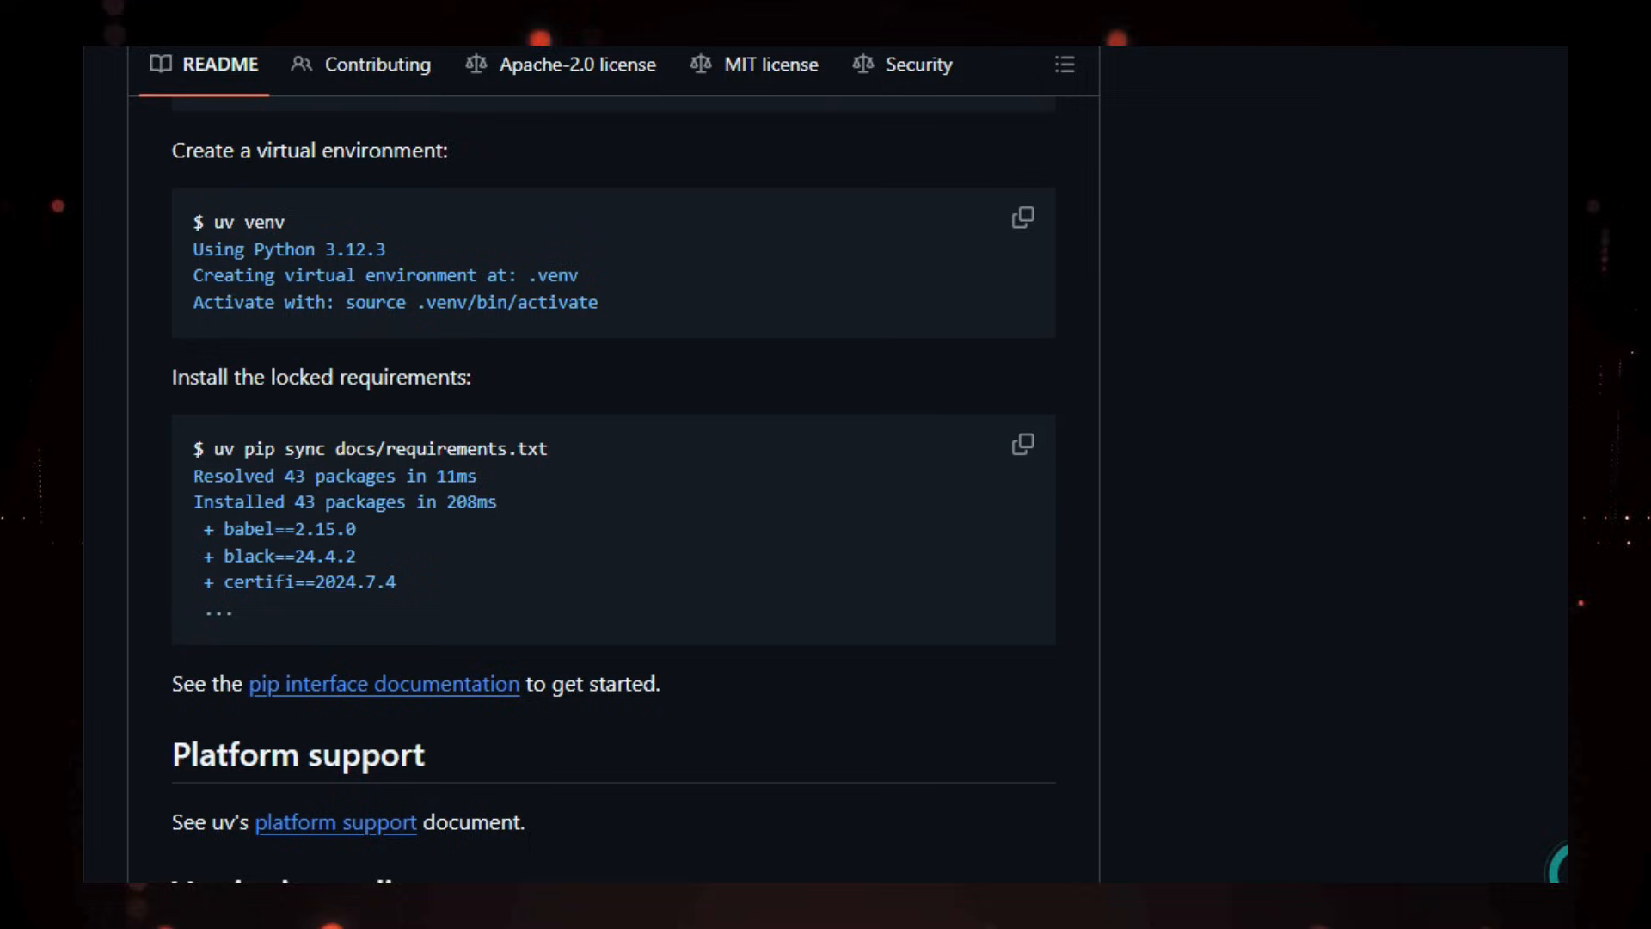
Scroll through Versioning policy, Contributing, FAQ and Acknowledgements down to the License section and Astral badge.
scroll("down", 3)
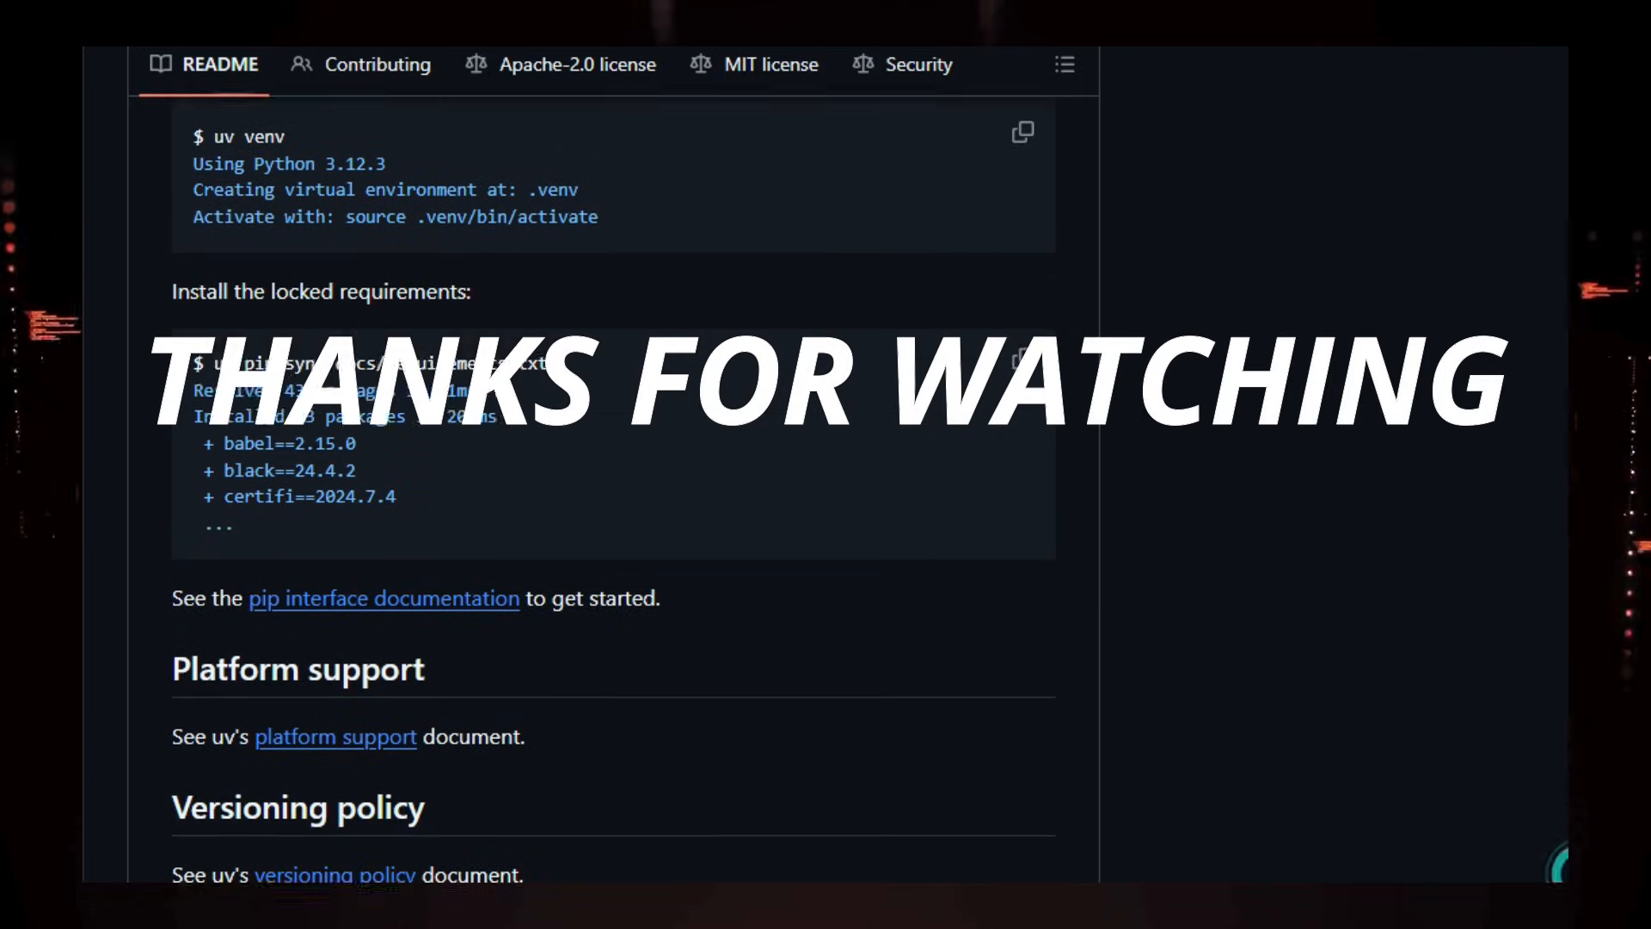
scroll("down", 3)
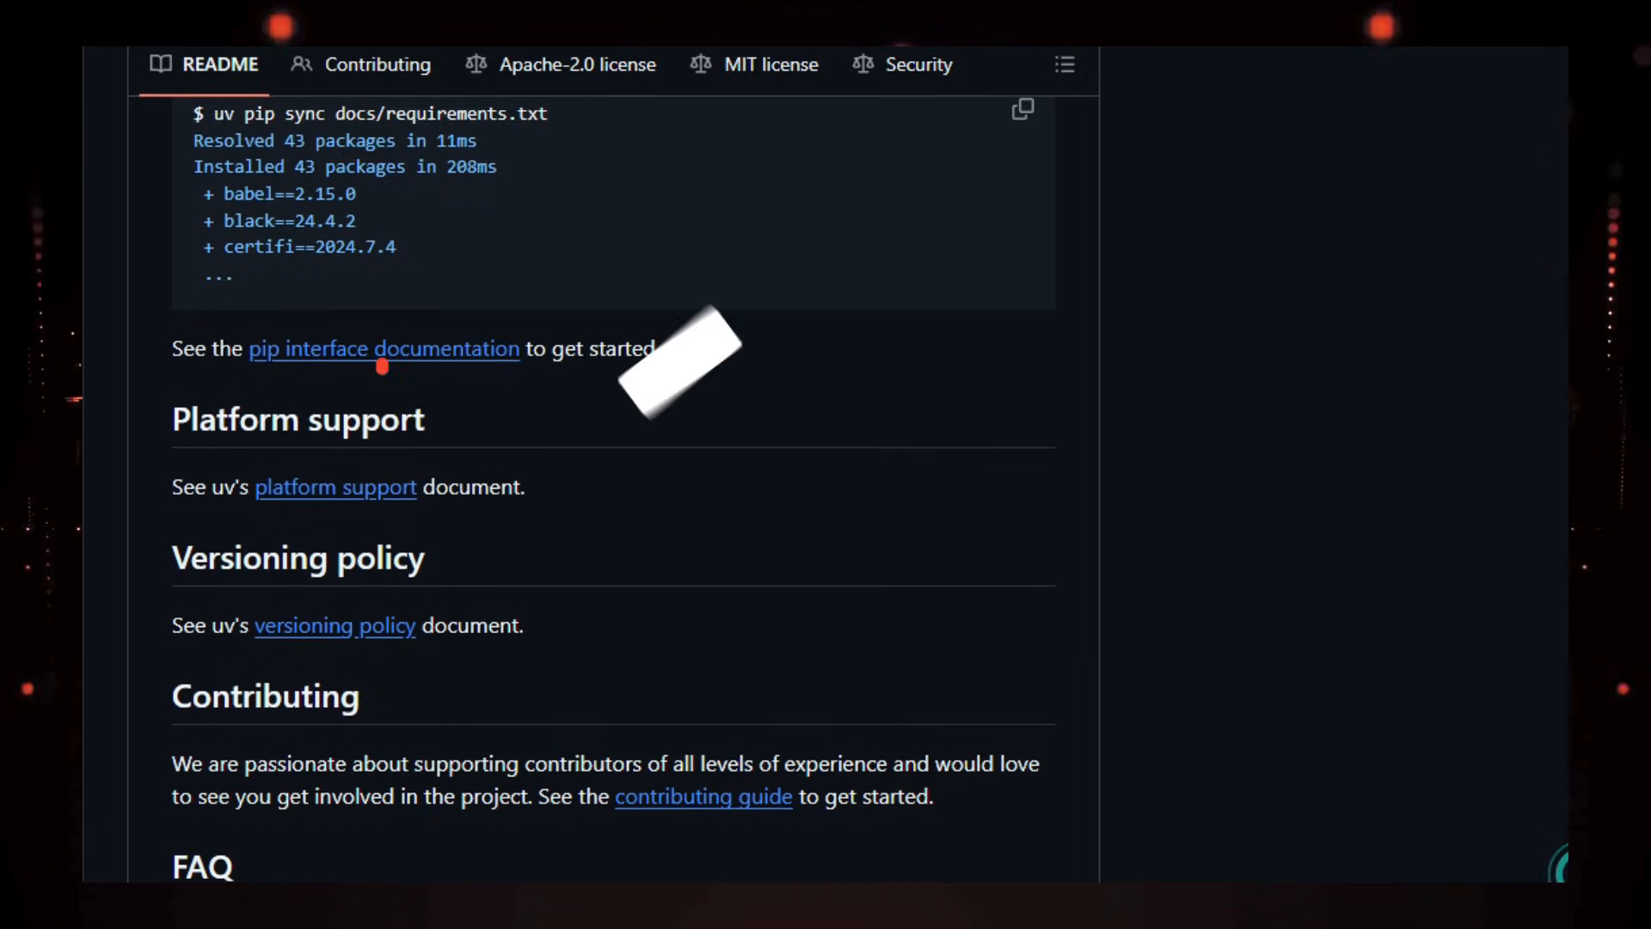
scroll("down", 3)
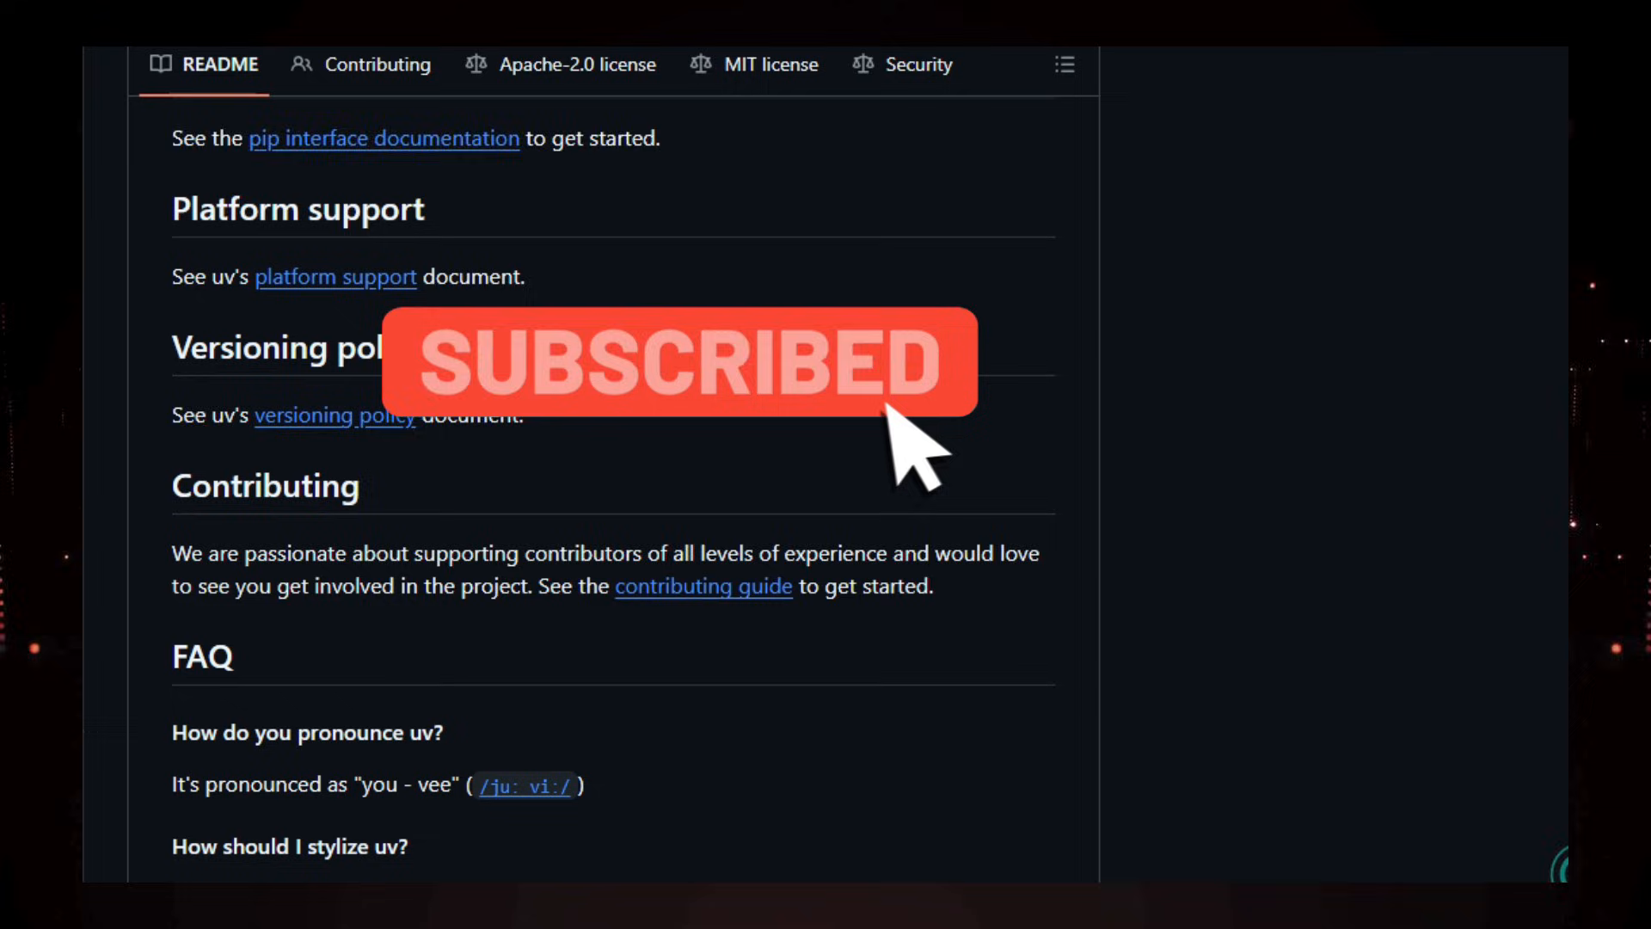
scroll("down", 3)
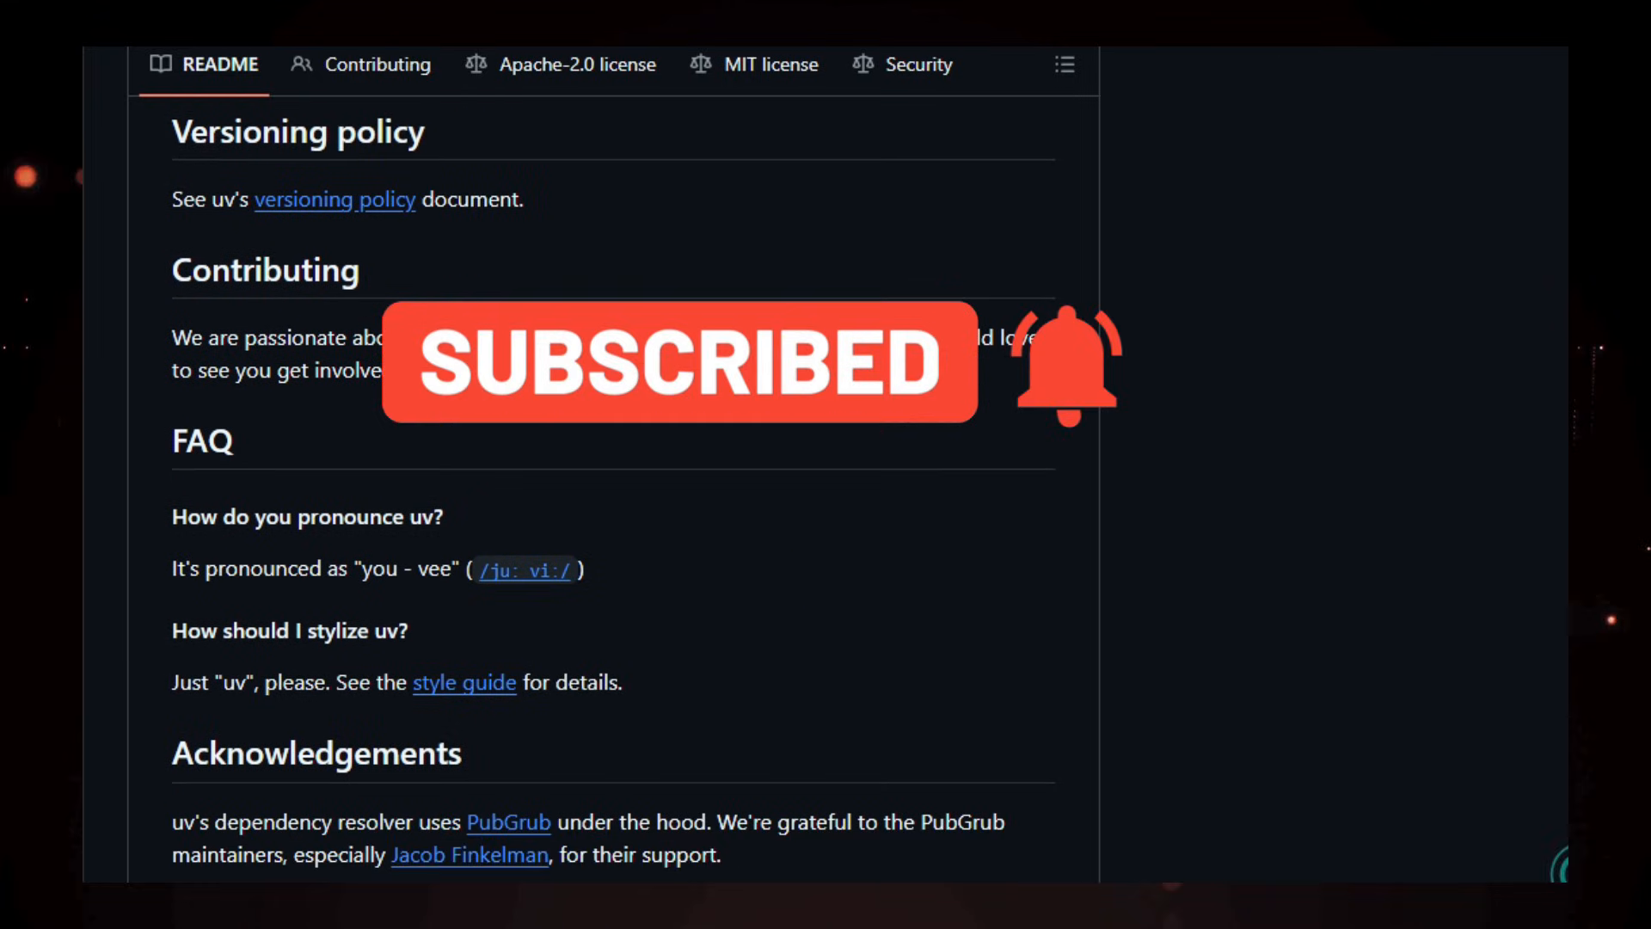
scroll("down", 3)
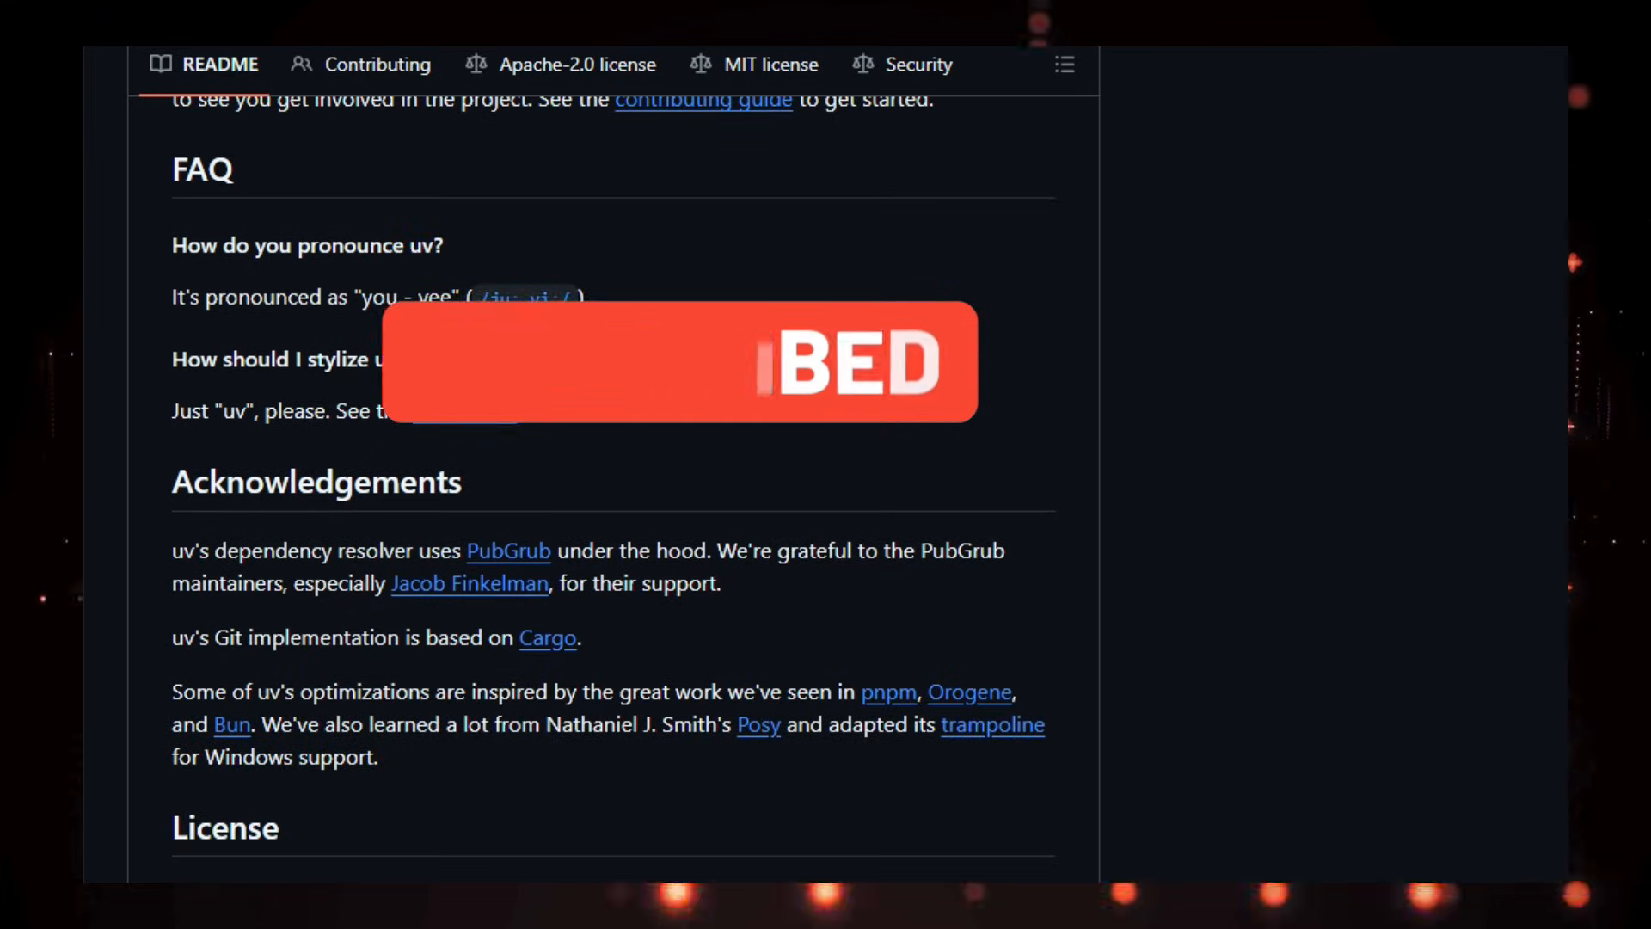
scroll("down", 3)
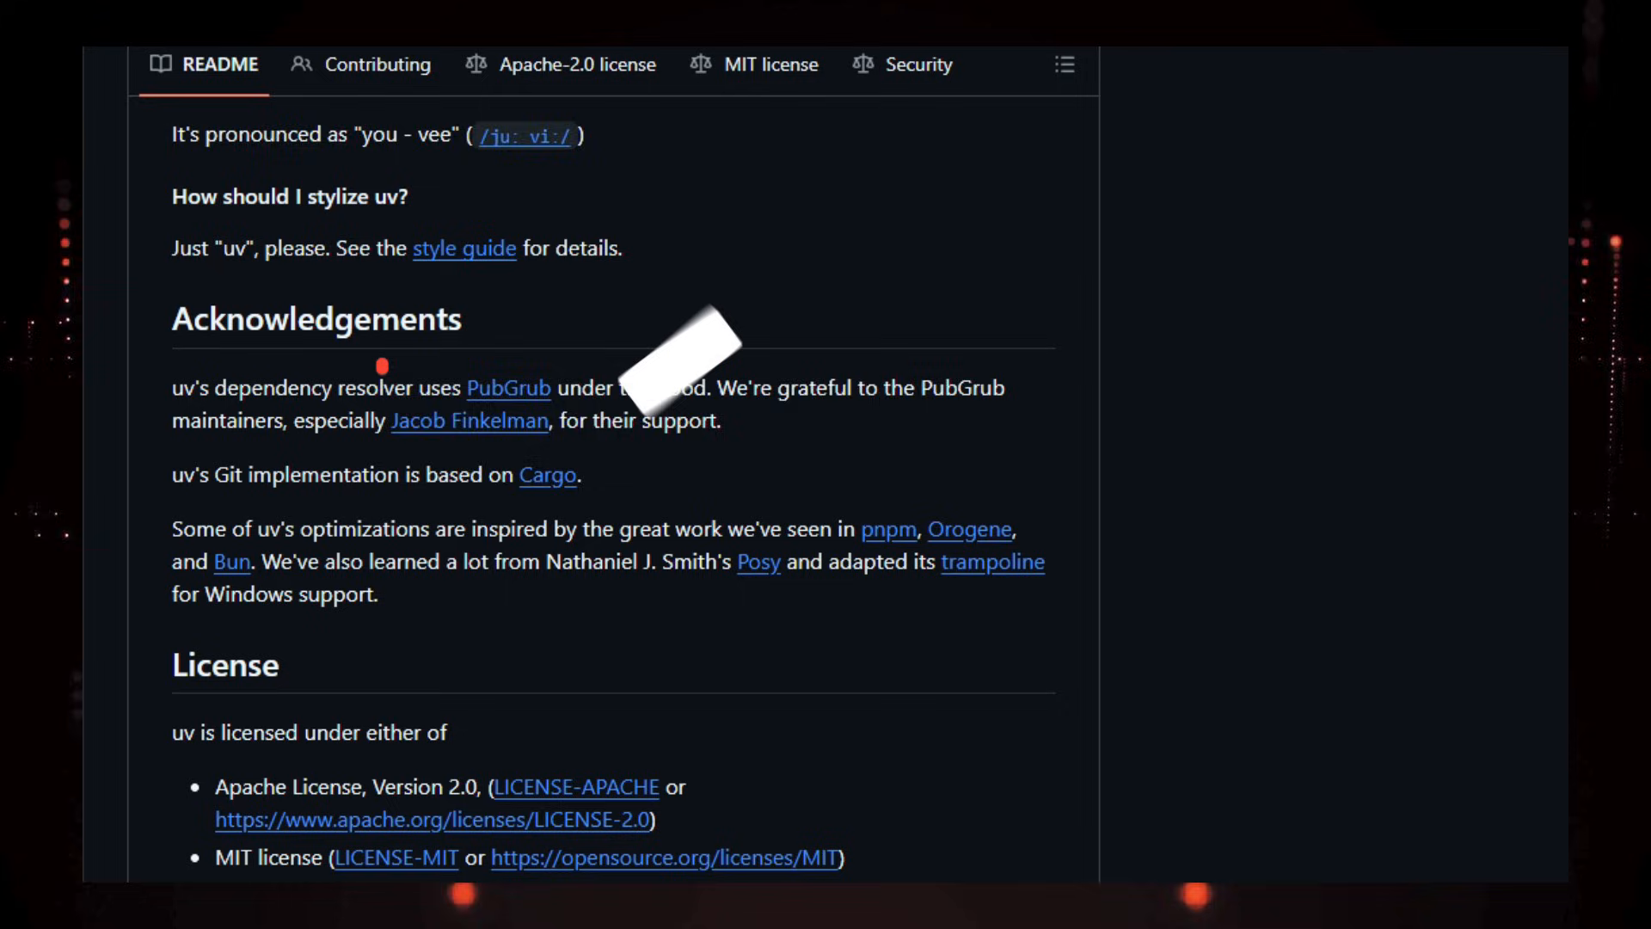
scroll("down", 3)
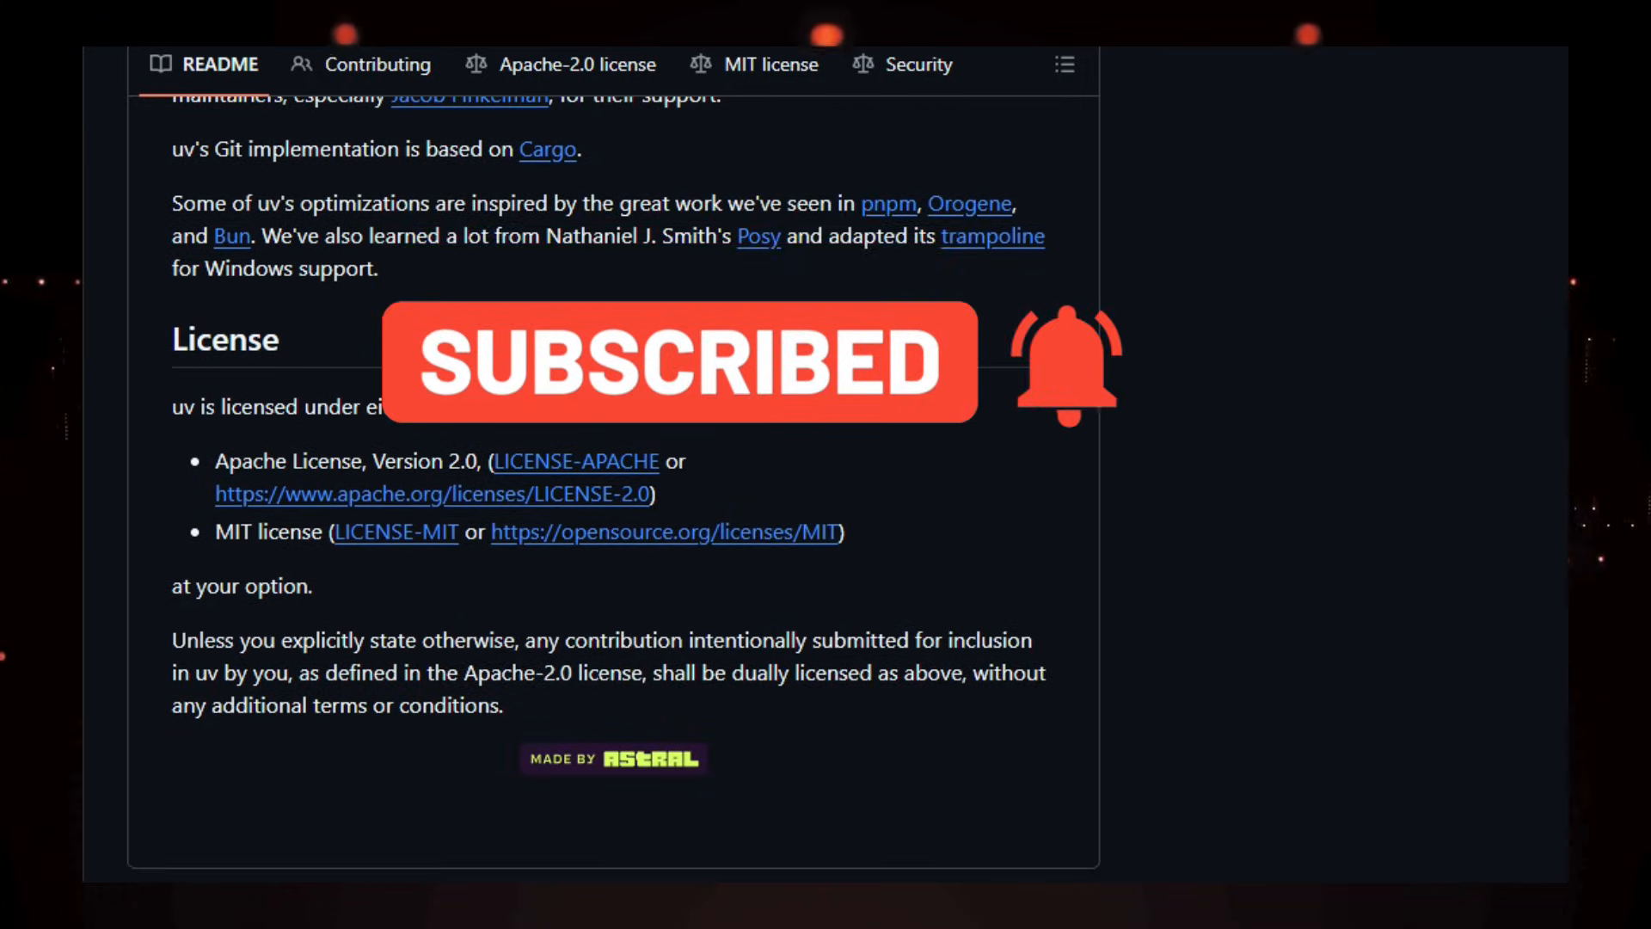
scroll("down", 3)
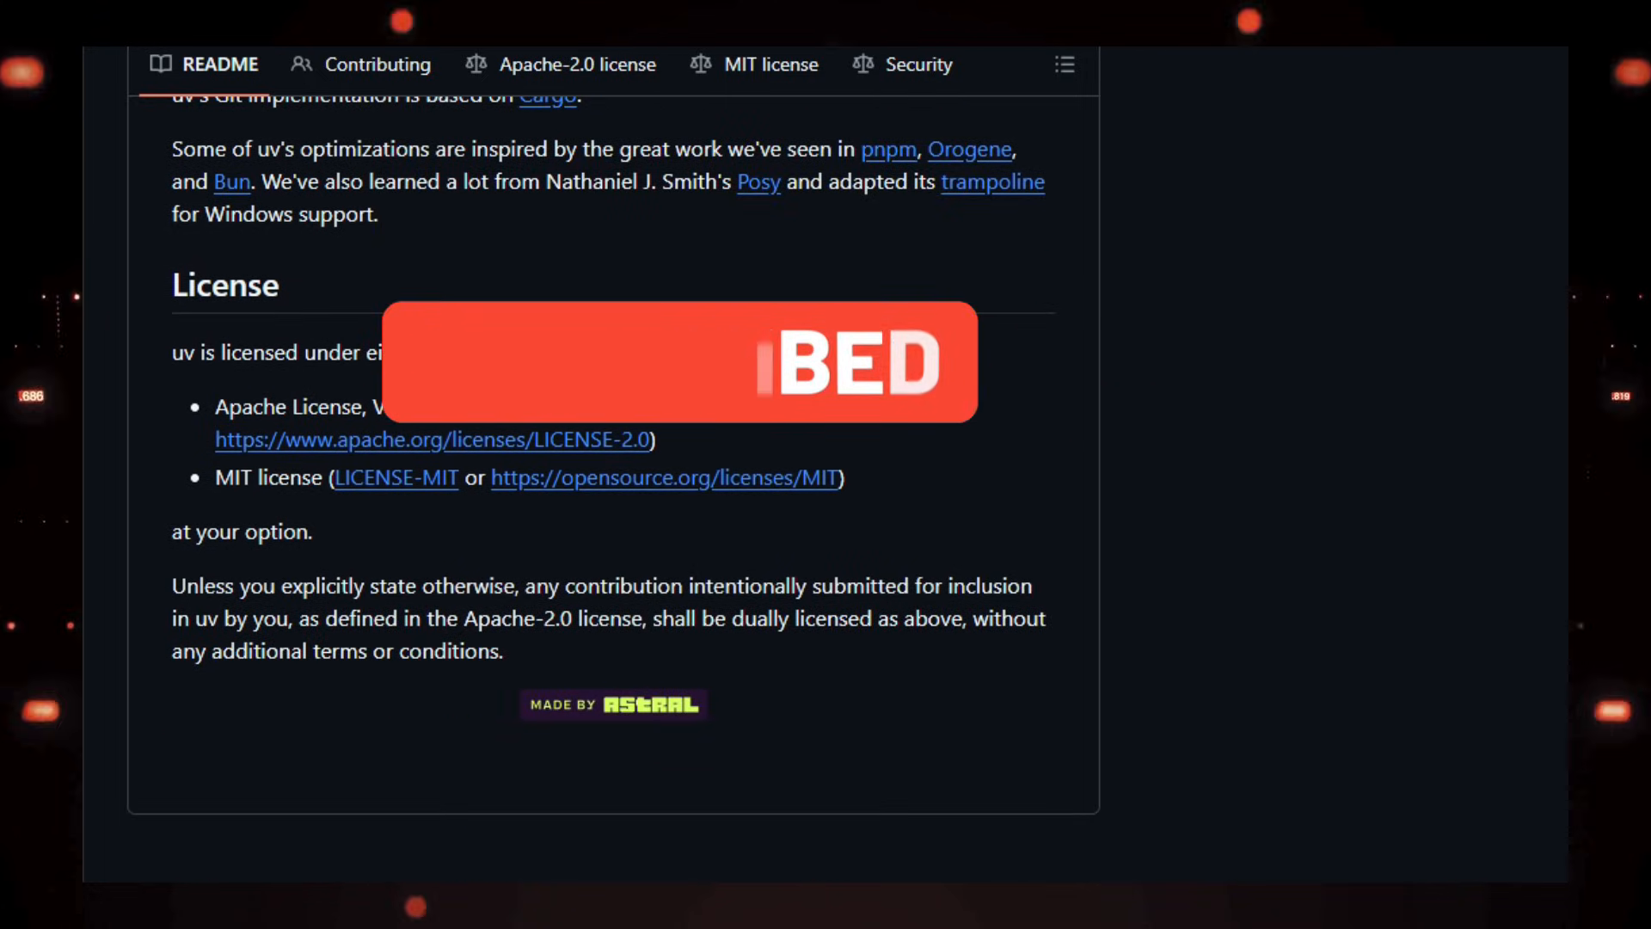